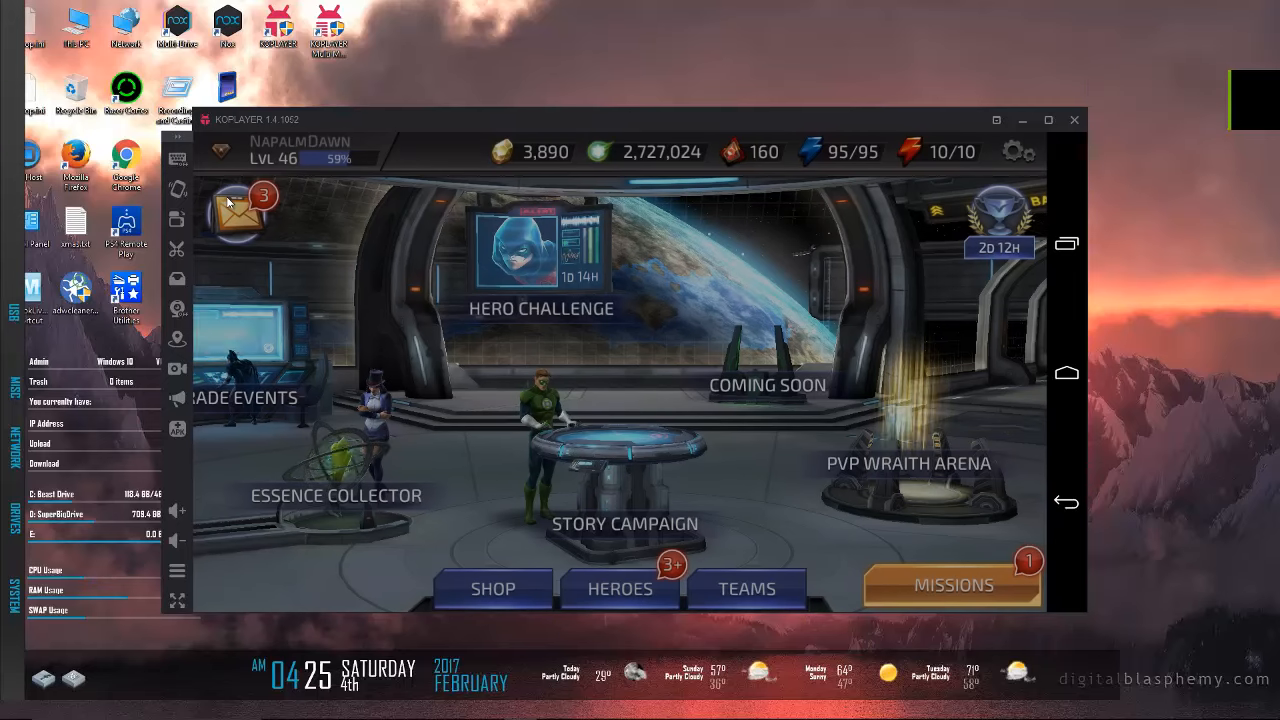
Step: Read the Fearsome Powers and Batgirl Challenge mail, return home, and briefly view Options
{"action": "left_click", "coordinate": [236, 212]}
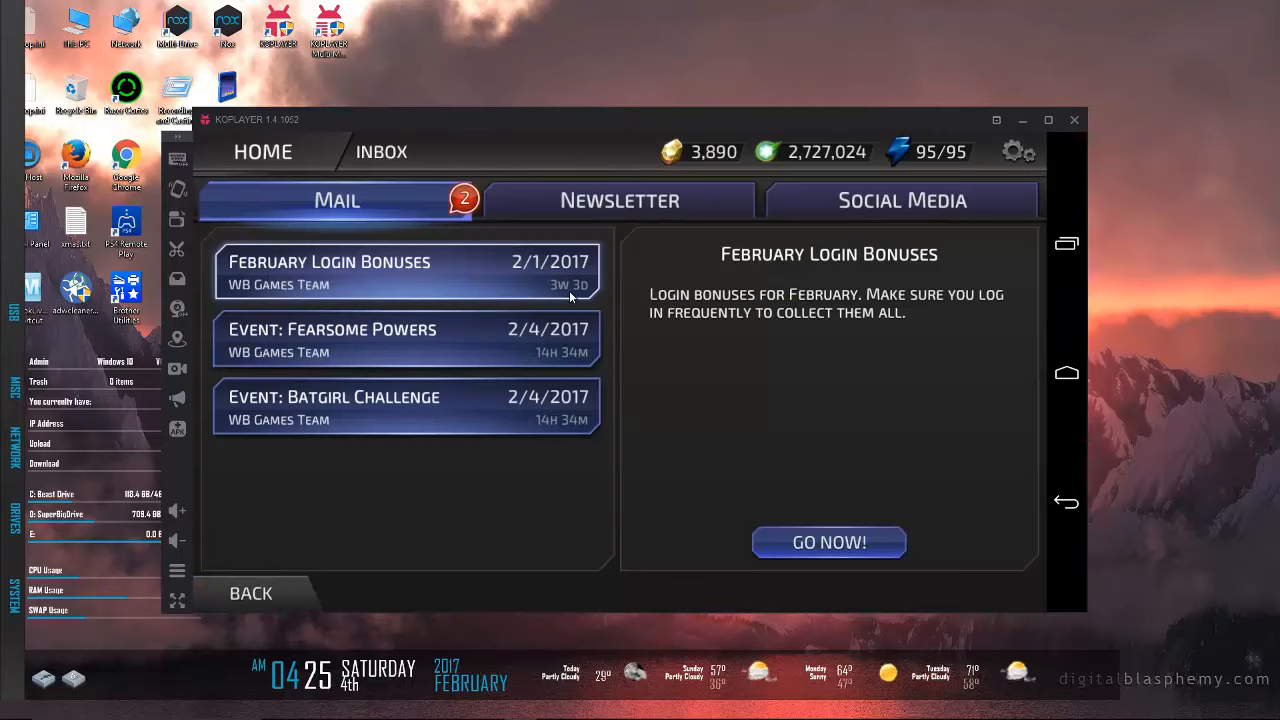
{"action": "mouse_move", "coordinate": [364, 536]}
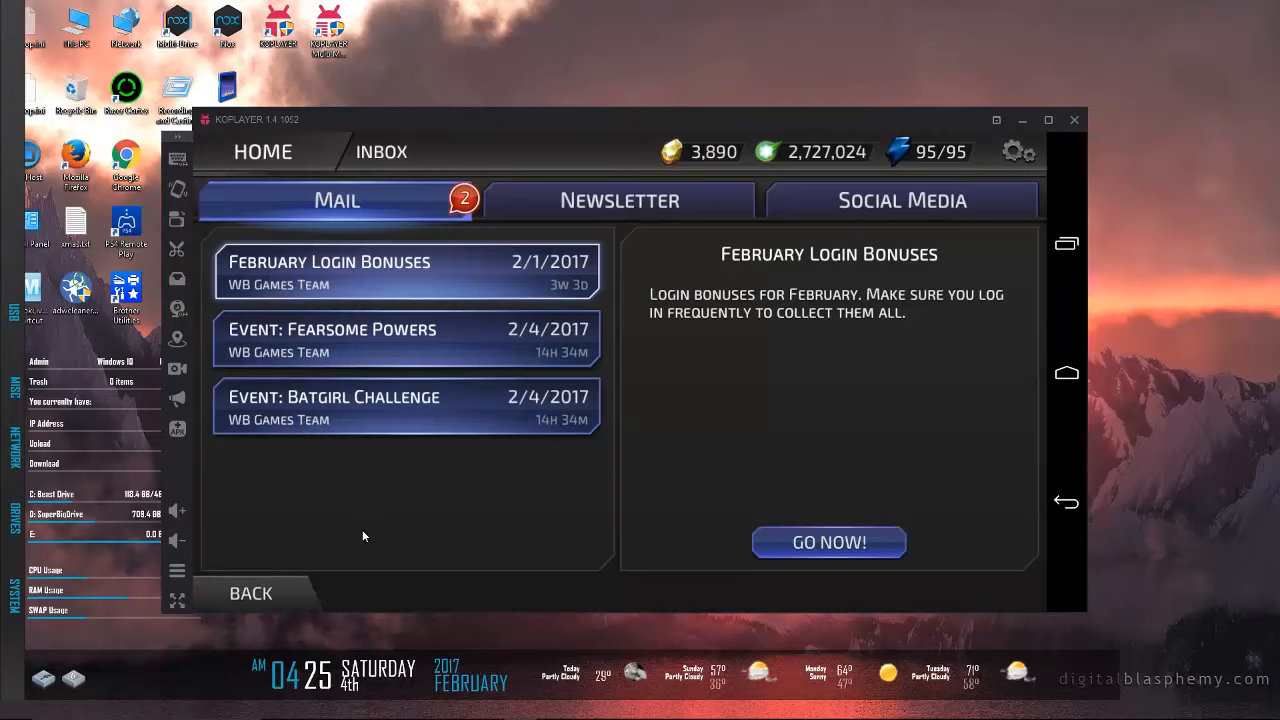
{"action": "mouse_move", "coordinate": [396, 320]}
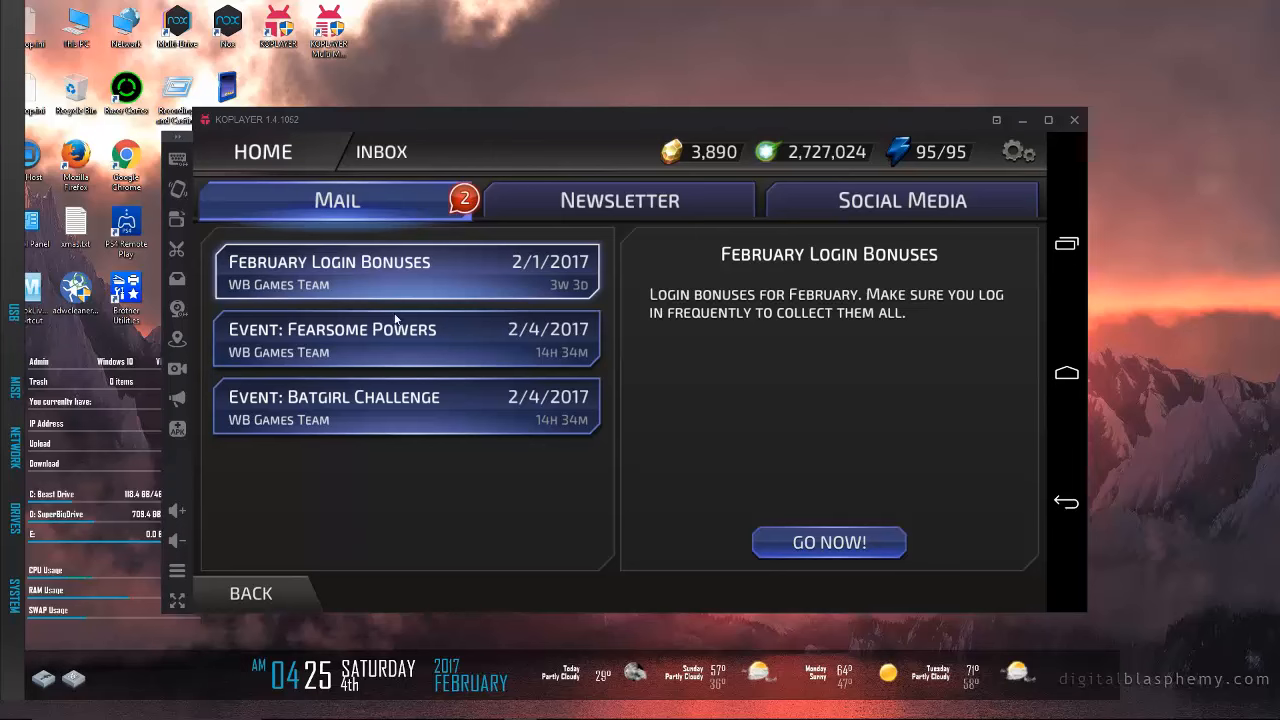
{"action": "left_click", "coordinate": [404, 340]}
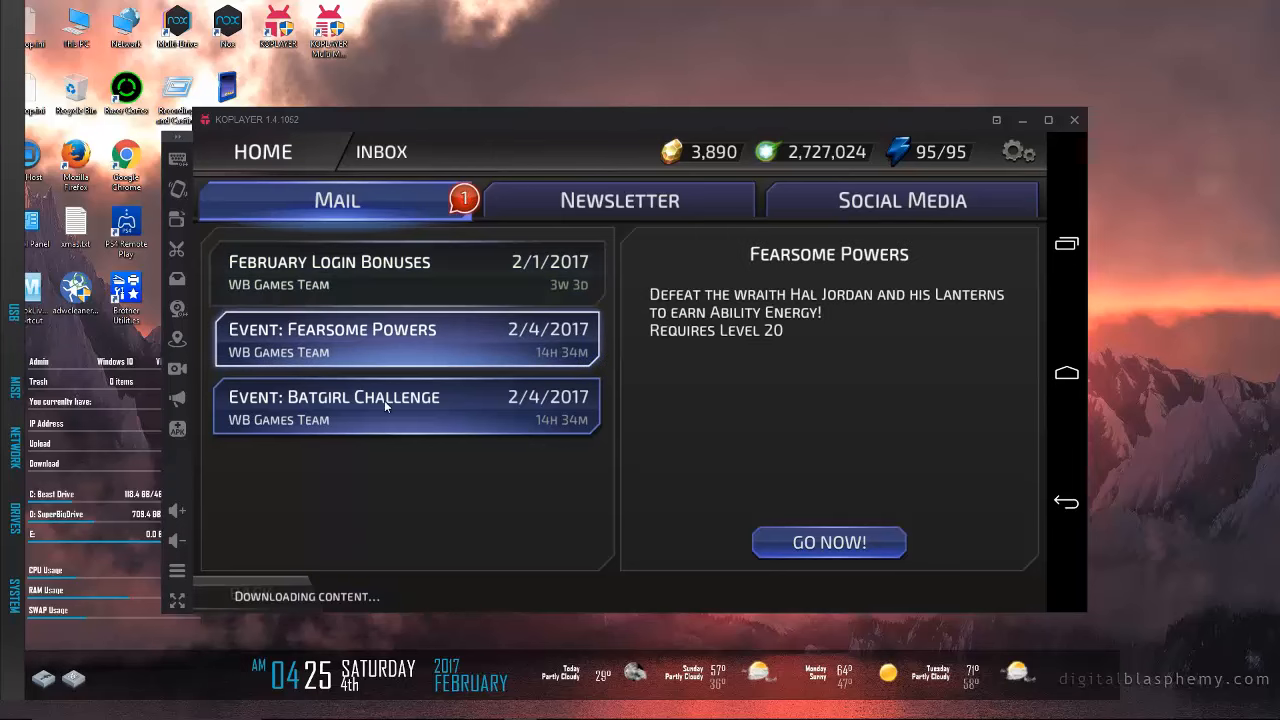
{"action": "left_click", "coordinate": [404, 408]}
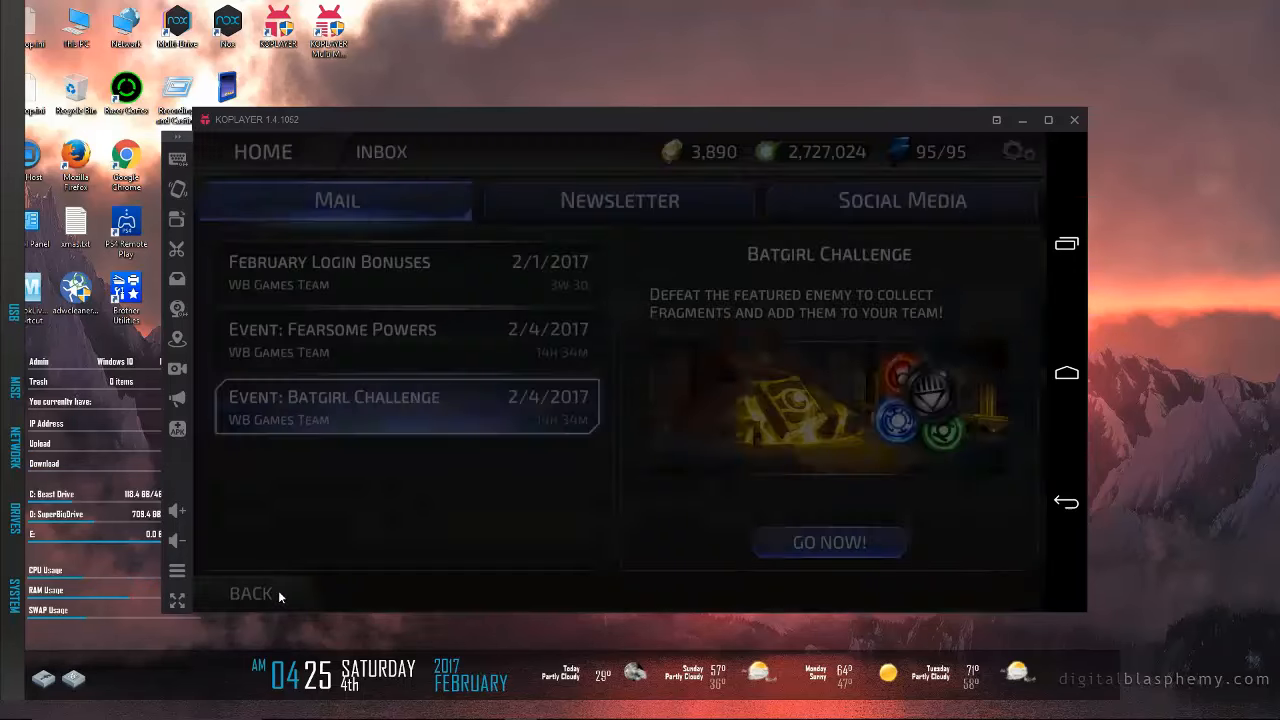
{"action": "left_click", "coordinate": [250, 592]}
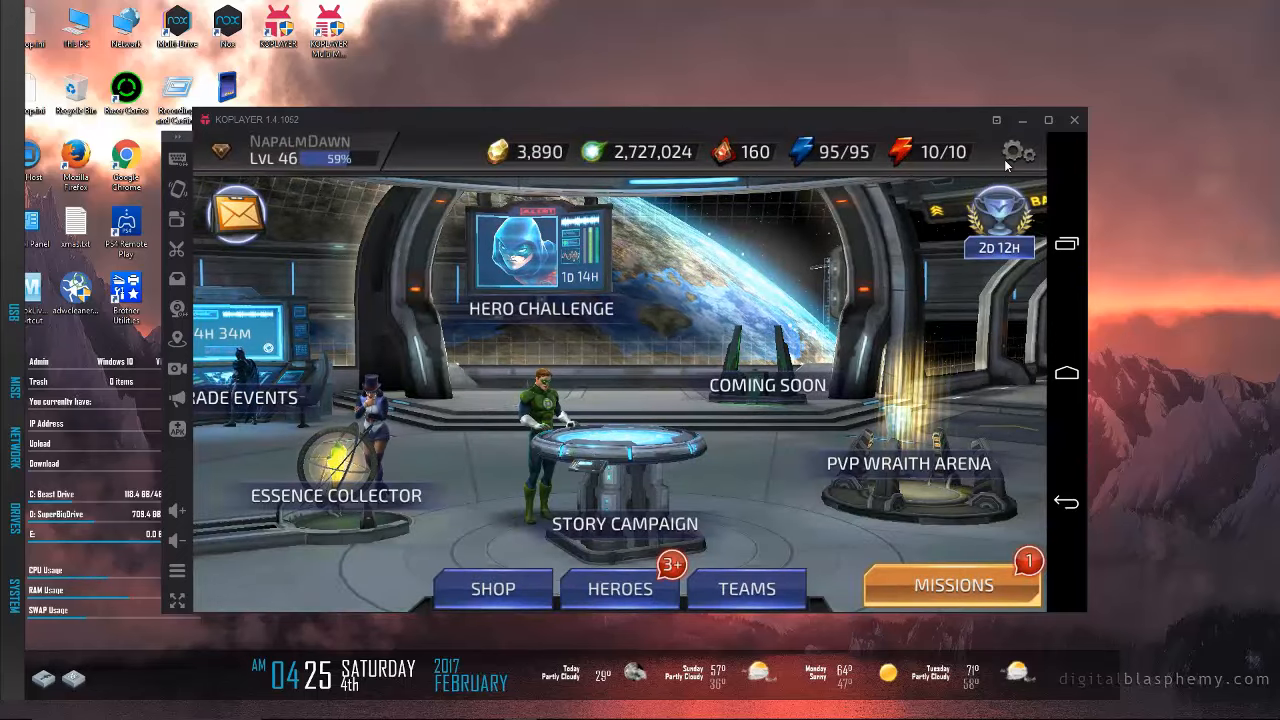
{"action": "left_click", "coordinate": [1016, 152]}
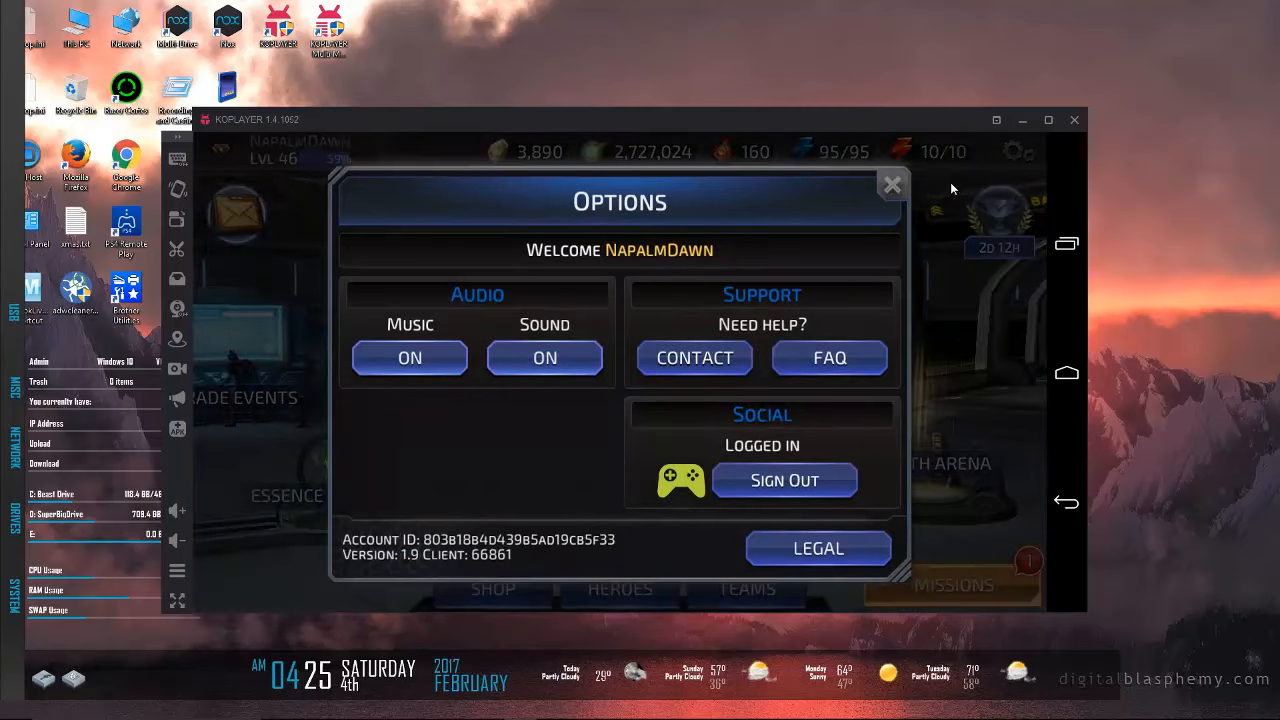
{"action": "left_click", "coordinate": [892, 184]}
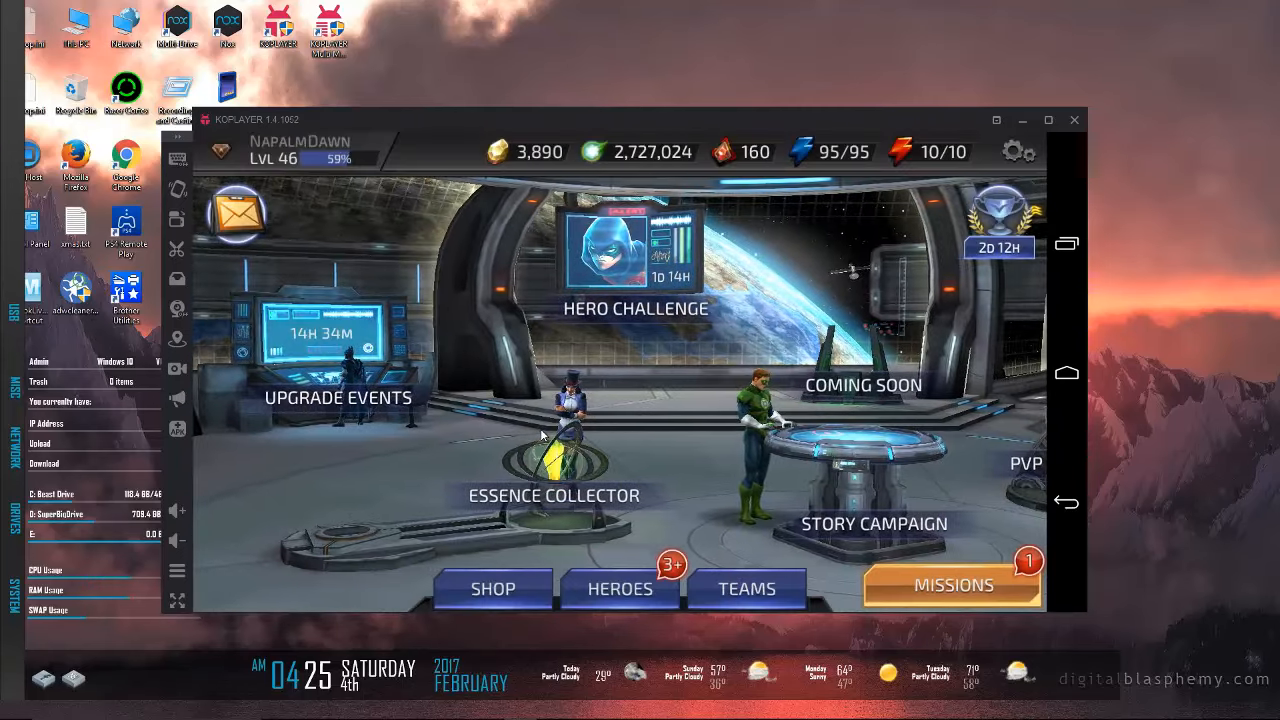
Step: Enter the Fearsome Powers event from Upgrade Events and select its first stage
{"action": "left_click", "coordinate": [338, 396]}
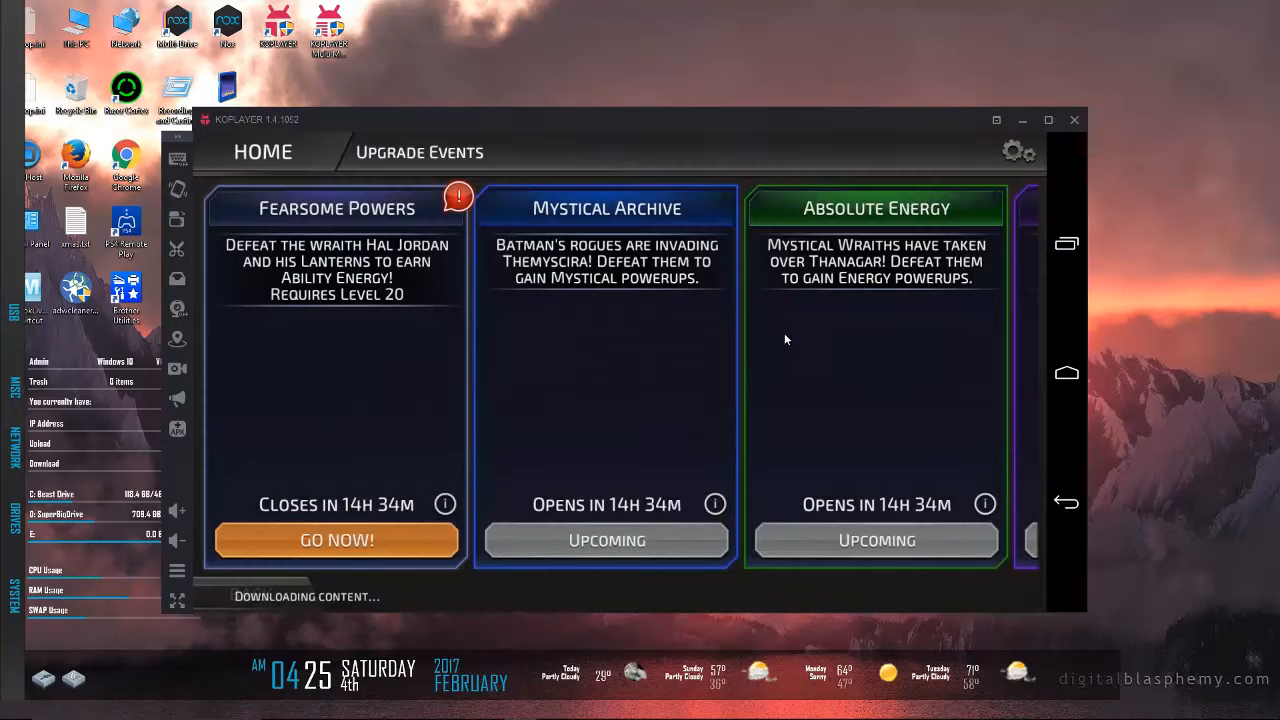
{"action": "left_click", "coordinate": [336, 540]}
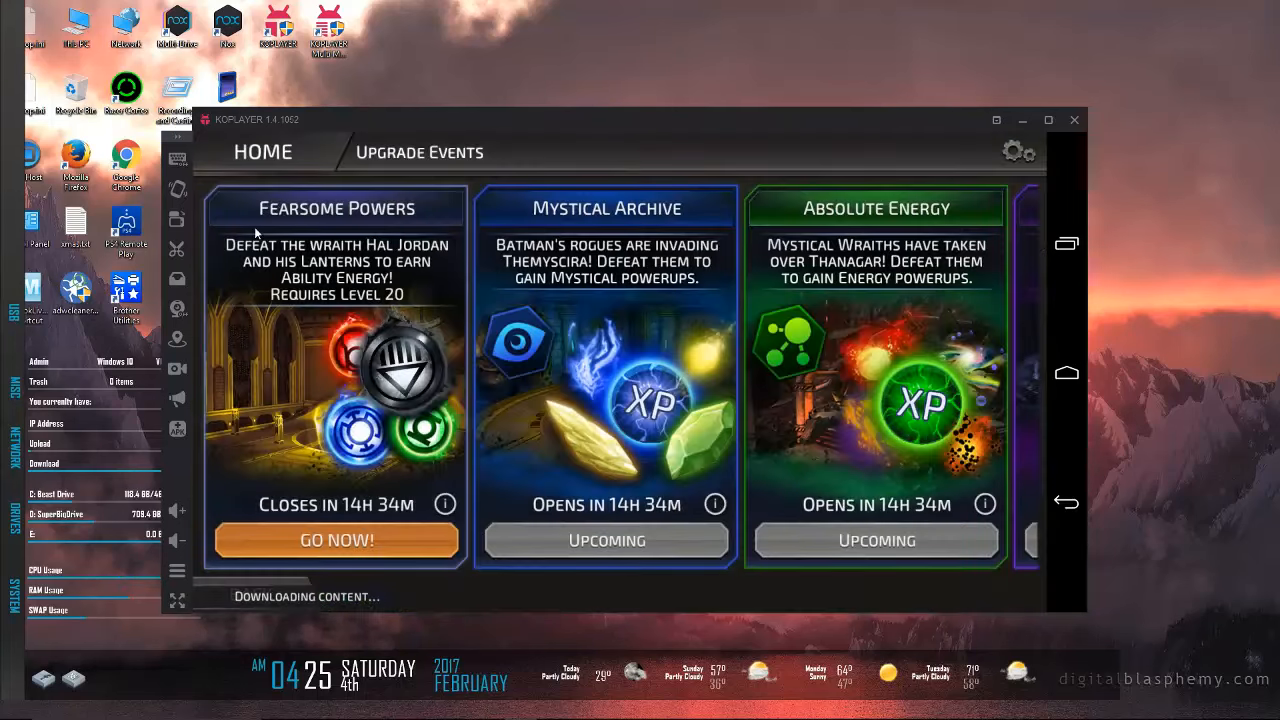
{"action": "left_click", "coordinate": [336, 540]}
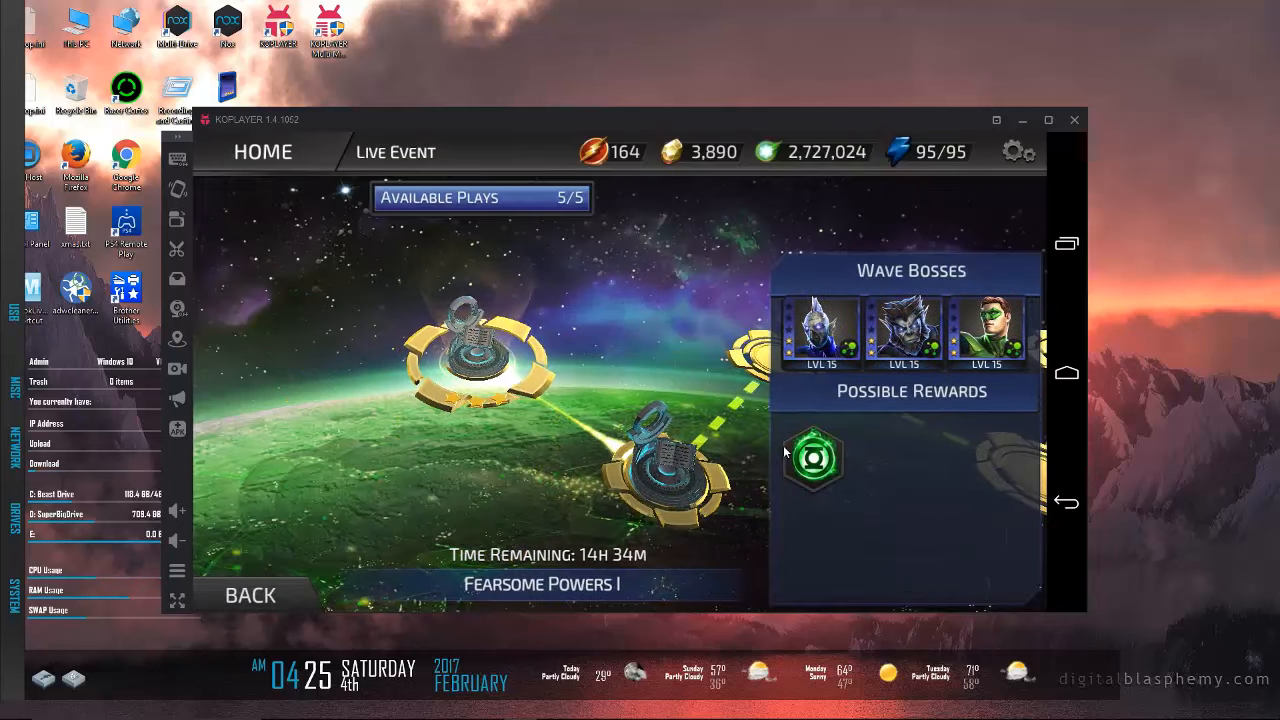
{"action": "left_click", "coordinate": [812, 458]}
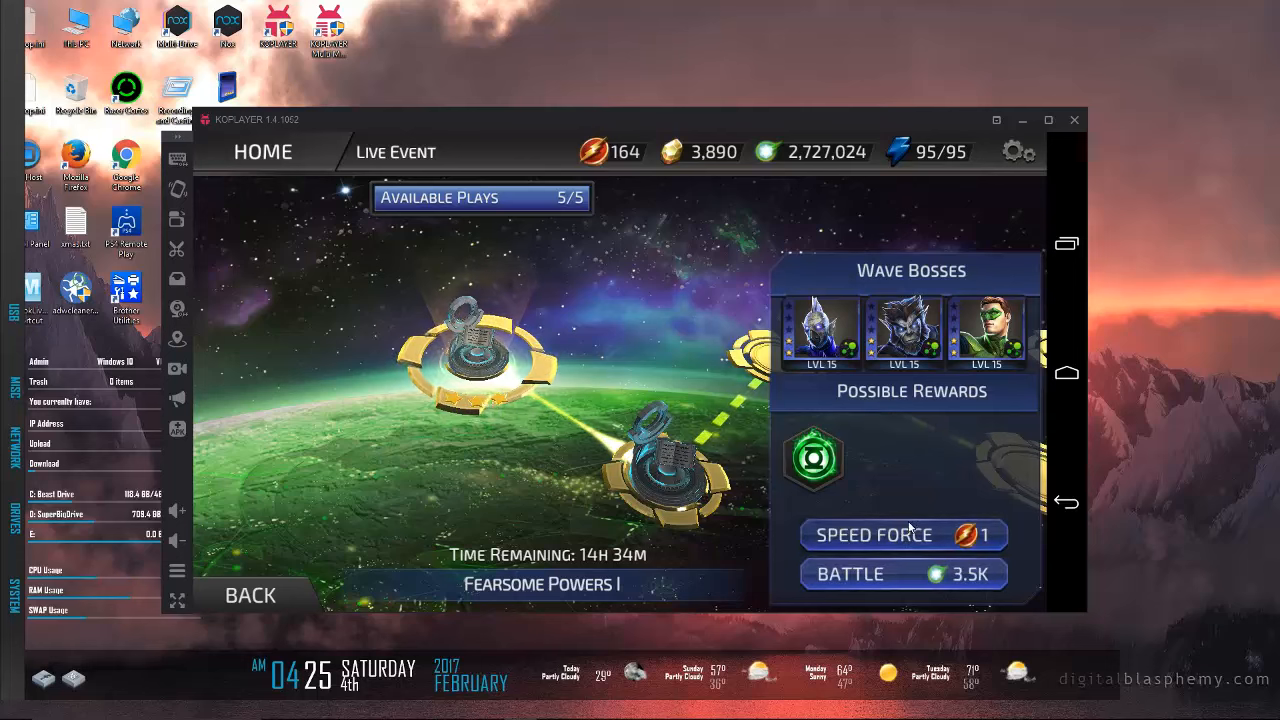
Step: Speed-force the stage, collect the Green Lantern reward, and return to home base
{"action": "left_click", "coordinate": [904, 536]}
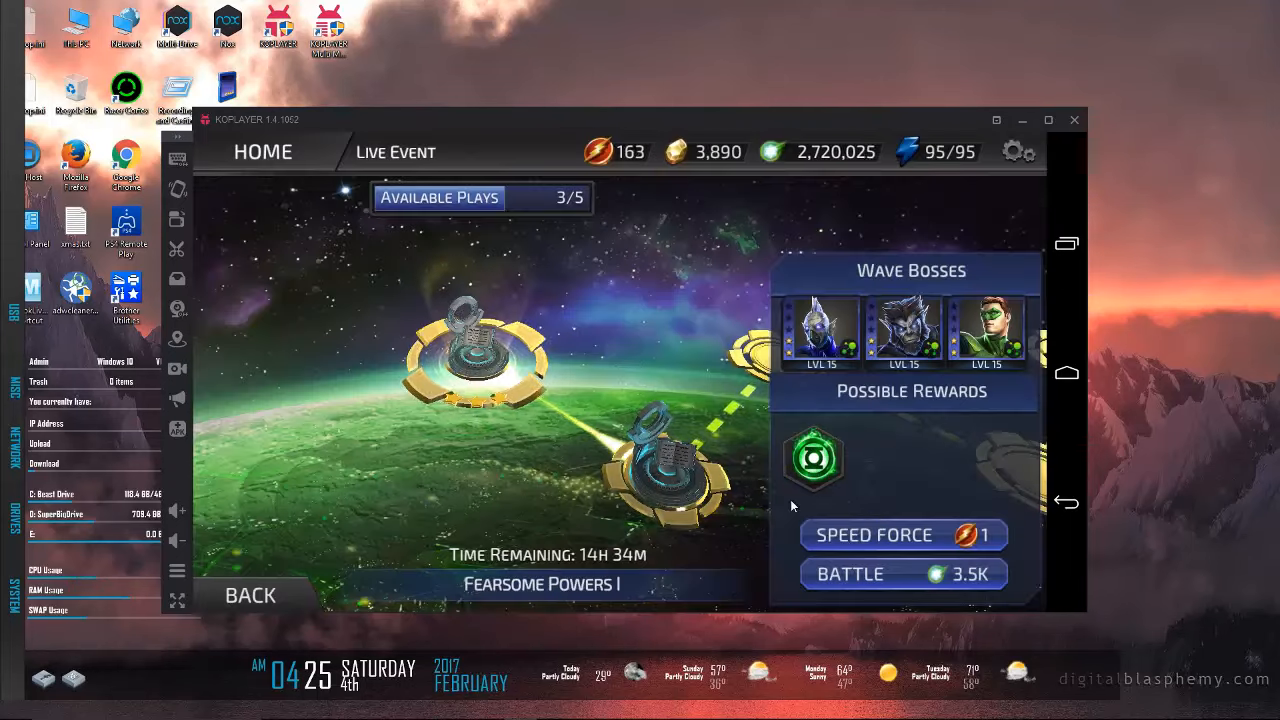
{"action": "left_click", "coordinate": [902, 534]}
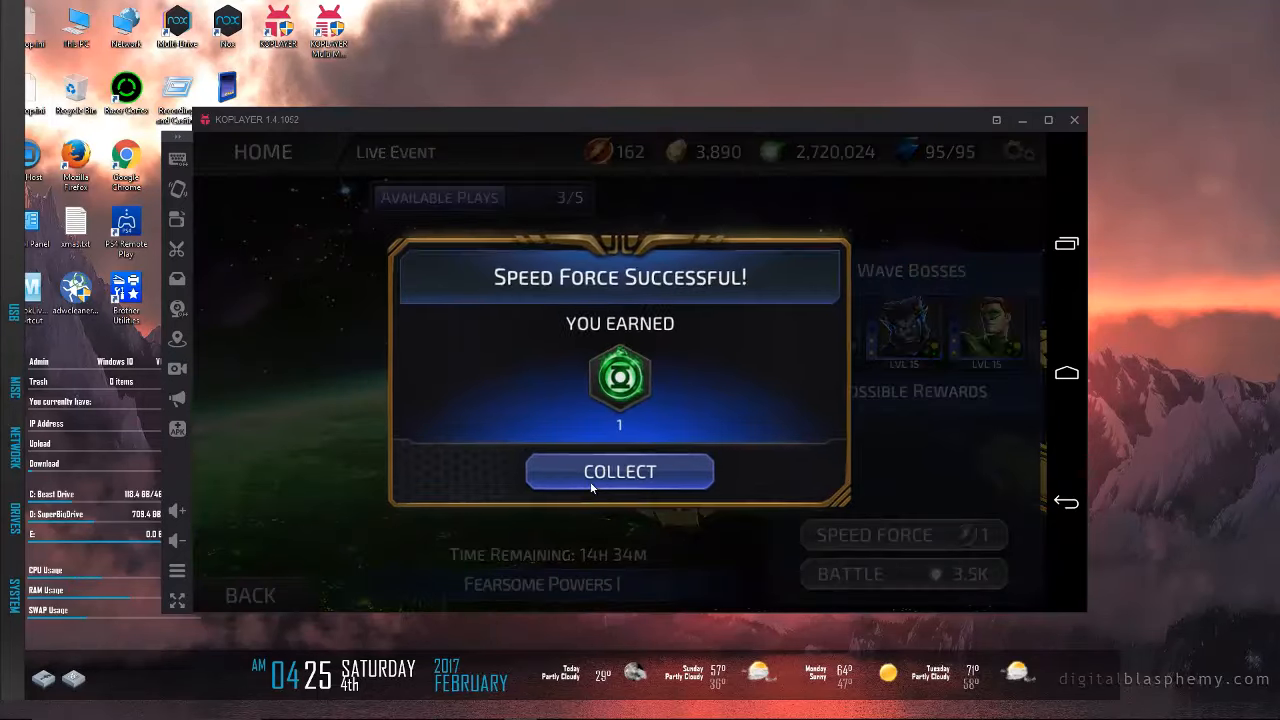
{"action": "left_click", "coordinate": [620, 472]}
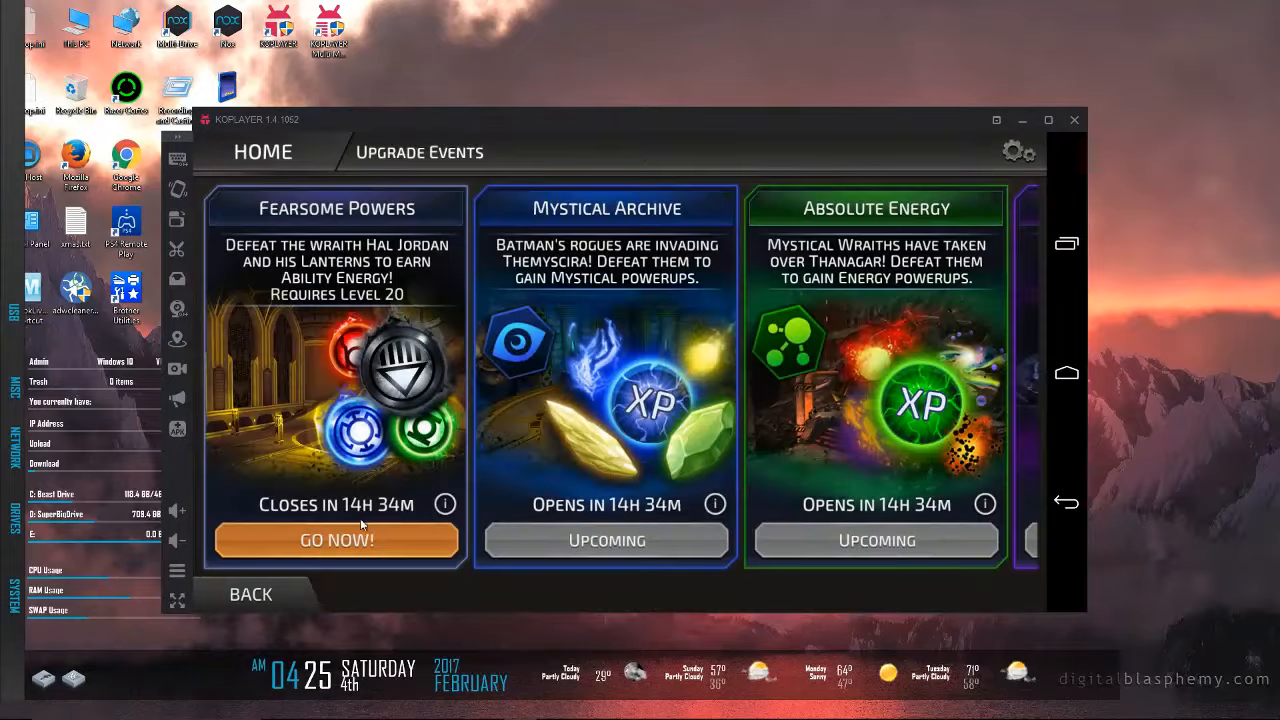
{"action": "left_click", "coordinate": [248, 594]}
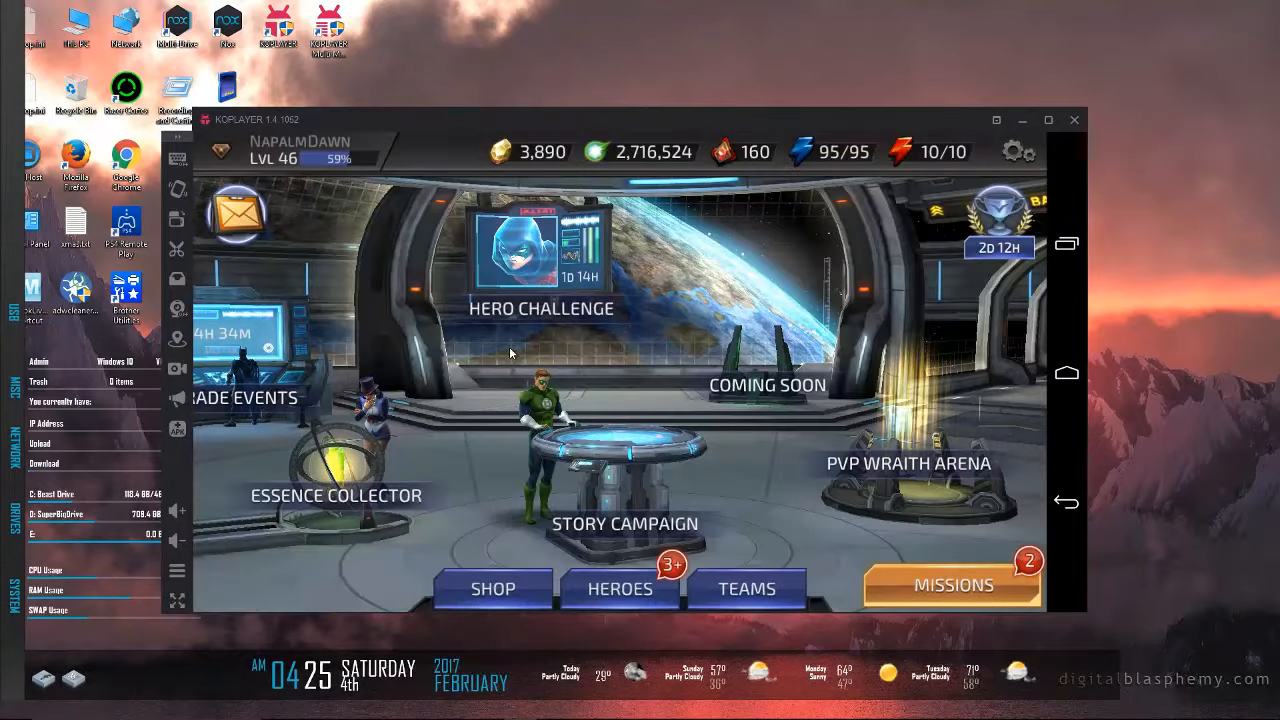
{"action": "left_click", "coordinate": [540, 260]}
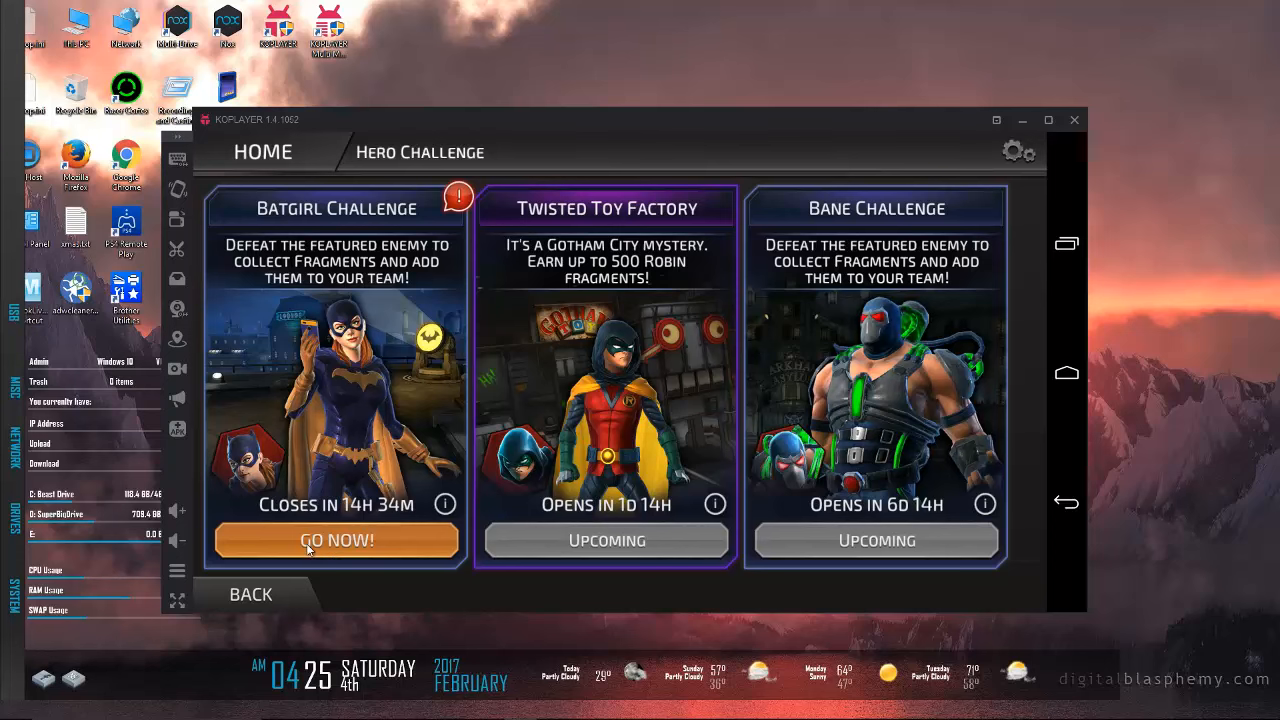
{"action": "left_click", "coordinate": [336, 540]}
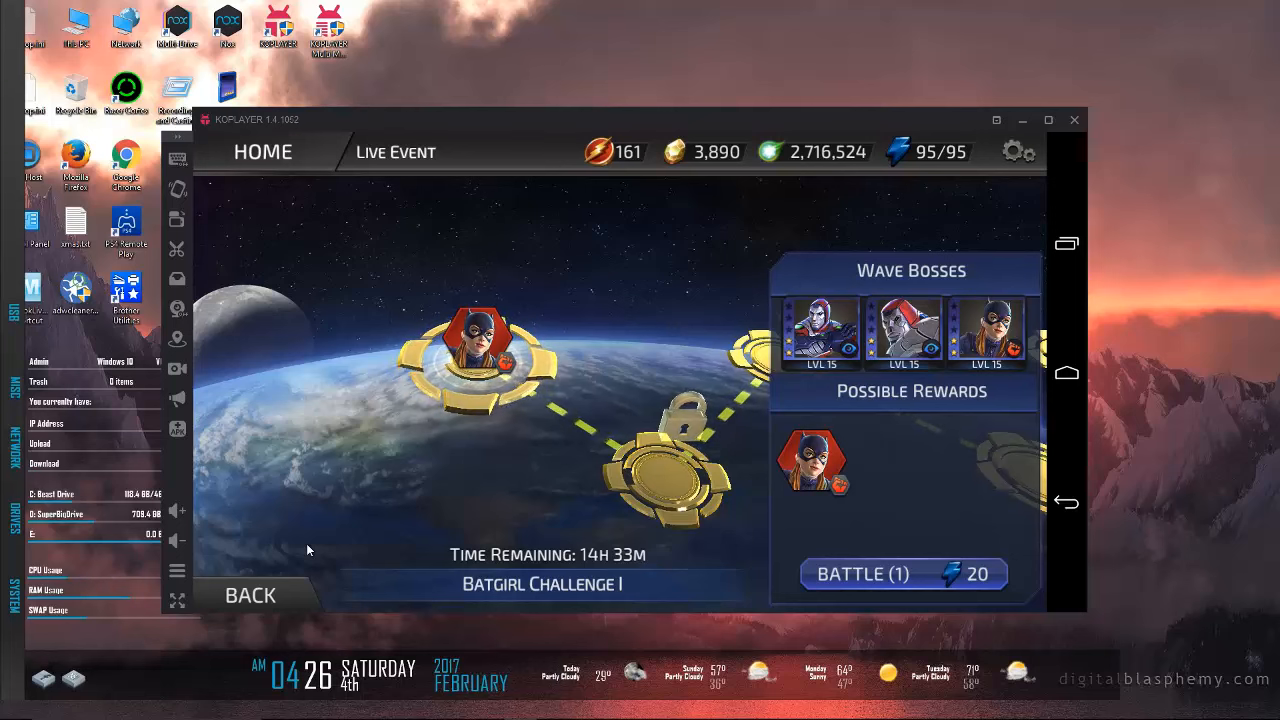
{"action": "mouse_move", "coordinate": [510, 492]}
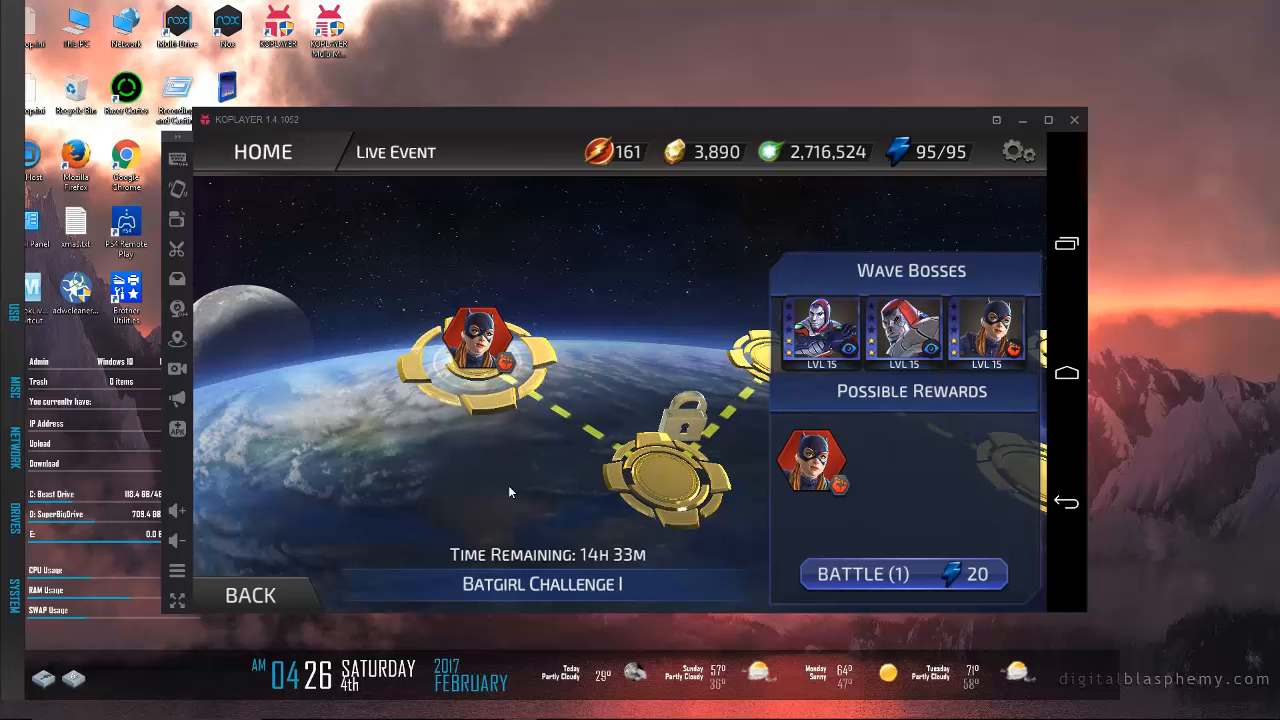
{"action": "mouse_move", "coordinate": [644, 326]}
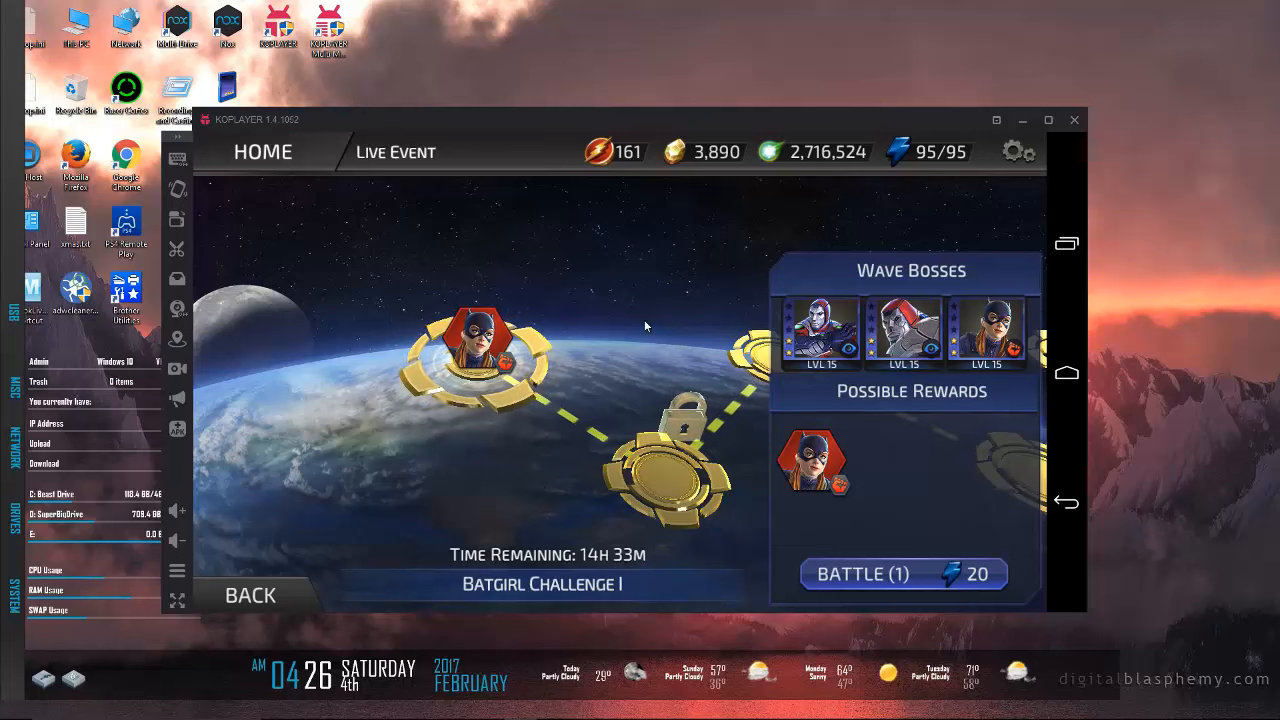
{"action": "left_click", "coordinate": [248, 594]}
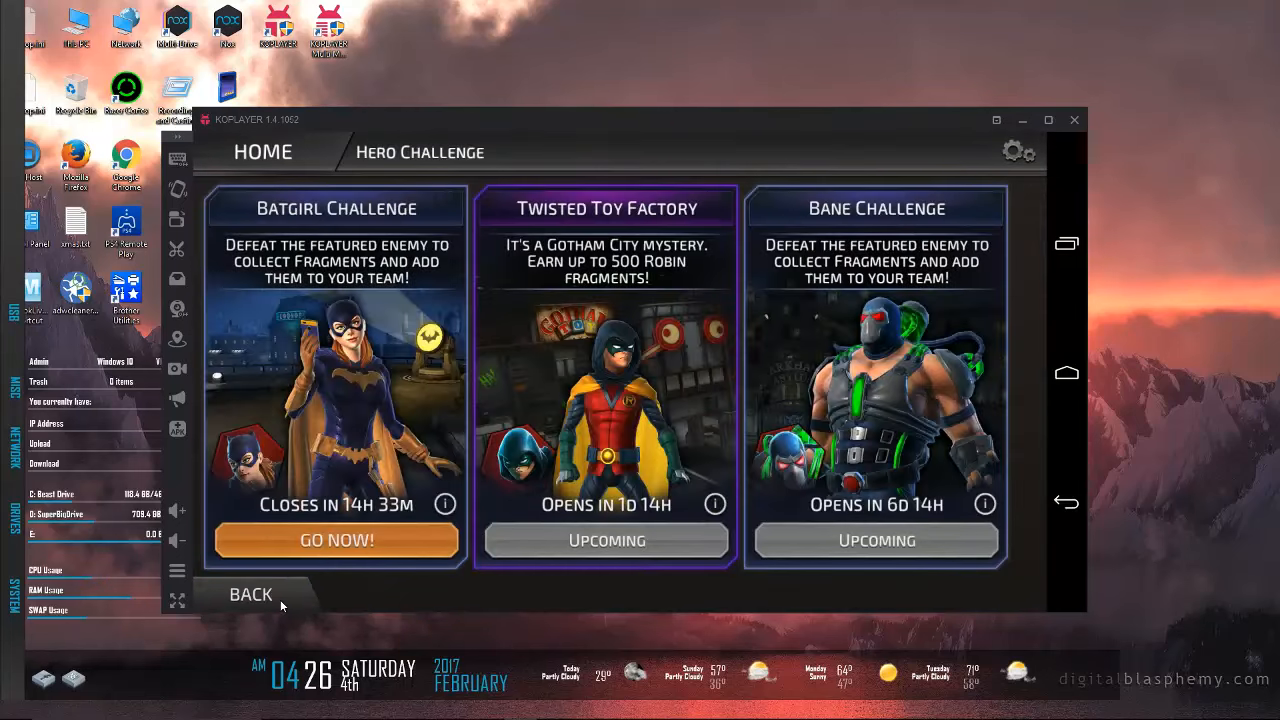
{"action": "mouse_move", "coordinate": [428, 584]}
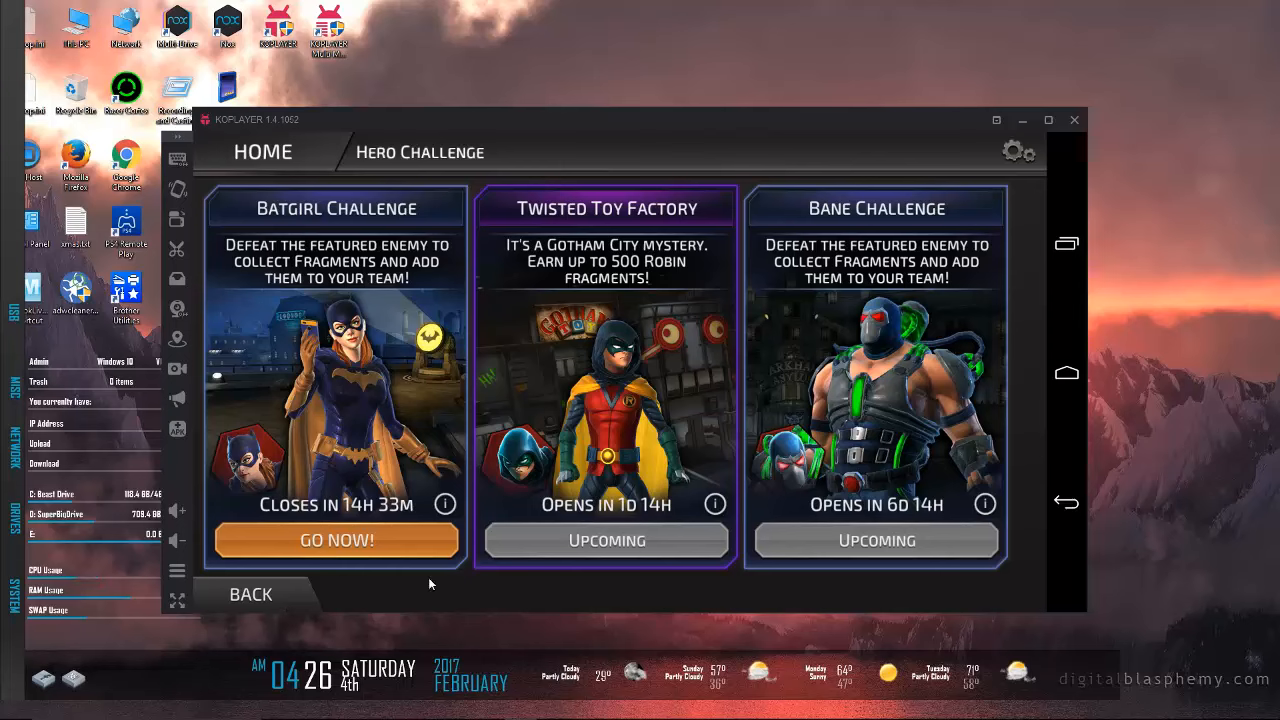
{"action": "mouse_move", "coordinate": [678, 504]}
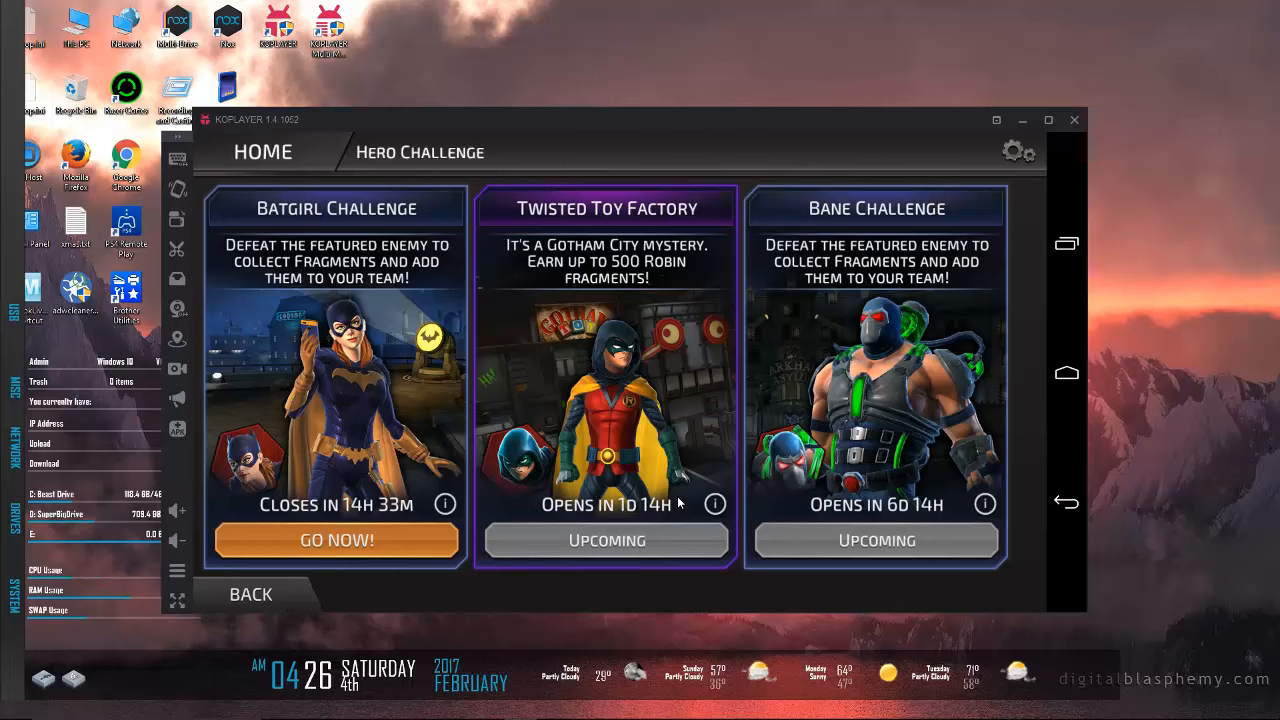
{"action": "mouse_move", "coordinate": [552, 588]}
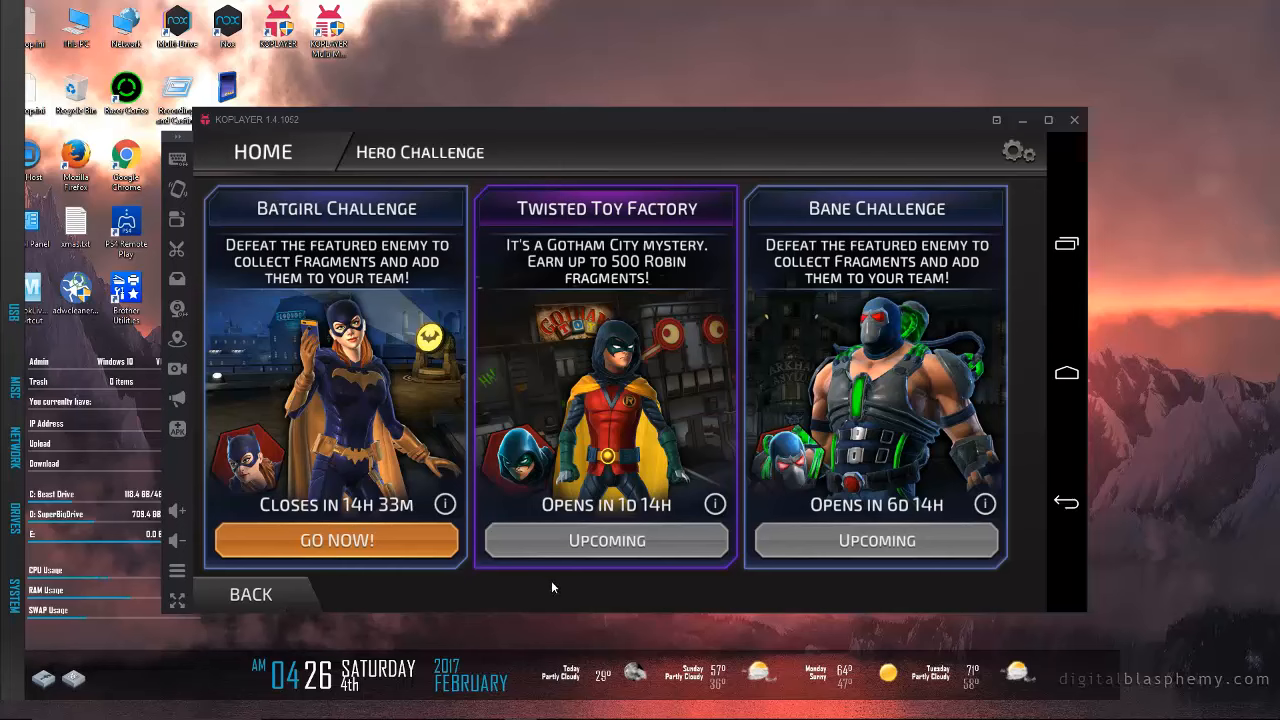
{"action": "mouse_move", "coordinate": [304, 592]}
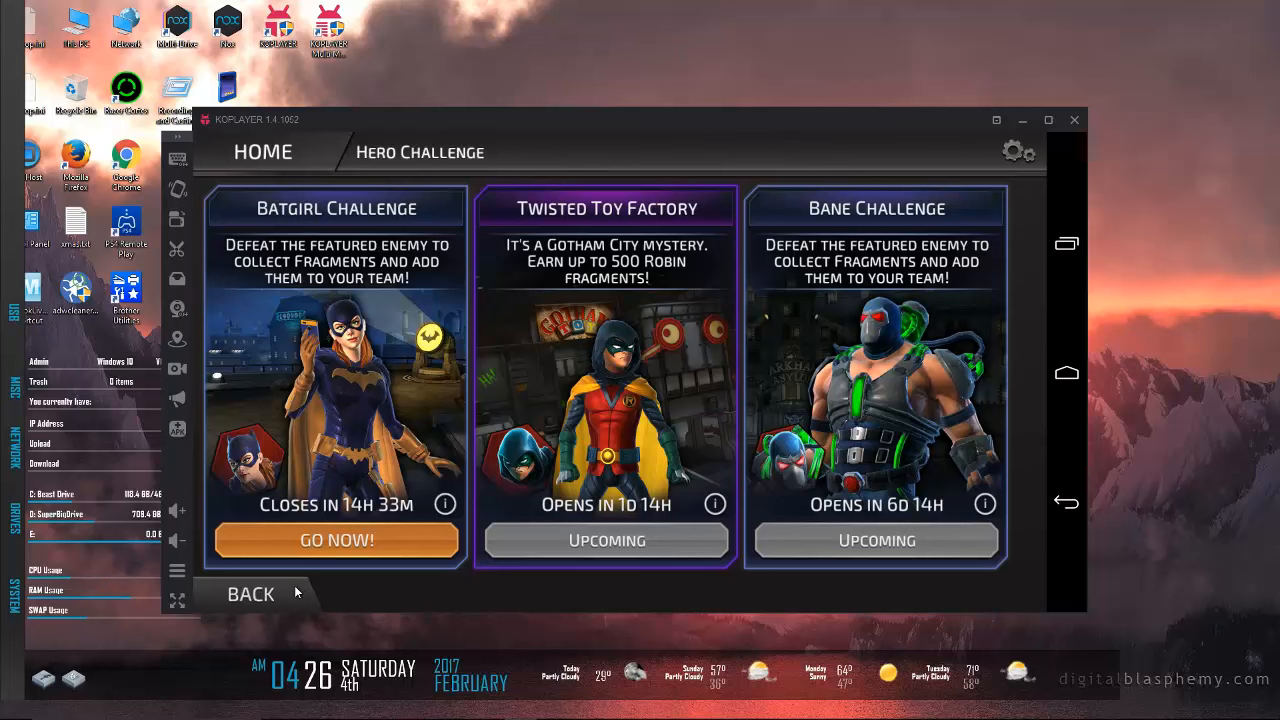
{"action": "left_click", "coordinate": [248, 592]}
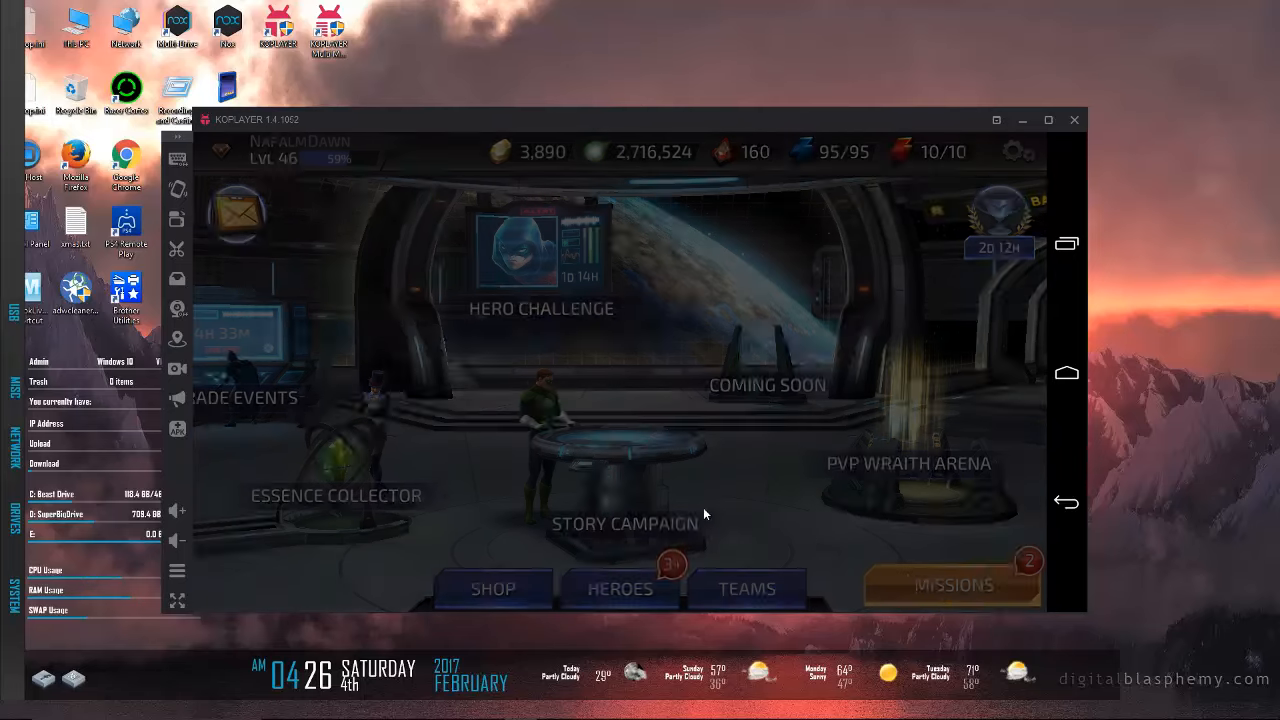
{"action": "left_click", "coordinate": [952, 584]}
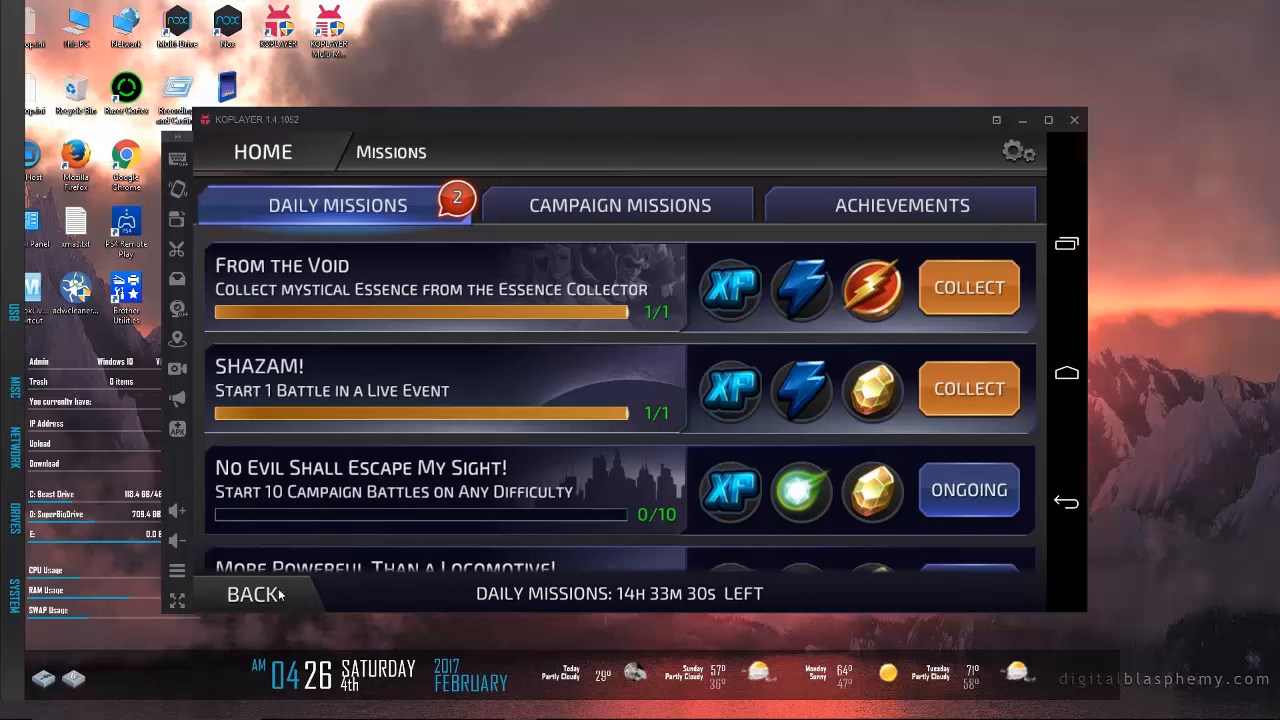
{"action": "left_click", "coordinate": [252, 592]}
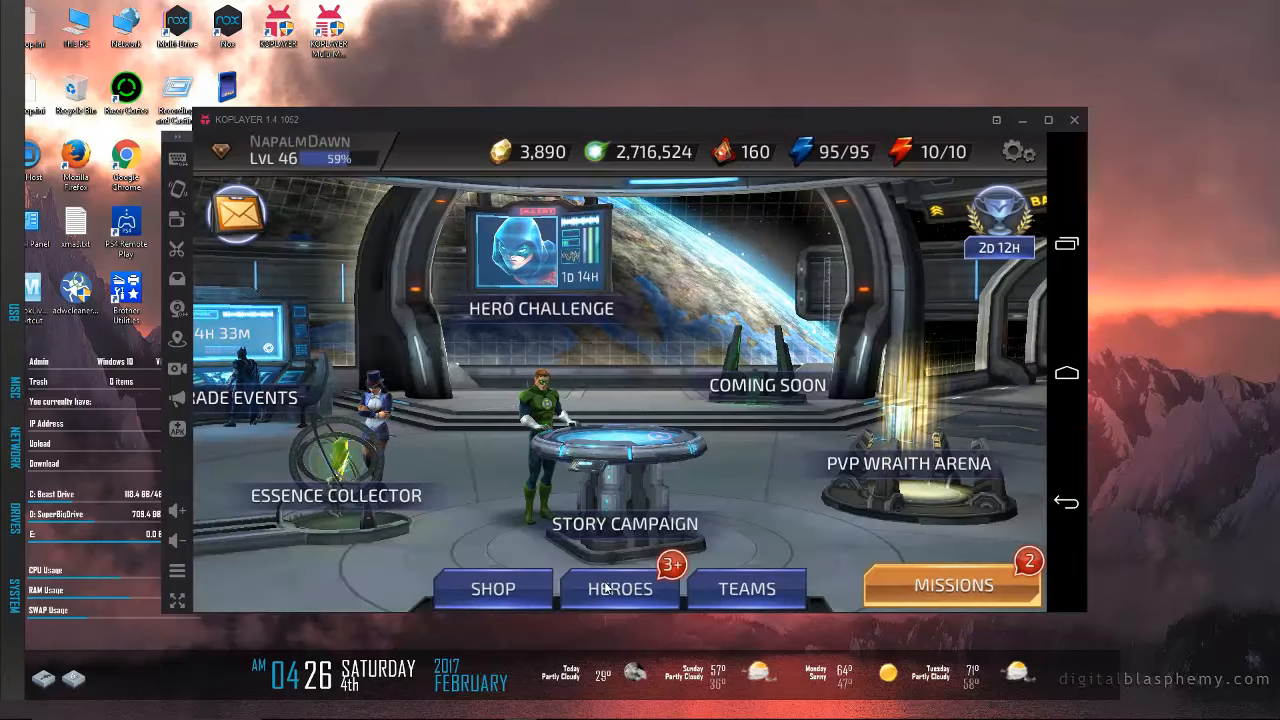
{"action": "left_click", "coordinate": [620, 588]}
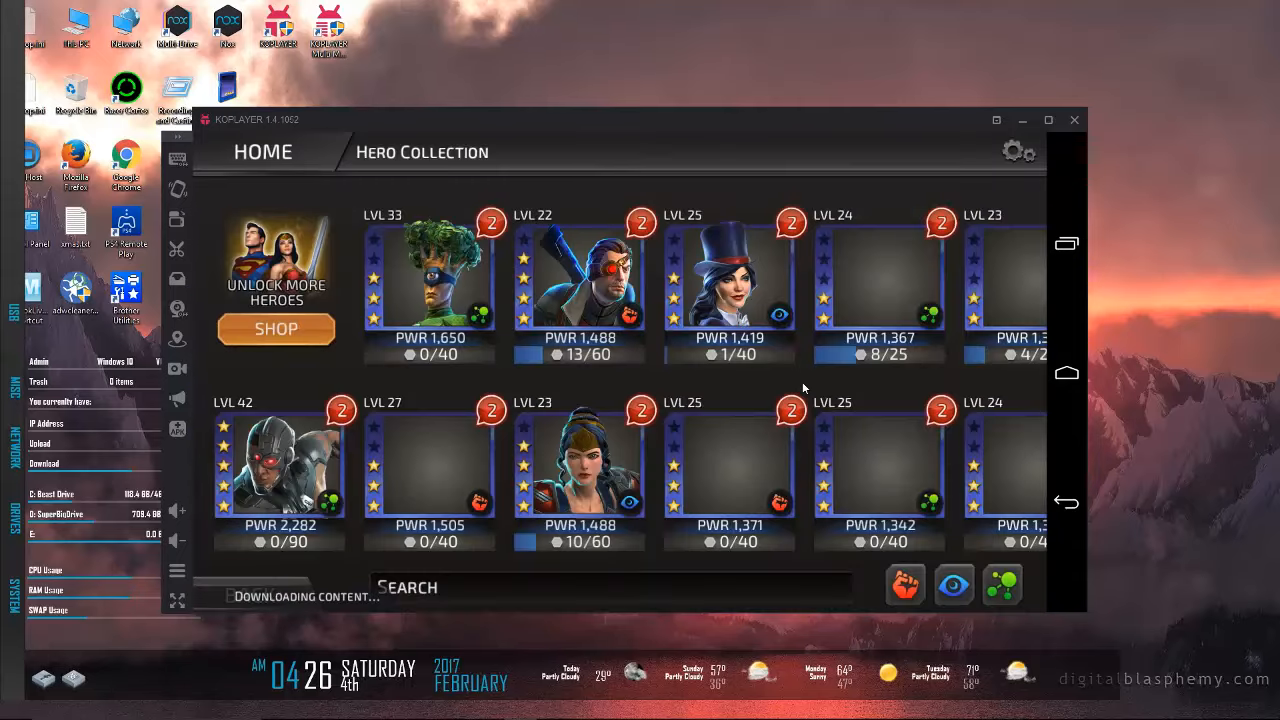
{"action": "scroll", "scroll_direction": "left", "scroll_amount": 3}
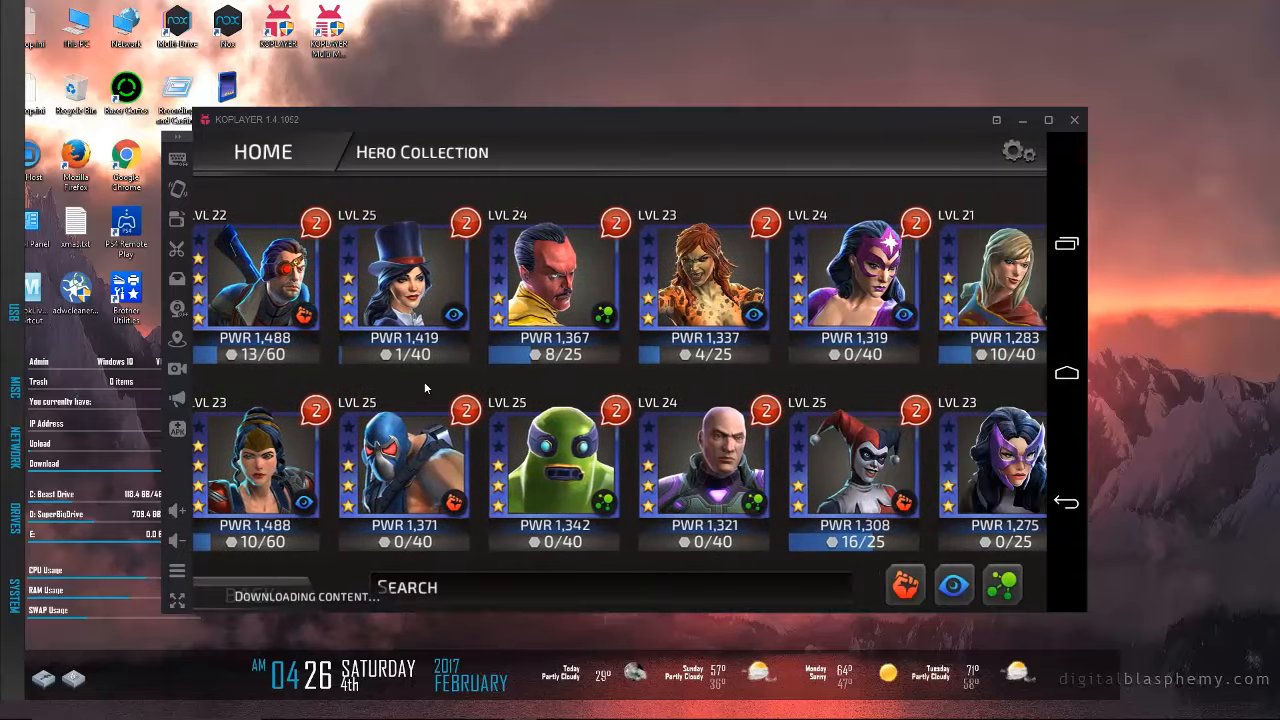
{"action": "scroll", "scroll_direction": "left", "scroll_amount": 3}
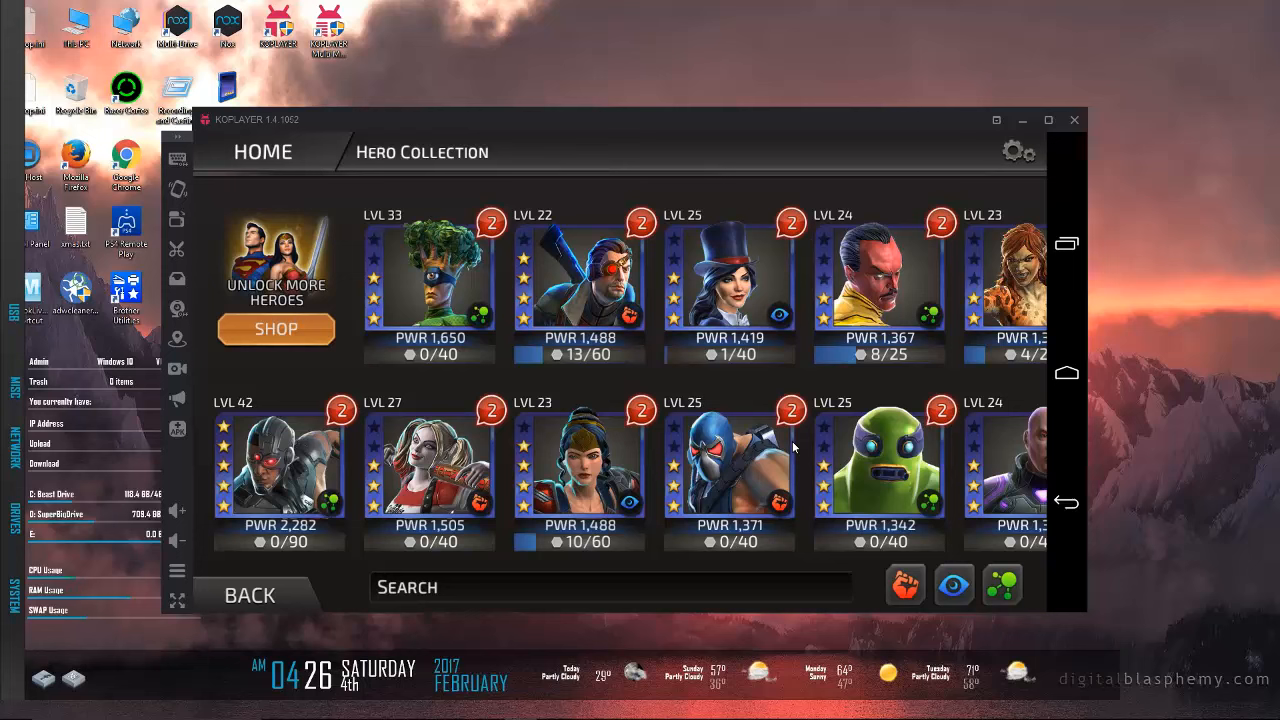
{"action": "mouse_move", "coordinate": [838, 340]}
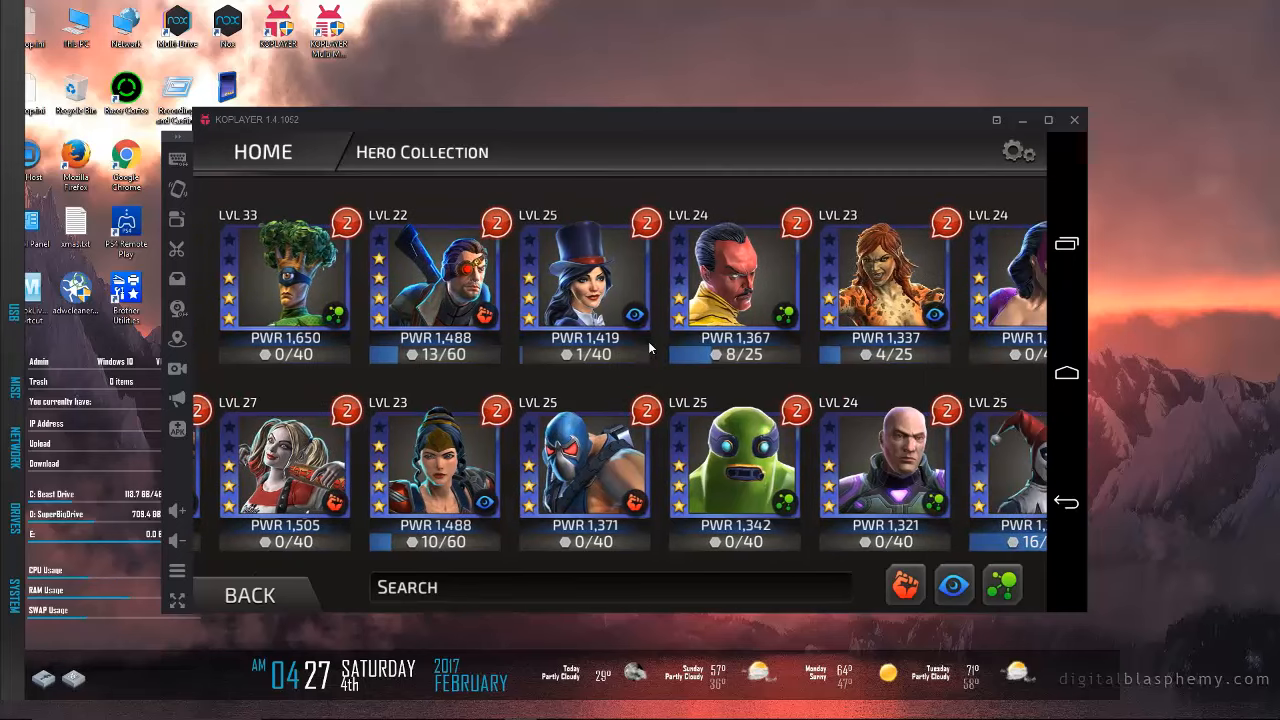
{"action": "scroll", "scroll_direction": "left", "scroll_amount": 3}
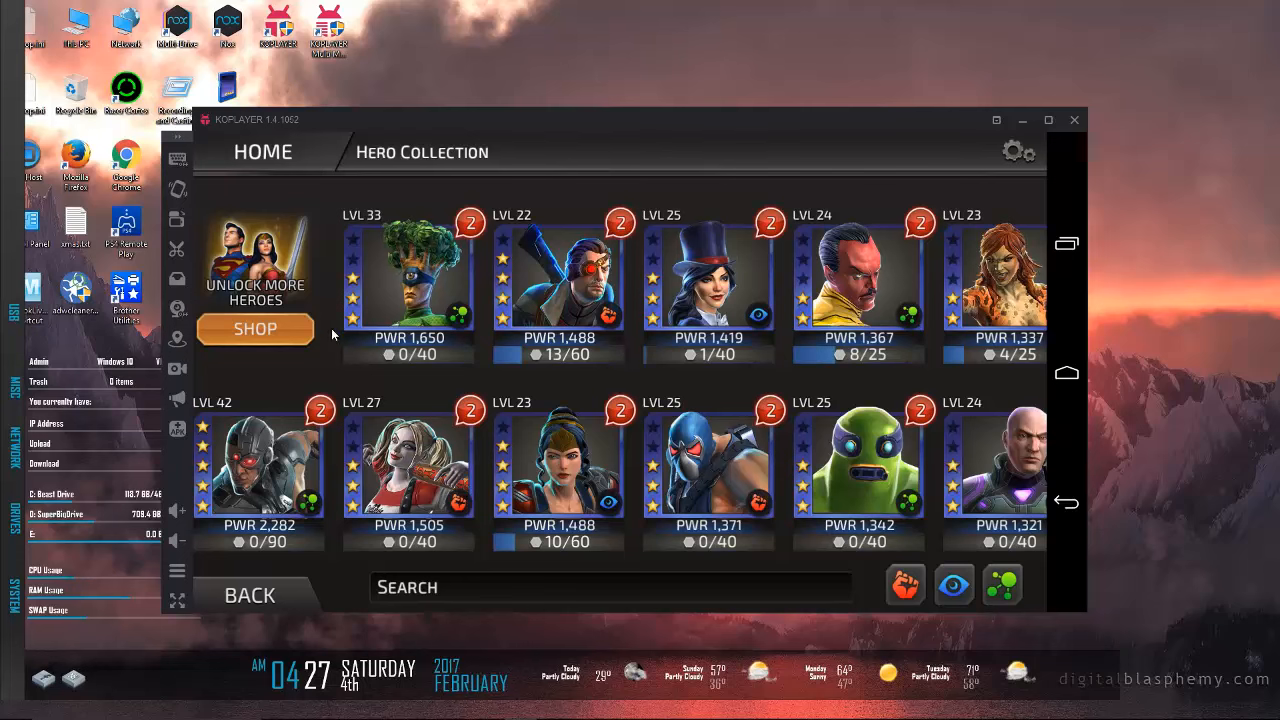
{"action": "mouse_move", "coordinate": [408, 292]}
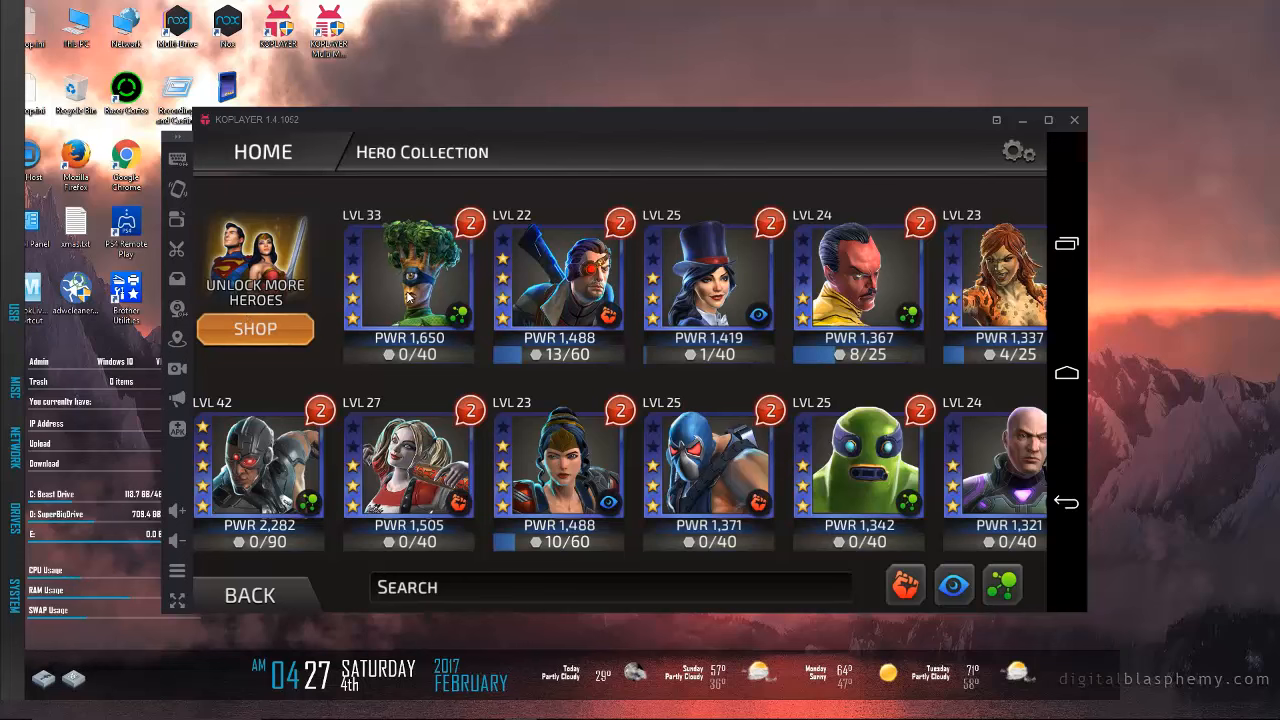
Step: Empower Medphyll's Souls in a Jar gear for 200 credits and return to the Hero Collection
{"action": "left_click", "coordinate": [408, 276]}
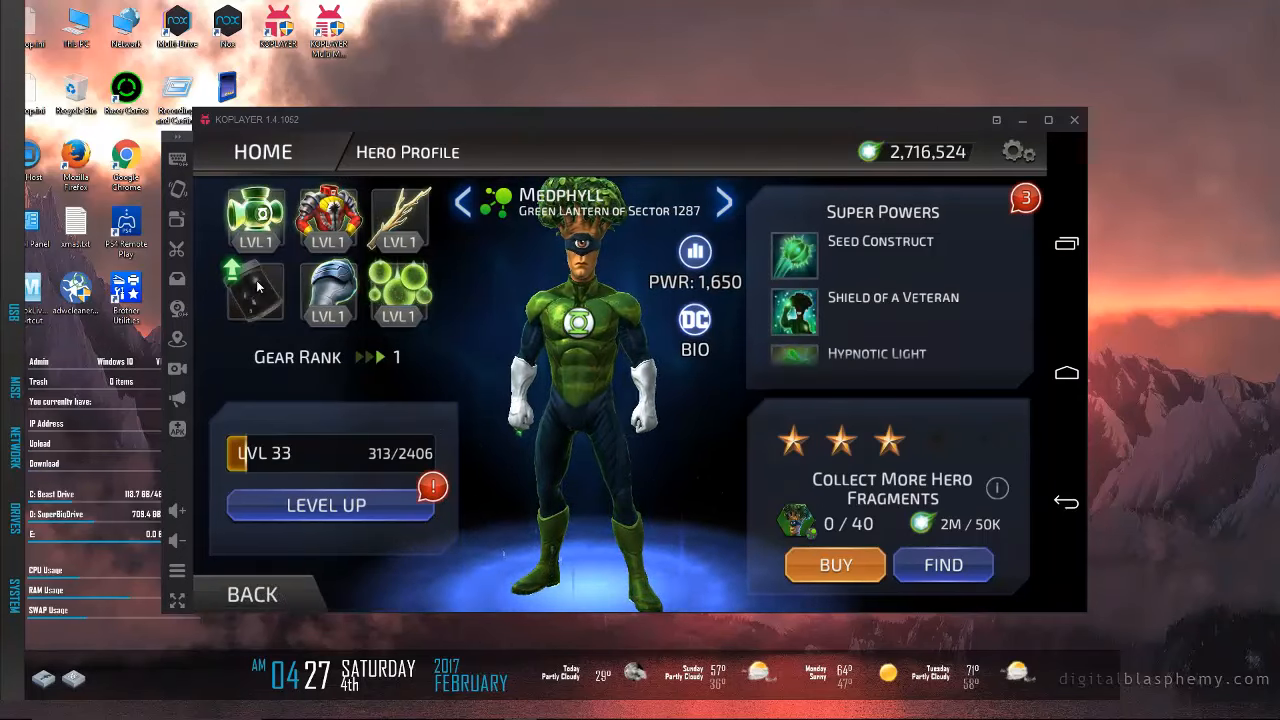
{"action": "left_click", "coordinate": [254, 290]}
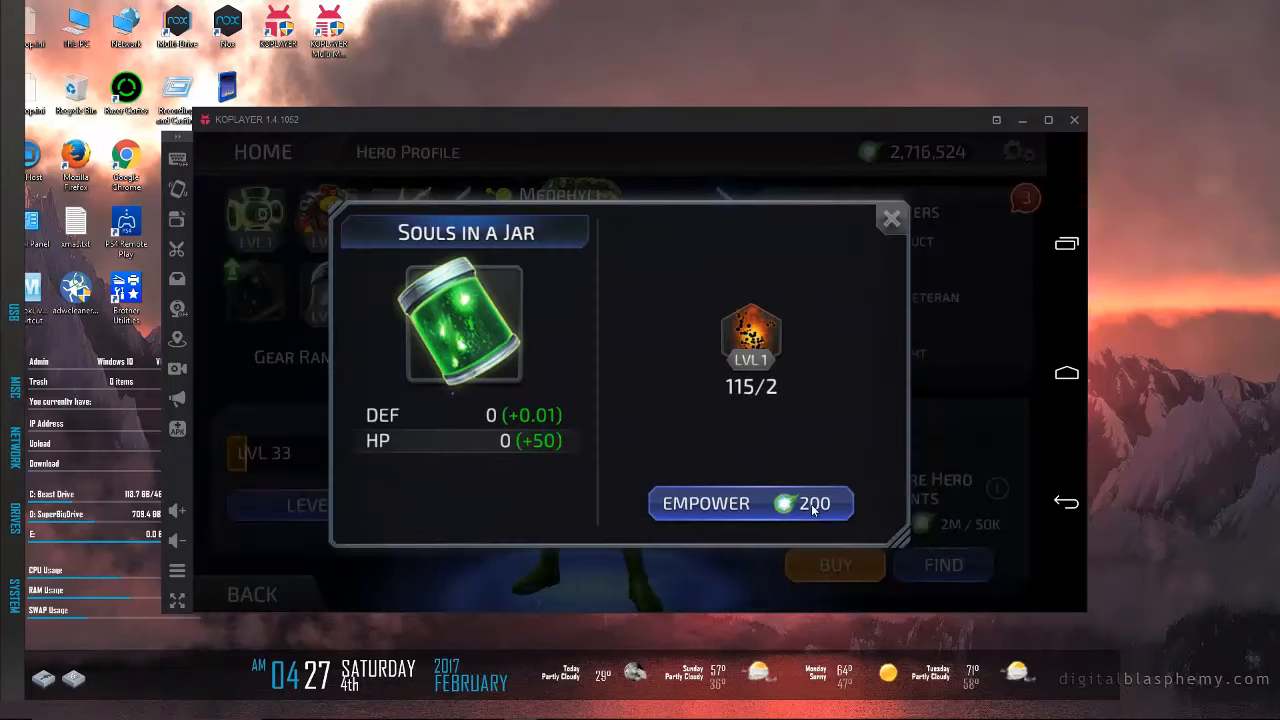
{"action": "left_click", "coordinate": [750, 504]}
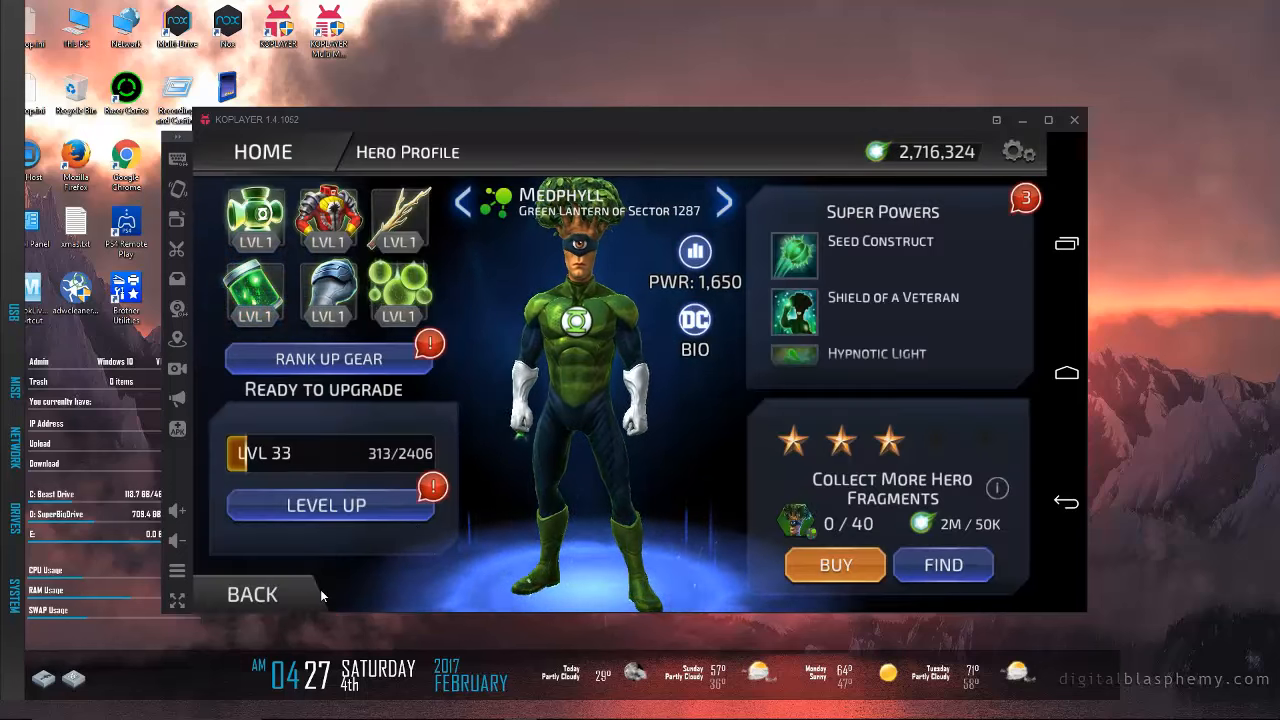
{"action": "left_click", "coordinate": [252, 594]}
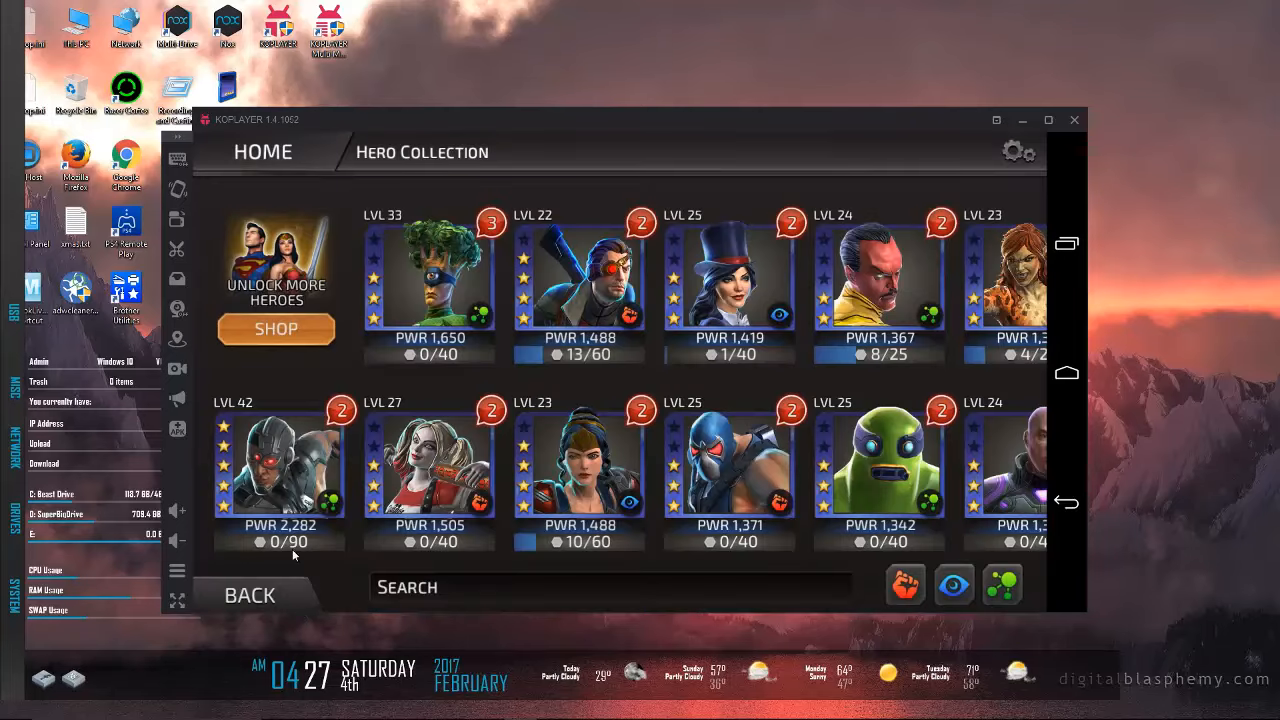
Step: Browse the Hero Collection grid and open Zatanna's level 25 hero profile
{"action": "left_click", "coordinate": [278, 464]}
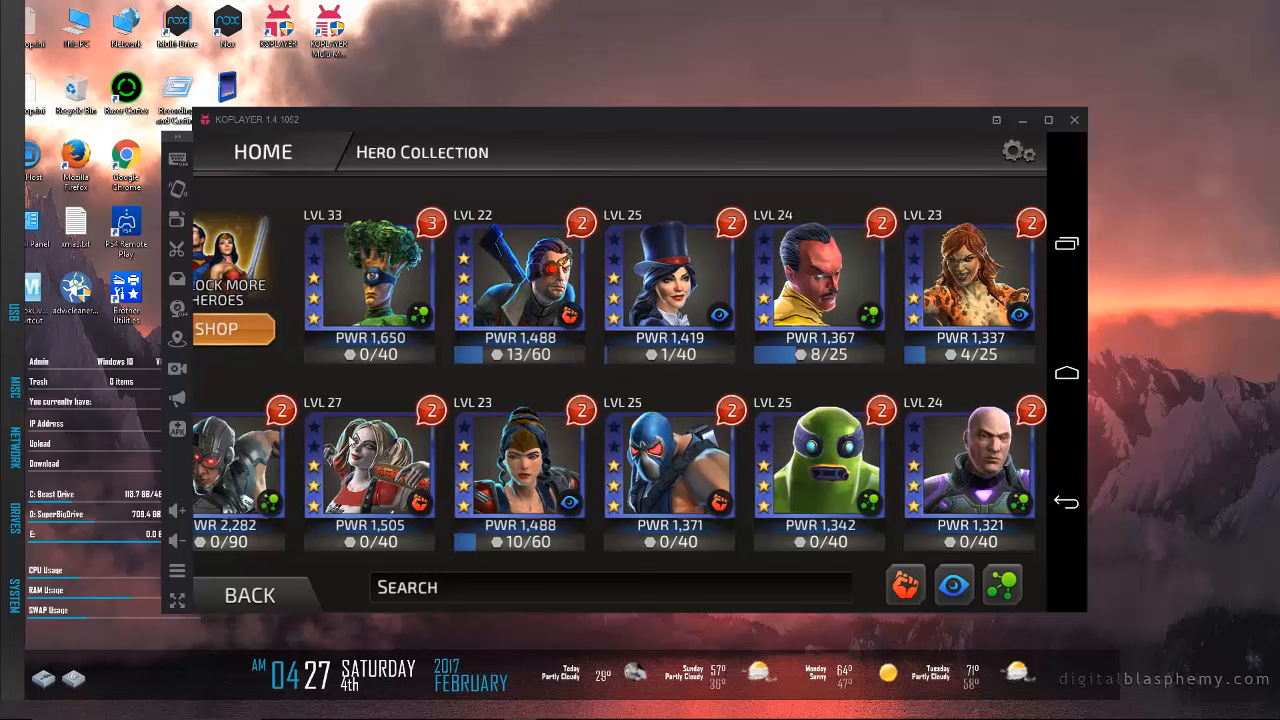
{"action": "left_click", "coordinate": [368, 460]}
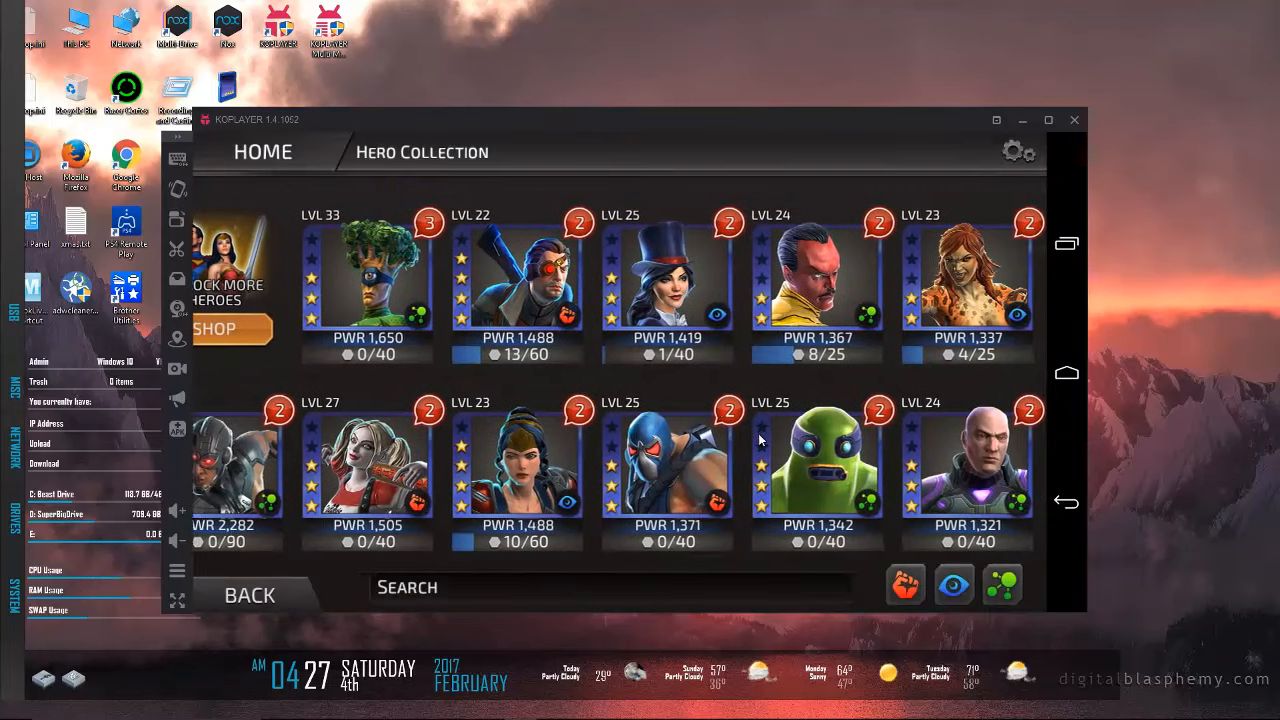
{"action": "left_click", "coordinate": [516, 284]}
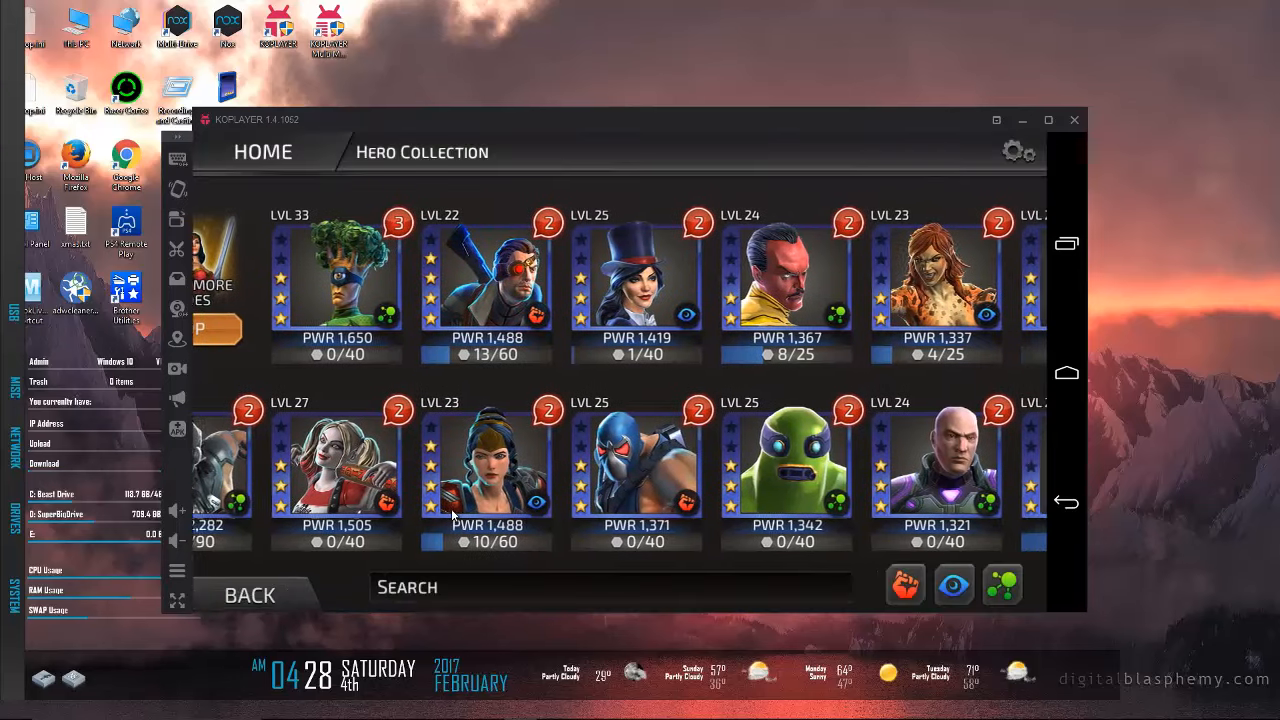
{"action": "left_click", "coordinate": [484, 460]}
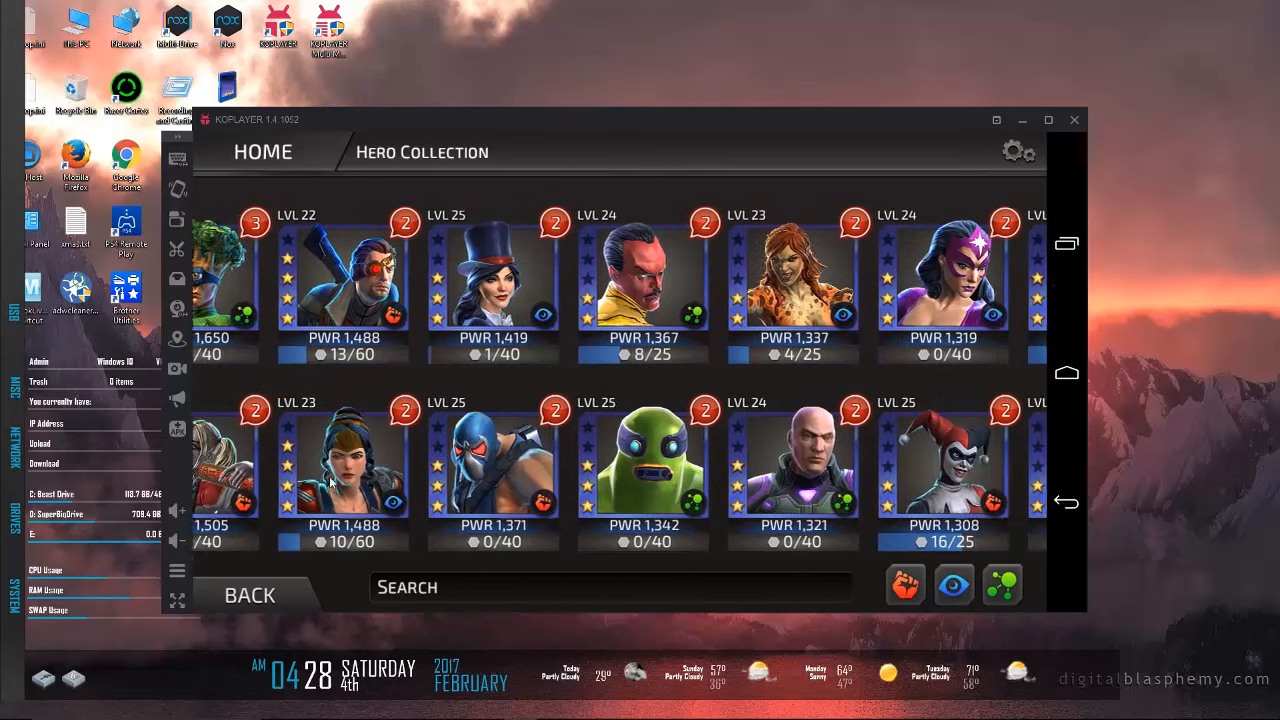
{"action": "left_click", "coordinate": [492, 290]}
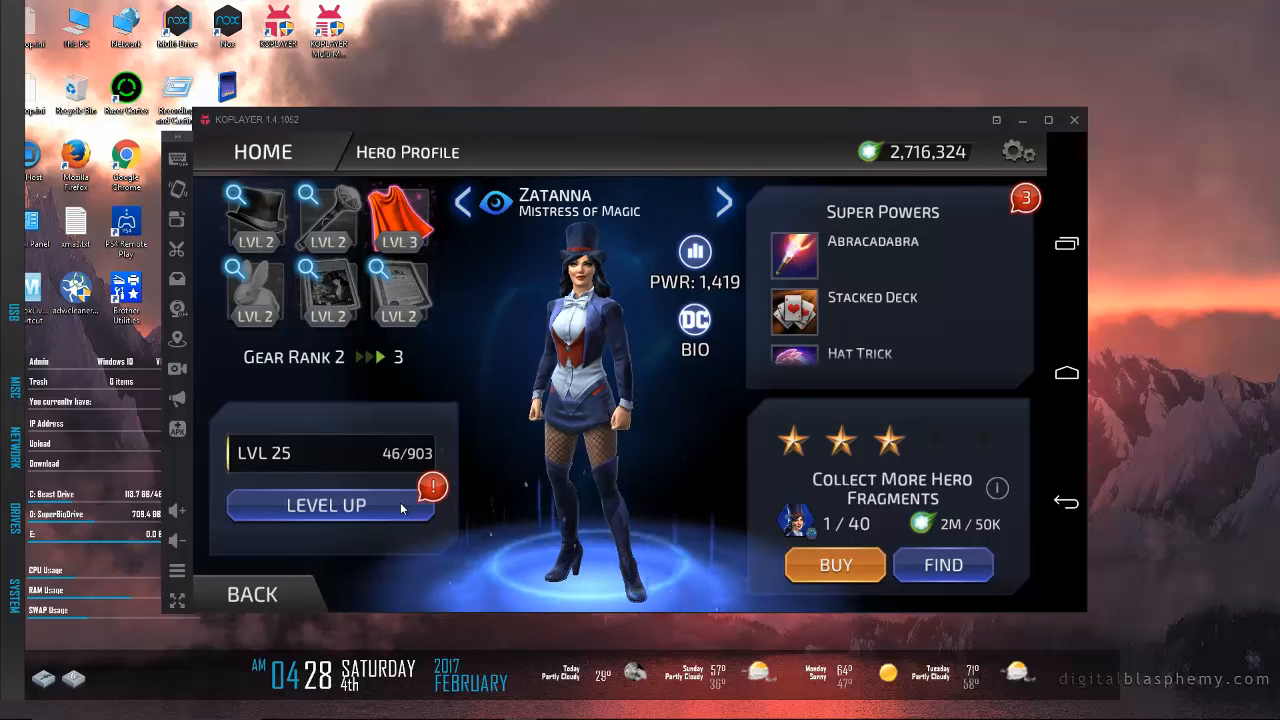
Step: Level Zatanna up from 25 to 29 using auto-selected XP items
{"action": "left_click", "coordinate": [328, 504]}
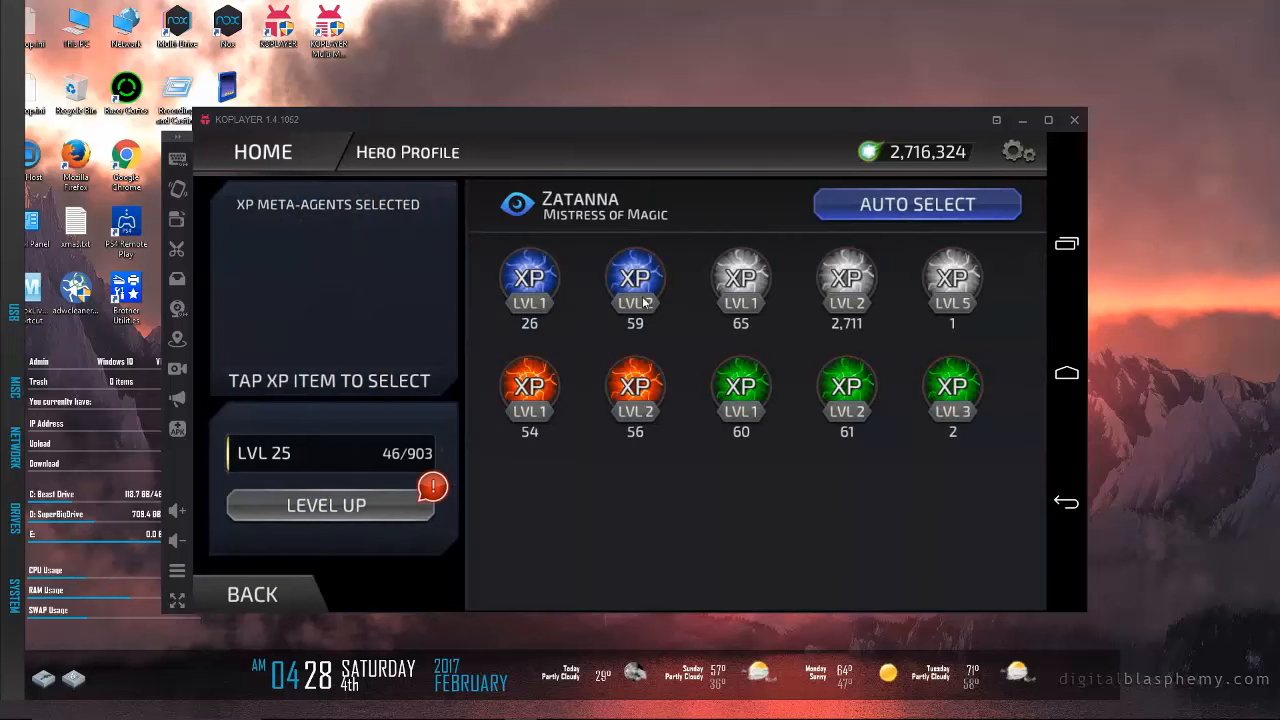
{"action": "left_click", "coordinate": [636, 278]}
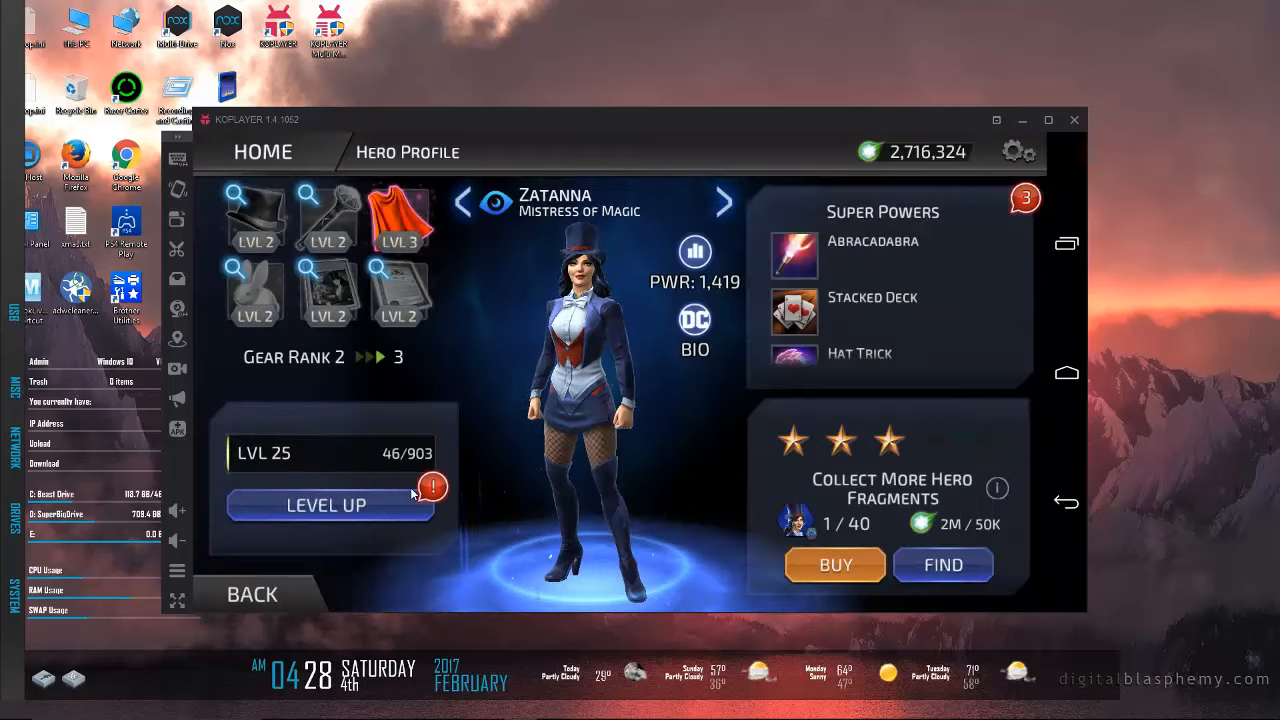
{"action": "left_click", "coordinate": [328, 504]}
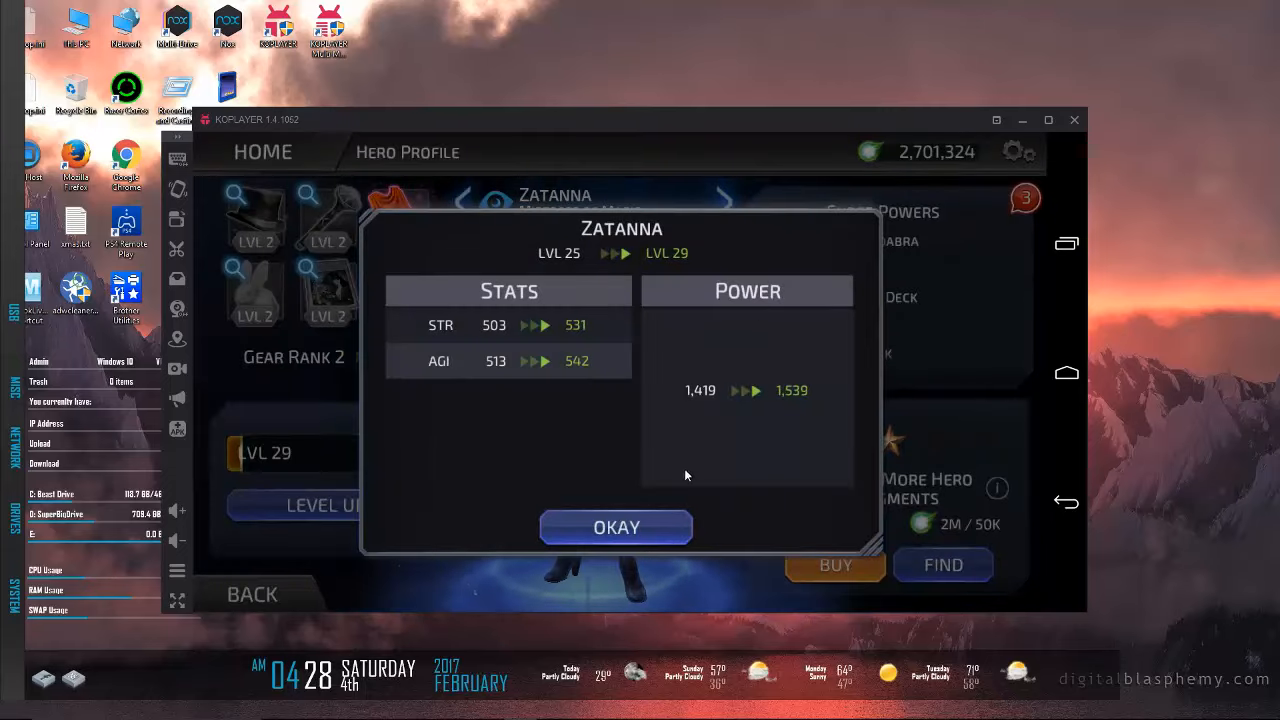
Step: Upgrade Zatanna's Hat Trick power to level 2 and return to the roster
{"action": "left_click", "coordinate": [616, 528]}
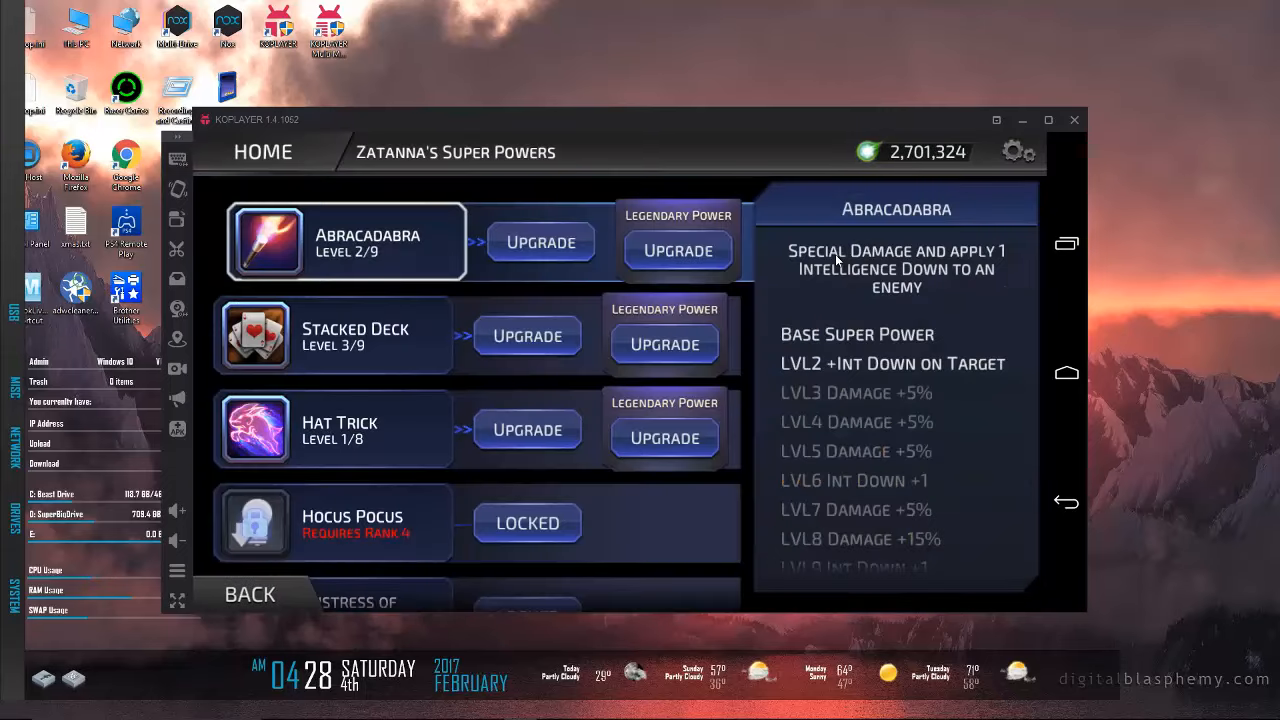
{"action": "left_click", "coordinate": [332, 336]}
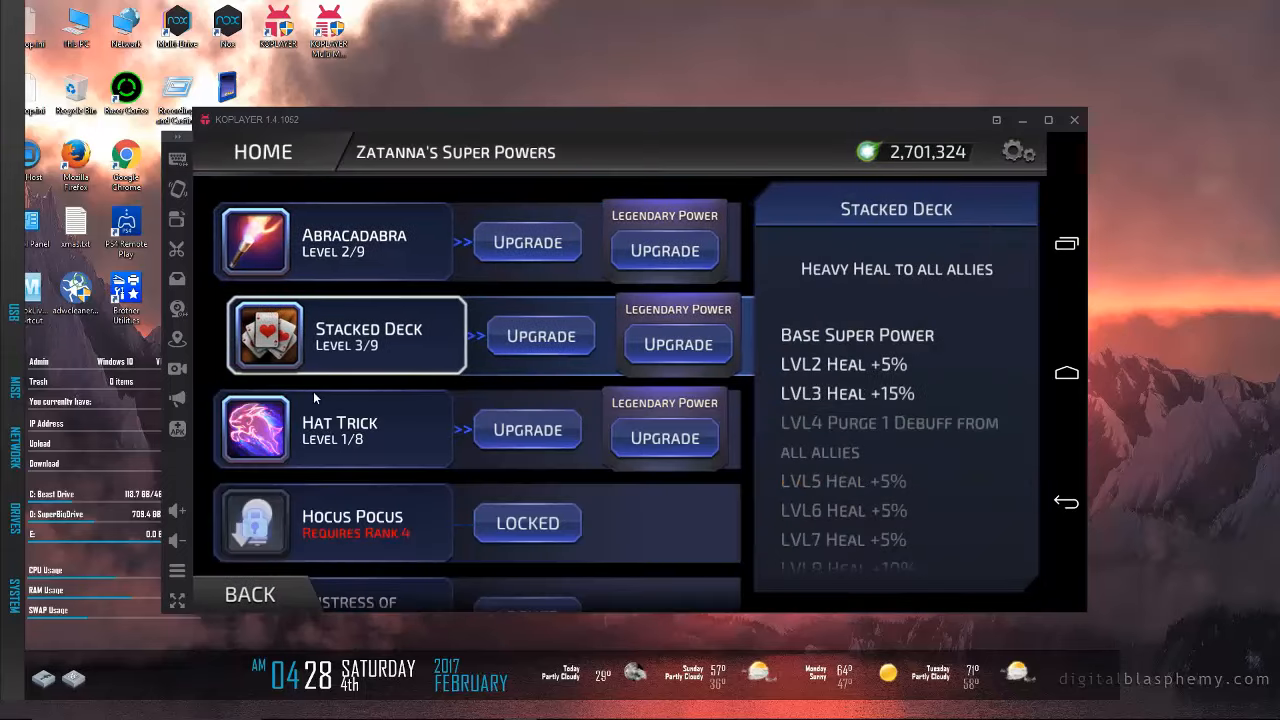
{"action": "left_click", "coordinate": [340, 428]}
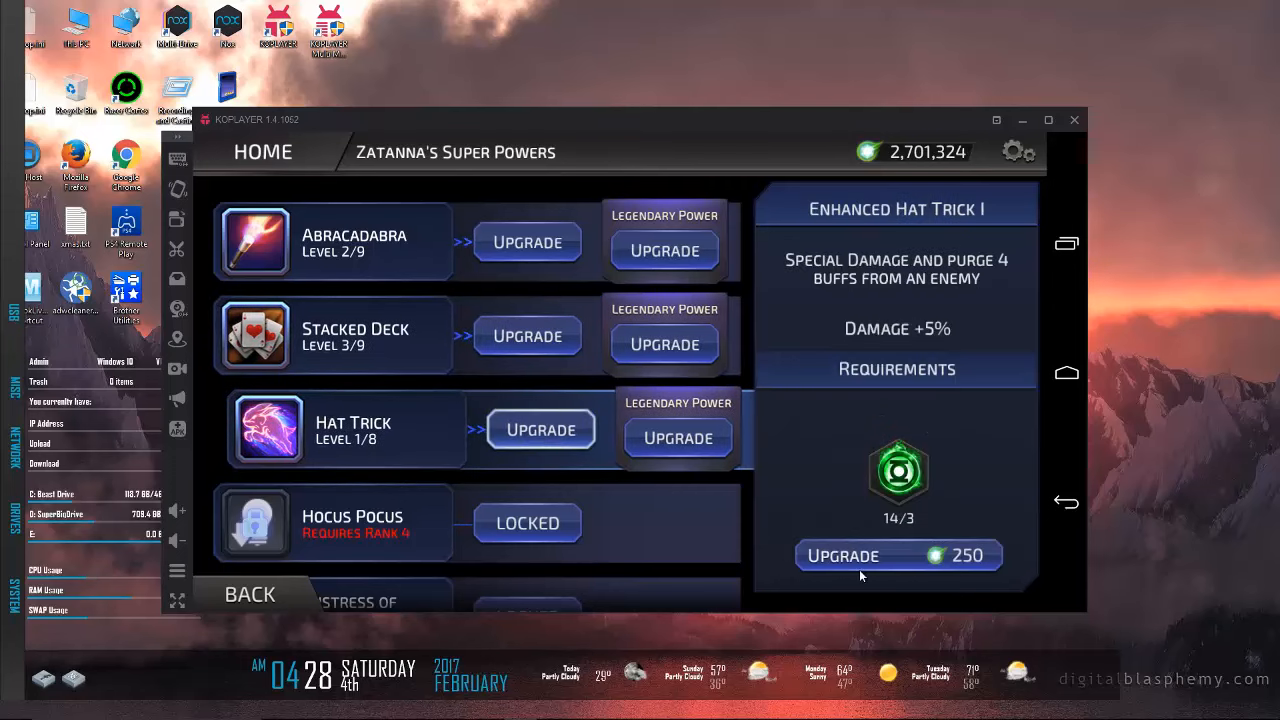
{"action": "left_click", "coordinate": [898, 556]}
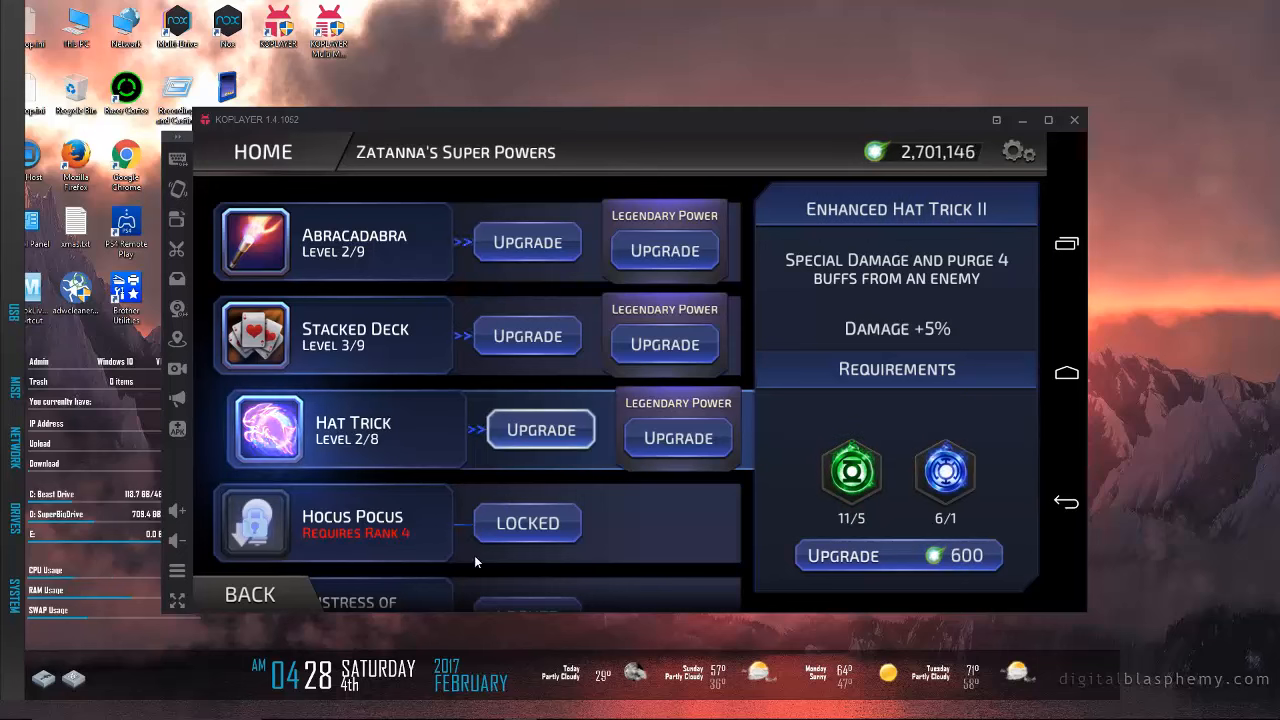
{"action": "left_click", "coordinate": [248, 592]}
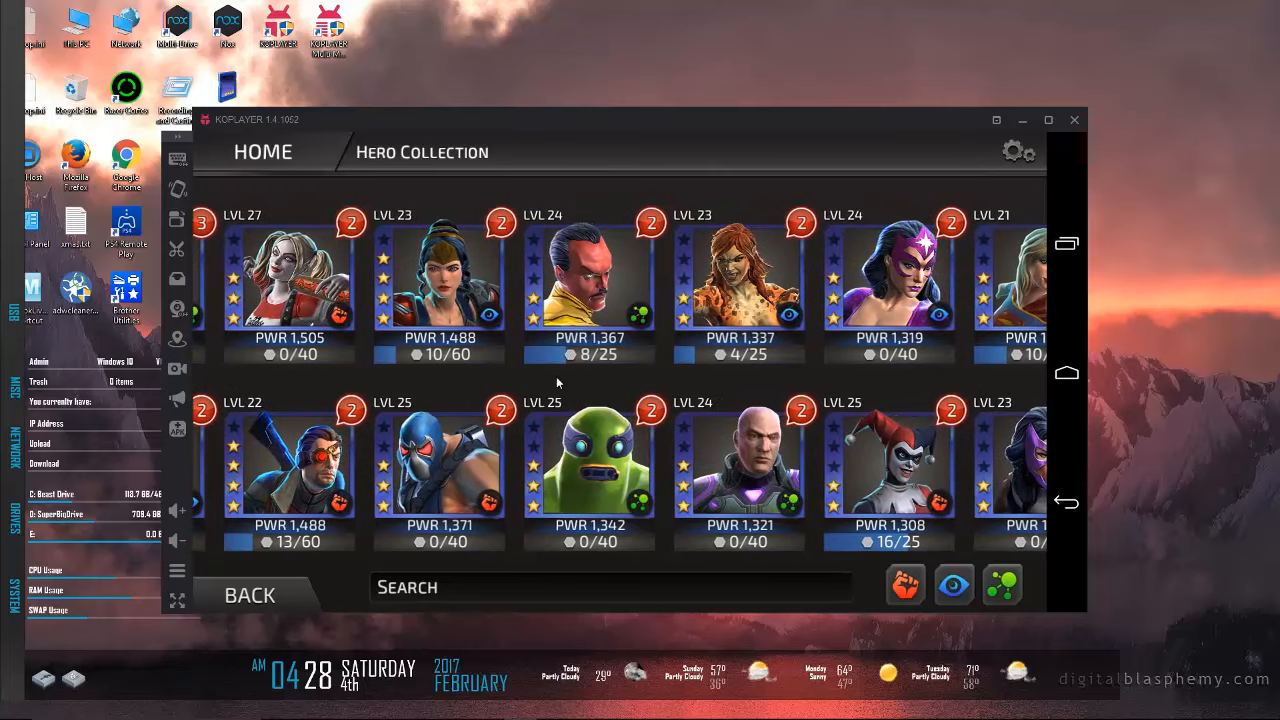
{"action": "scroll", "scroll_direction": "left", "scroll_amount": 3}
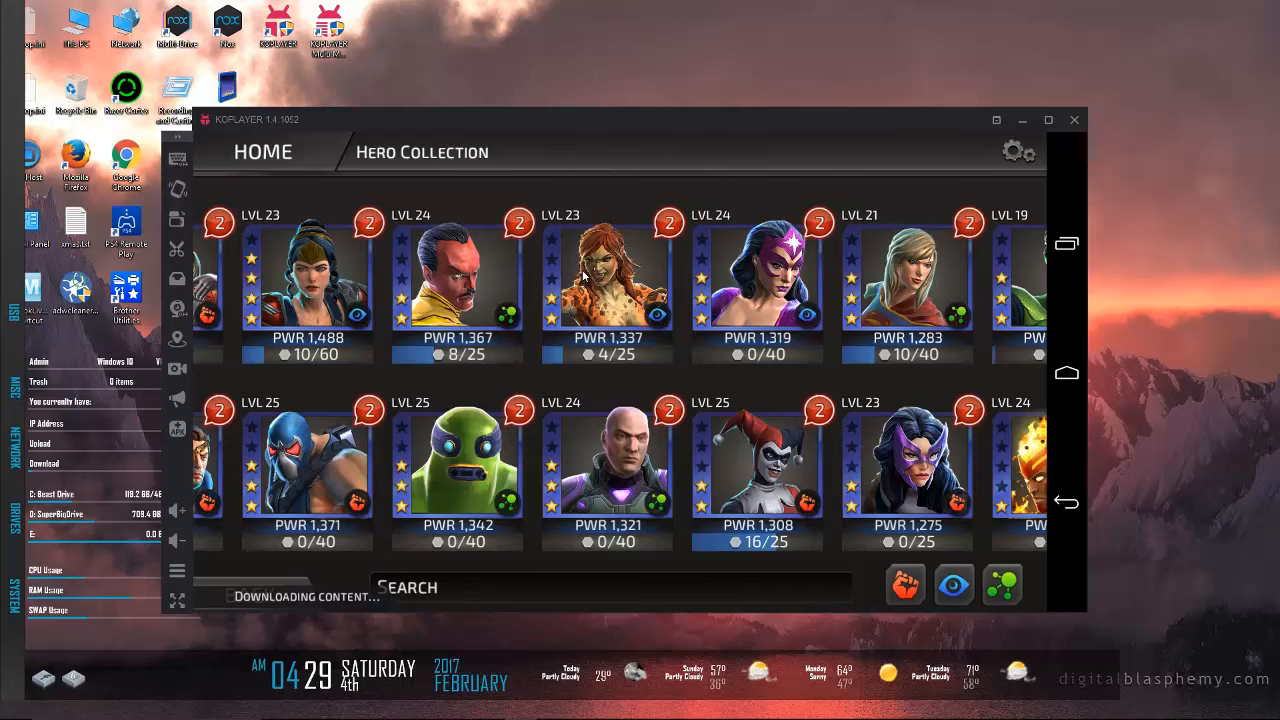
{"action": "scroll", "scroll_direction": "right", "scroll_amount": 3}
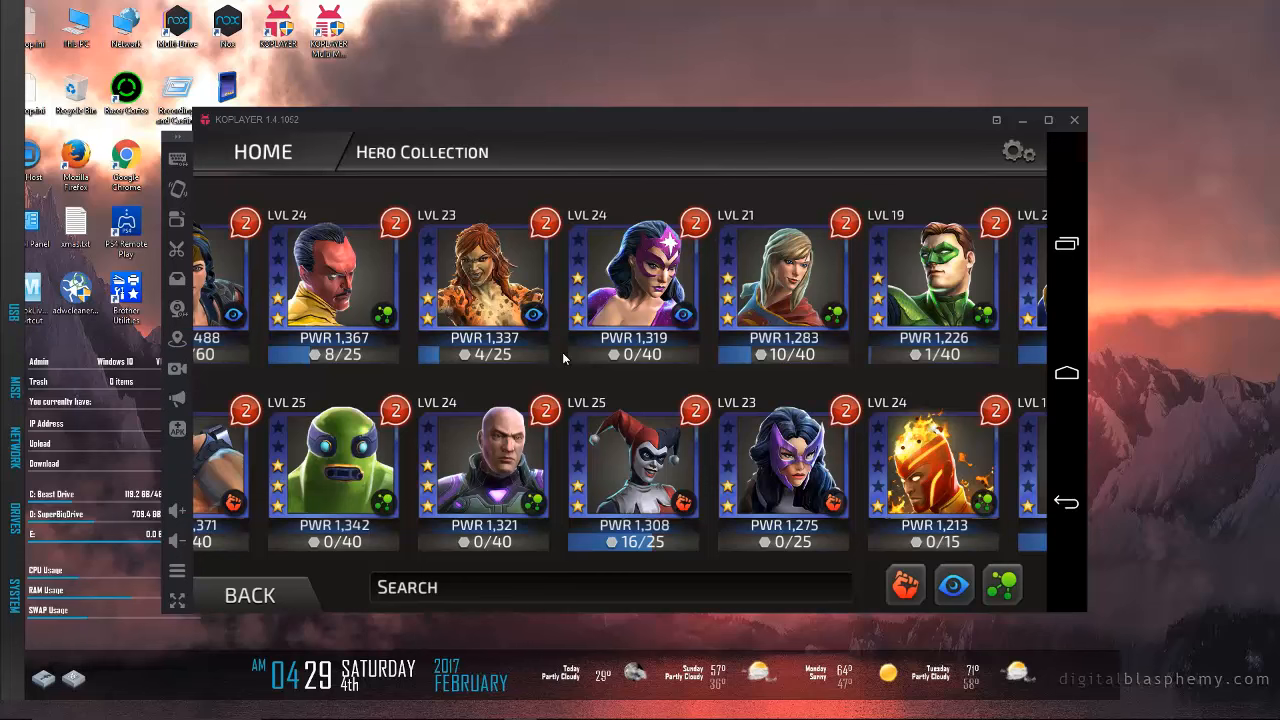
{"action": "mouse_move", "coordinate": [504, 356]}
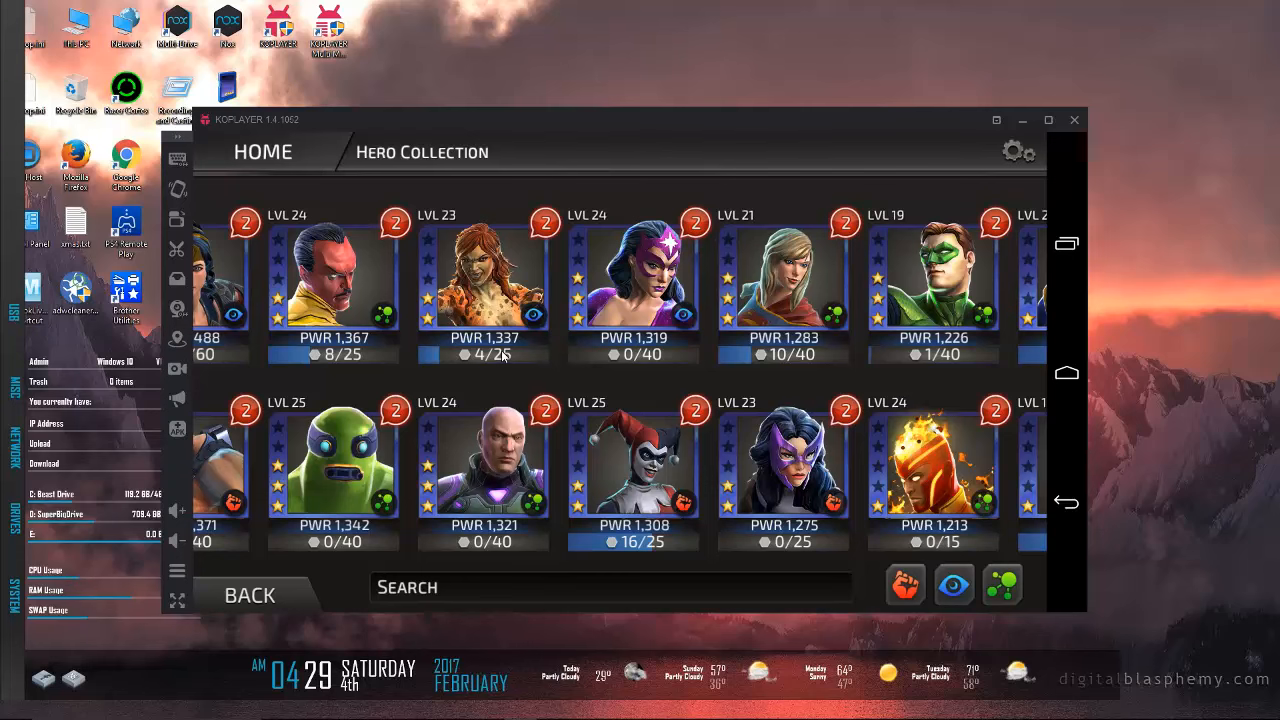
{"action": "left_click", "coordinate": [484, 460]}
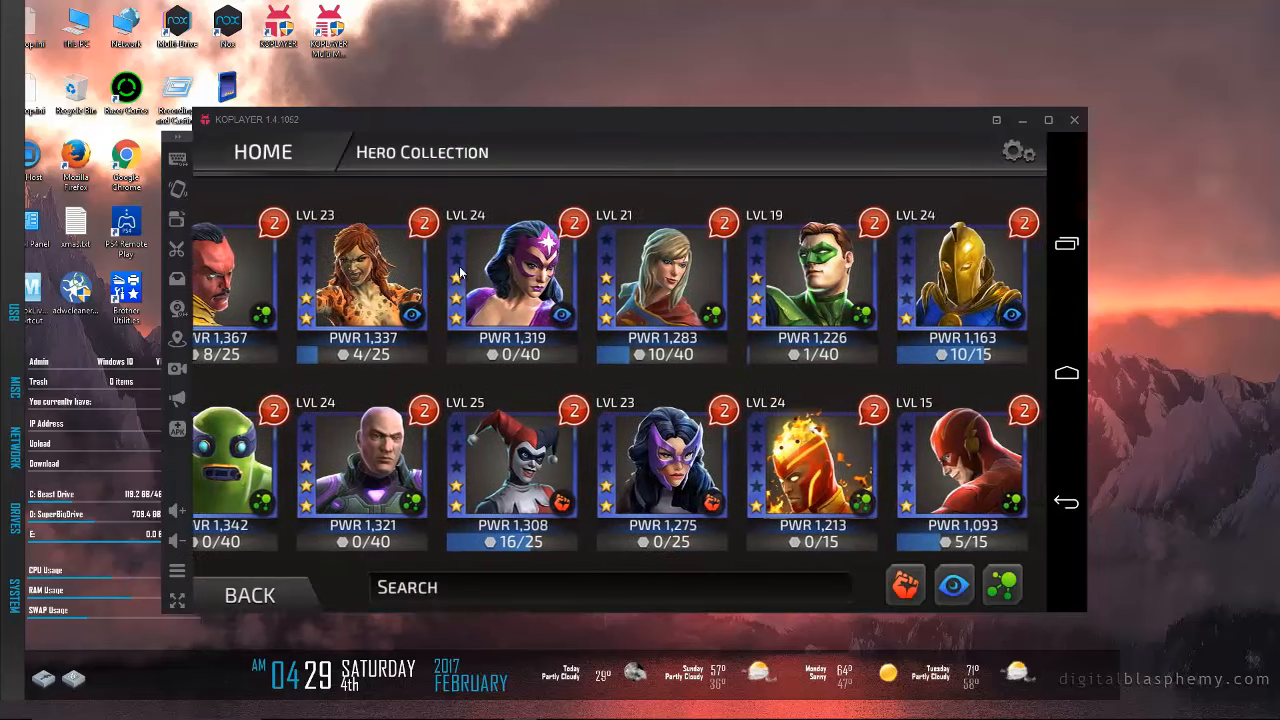
{"action": "left_click", "coordinate": [512, 280]}
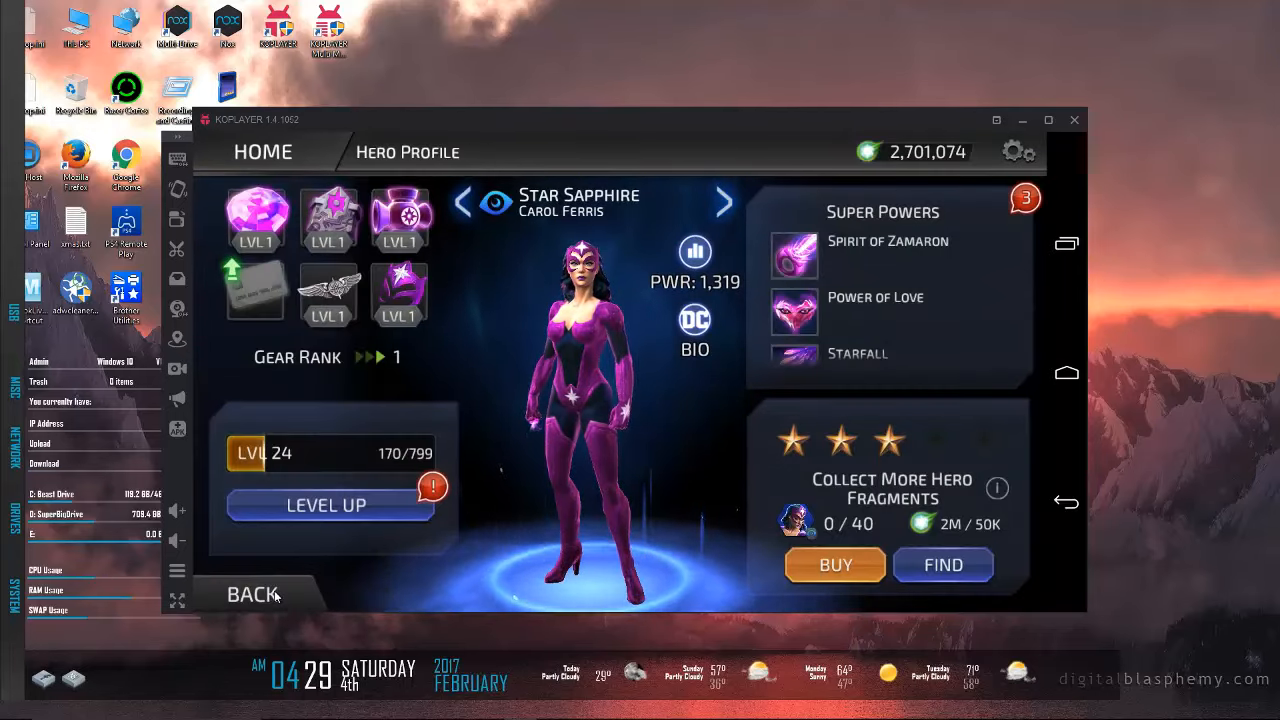
{"action": "left_click", "coordinate": [248, 594]}
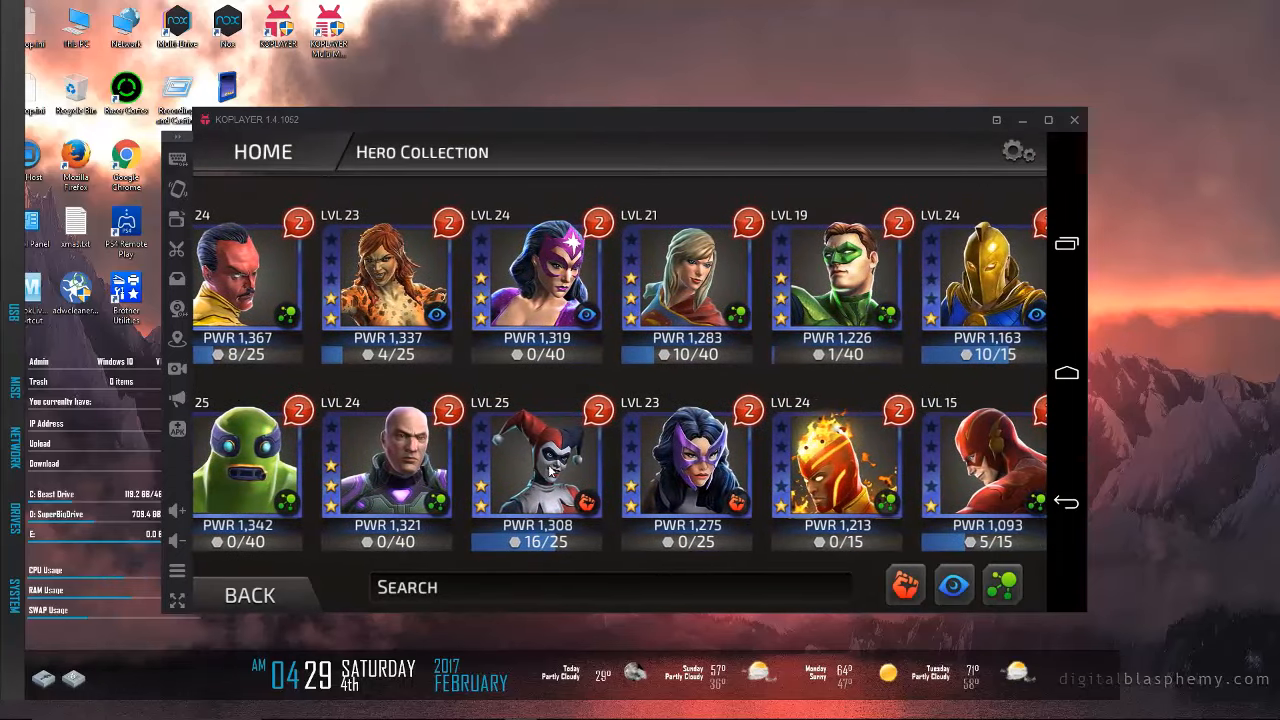
{"action": "left_click", "coordinate": [536, 460]}
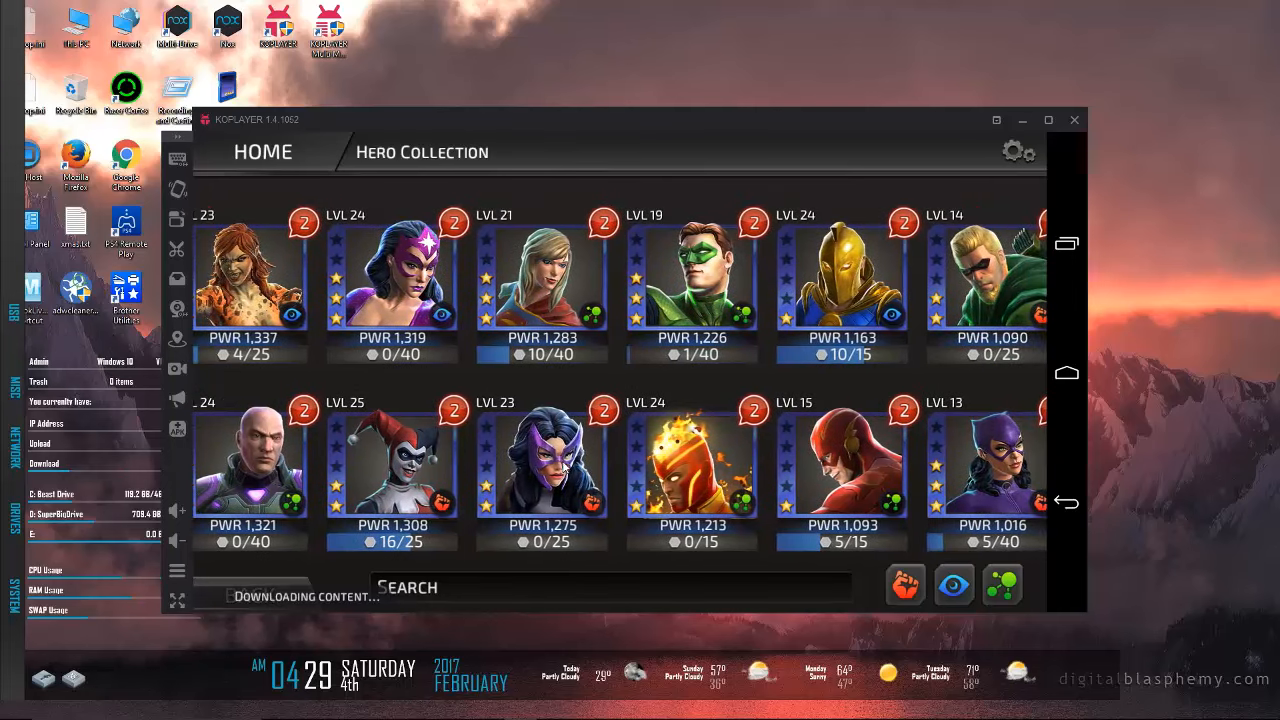
{"action": "left_click", "coordinate": [540, 460]}
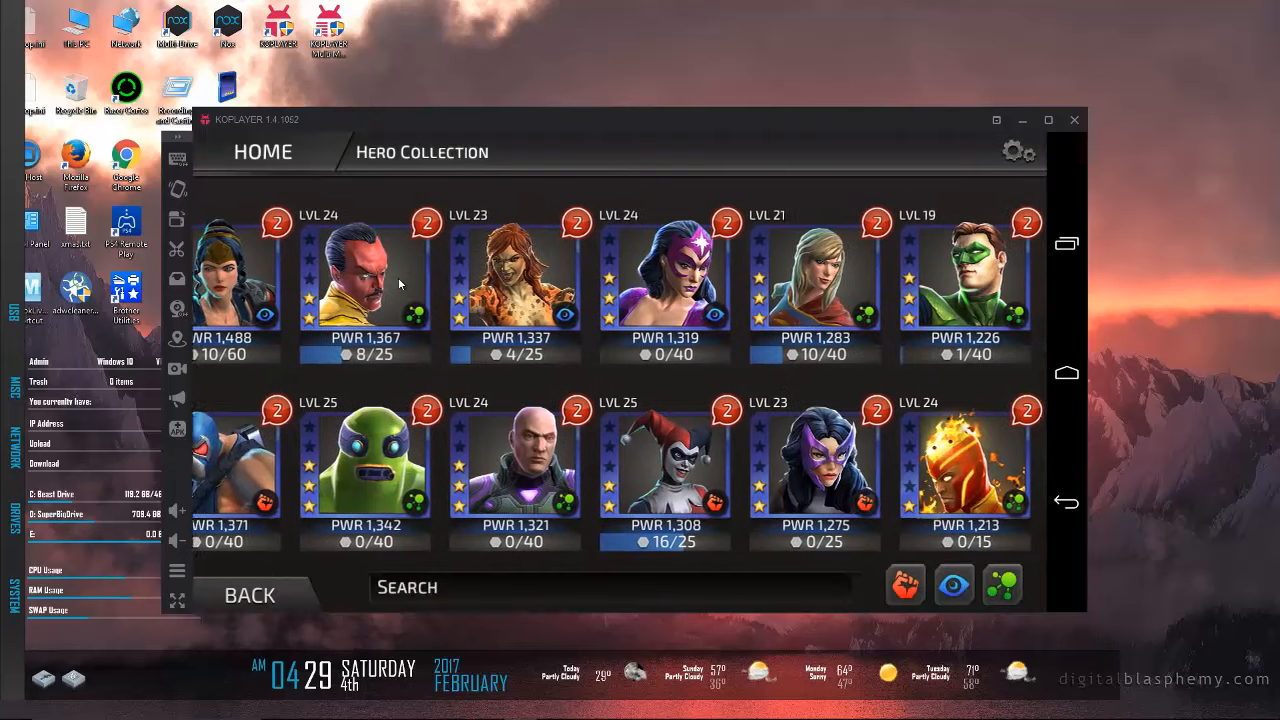
{"action": "scroll", "scroll_direction": "right", "scroll_amount": 3}
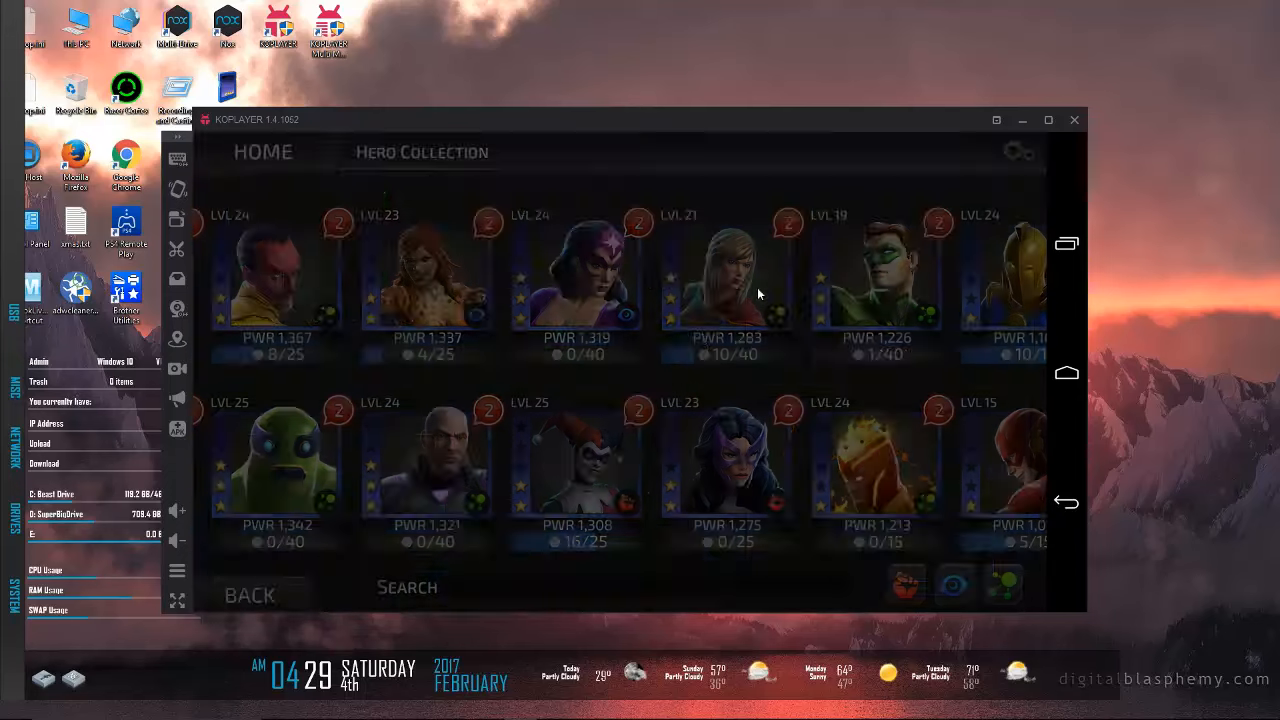
{"action": "left_click", "coordinate": [728, 270]}
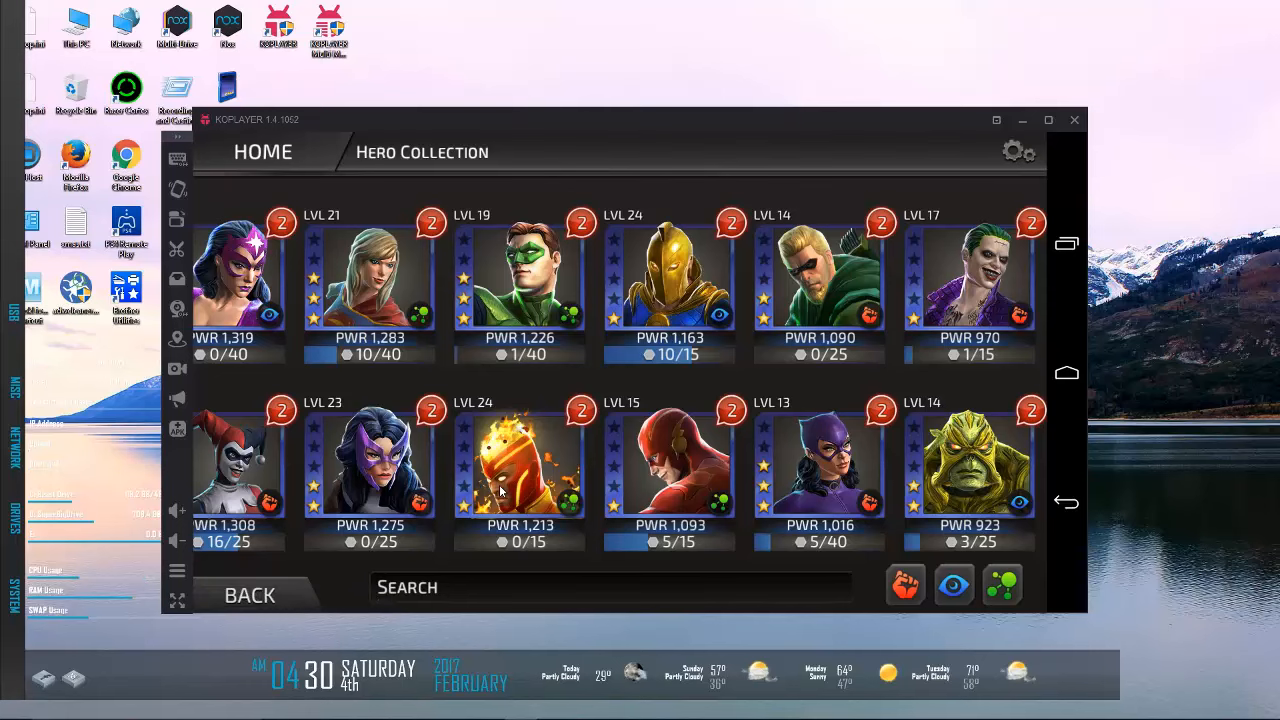
{"action": "left_click", "coordinate": [520, 460]}
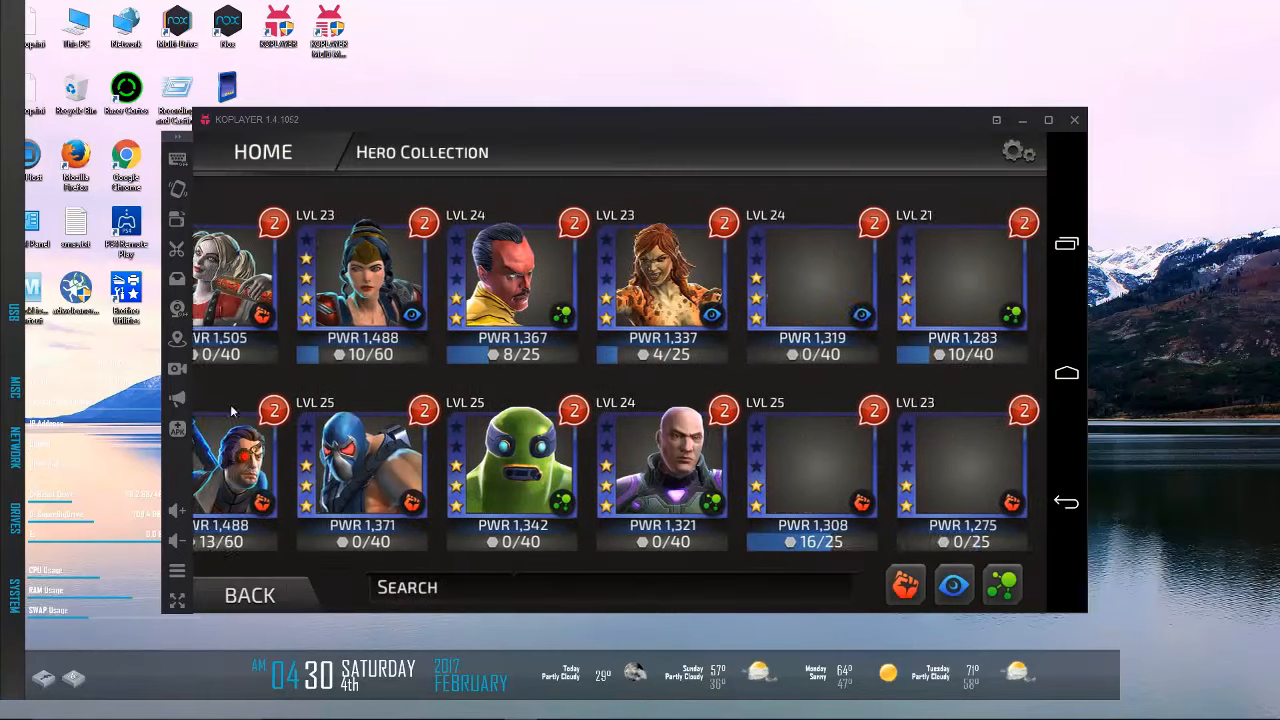
{"action": "scroll", "scroll_direction": "right", "scroll_amount": 3}
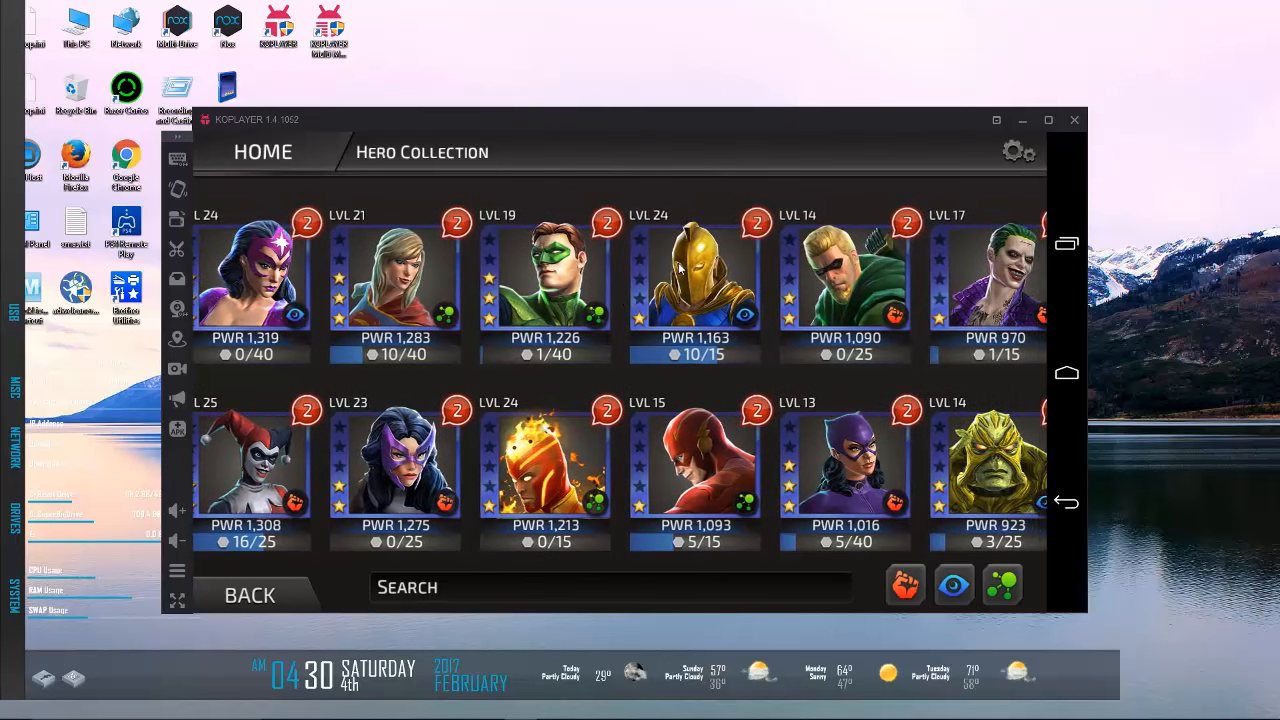
{"action": "left_click", "coordinate": [694, 276]}
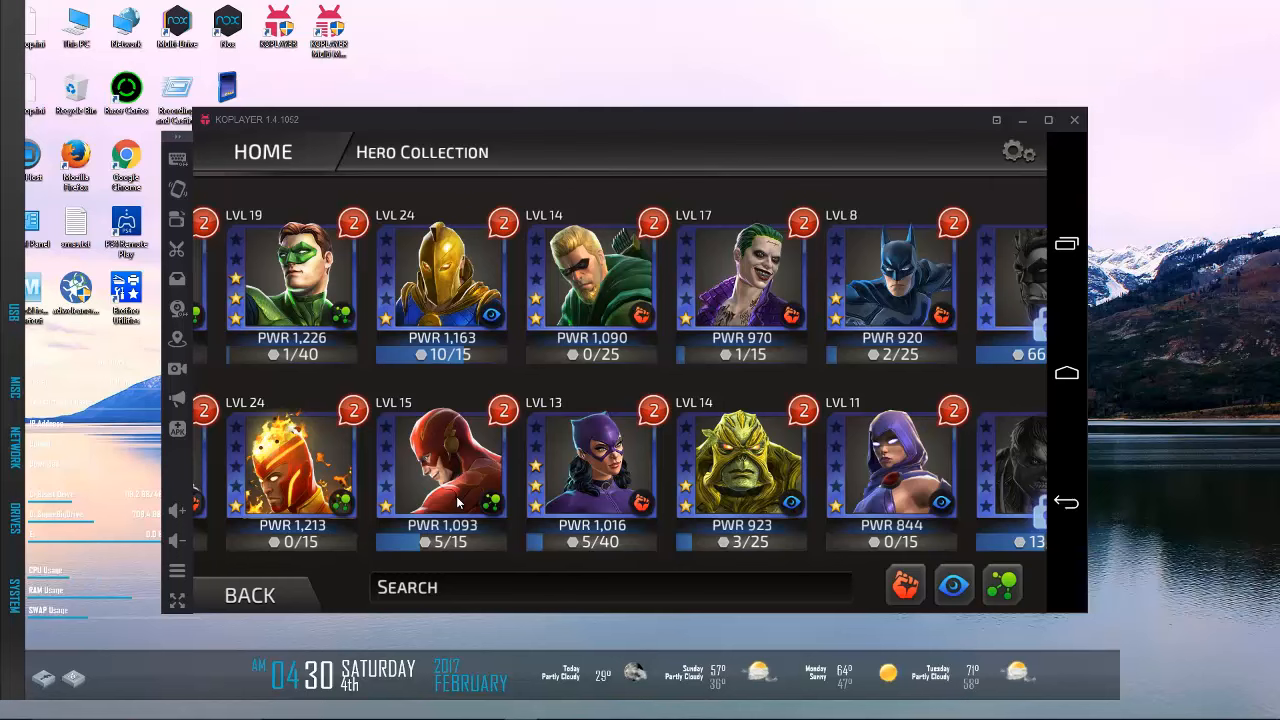
{"action": "mouse_move", "coordinate": [388, 422]}
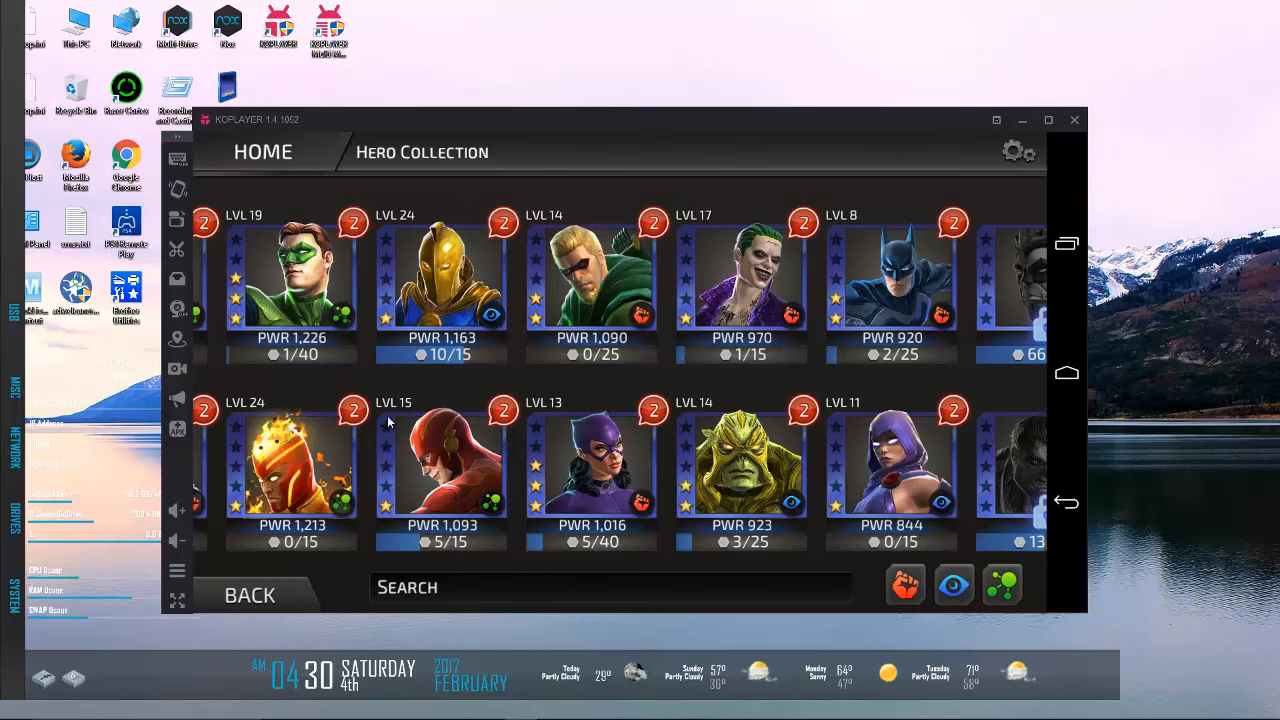
{"action": "mouse_move", "coordinate": [452, 552]}
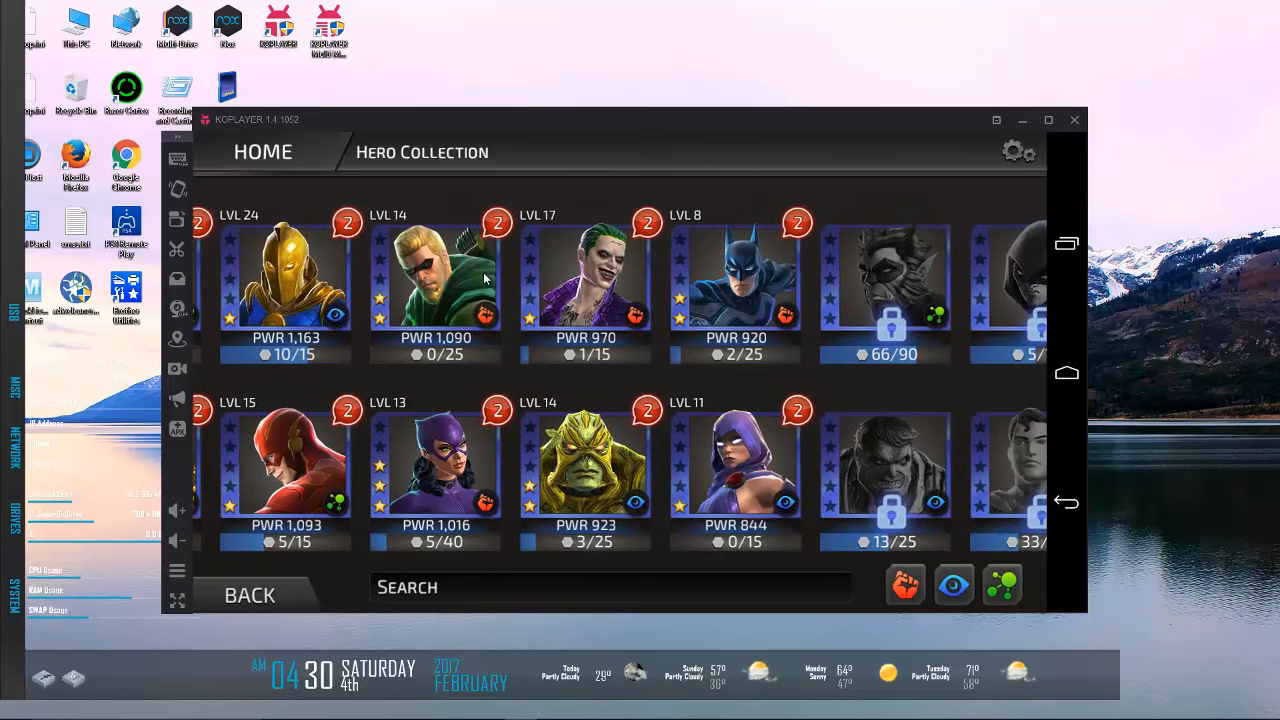
{"action": "left_click", "coordinate": [436, 460]}
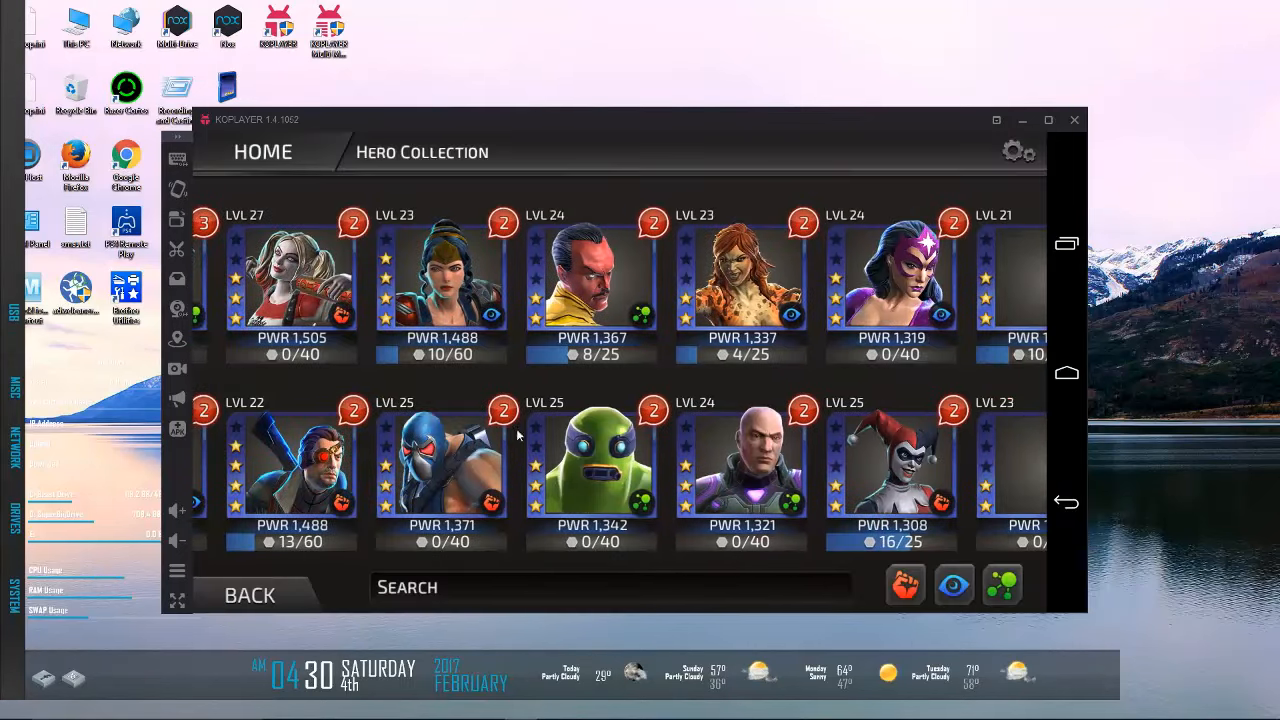
{"action": "scroll", "scroll_direction": "right", "scroll_amount": 3}
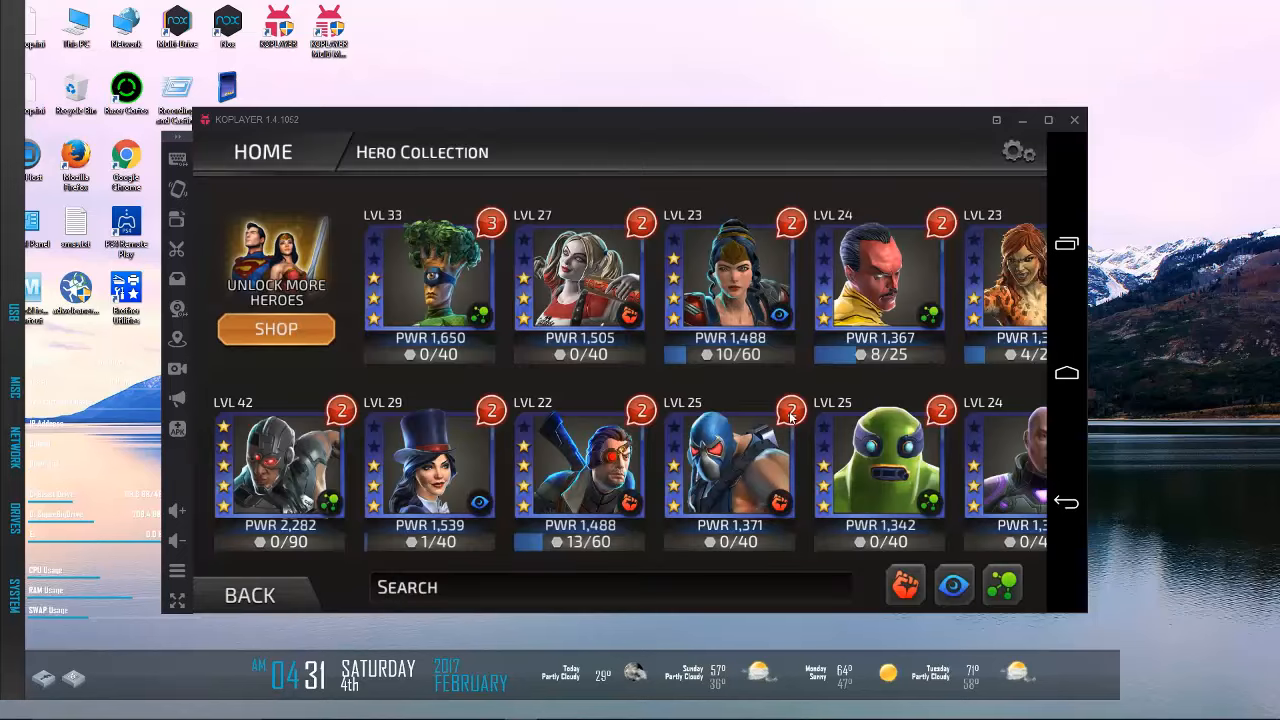
{"action": "scroll", "scroll_direction": "right", "scroll_amount": 3}
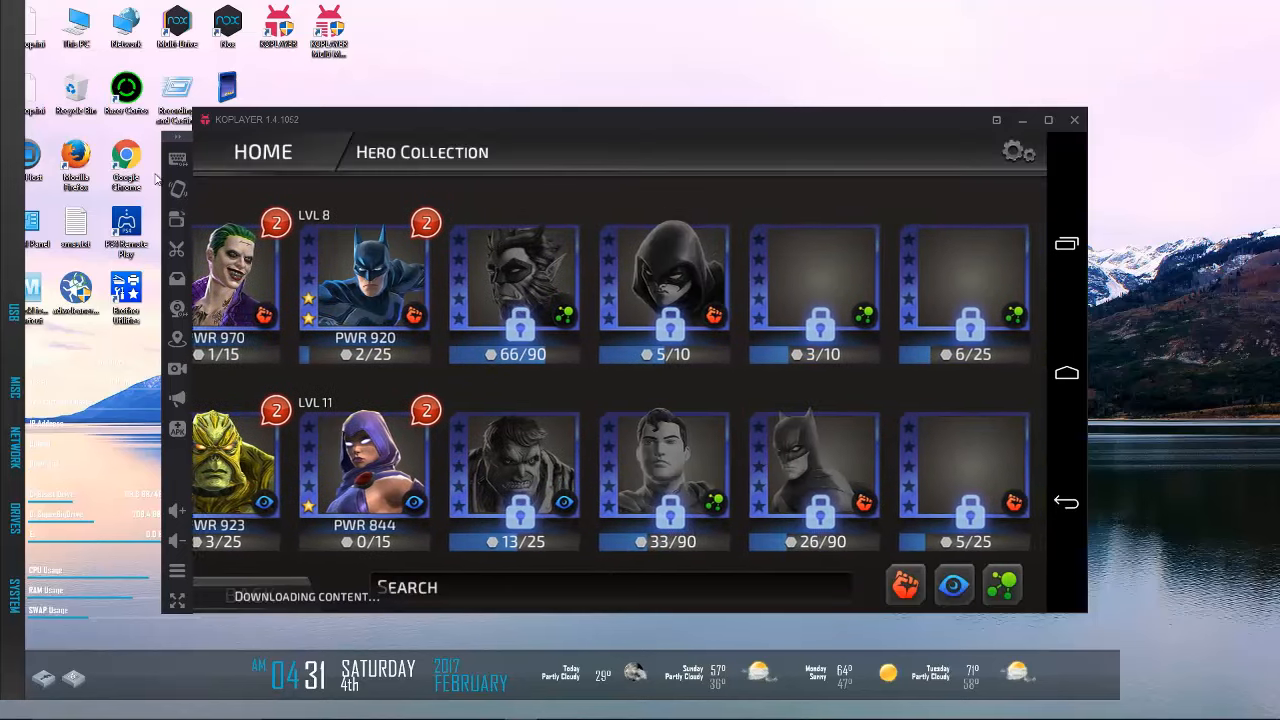
{"action": "left_click", "coordinate": [364, 270]}
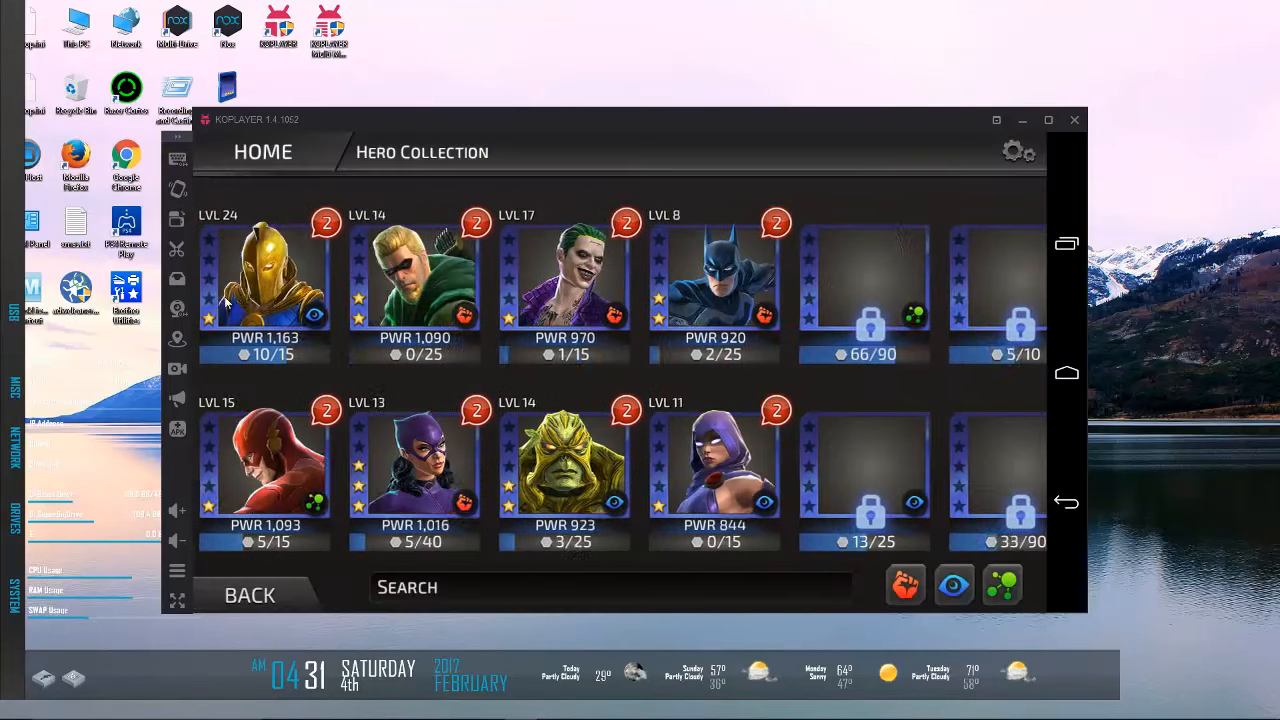
{"action": "scroll", "scroll_direction": "right", "scroll_amount": 3}
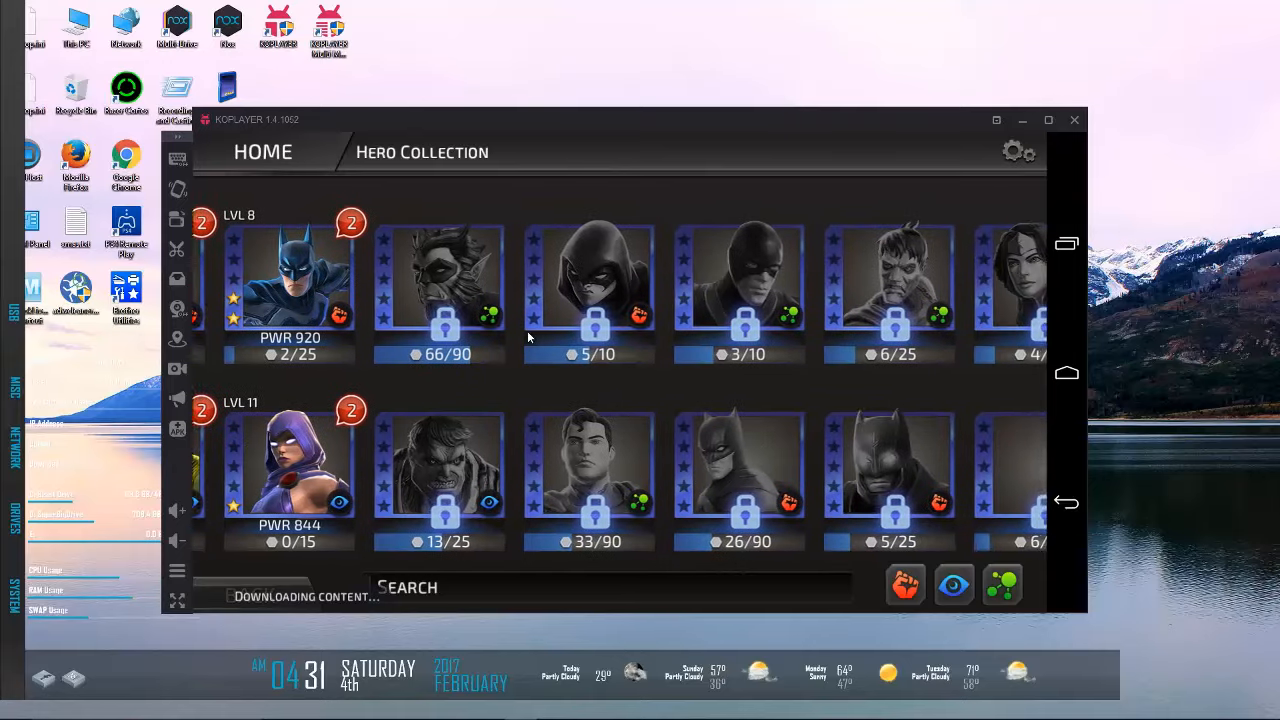
{"action": "scroll", "scroll_direction": "right", "scroll_amount": 3}
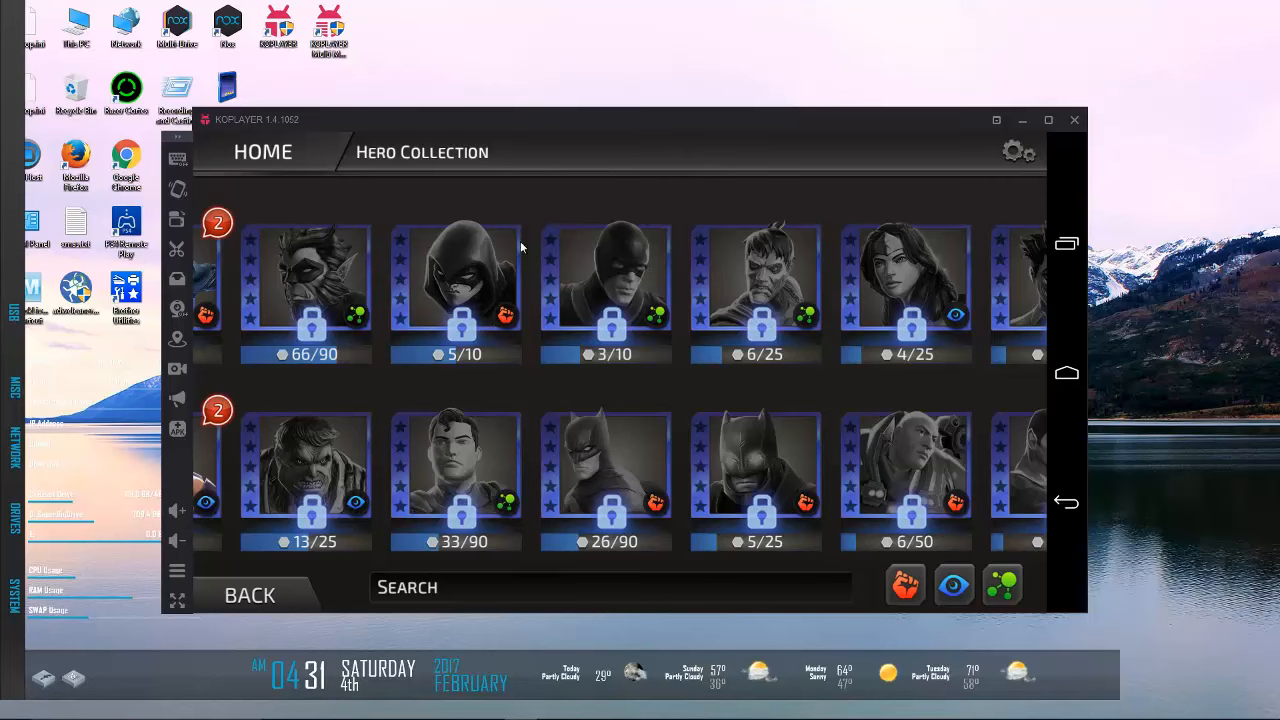
{"action": "left_click", "coordinate": [456, 280]}
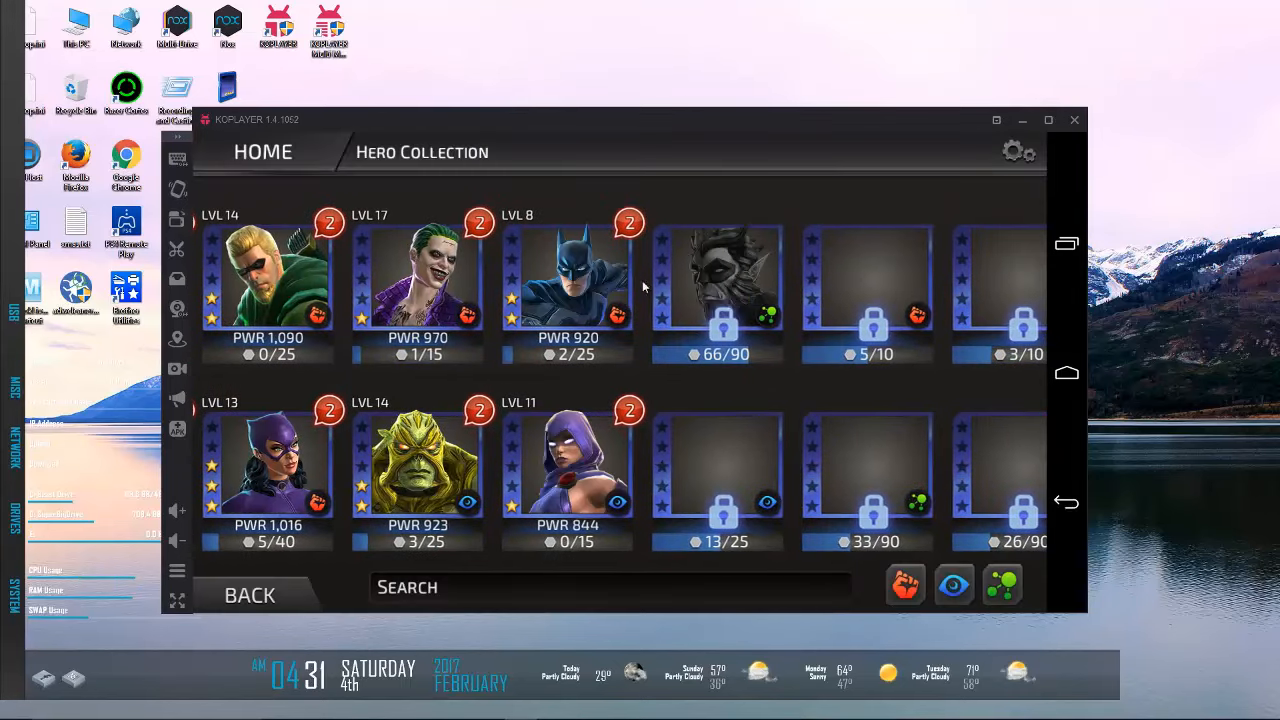
{"action": "scroll", "scroll_direction": "right", "scroll_amount": 3}
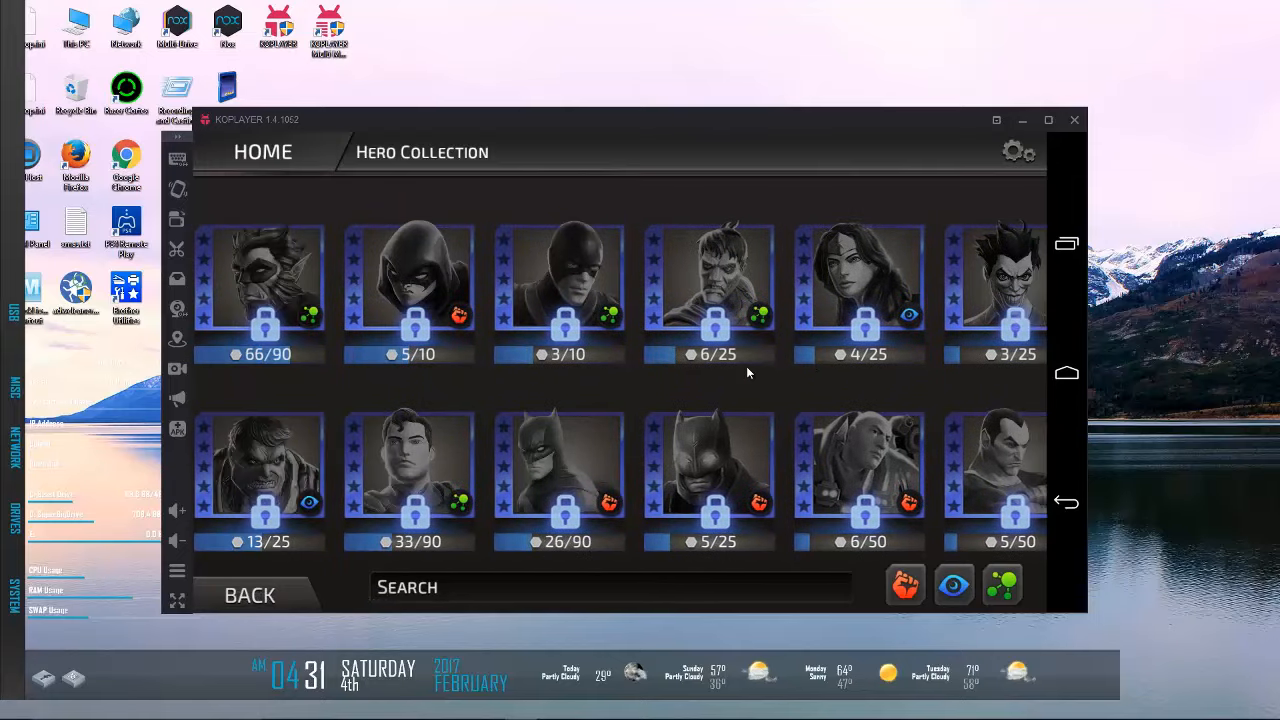
{"action": "scroll", "scroll_direction": "right", "scroll_amount": 3}
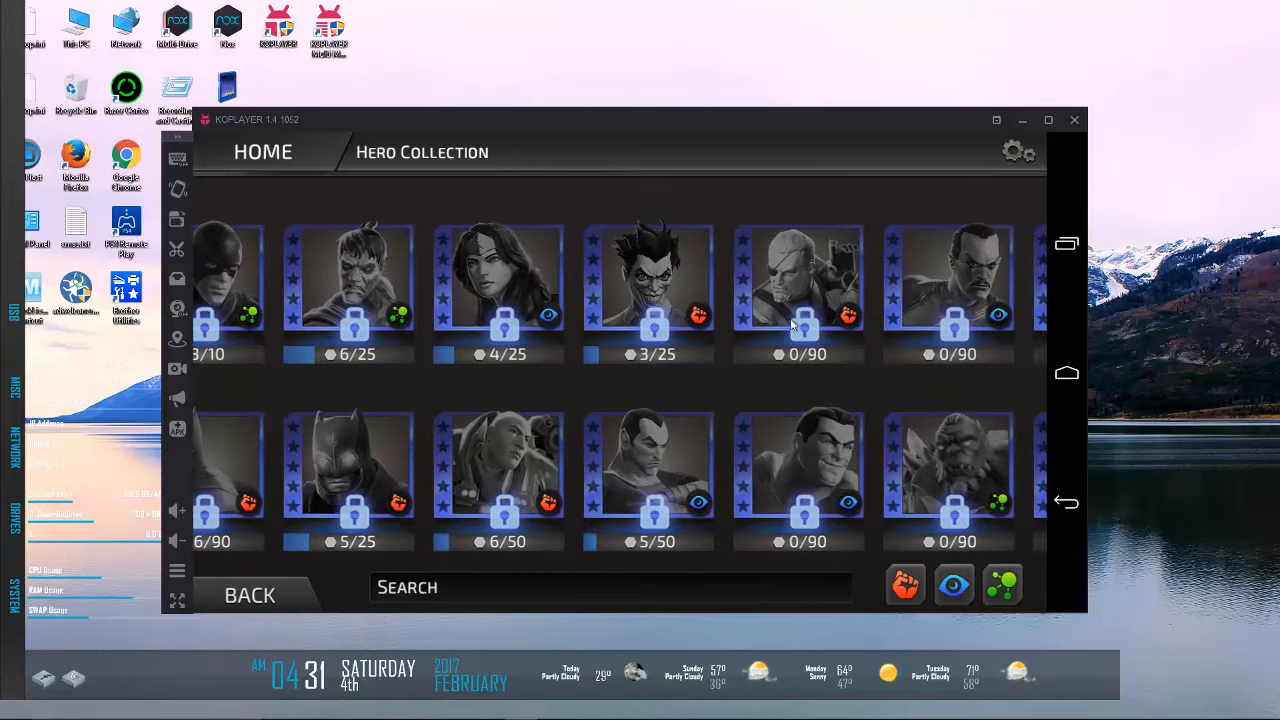
{"action": "scroll", "scroll_direction": "right", "scroll_amount": 3}
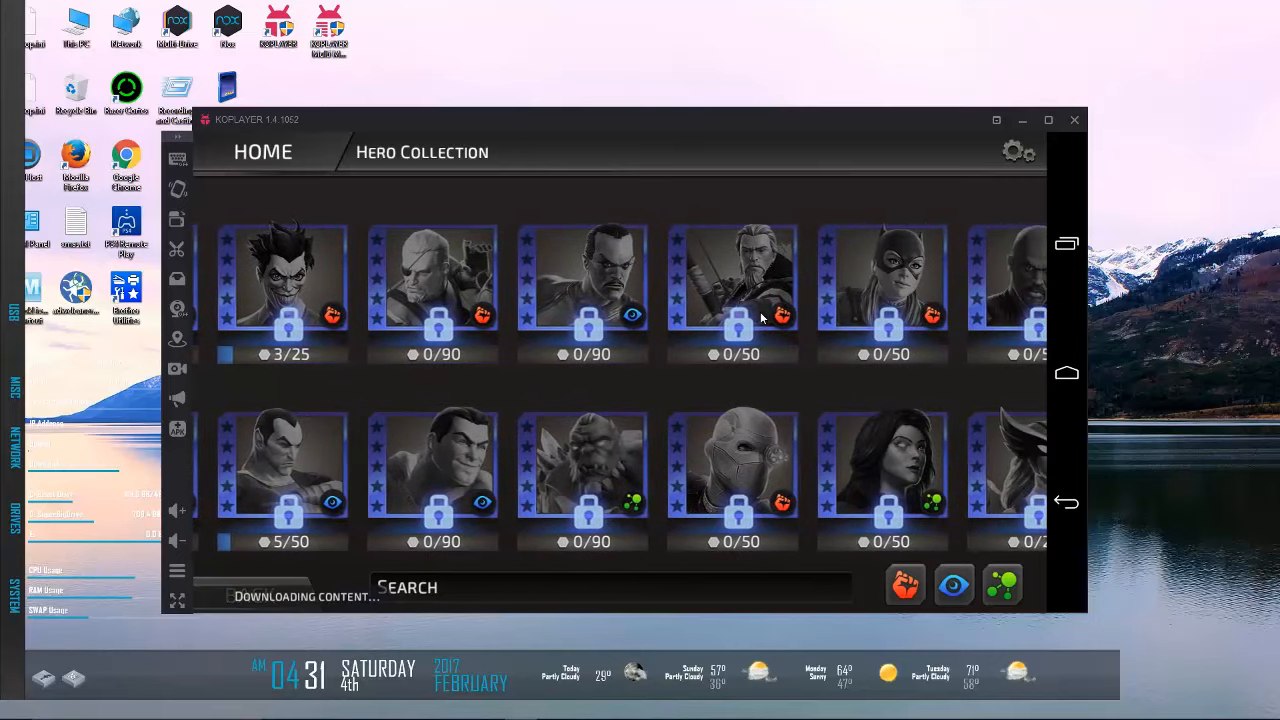
{"action": "scroll", "scroll_direction": "right", "scroll_amount": 3}
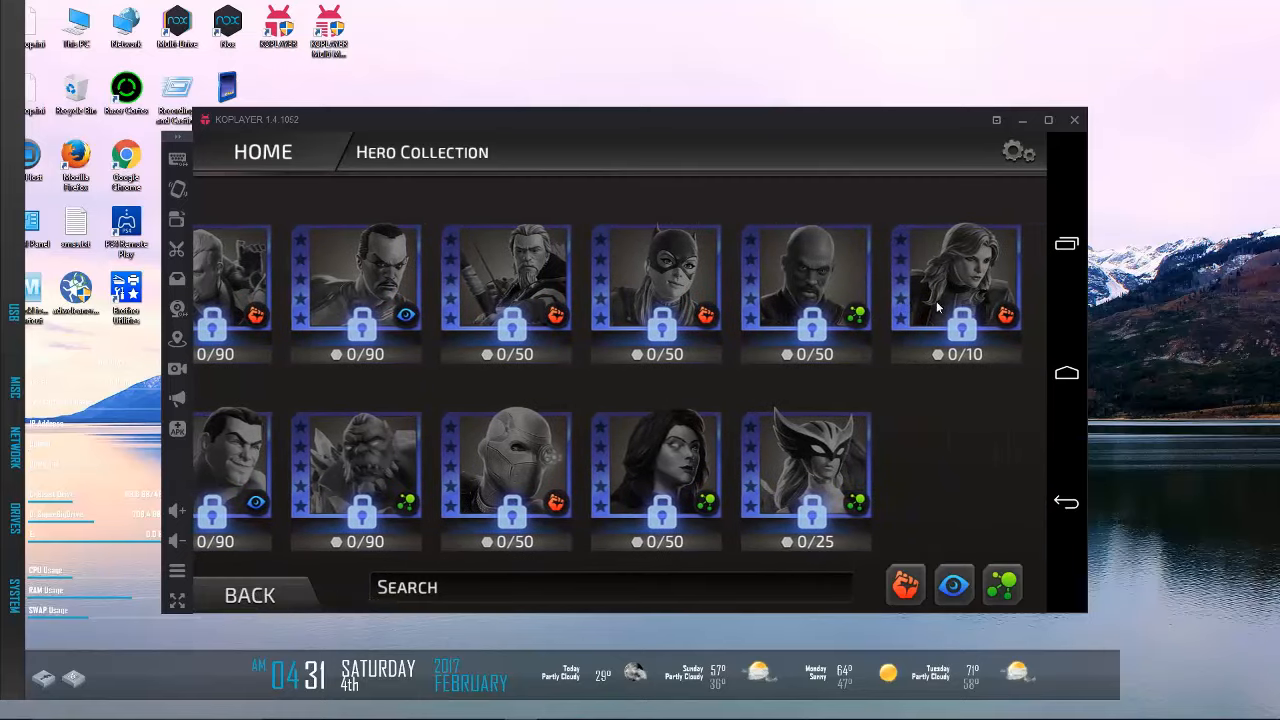
{"action": "mouse_move", "coordinate": [232, 620]}
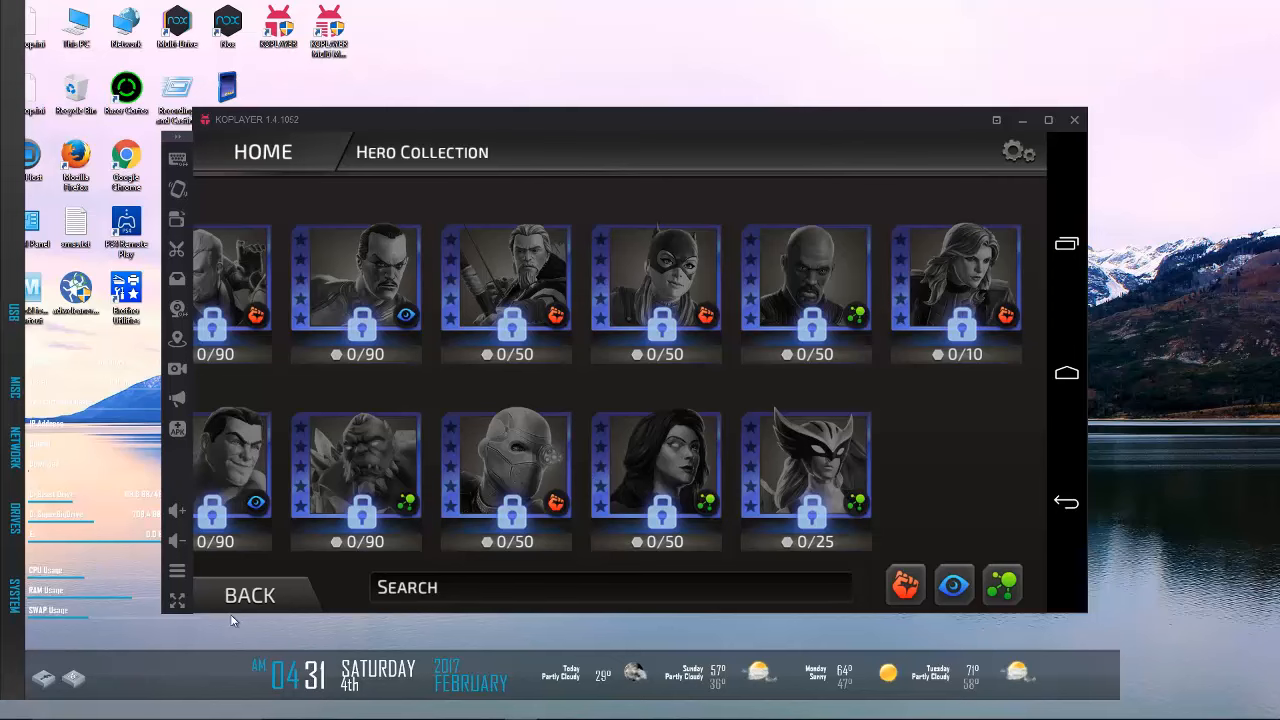
{"action": "left_click", "coordinate": [248, 594]}
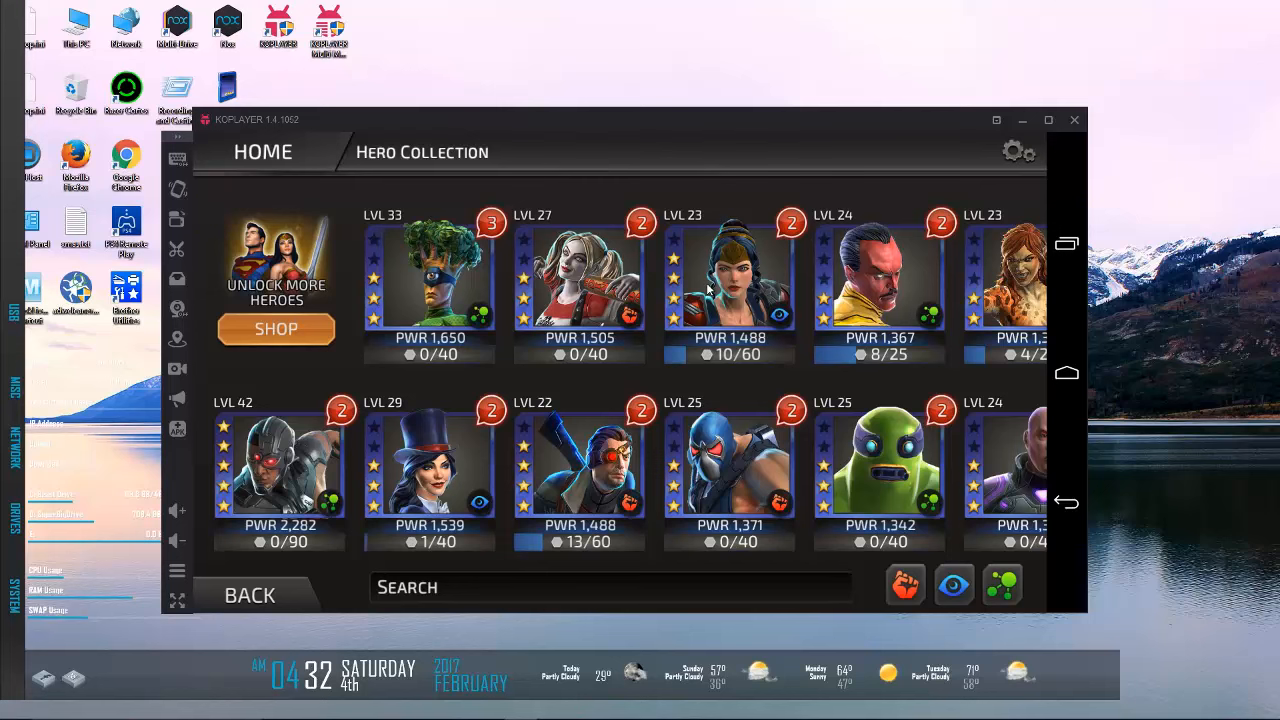
{"action": "mouse_move", "coordinate": [598, 308]}
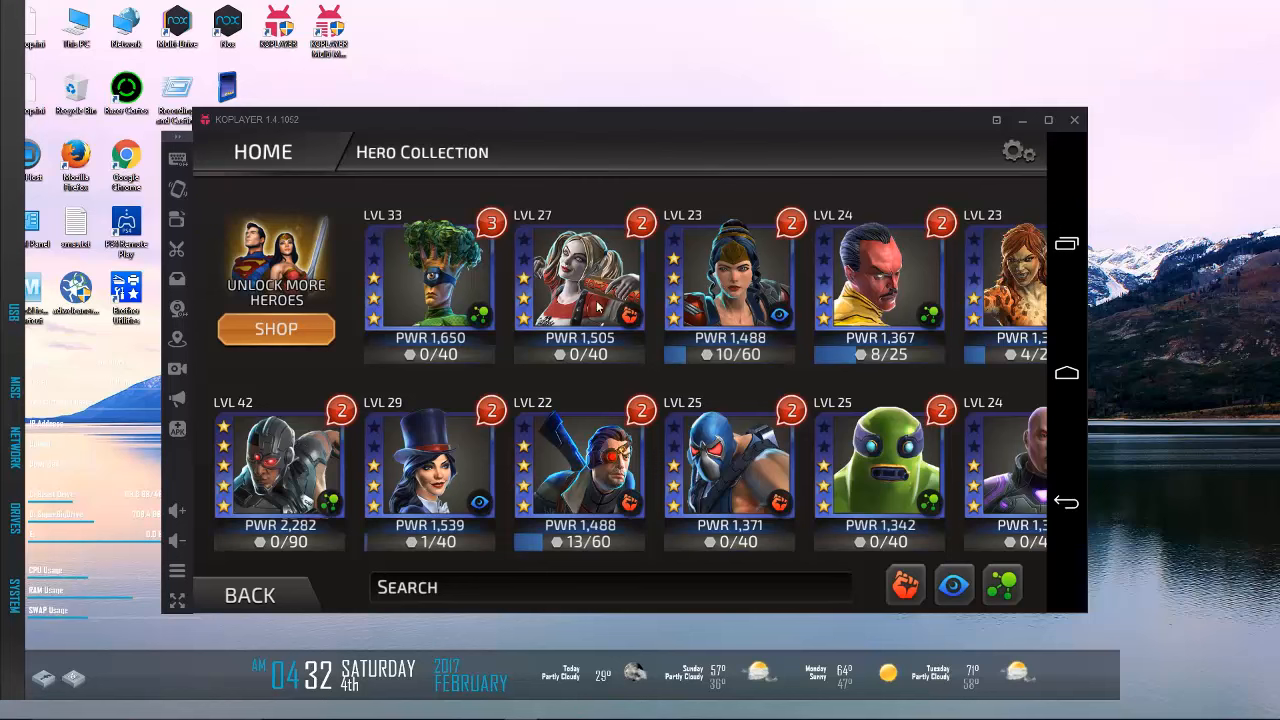
Step: Look over Harley Quinn's and Sinestro's profiles and powers without upgrading
{"action": "left_click", "coordinate": [580, 280]}
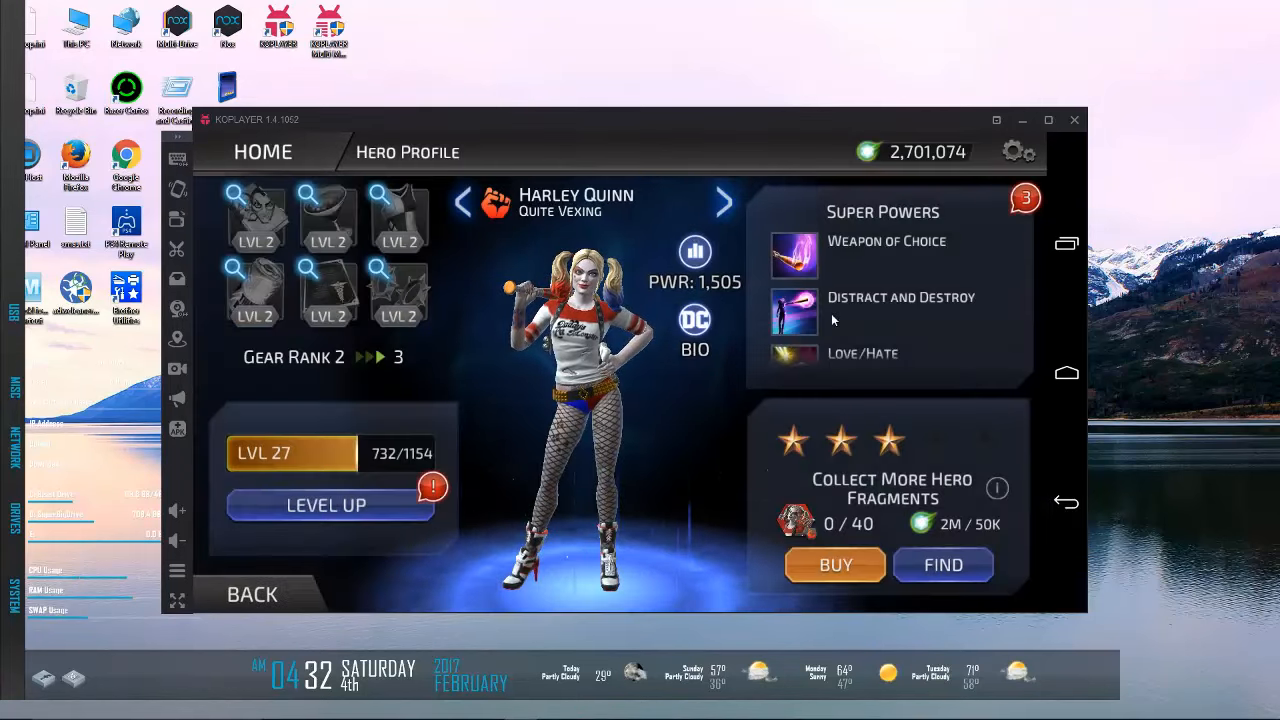
{"action": "scroll", "scroll_direction": "down", "scroll_amount": 3}
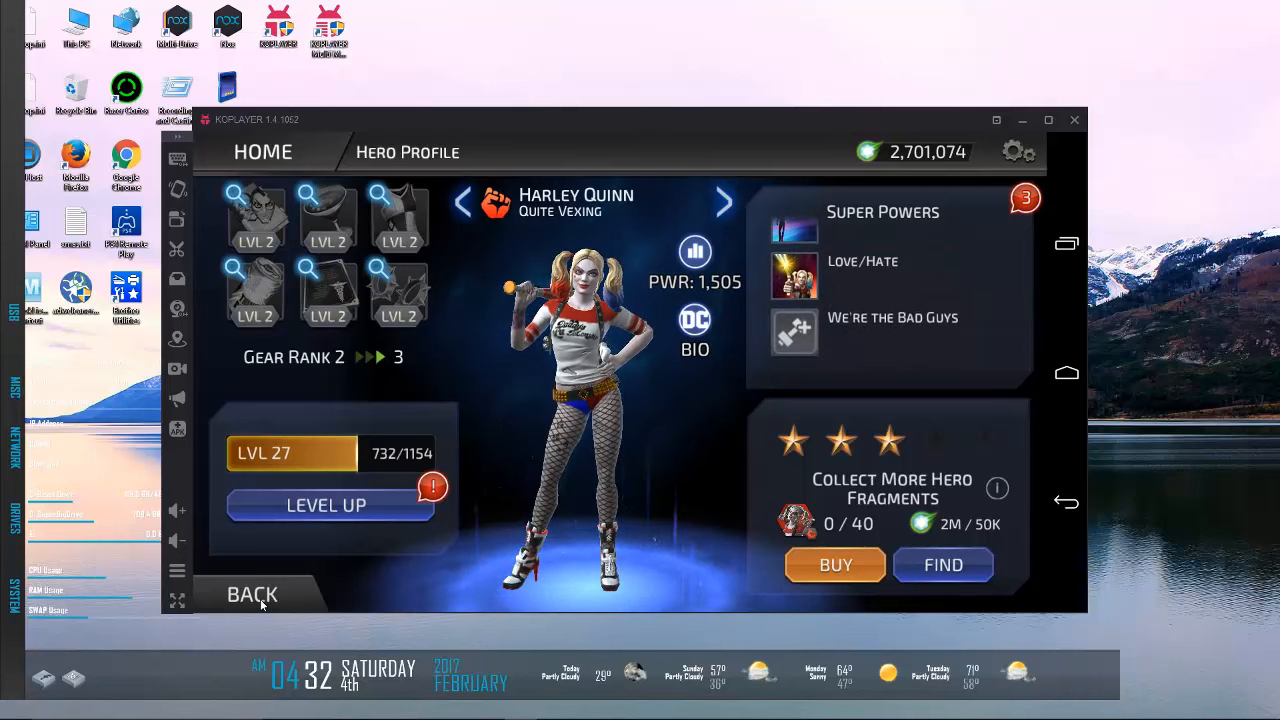
{"action": "left_click", "coordinate": [252, 594]}
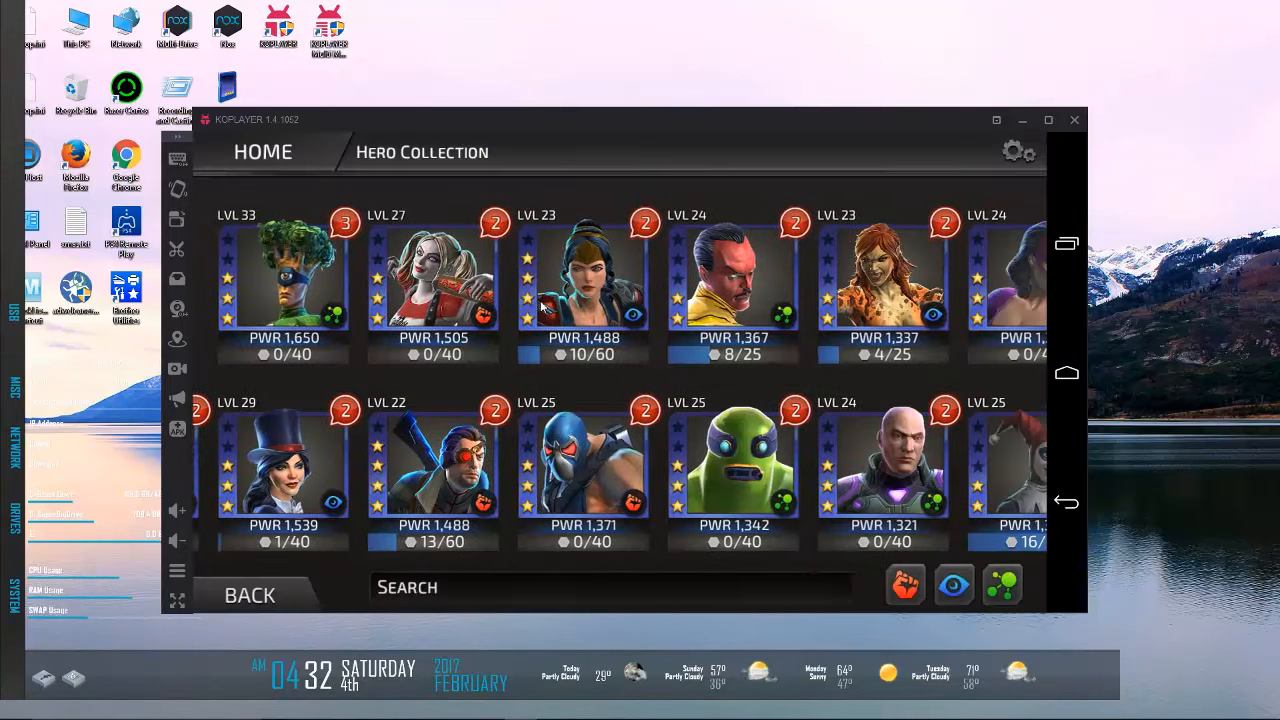
{"action": "left_click", "coordinate": [732, 290]}
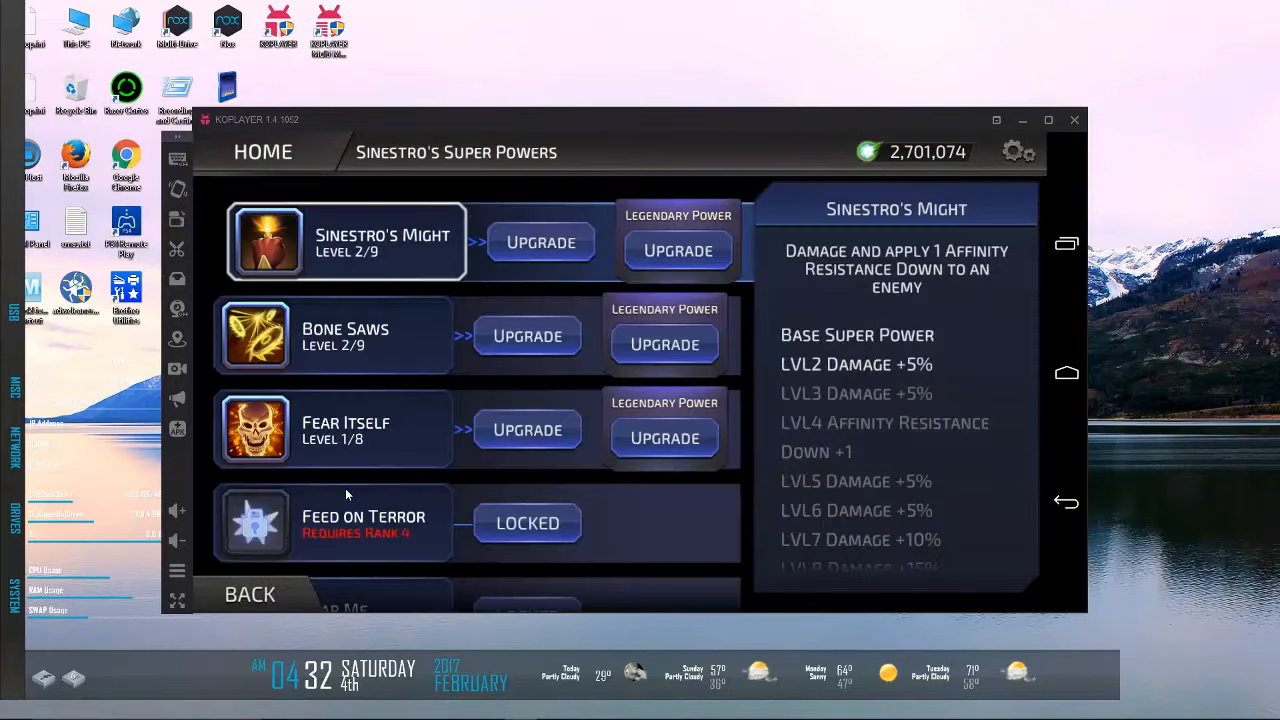
{"action": "left_click", "coordinate": [332, 428]}
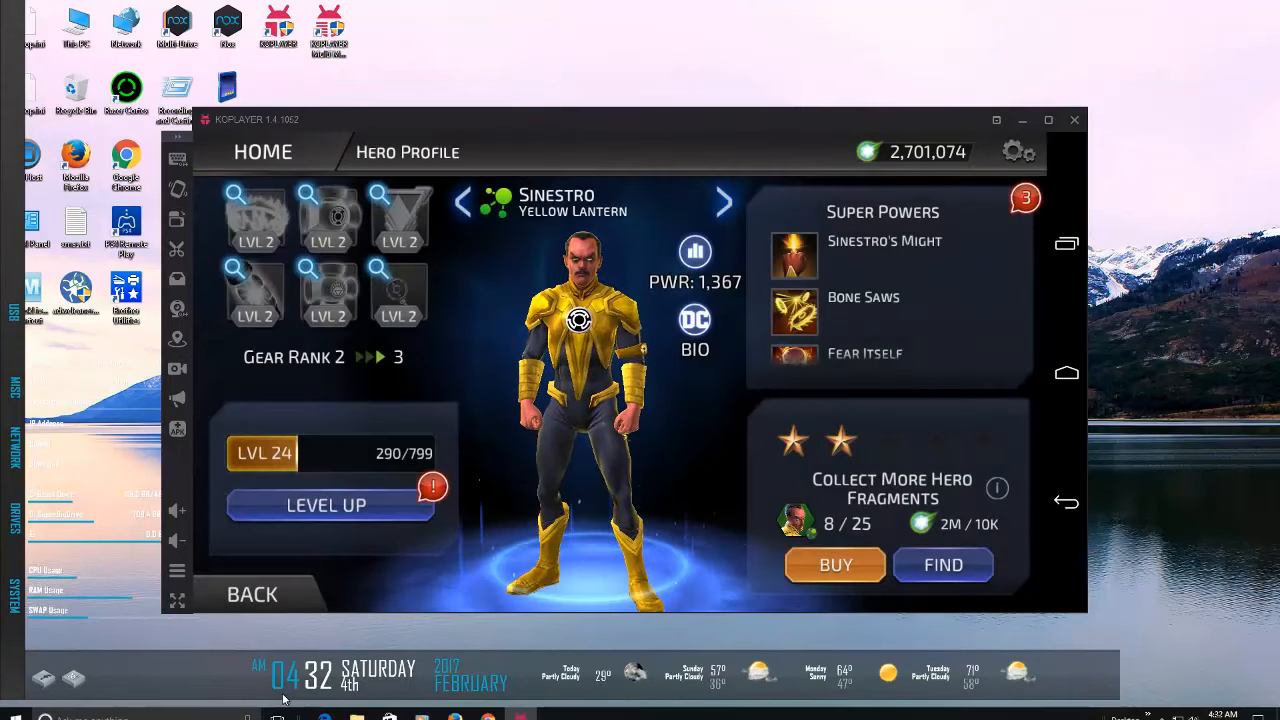
{"action": "left_click", "coordinate": [252, 594]}
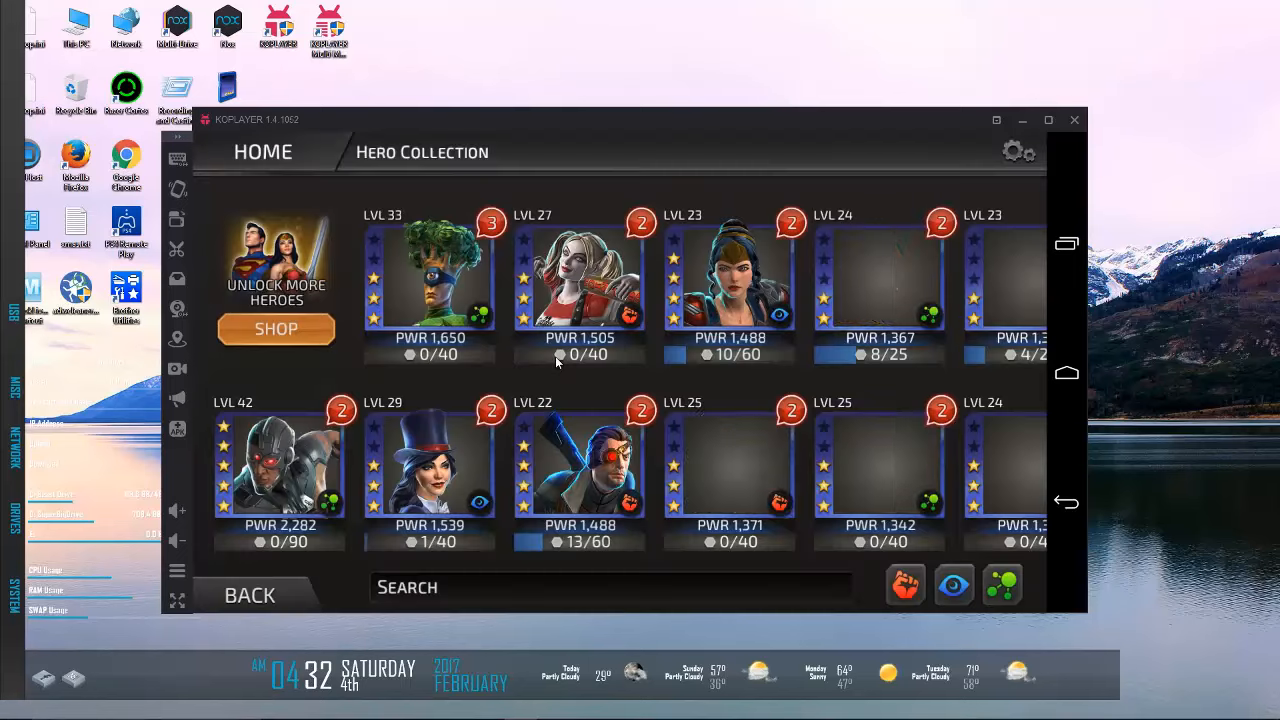
Step: Read Medphyll's Hypnotic Light power details and return to the Hero Collection
{"action": "left_click", "coordinate": [428, 276]}
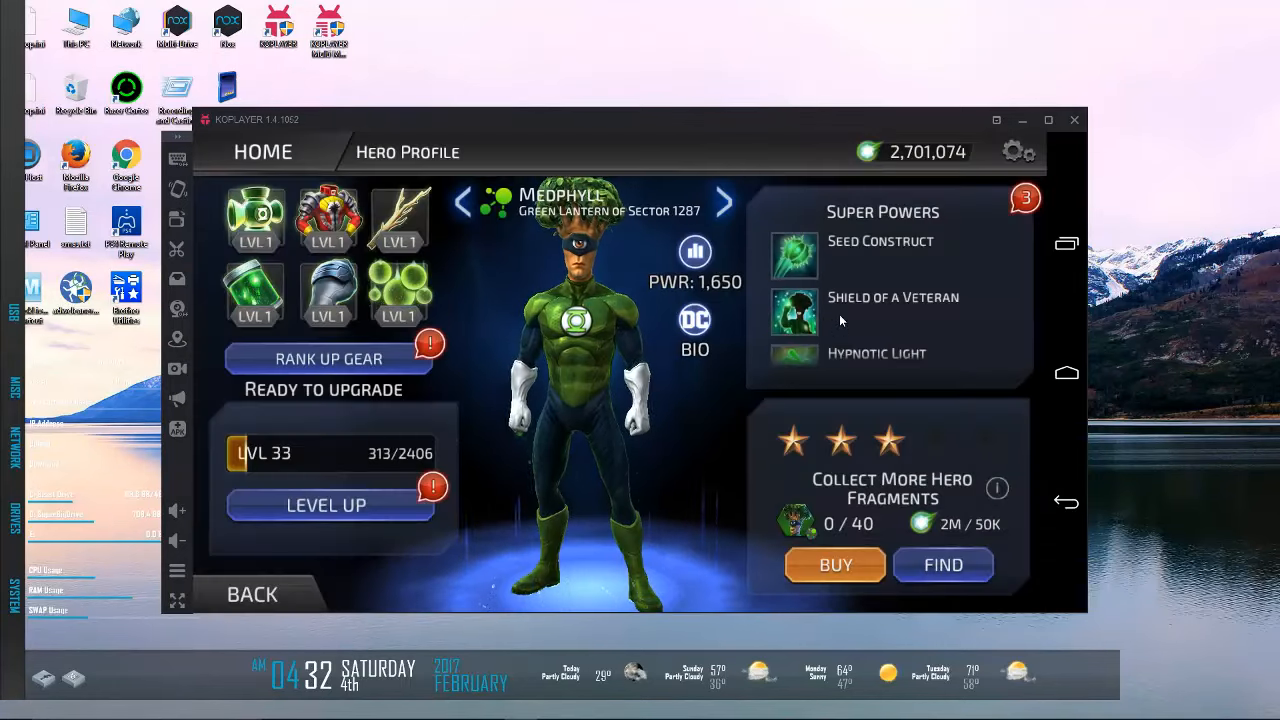
{"action": "left_click", "coordinate": [884, 256]}
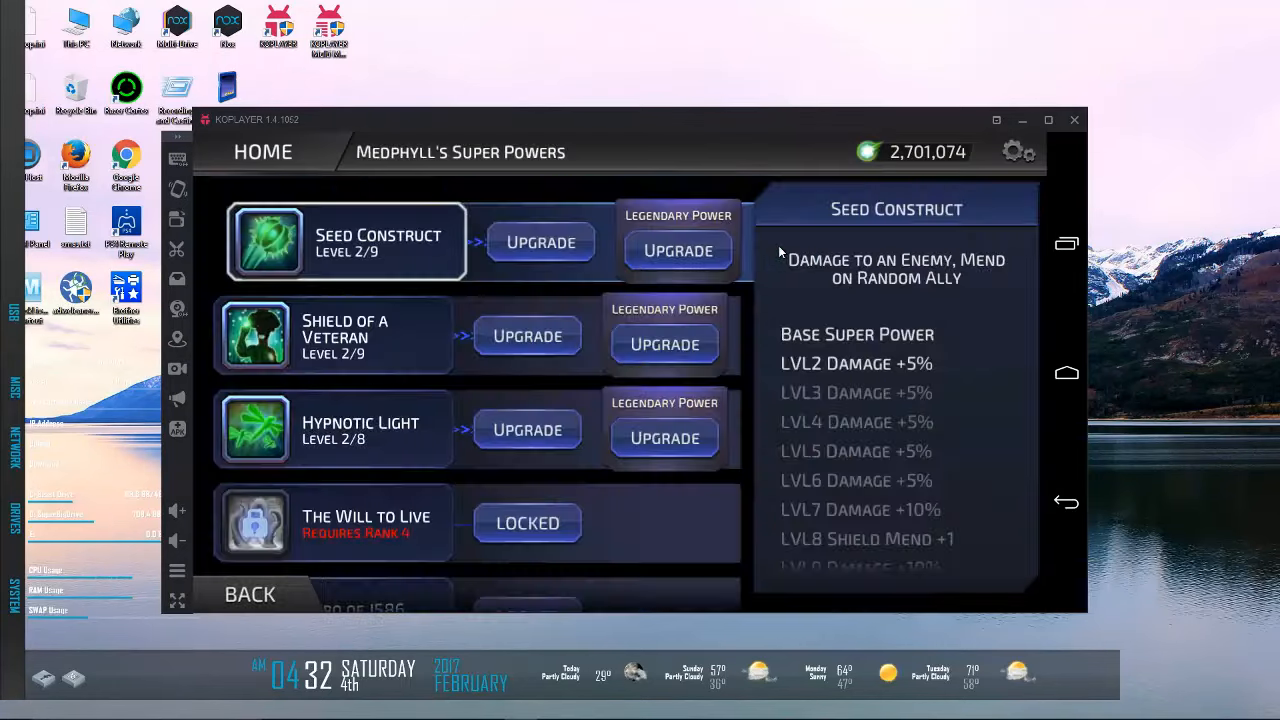
{"action": "left_click", "coordinate": [336, 428]}
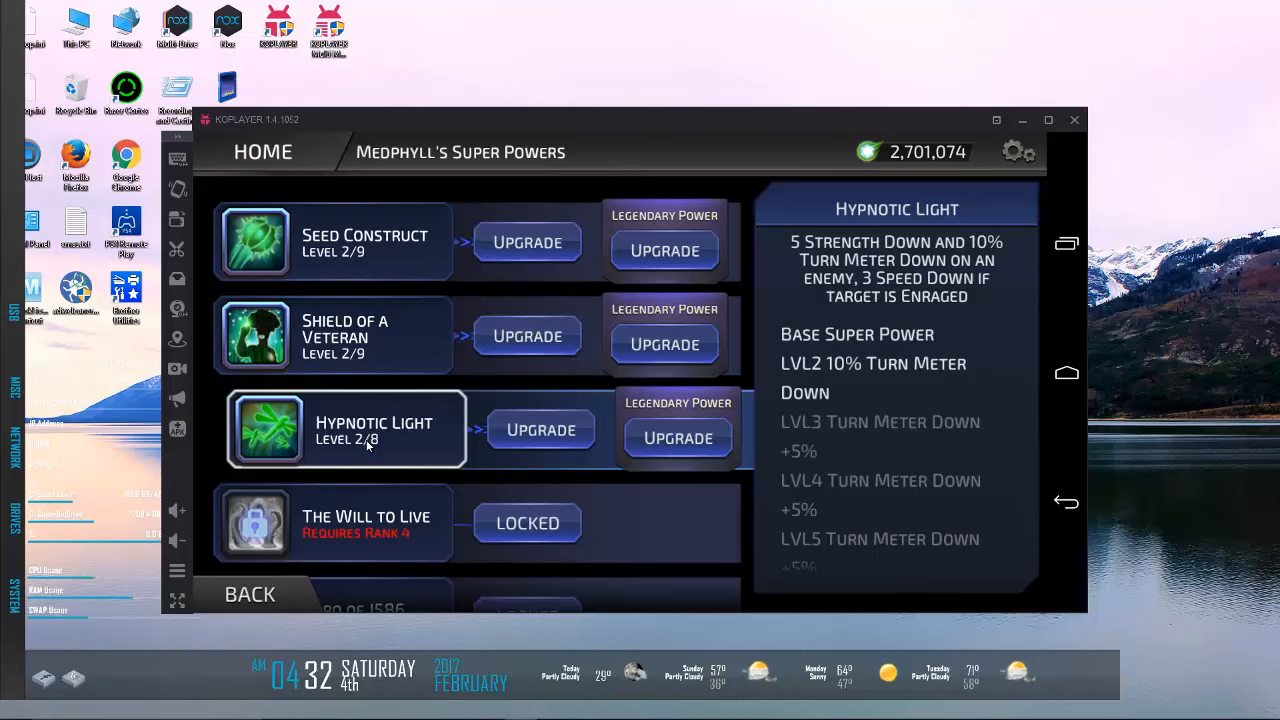
{"action": "mouse_move", "coordinate": [304, 584]}
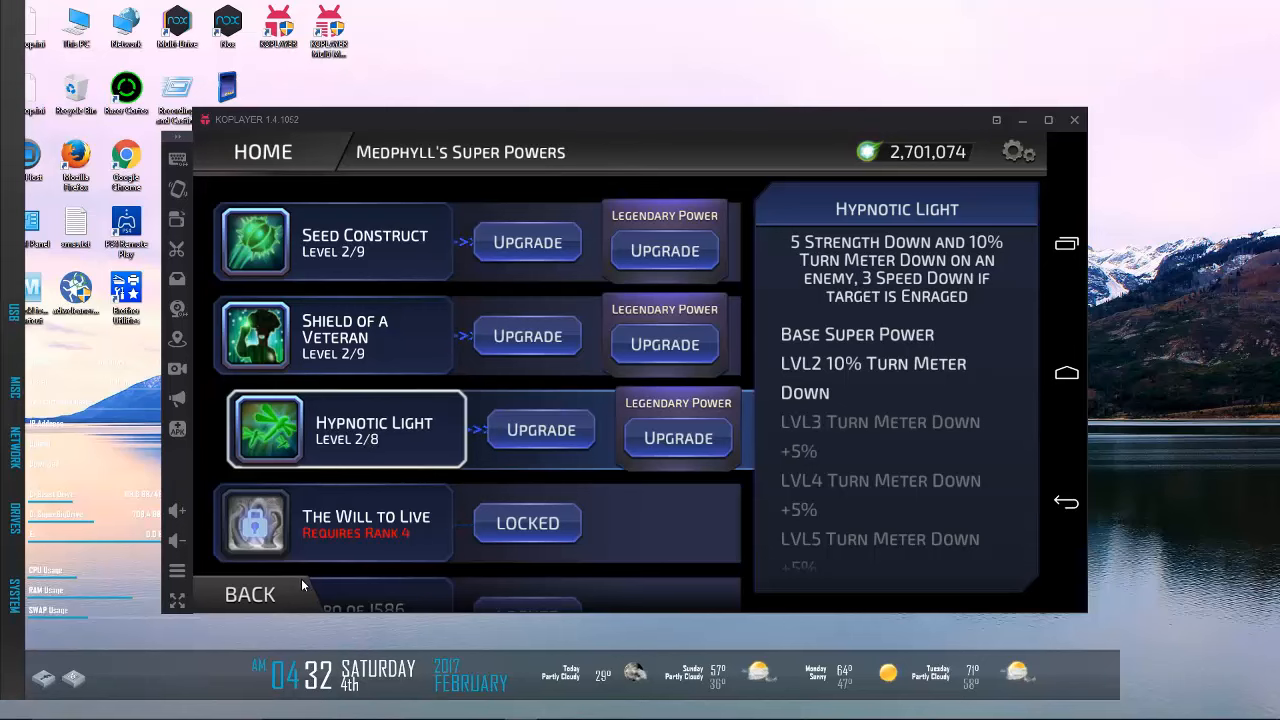
{"action": "left_click", "coordinate": [248, 594]}
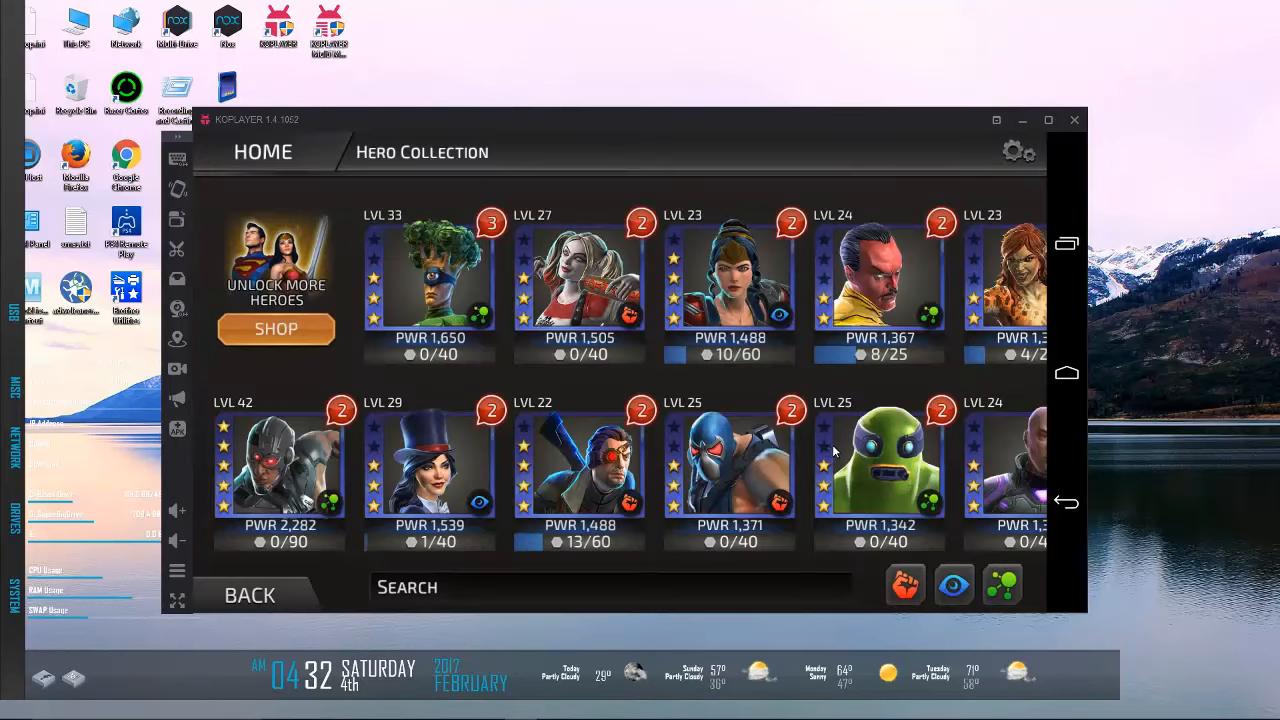
{"action": "scroll", "scroll_direction": "left", "scroll_amount": 3}
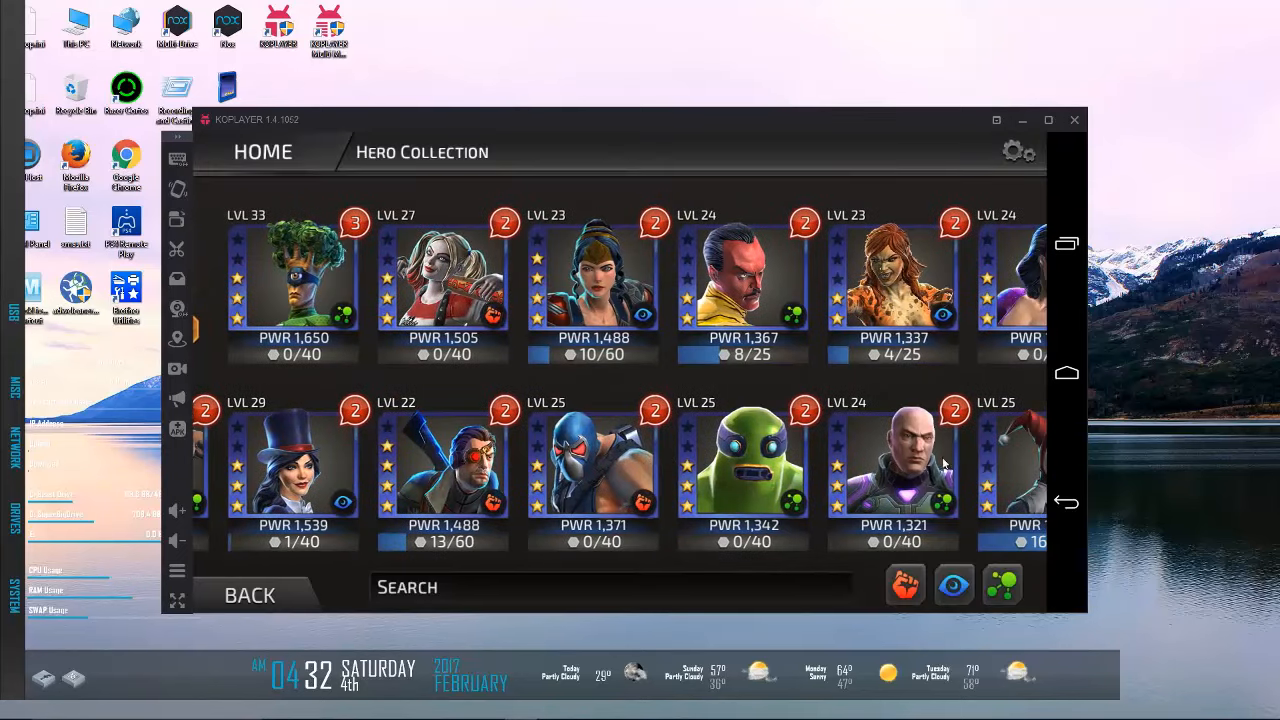
{"action": "mouse_move", "coordinate": [298, 316]}
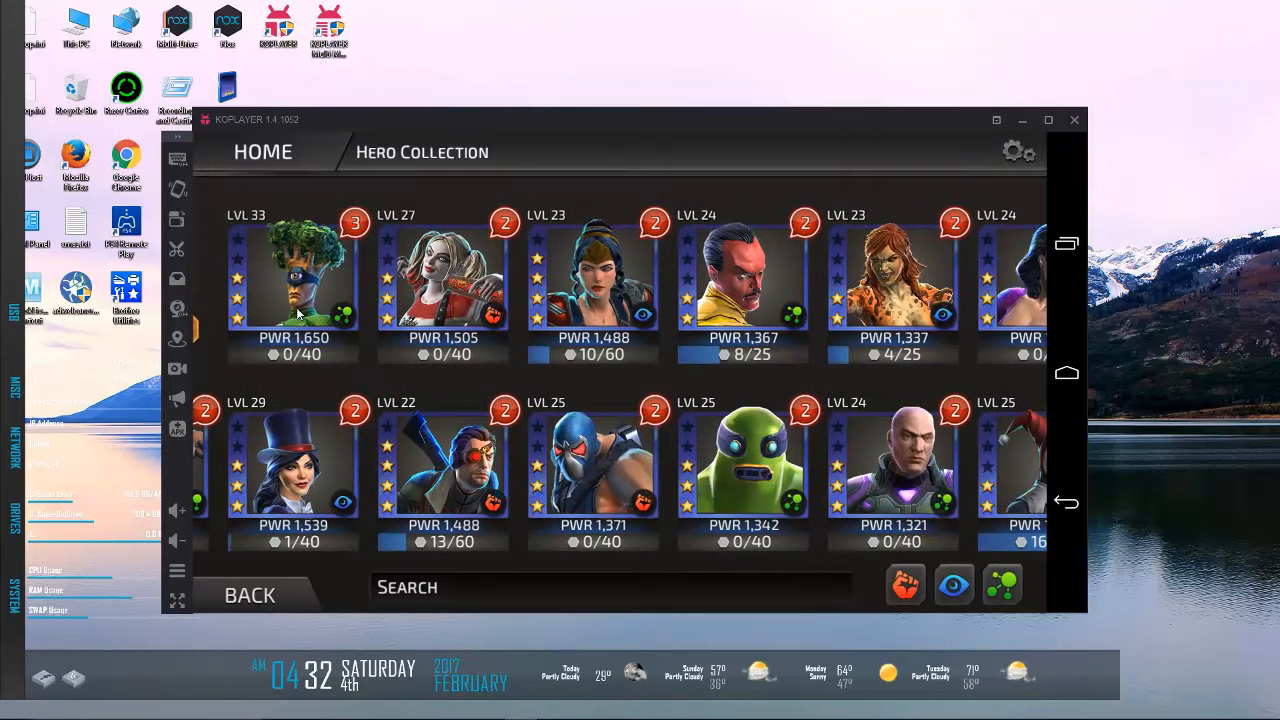
{"action": "mouse_move", "coordinate": [532, 362]}
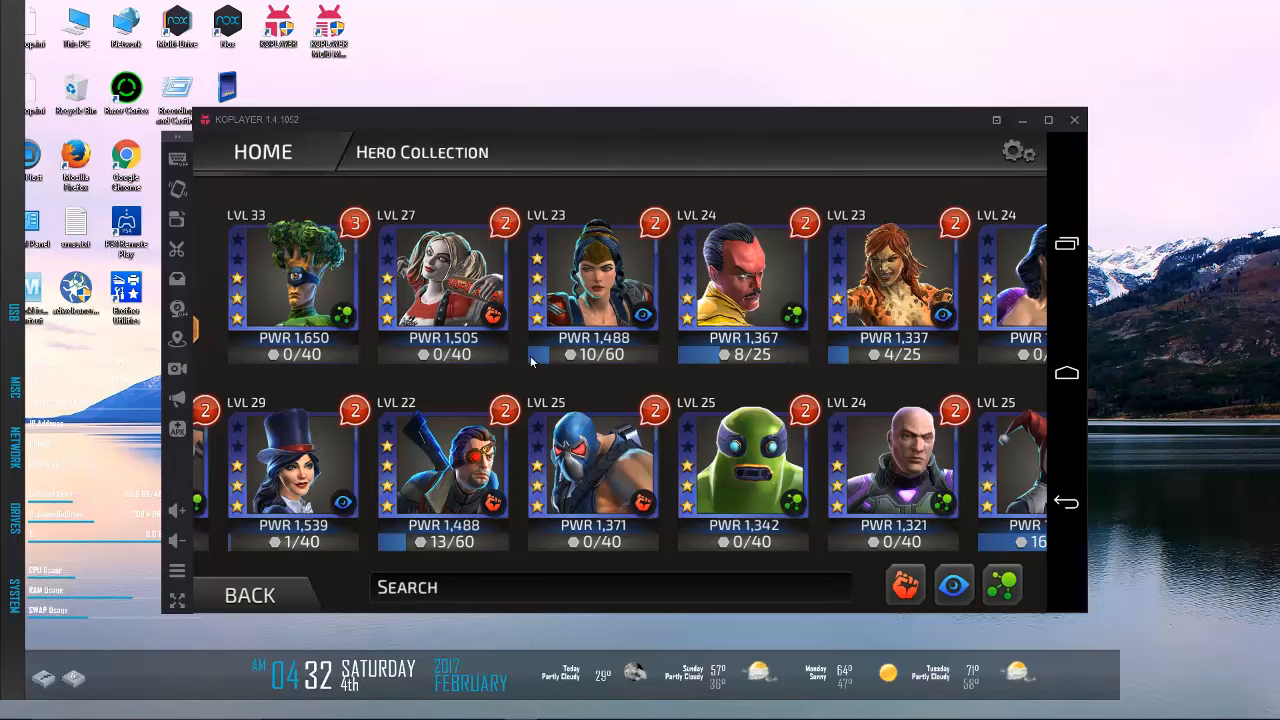
{"action": "scroll", "scroll_direction": "right", "scroll_amount": 3}
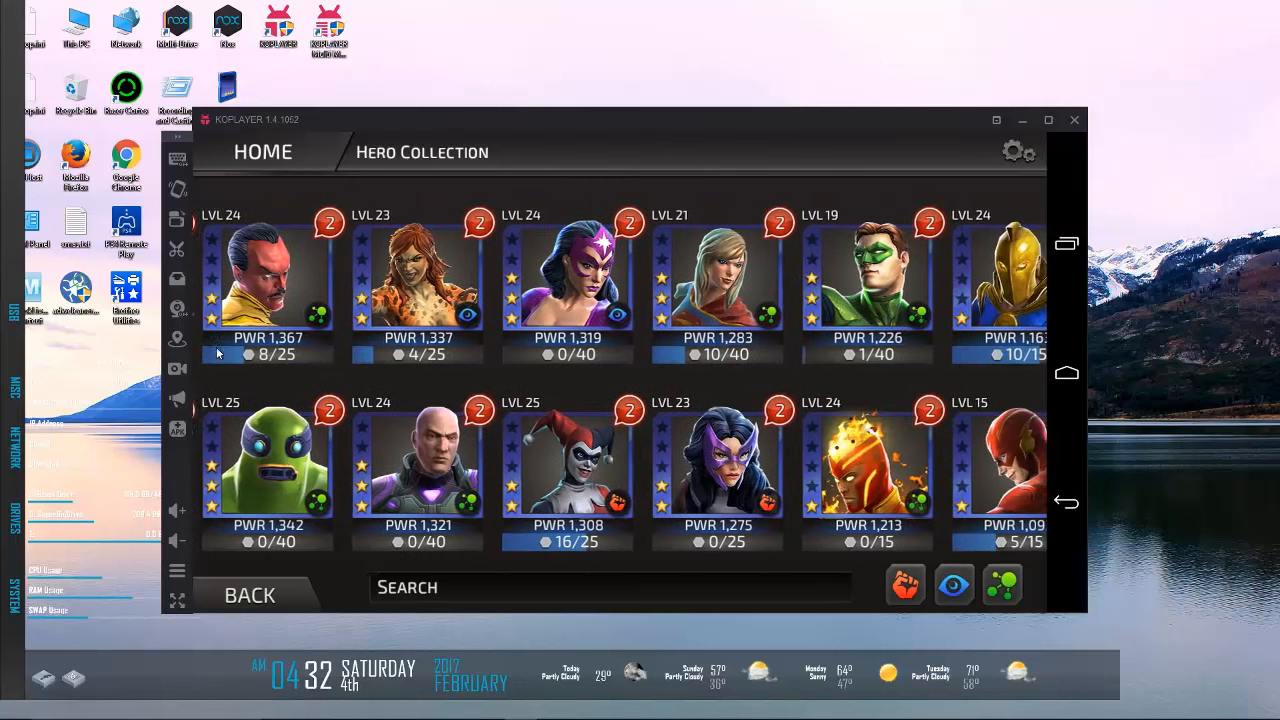
{"action": "scroll", "scroll_direction": "right", "scroll_amount": 3}
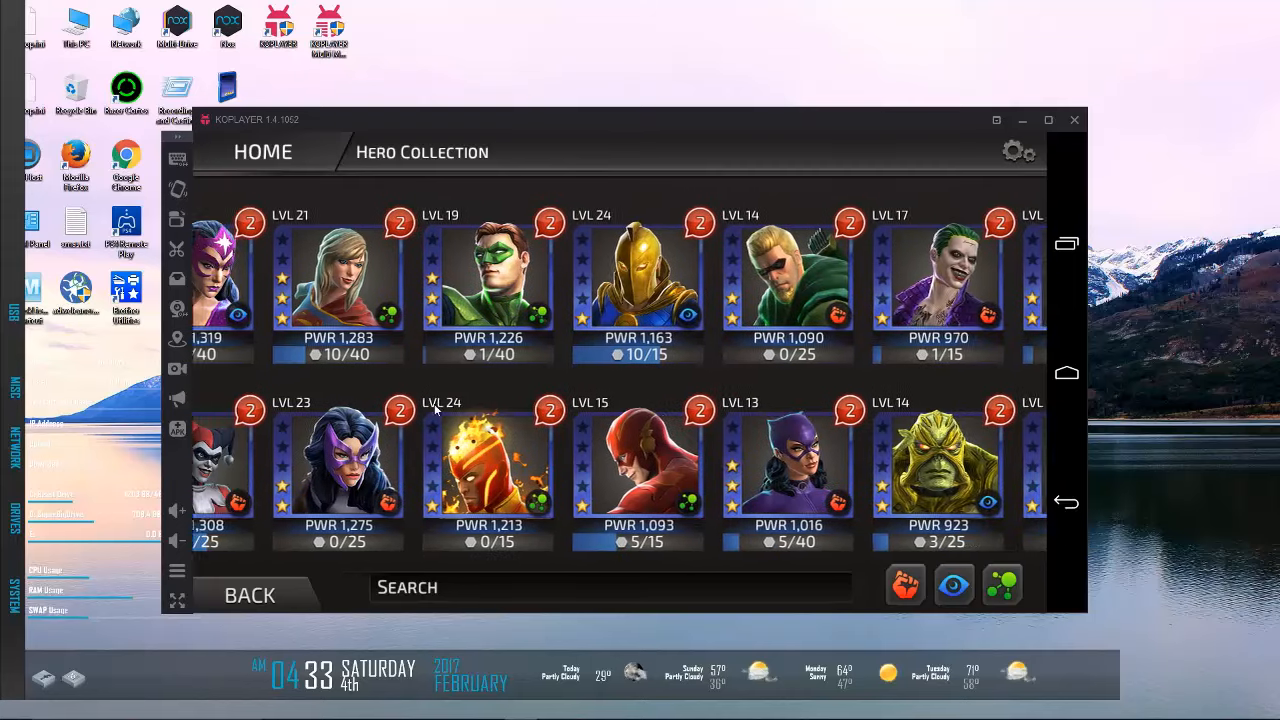
{"action": "scroll", "scroll_direction": "right", "scroll_amount": 3}
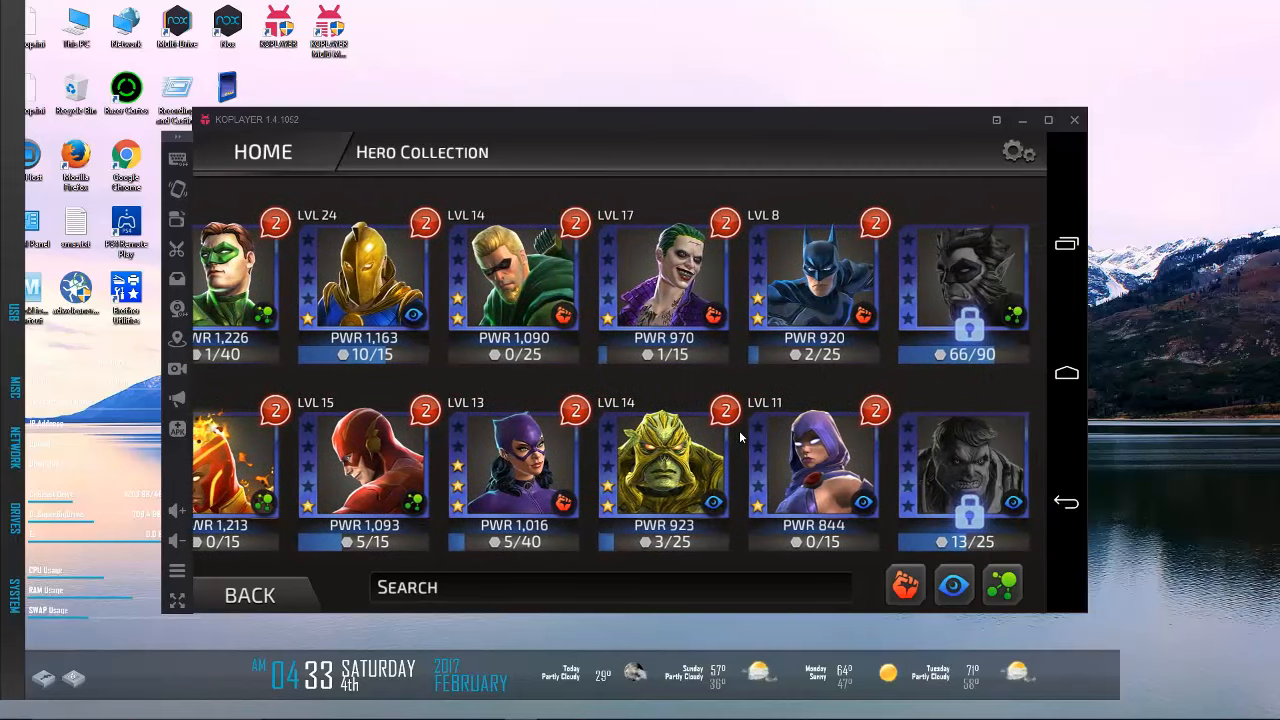
{"action": "left_click", "coordinate": [512, 460]}
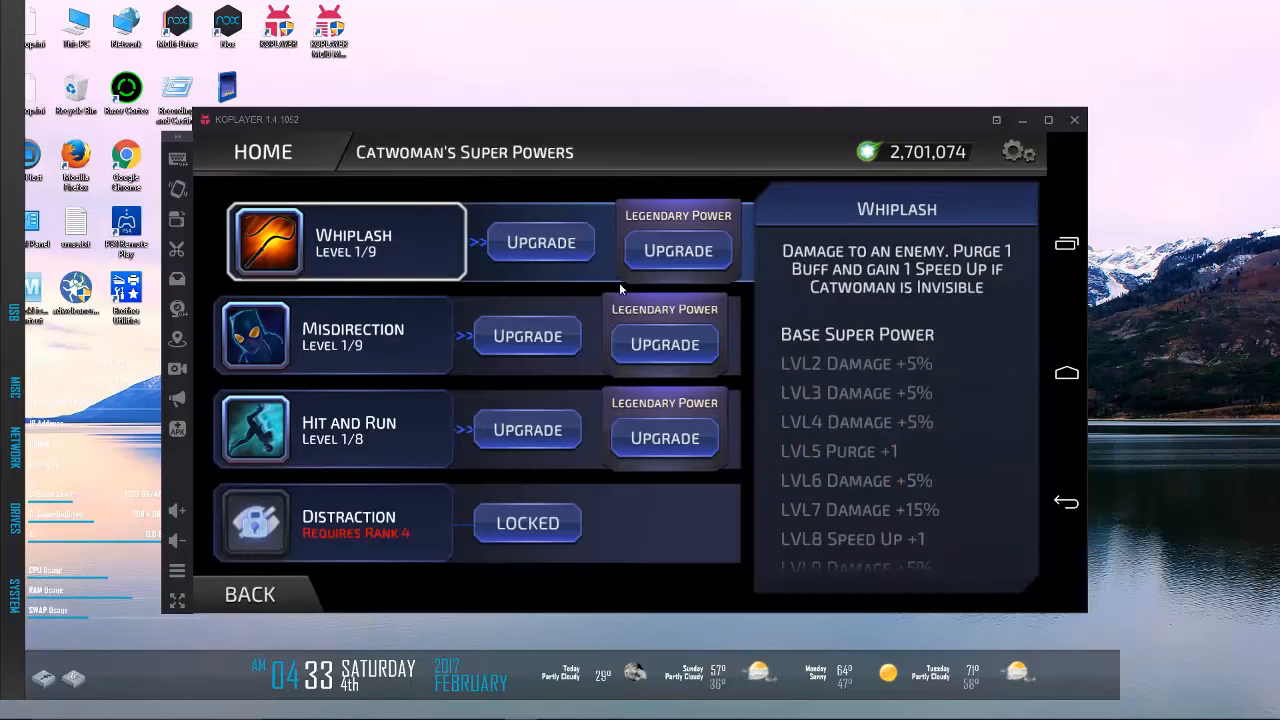
{"action": "left_click", "coordinate": [344, 336]}
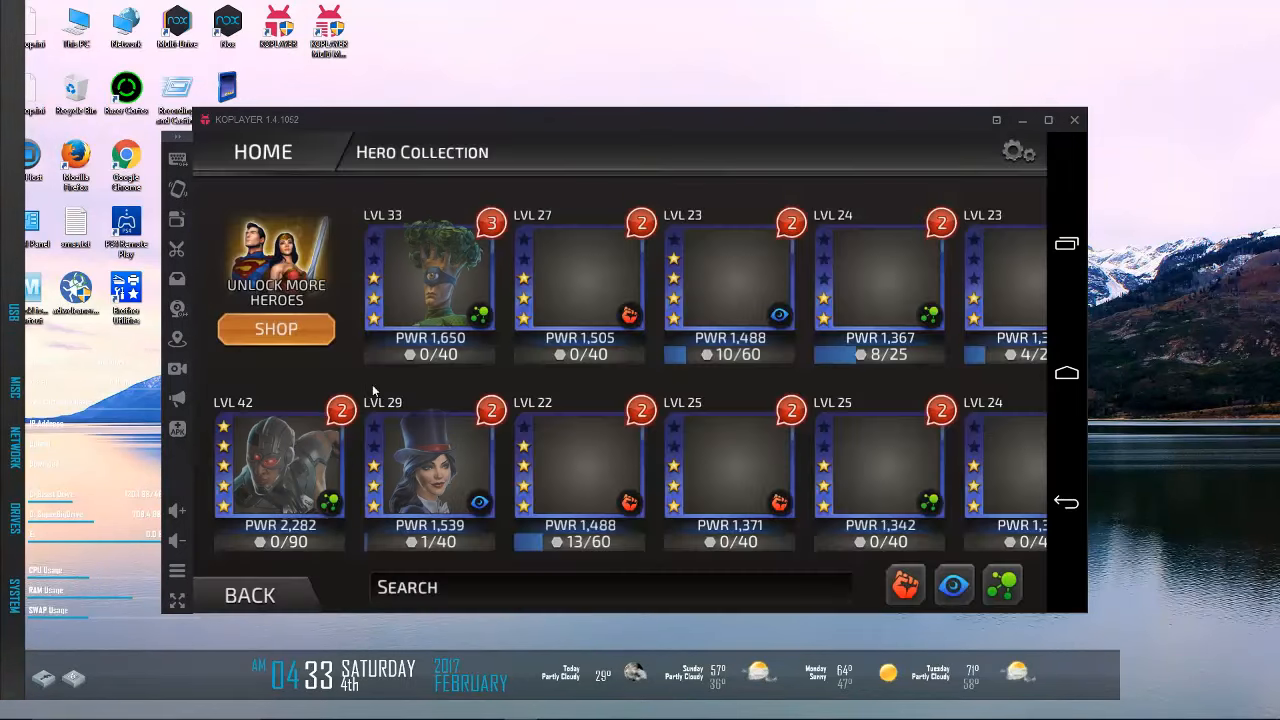
Step: Glance at Medphyll's details, then scroll through the Hero Collection roster
{"action": "left_click", "coordinate": [430, 280]}
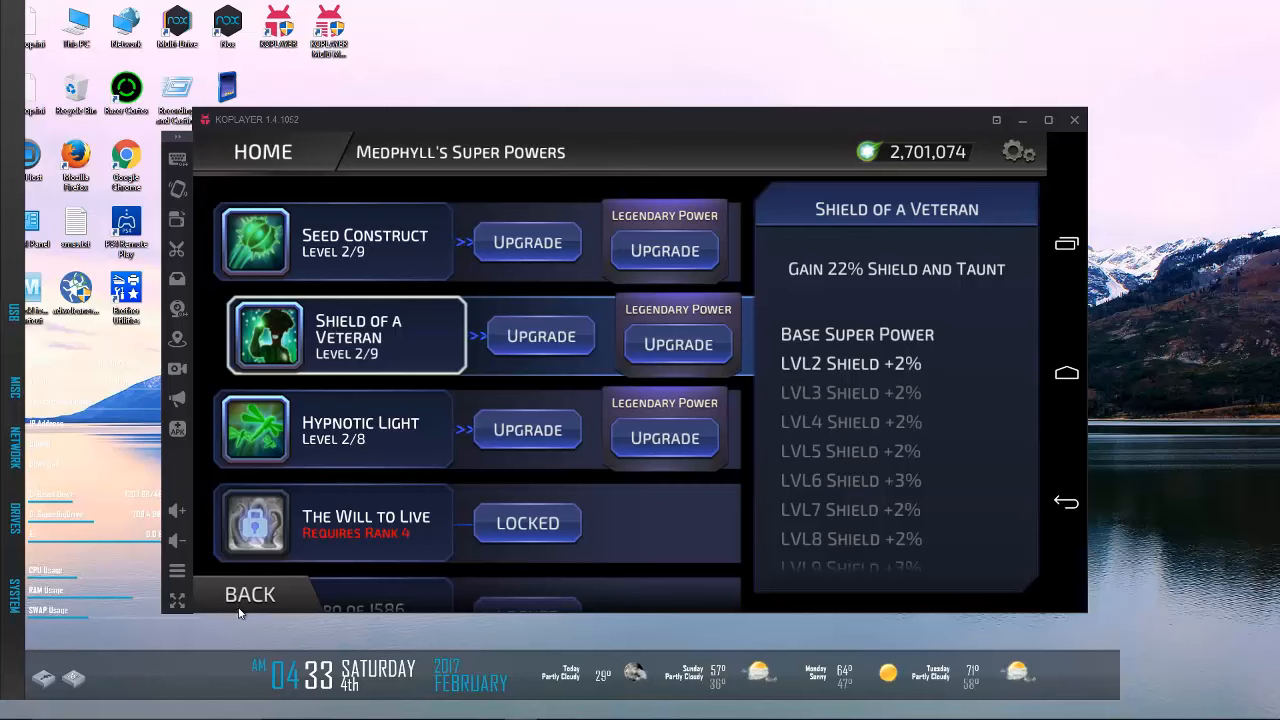
{"action": "left_click", "coordinate": [250, 594]}
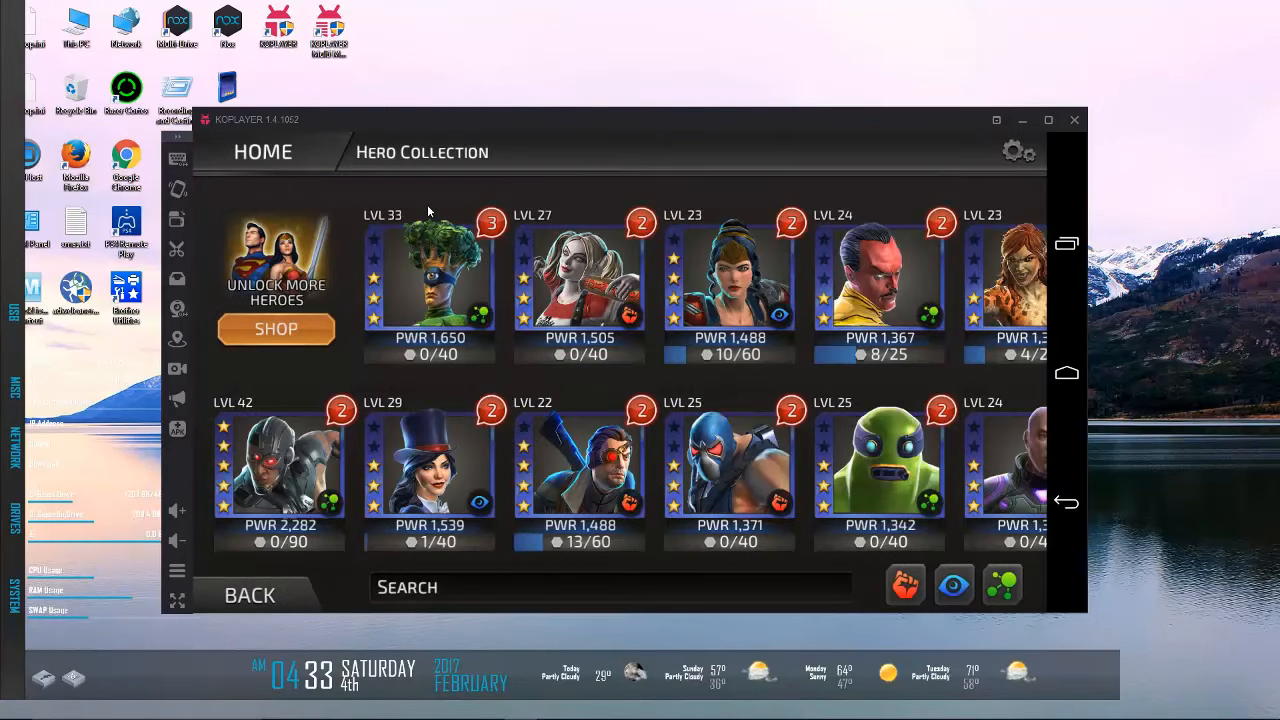
{"action": "mouse_move", "coordinate": [388, 304]}
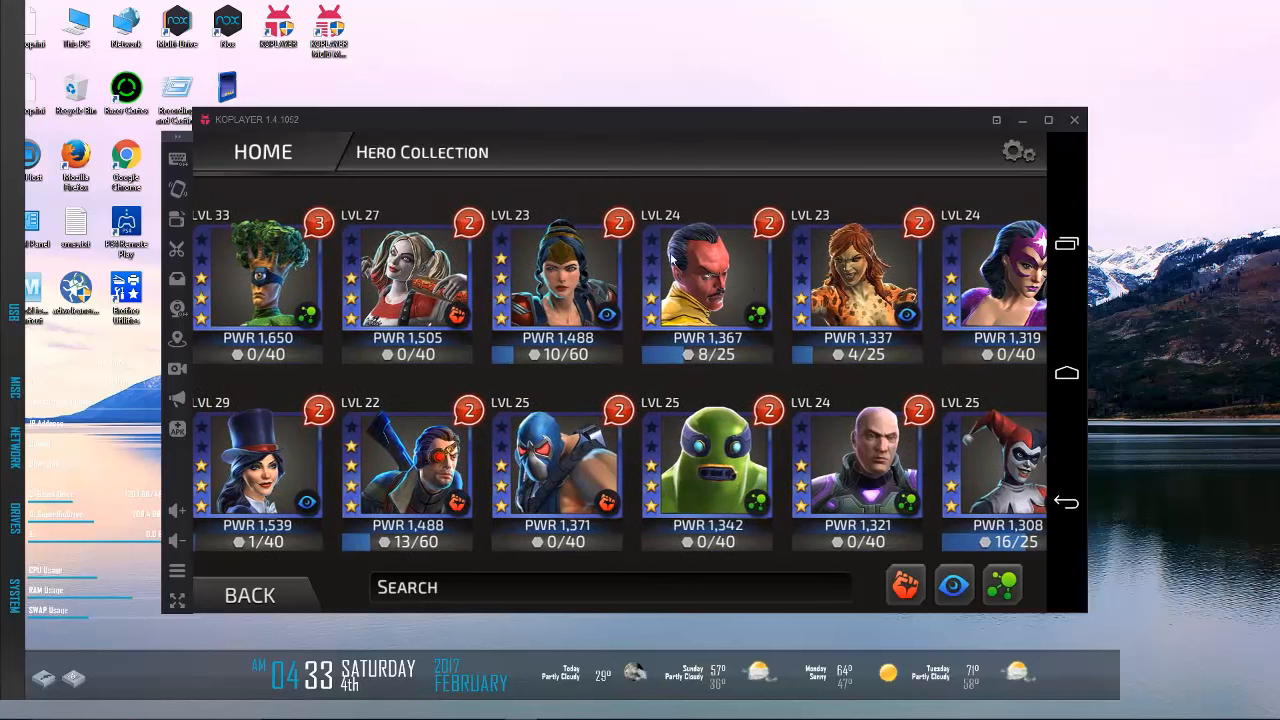
{"action": "scroll", "scroll_direction": "right", "scroll_amount": 3}
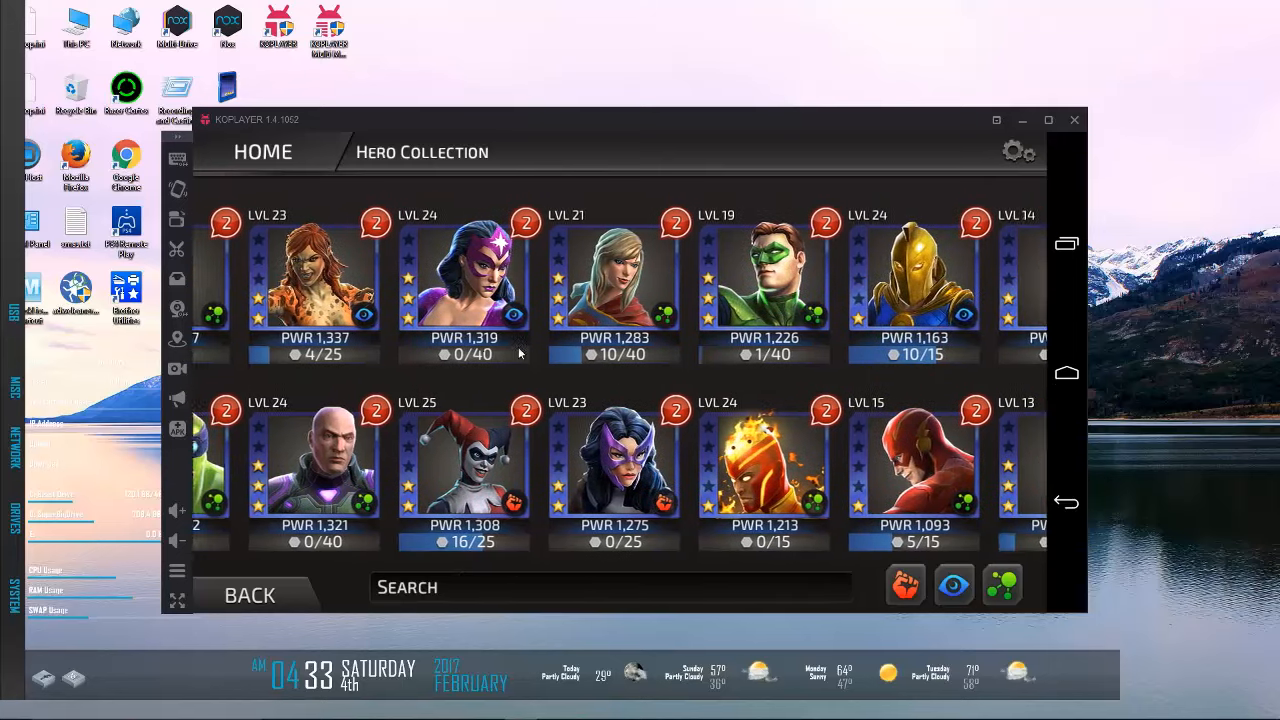
{"action": "scroll", "scroll_direction": "right", "scroll_amount": 3}
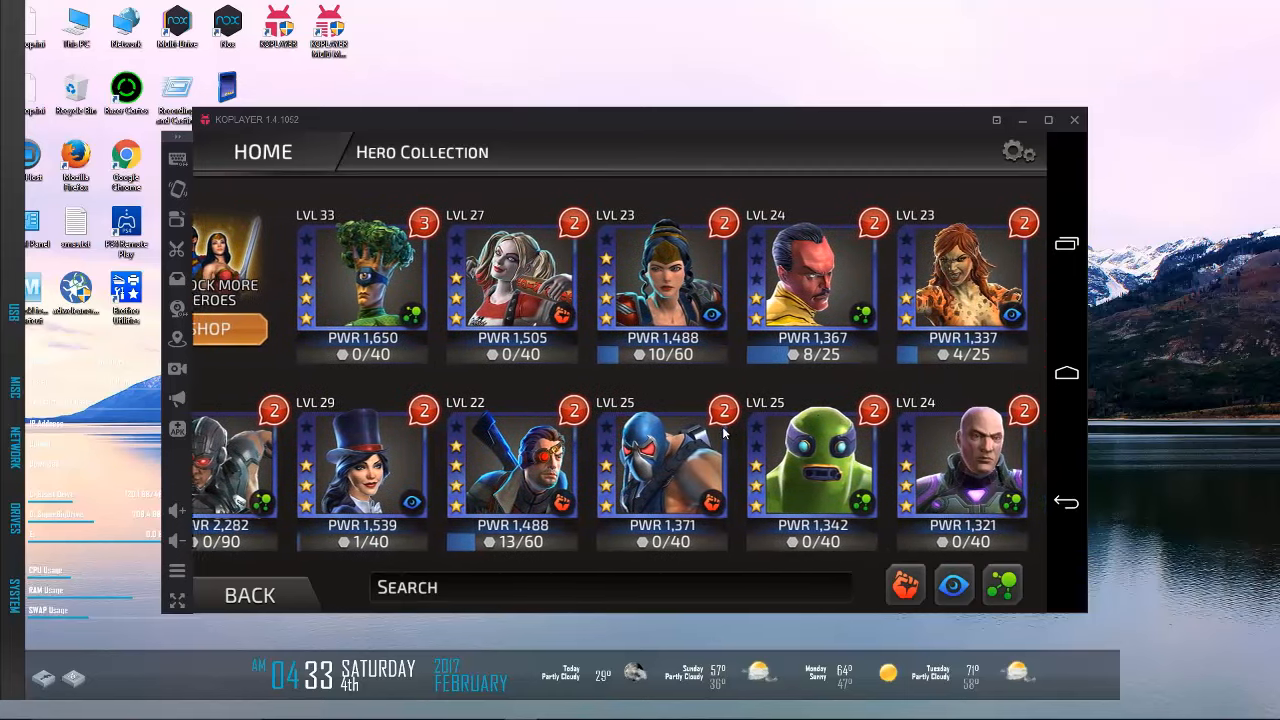
{"action": "scroll", "scroll_direction": "right", "scroll_amount": 3}
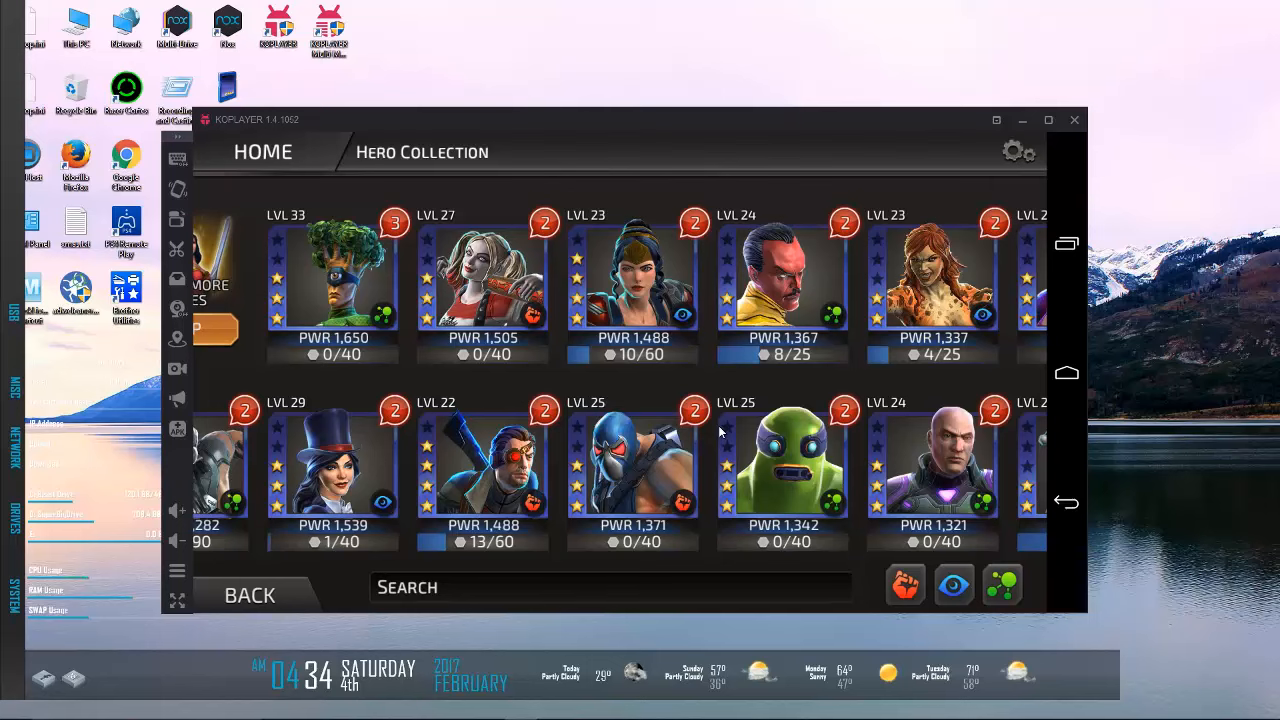
{"action": "scroll", "scroll_direction": "left", "scroll_amount": 3}
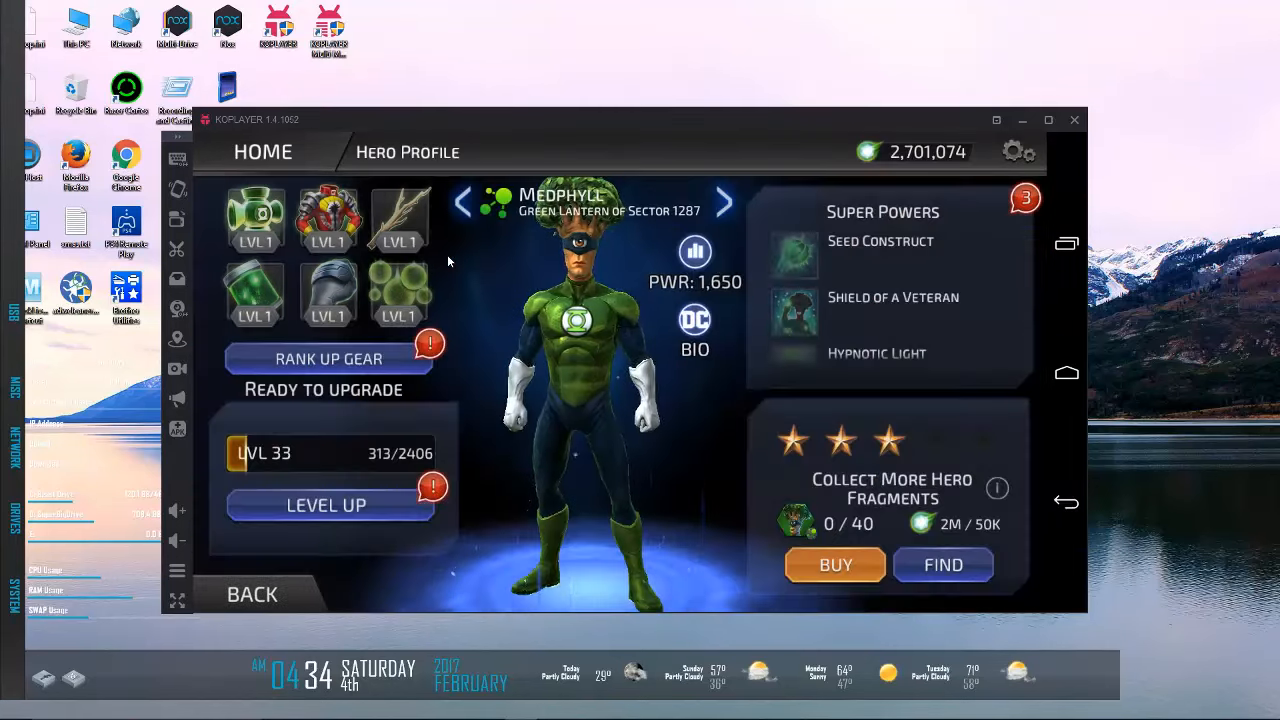
Step: Read Medphyll's Shield of a Veteran power and return to his profile
{"action": "left_click", "coordinate": [882, 212]}
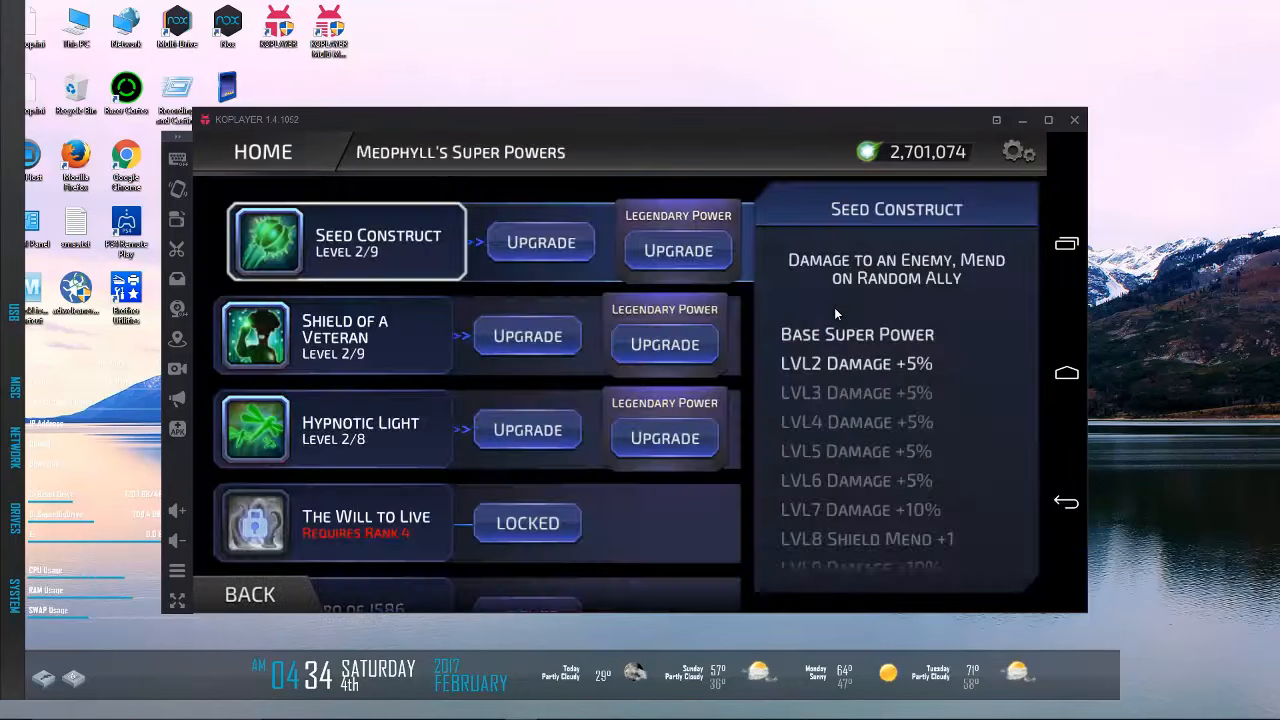
{"action": "left_click", "coordinate": [344, 336]}
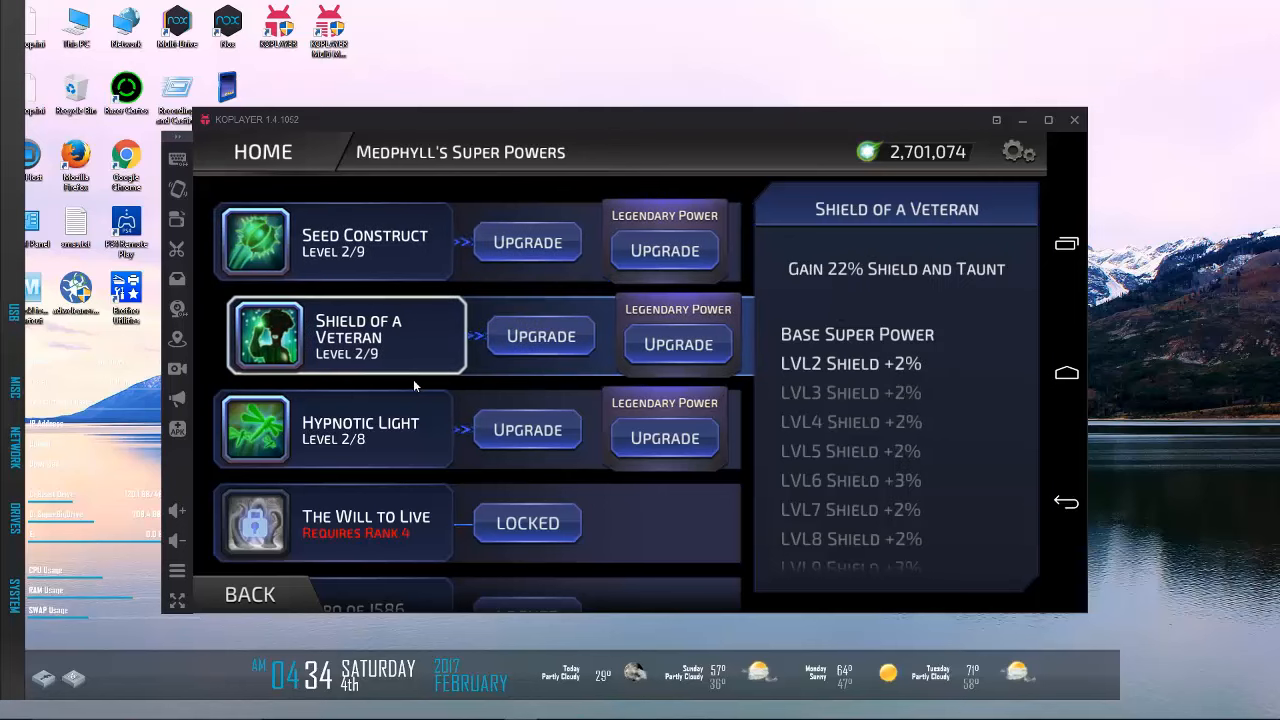
{"action": "left_click", "coordinate": [364, 522]}
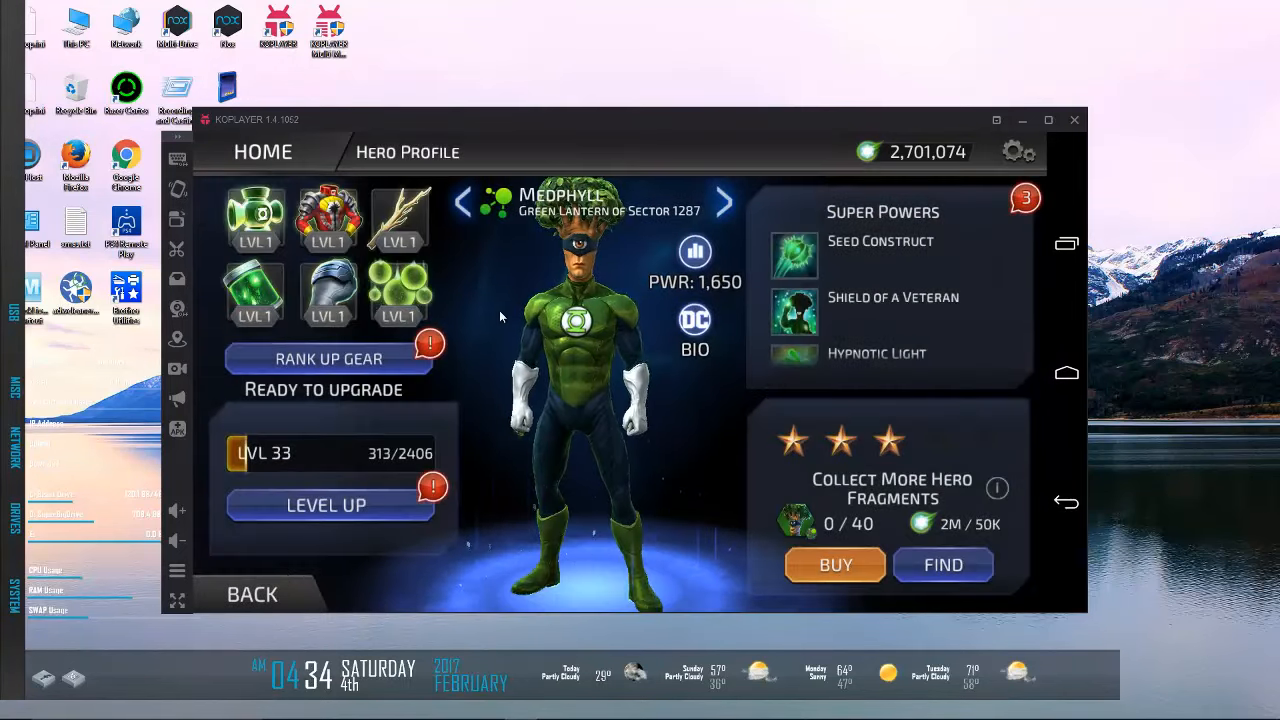
{"action": "left_click", "coordinate": [724, 202]}
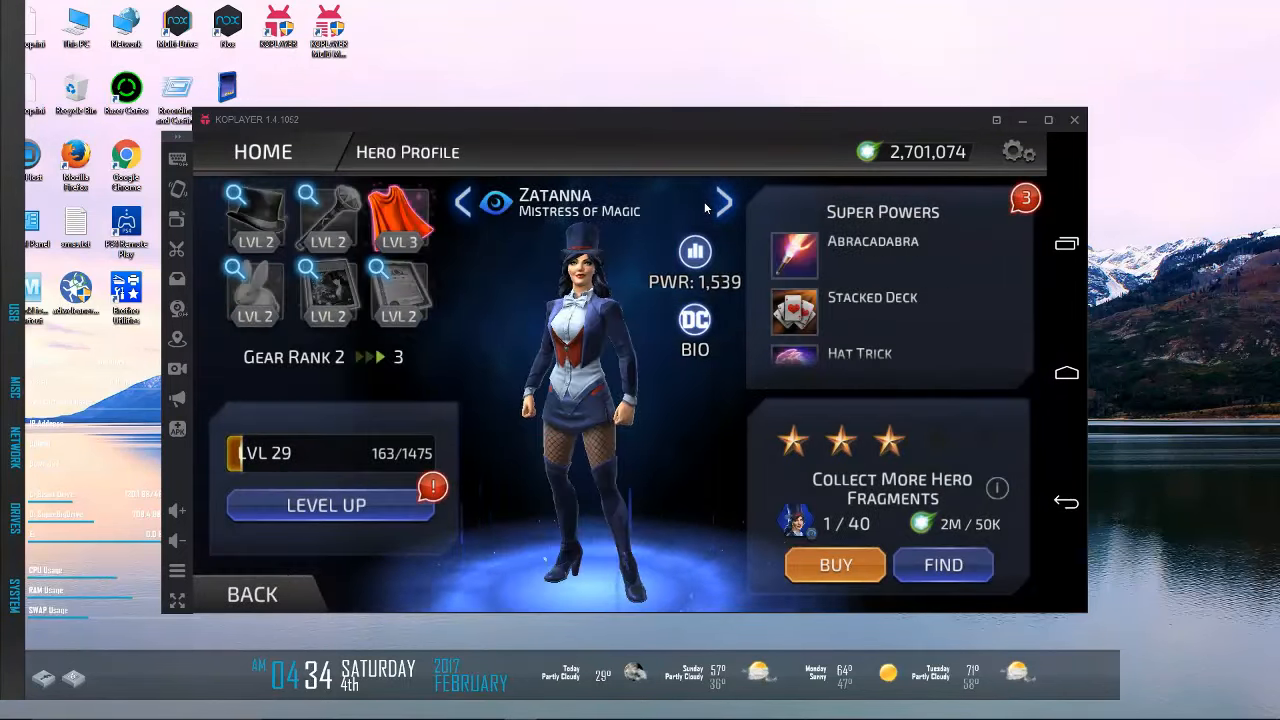
{"action": "left_click", "coordinate": [724, 202]}
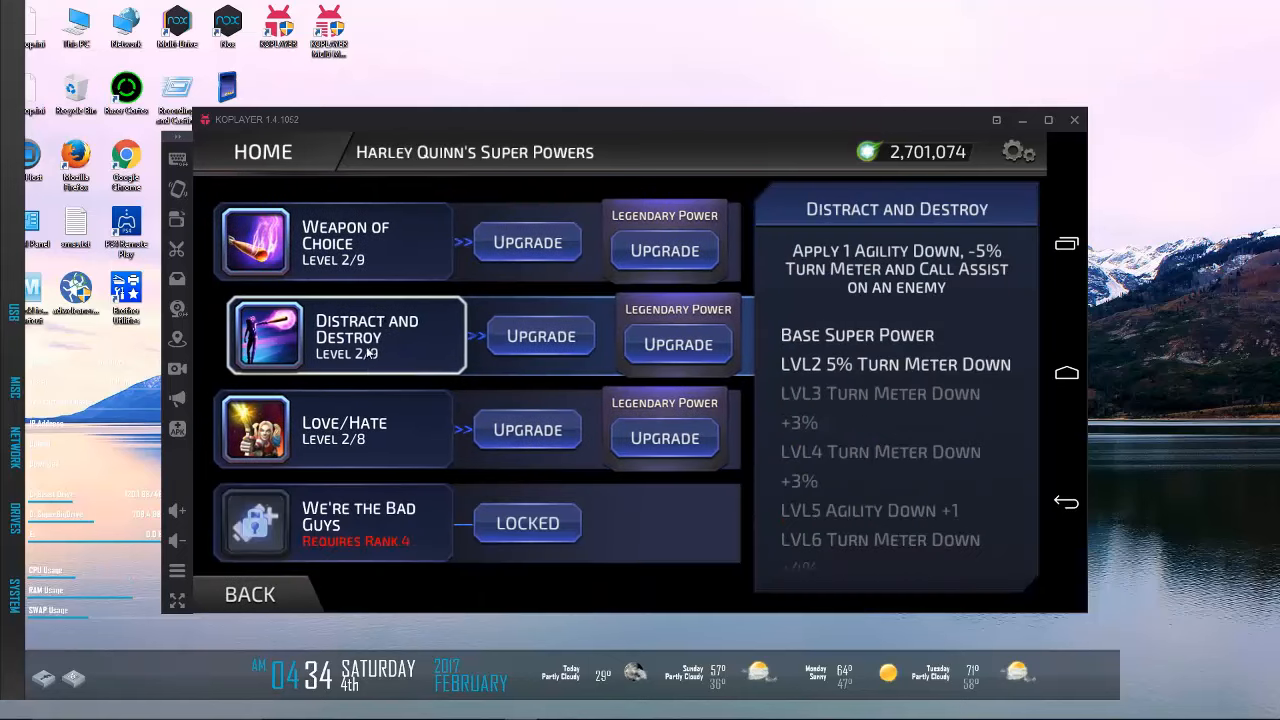
{"action": "mouse_move", "coordinate": [390, 306]}
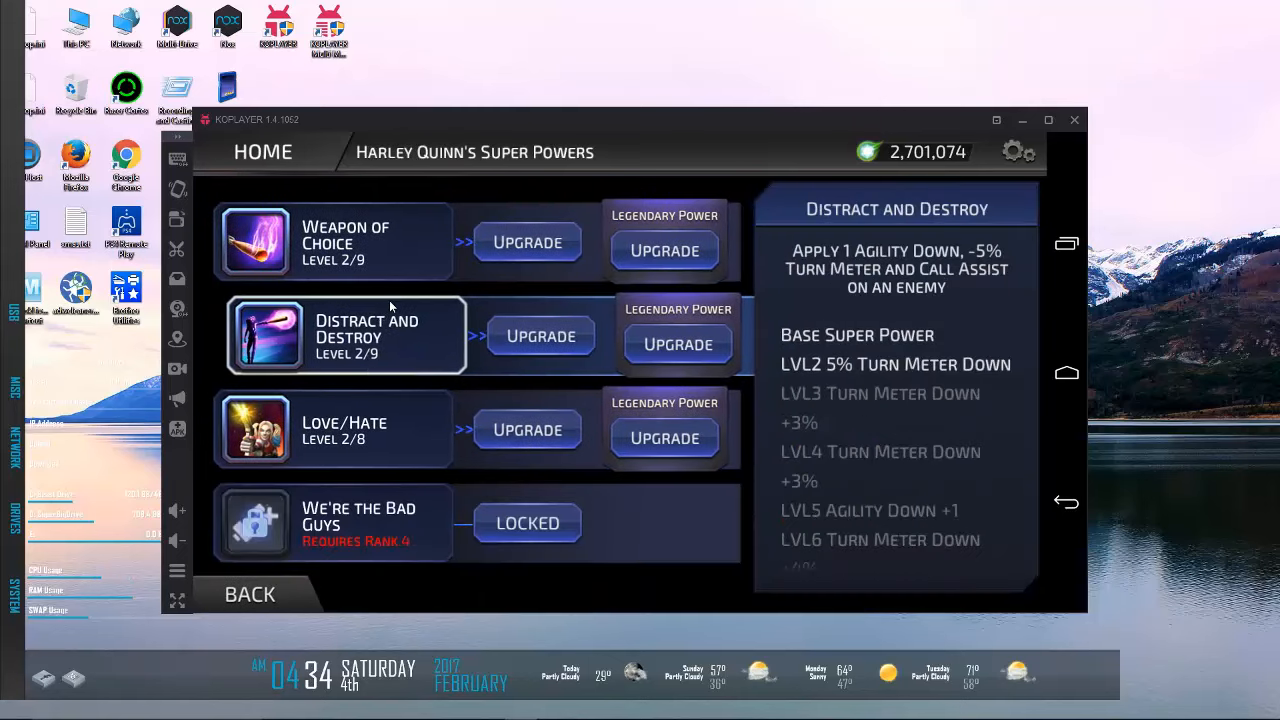
{"action": "left_click", "coordinate": [344, 240]}
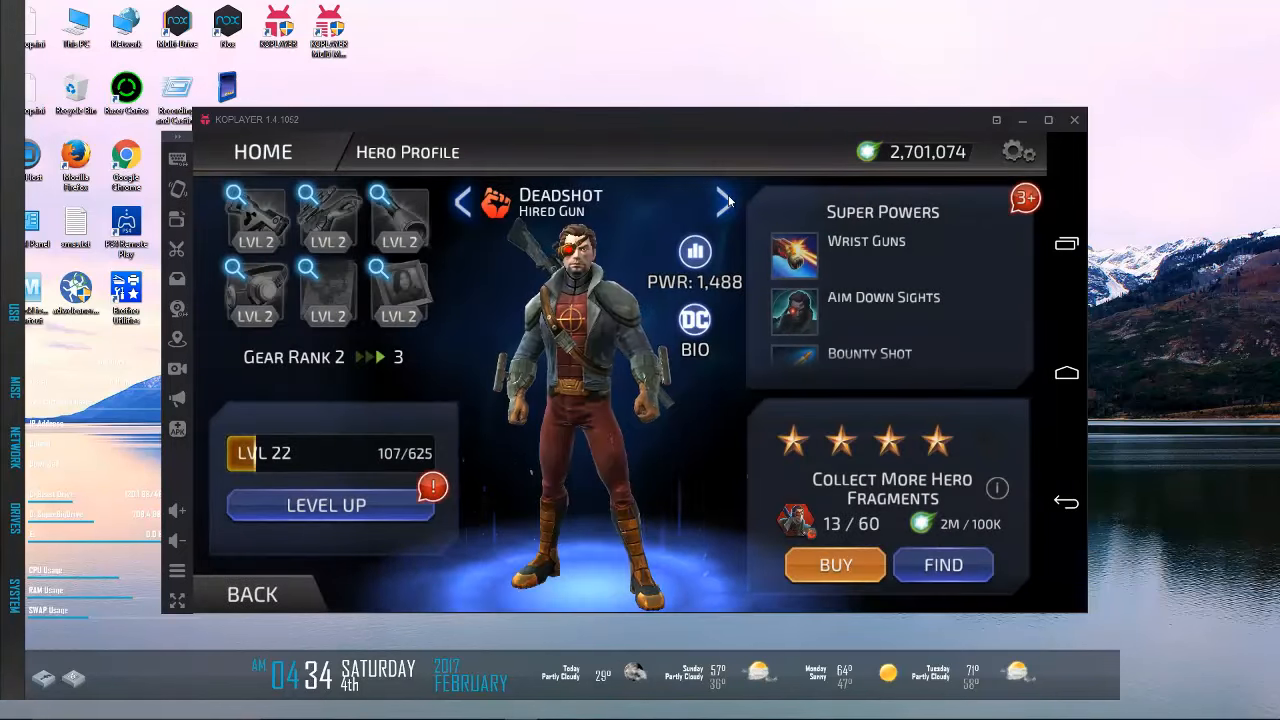
{"action": "left_click", "coordinate": [724, 202]}
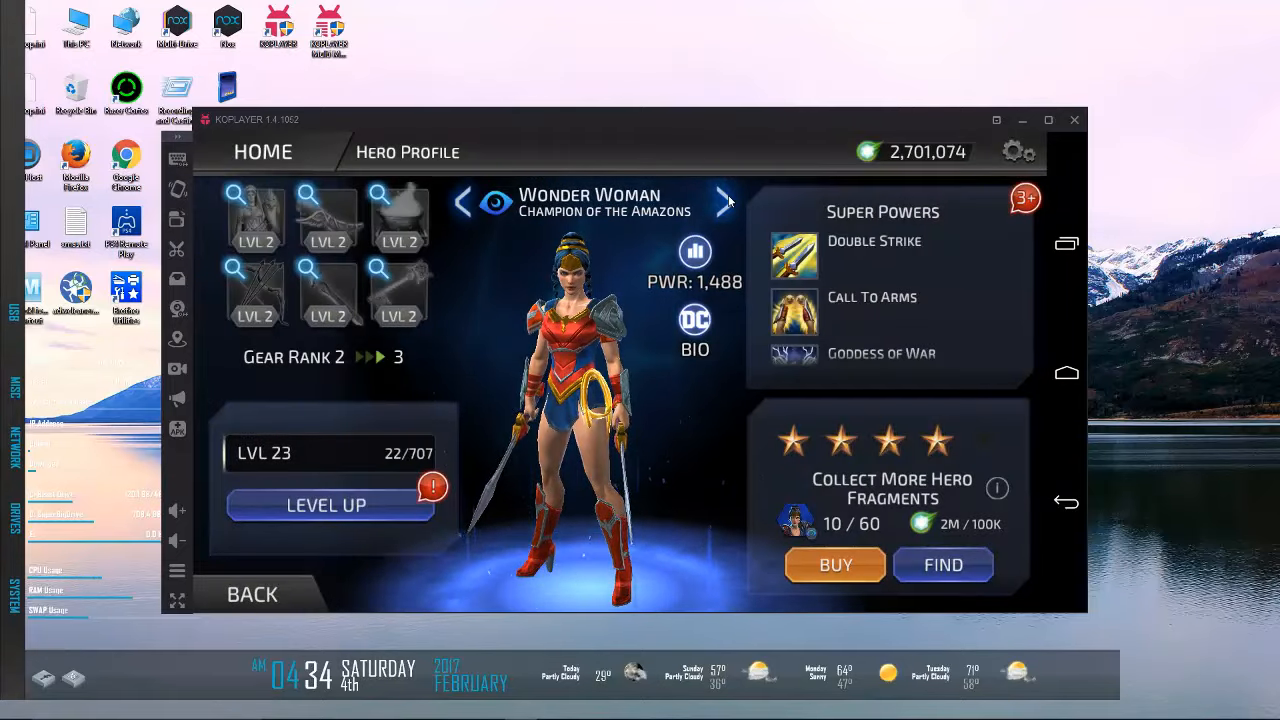
{"action": "left_click", "coordinate": [724, 200]}
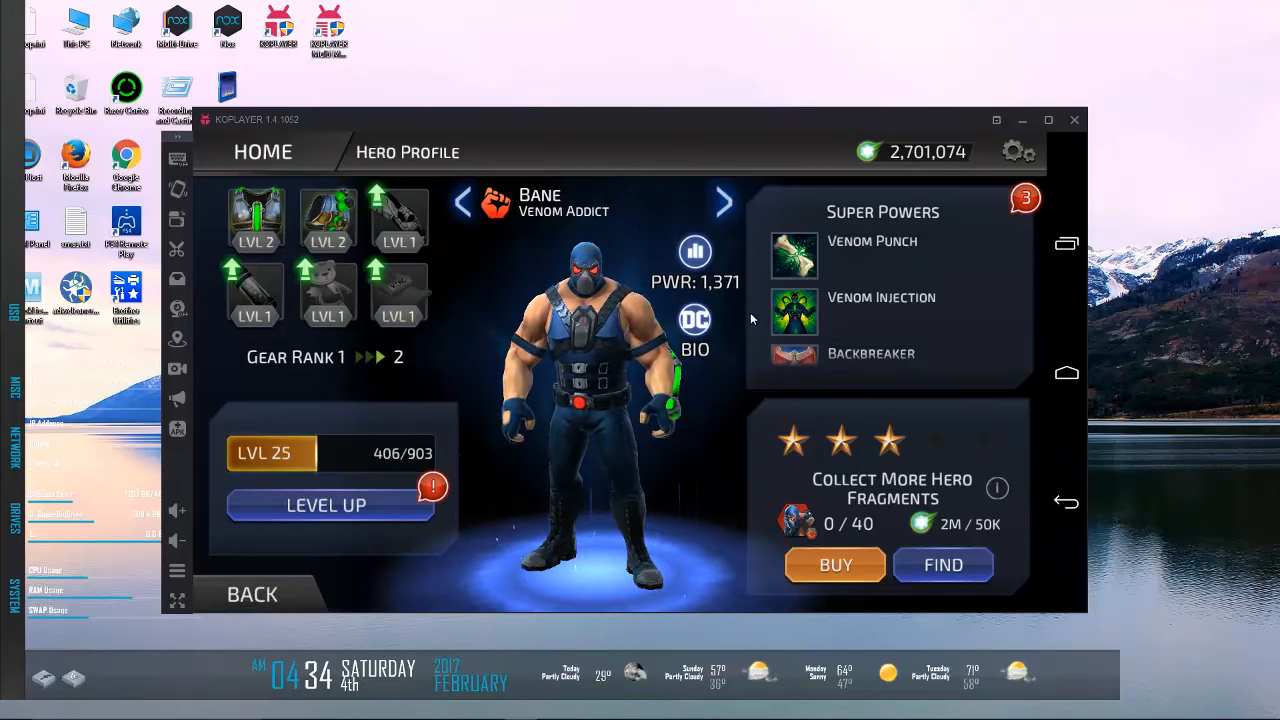
Step: Empower Bane's Pressurized Injection System gear to level 2 and read his Venom Punch power
{"action": "left_click", "coordinate": [400, 220]}
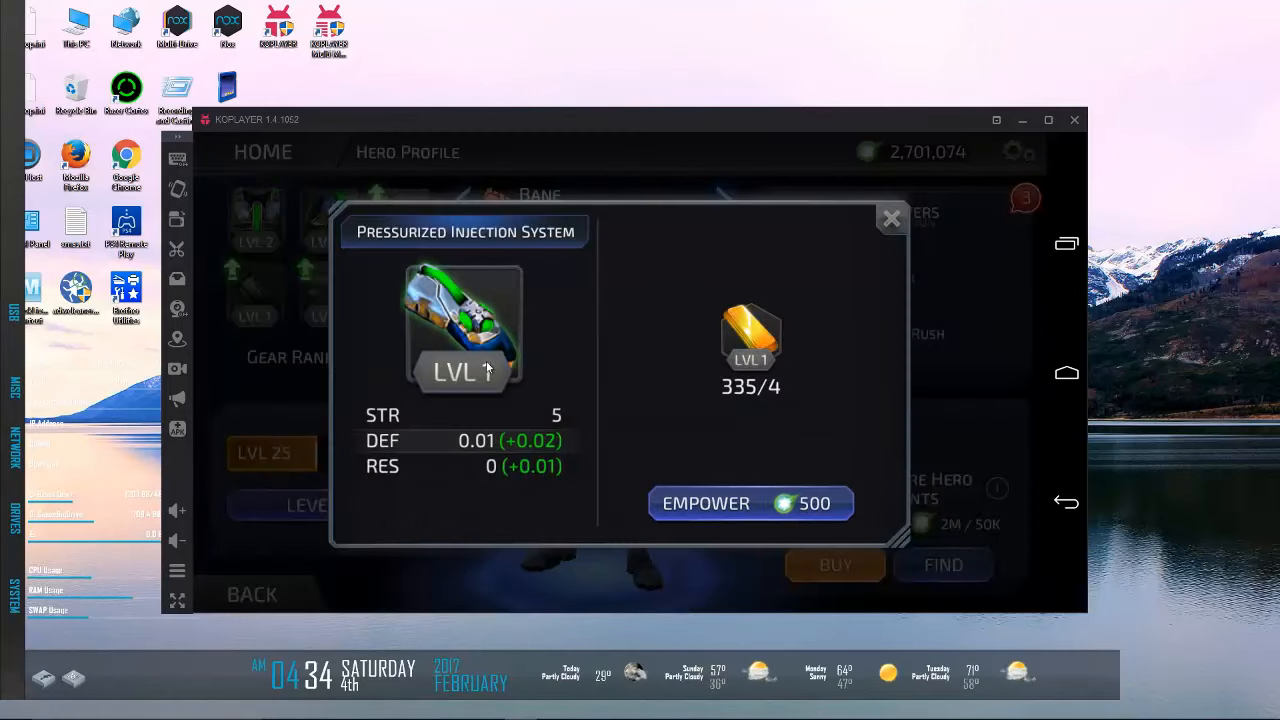
{"action": "left_click", "coordinate": [890, 218]}
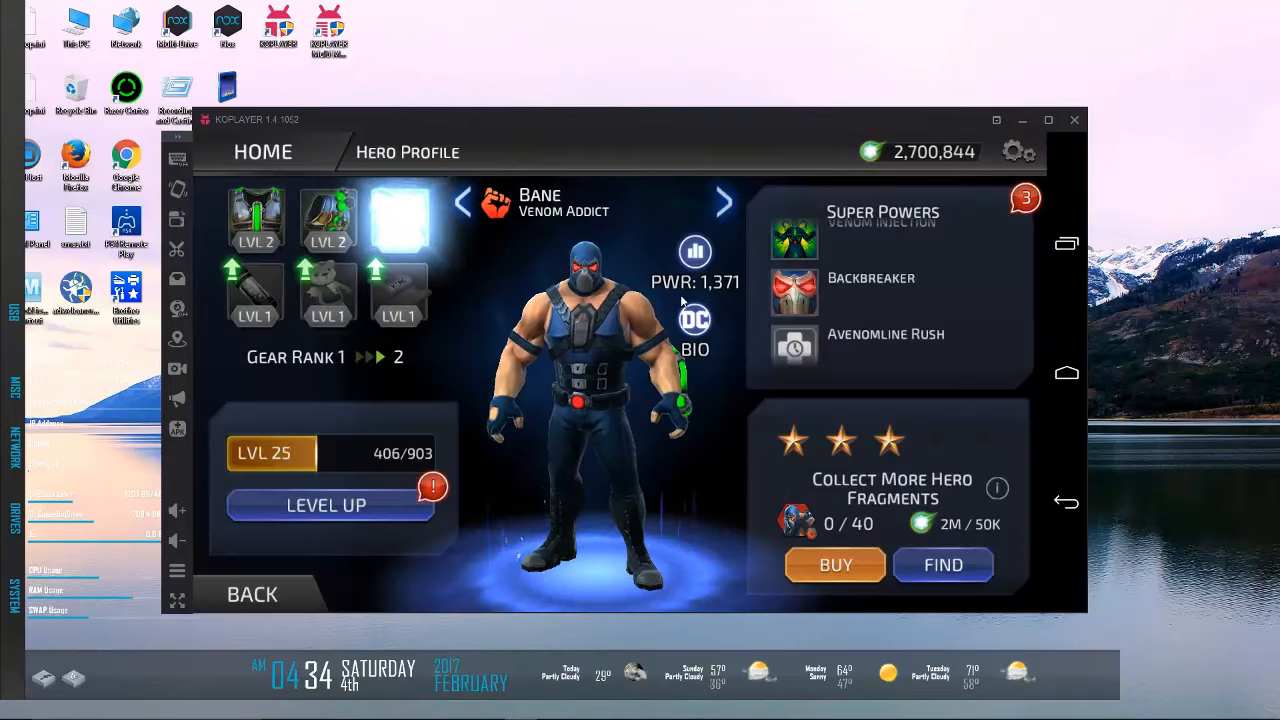
{"action": "left_click", "coordinate": [400, 218]}
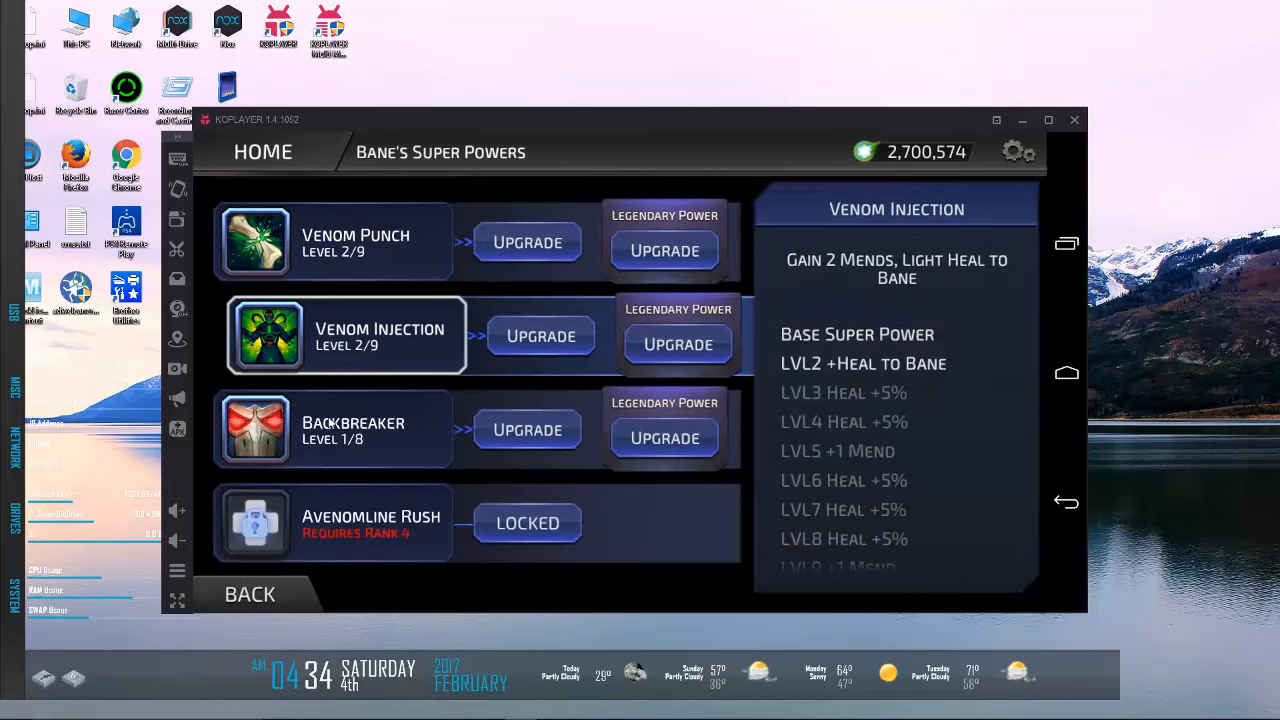
{"action": "mouse_move", "coordinate": [416, 336]}
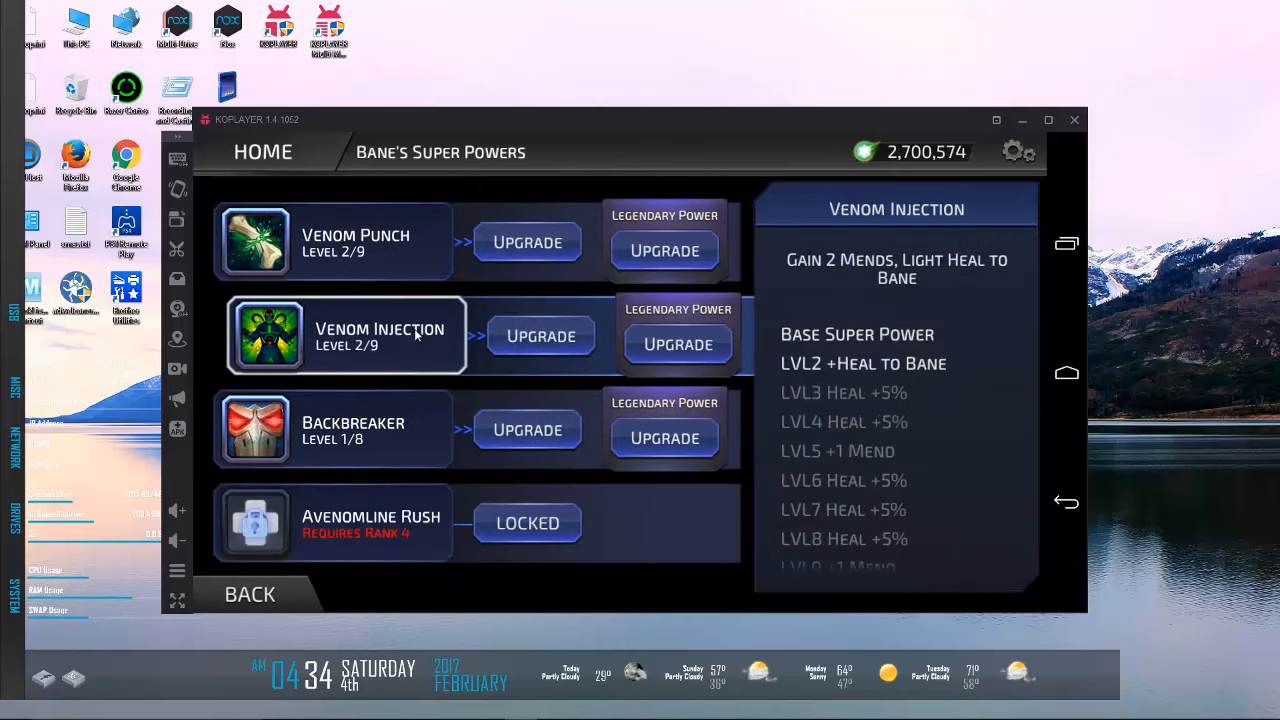
{"action": "left_click", "coordinate": [344, 240]}
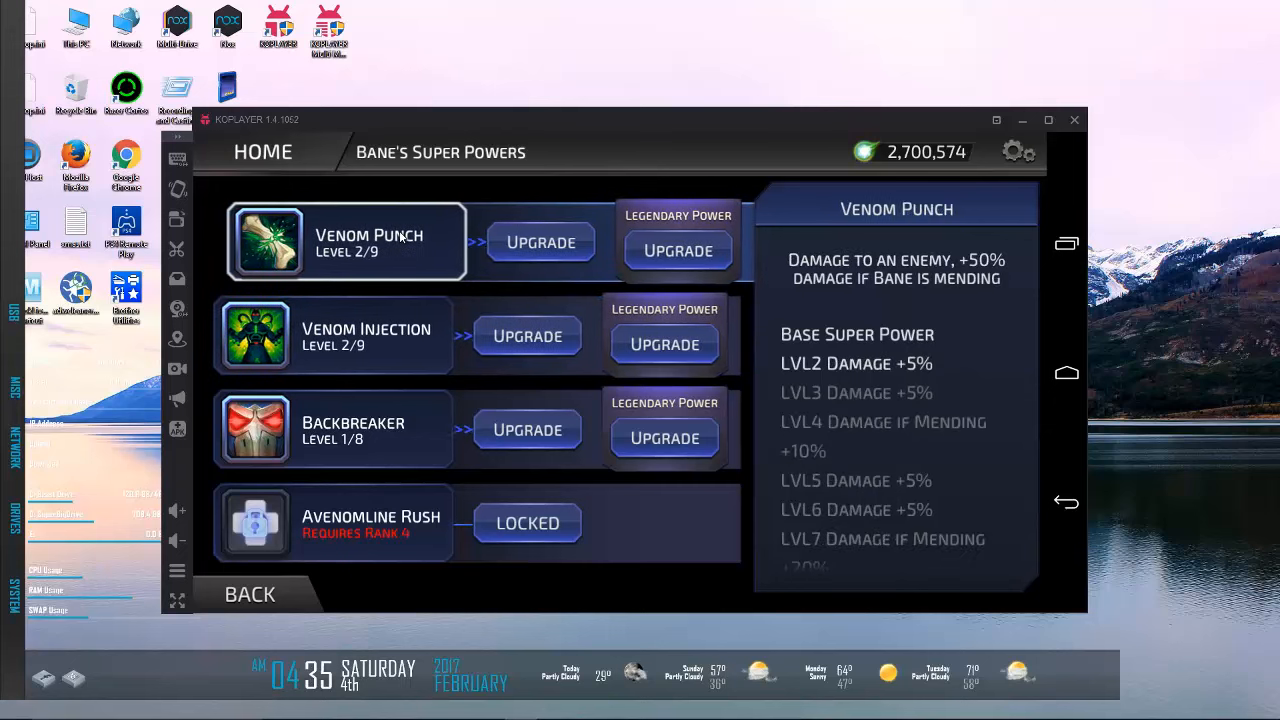
{"action": "left_click", "coordinate": [332, 428]}
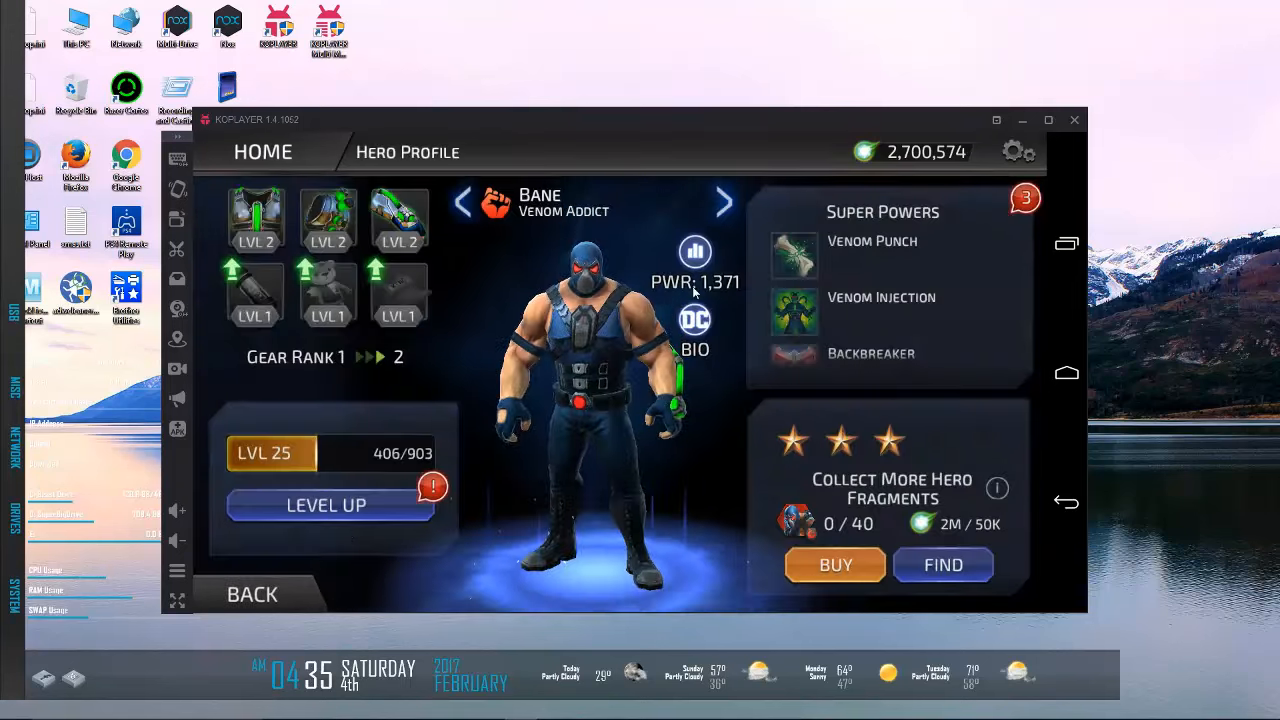
Step: Review Sinestro's powers, then Star Sapphire's Starfall, moving on to Harley Quinn
{"action": "left_click", "coordinate": [724, 202]}
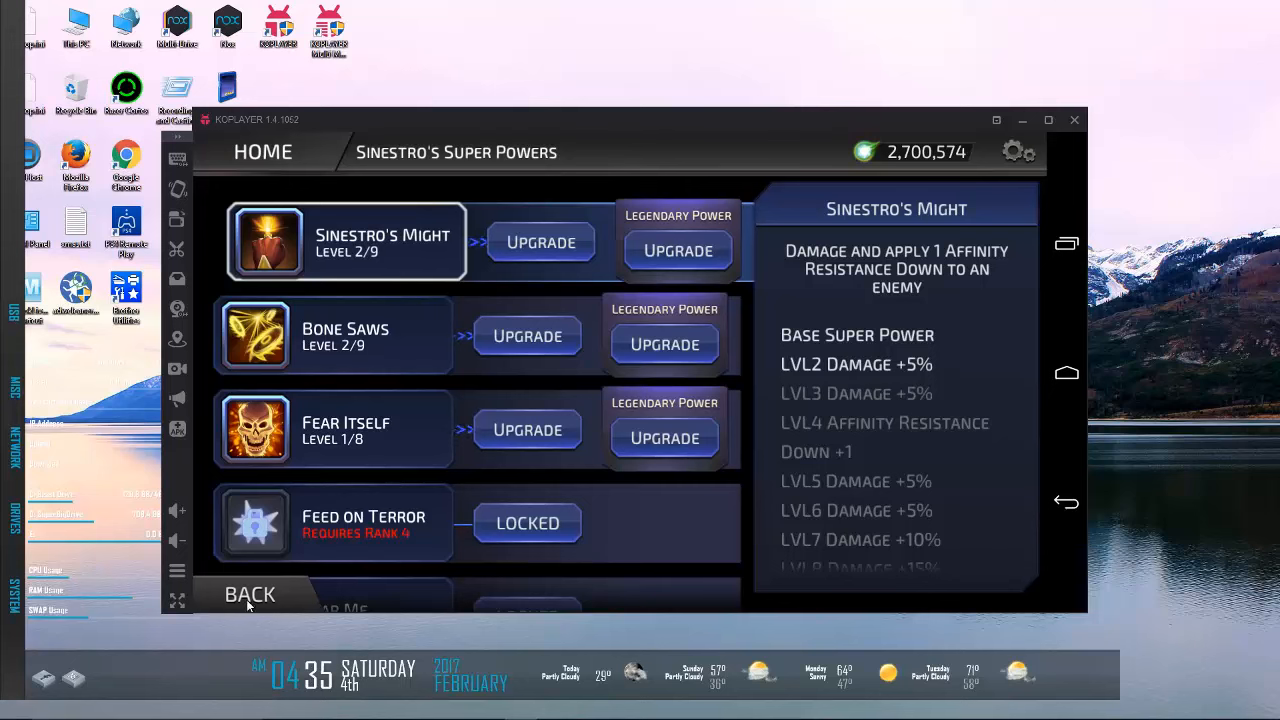
{"action": "left_click", "coordinate": [332, 428]}
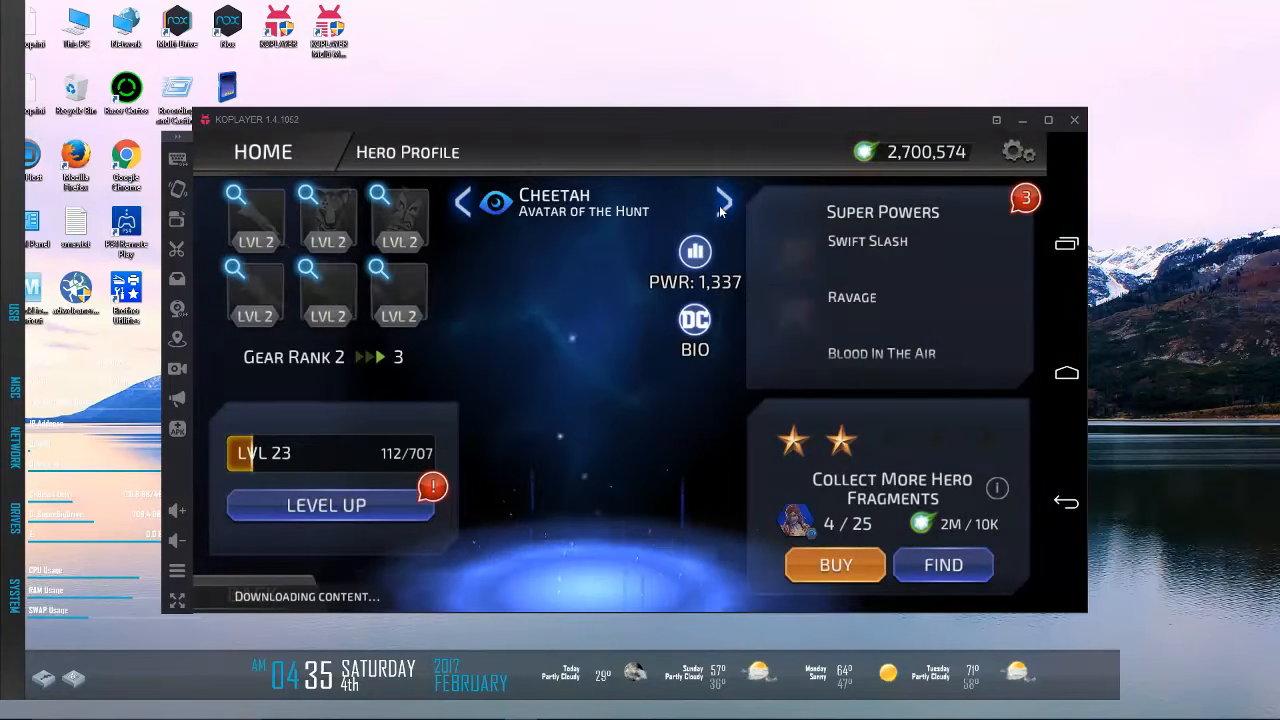
{"action": "left_click", "coordinate": [724, 202]}
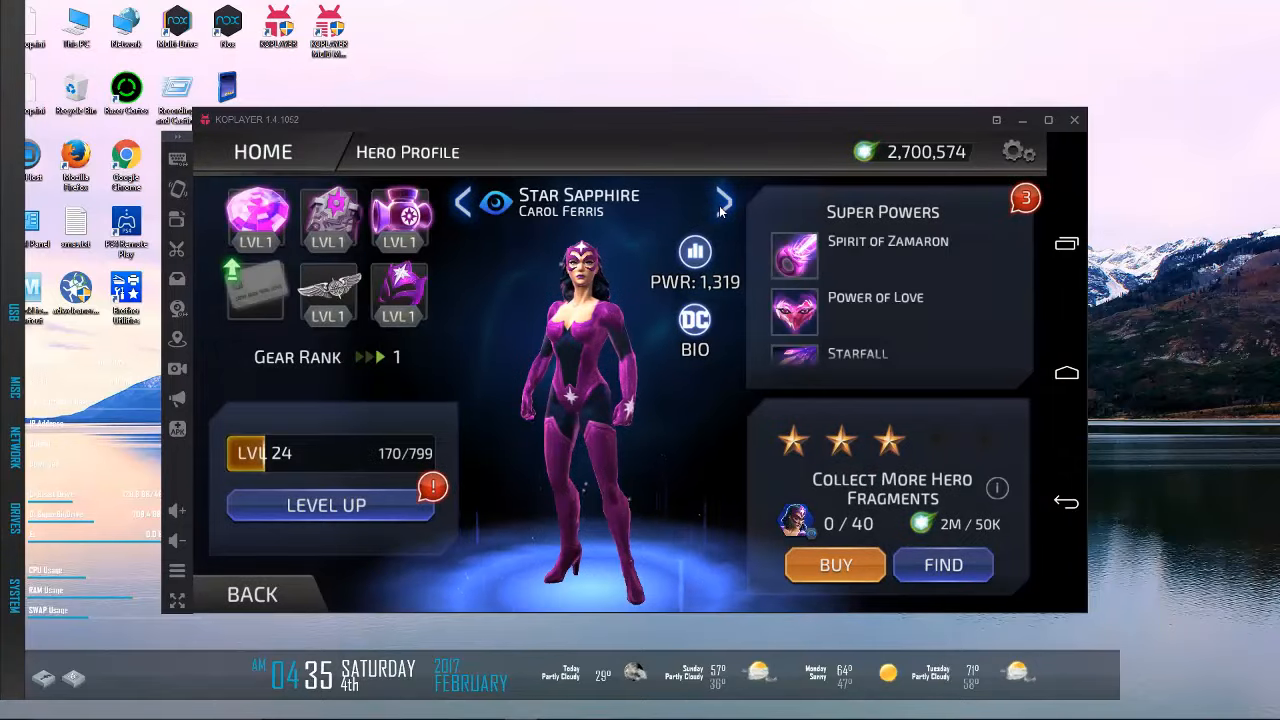
{"action": "left_click", "coordinate": [884, 256]}
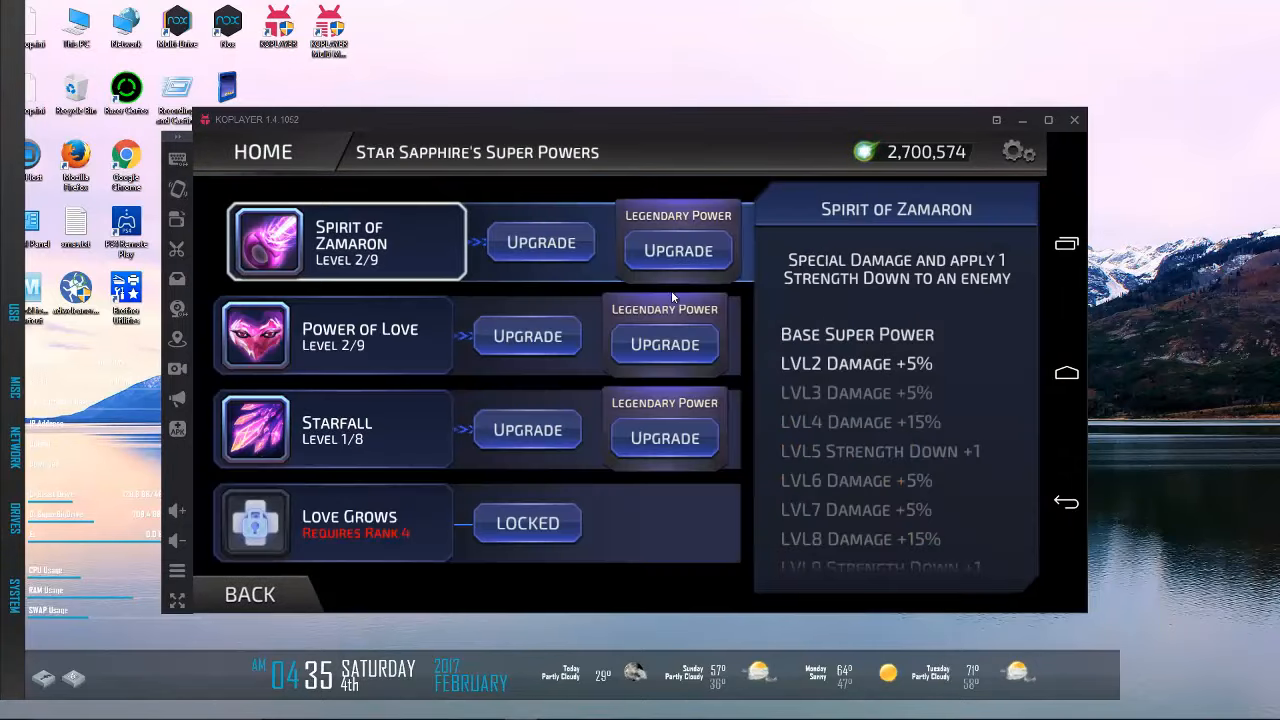
{"action": "left_click", "coordinate": [332, 336]}
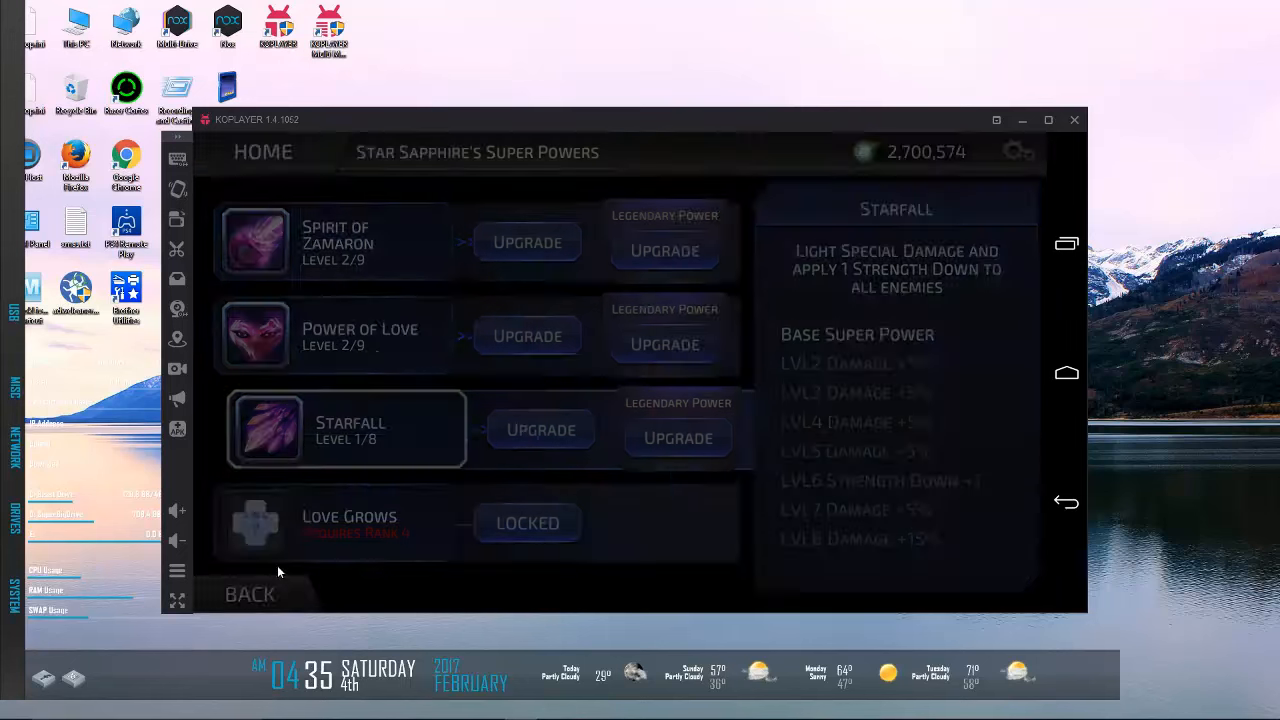
{"action": "left_click", "coordinate": [250, 592]}
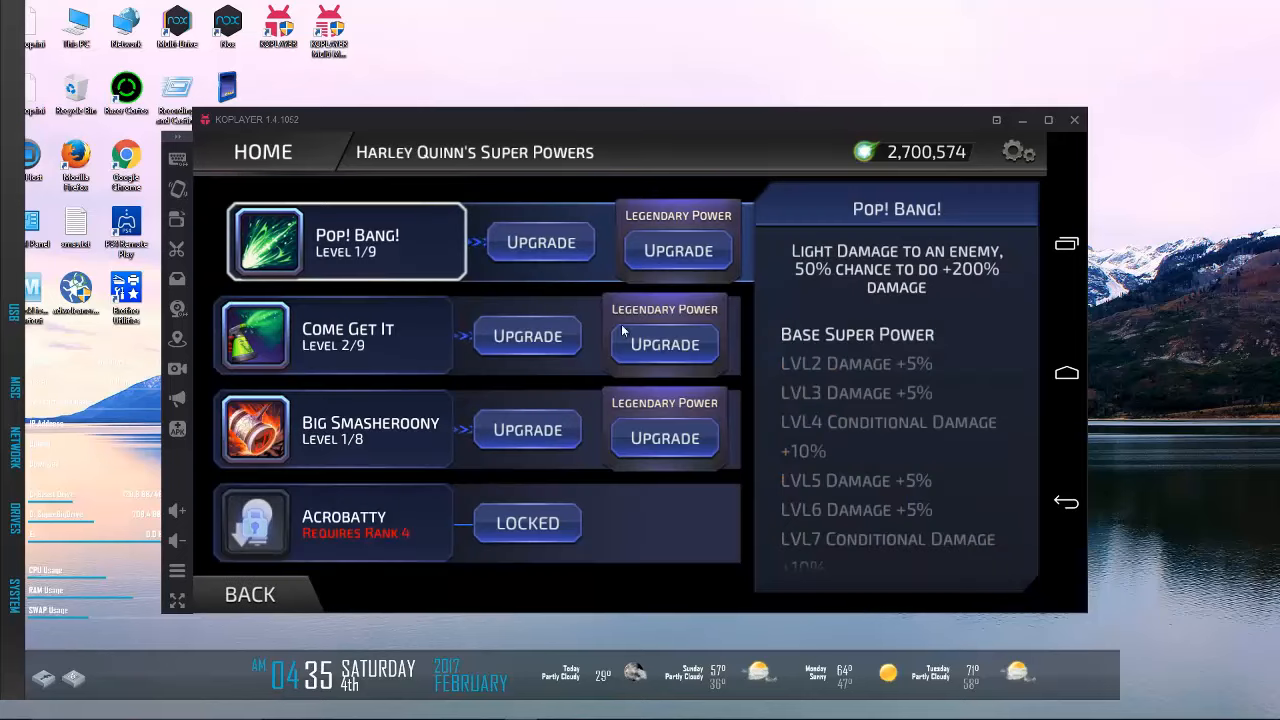
{"action": "mouse_move", "coordinate": [400, 350]}
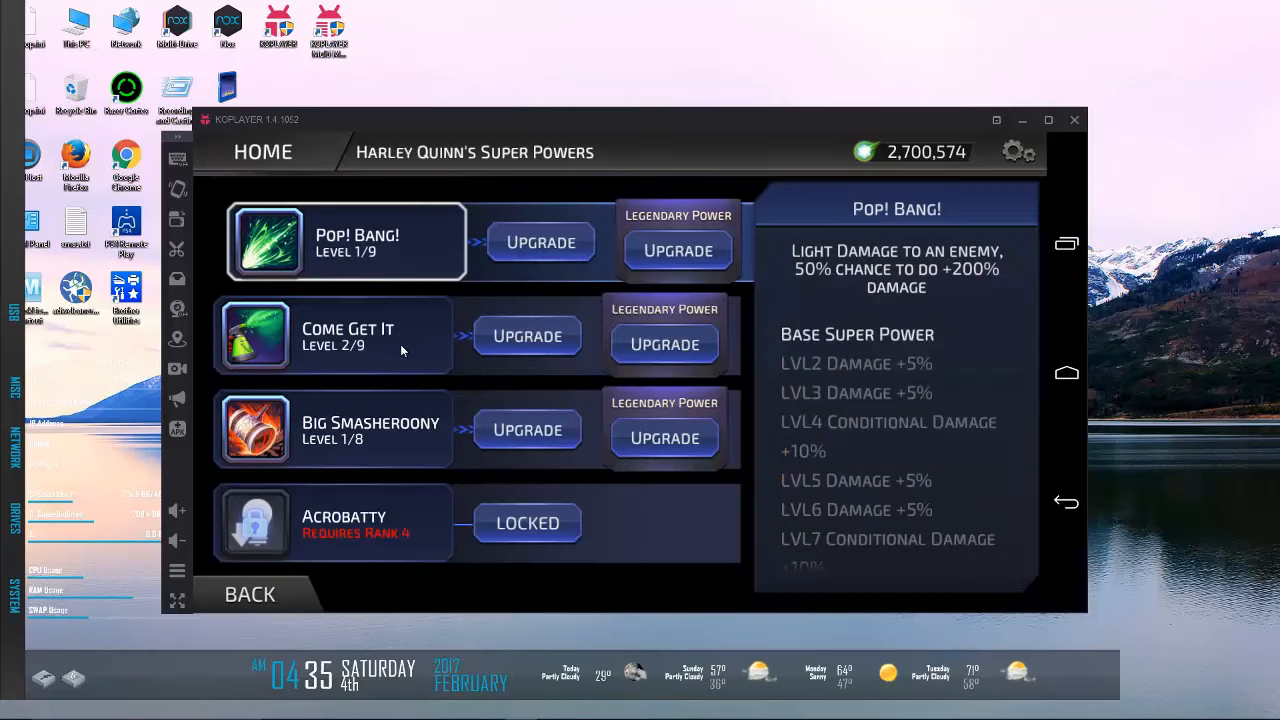
Step: Read Harley Quinn's Come Get It and Big Smasheroony power details without upgrading
{"action": "left_click", "coordinate": [332, 336]}
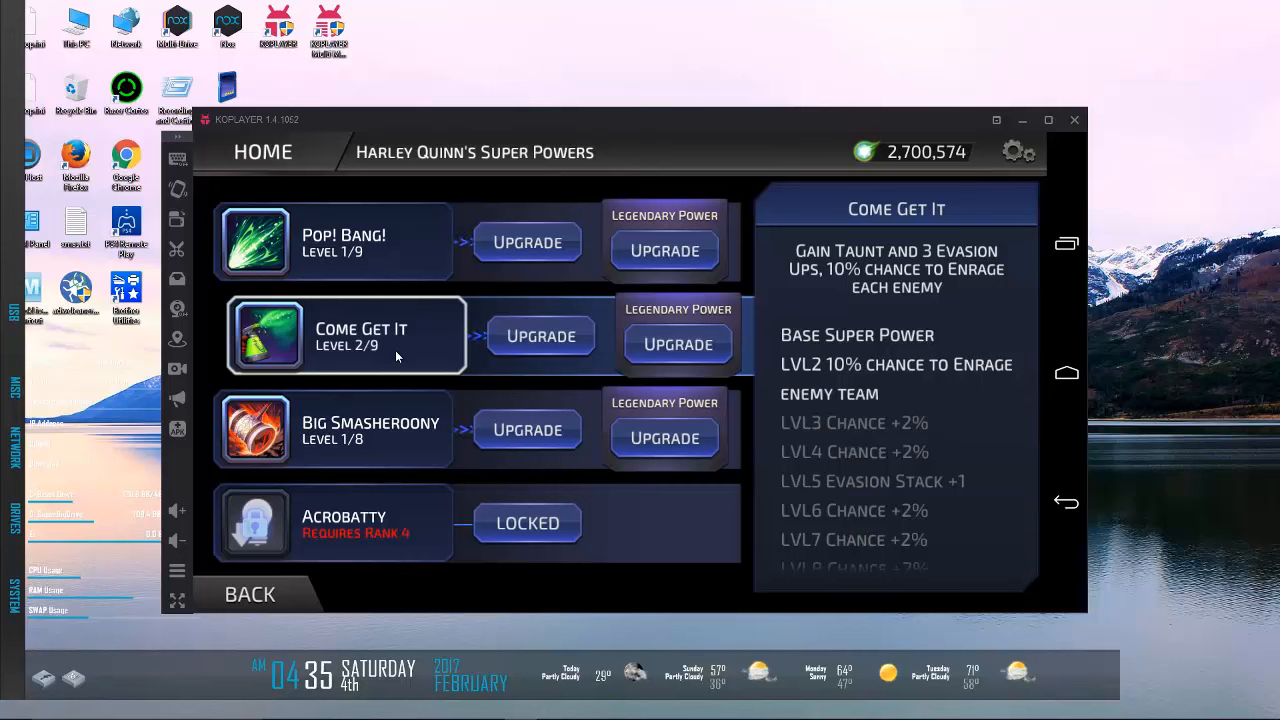
{"action": "mouse_move", "coordinate": [244, 592]}
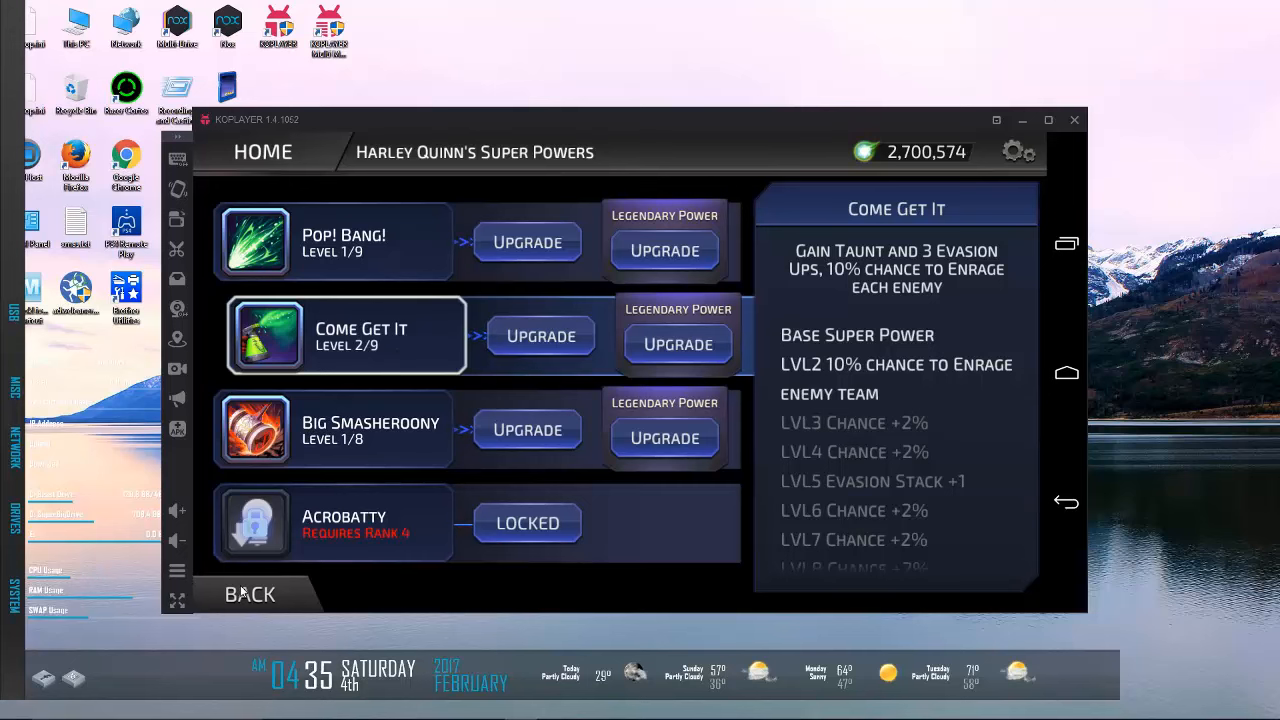
{"action": "left_click", "coordinate": [250, 592]}
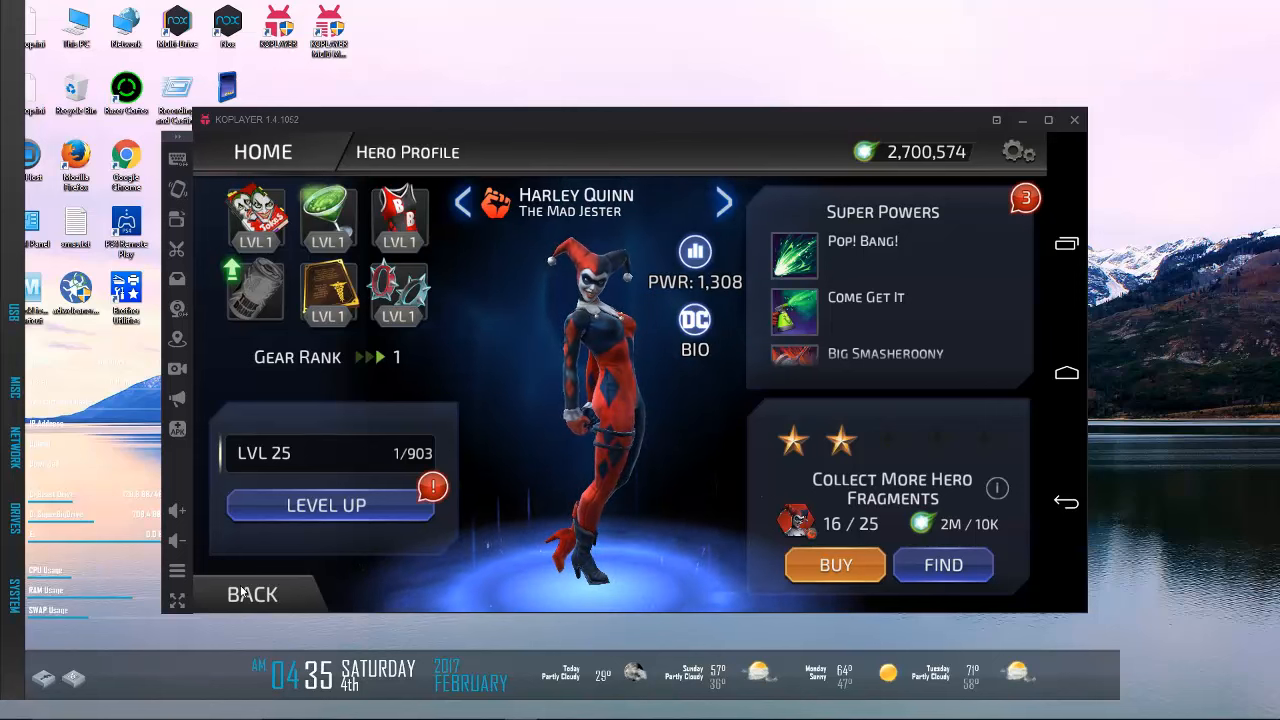
{"action": "left_click", "coordinate": [882, 212]}
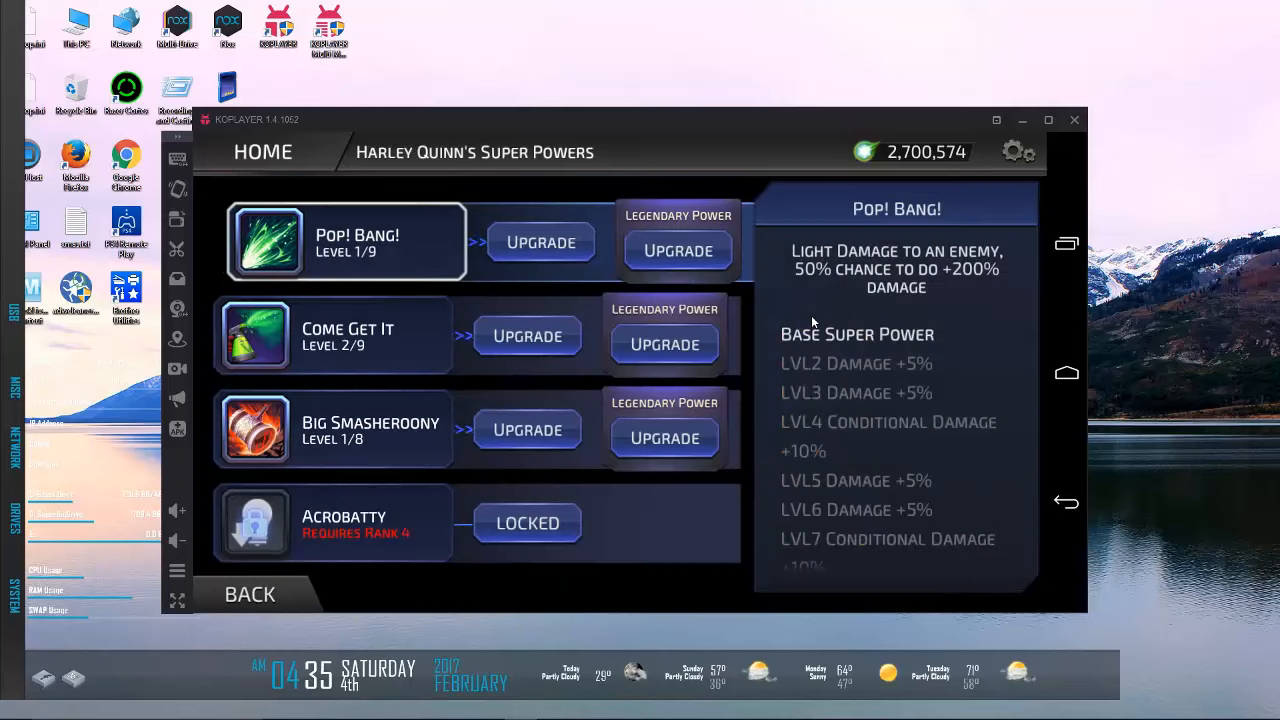
{"action": "left_click", "coordinate": [332, 336]}
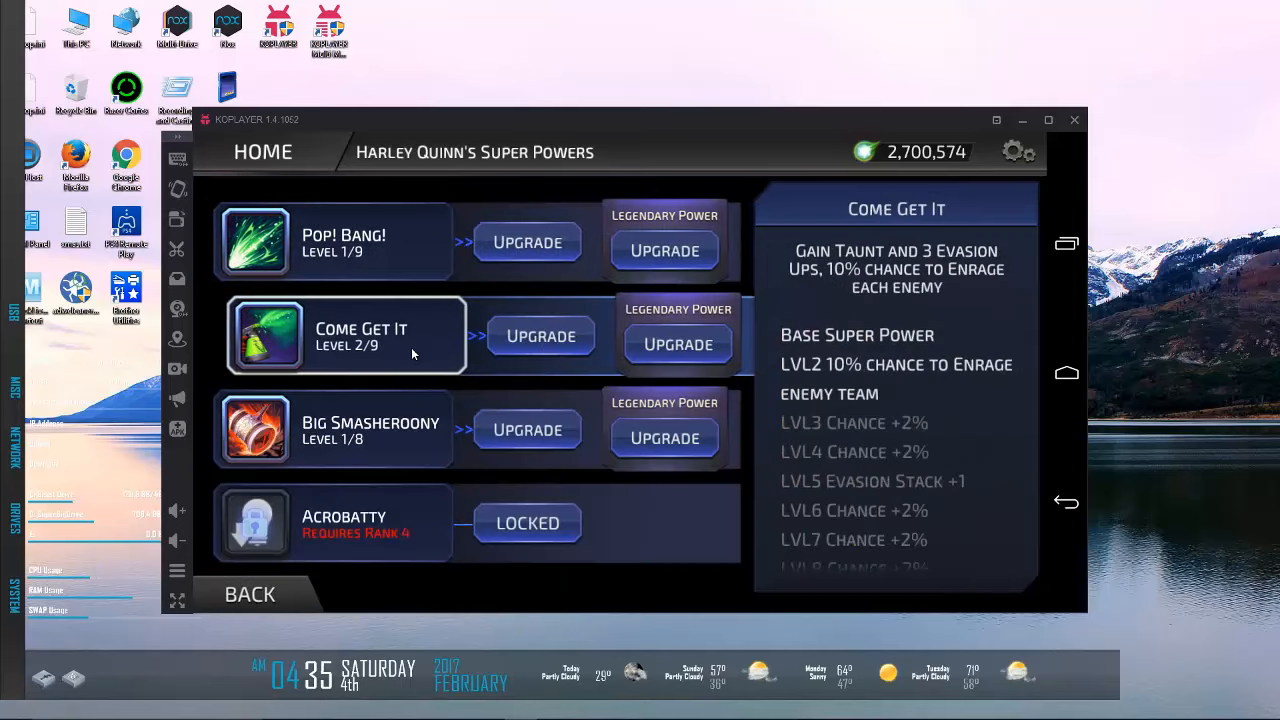
{"action": "mouse_move", "coordinate": [460, 336]}
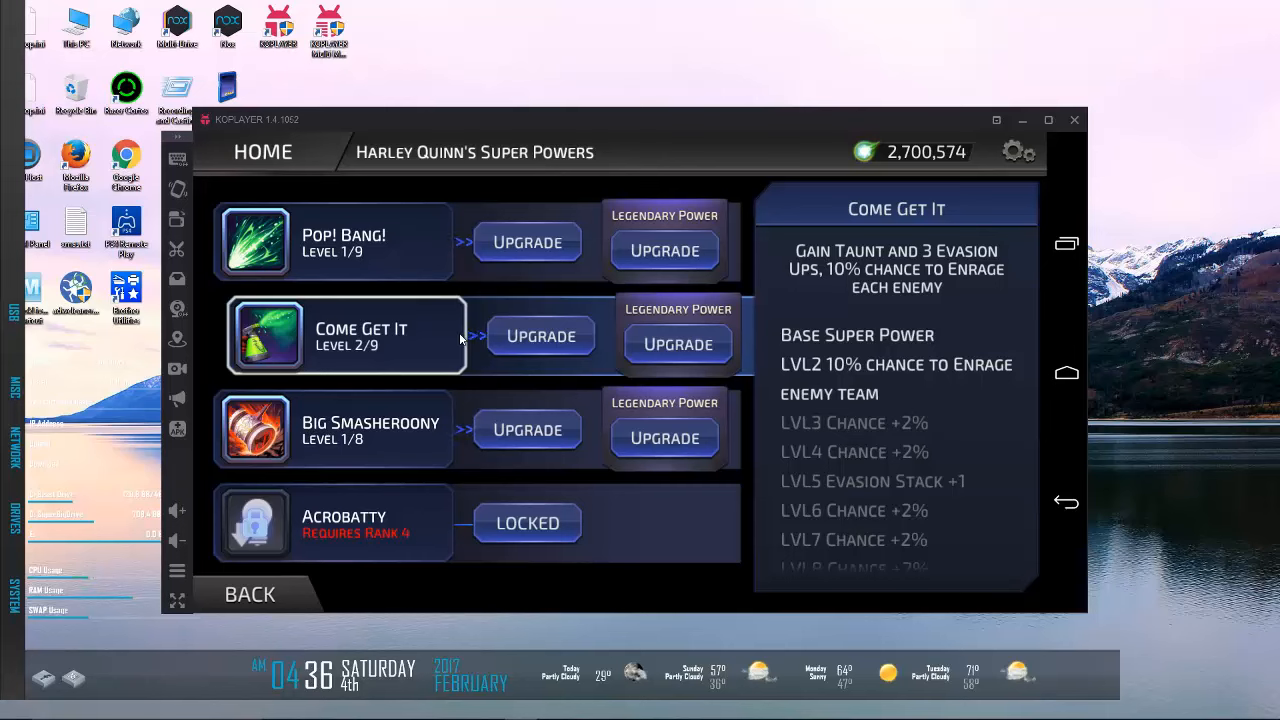
{"action": "left_click", "coordinate": [344, 428]}
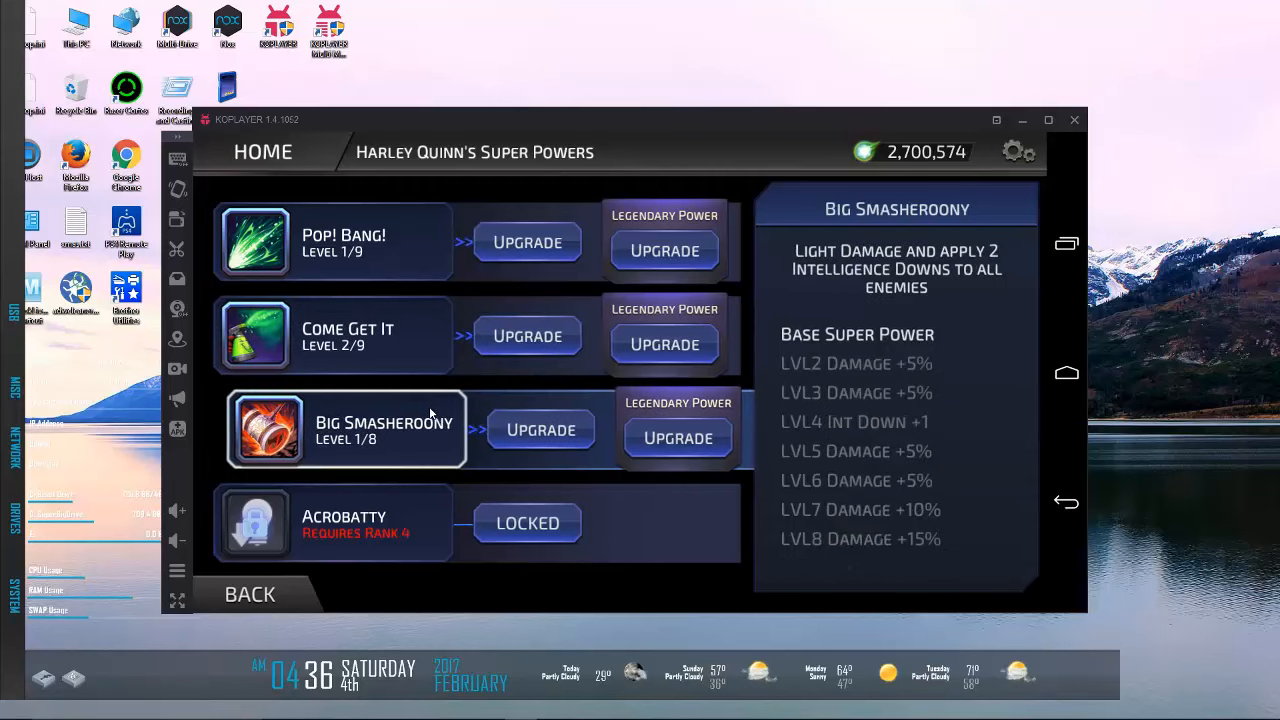
{"action": "mouse_move", "coordinate": [420, 356]}
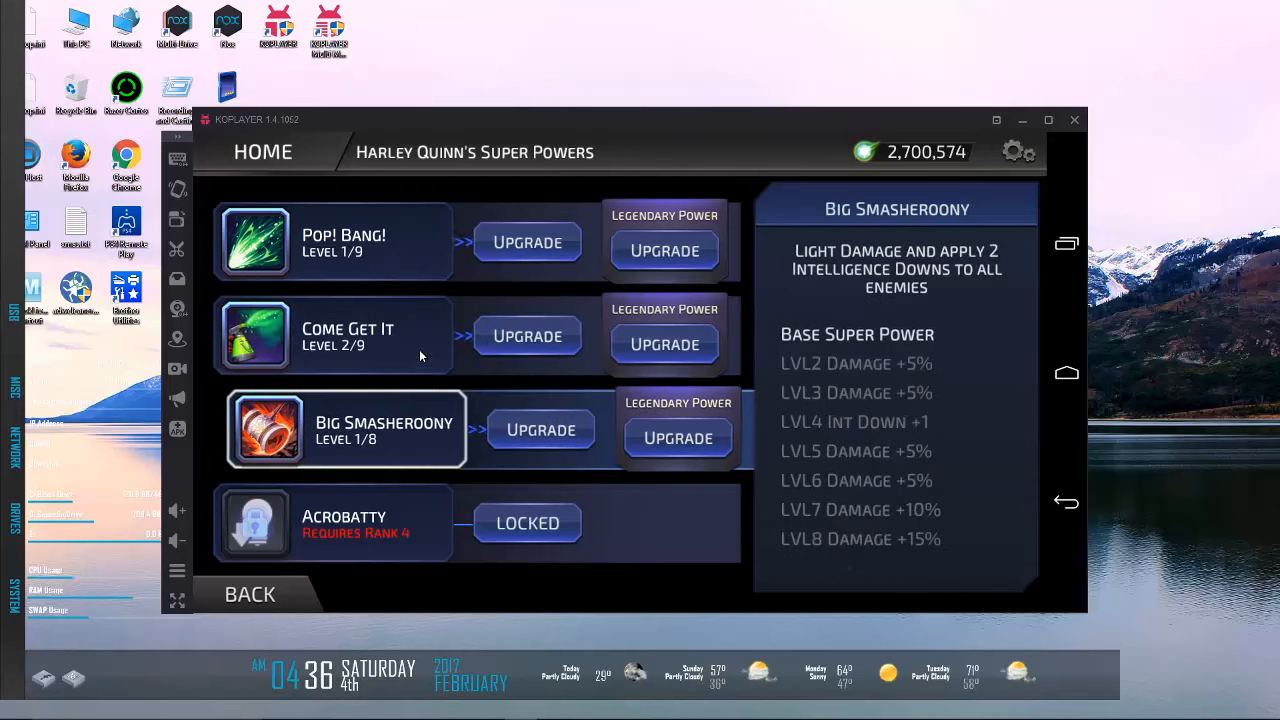
{"action": "left_click", "coordinate": [348, 336]}
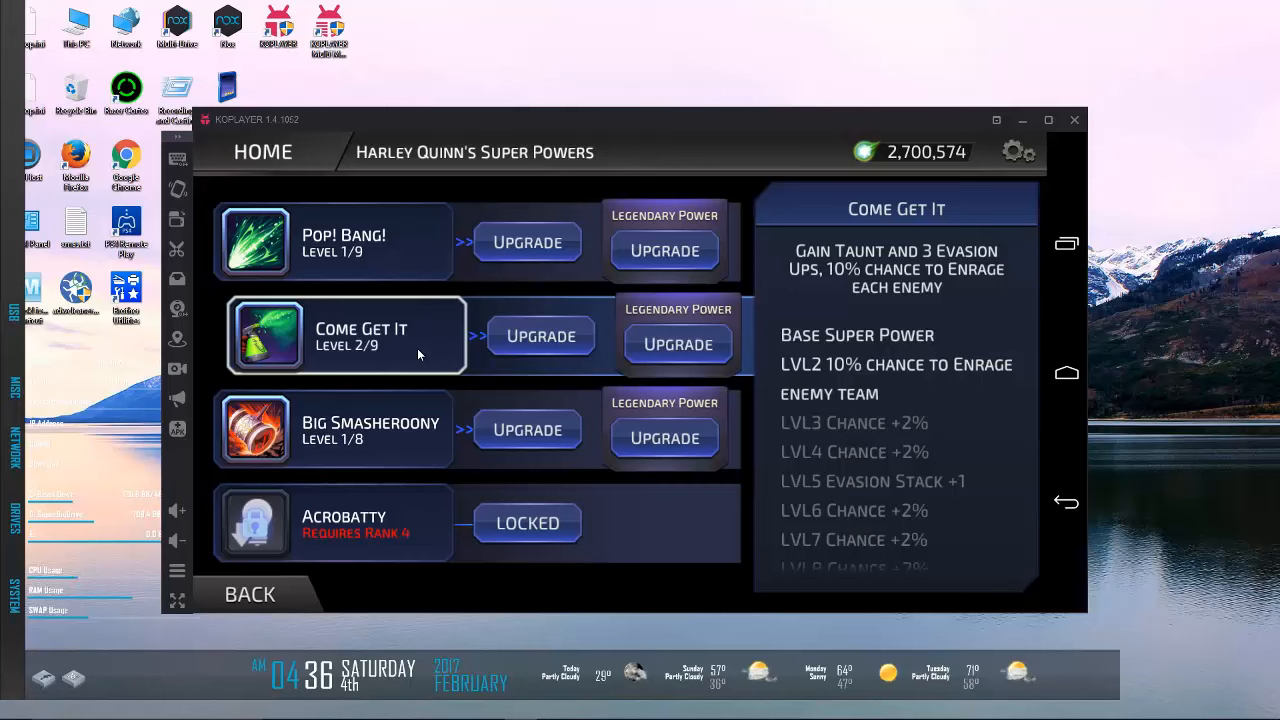
{"action": "mouse_move", "coordinate": [436, 532]}
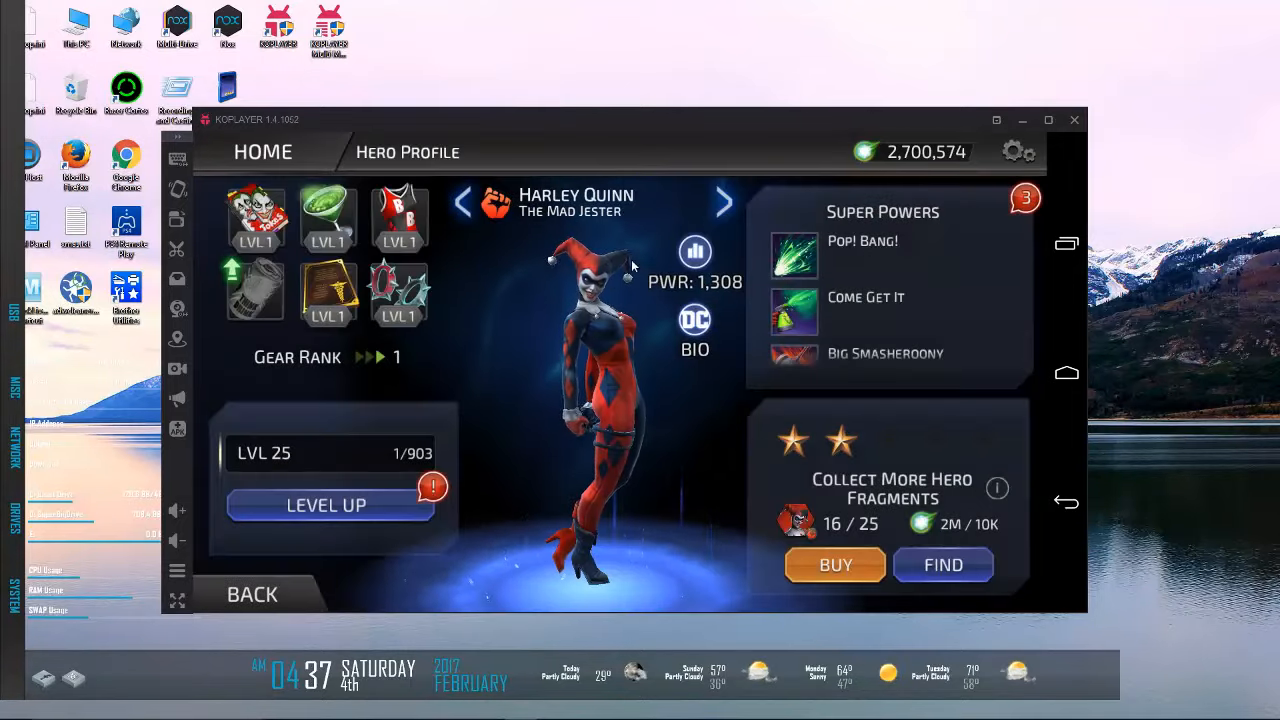
Step: Flip past Supergirl and Huntress profiles, then return to the Hero Collection and scroll the roster
{"action": "left_click", "coordinate": [724, 200]}
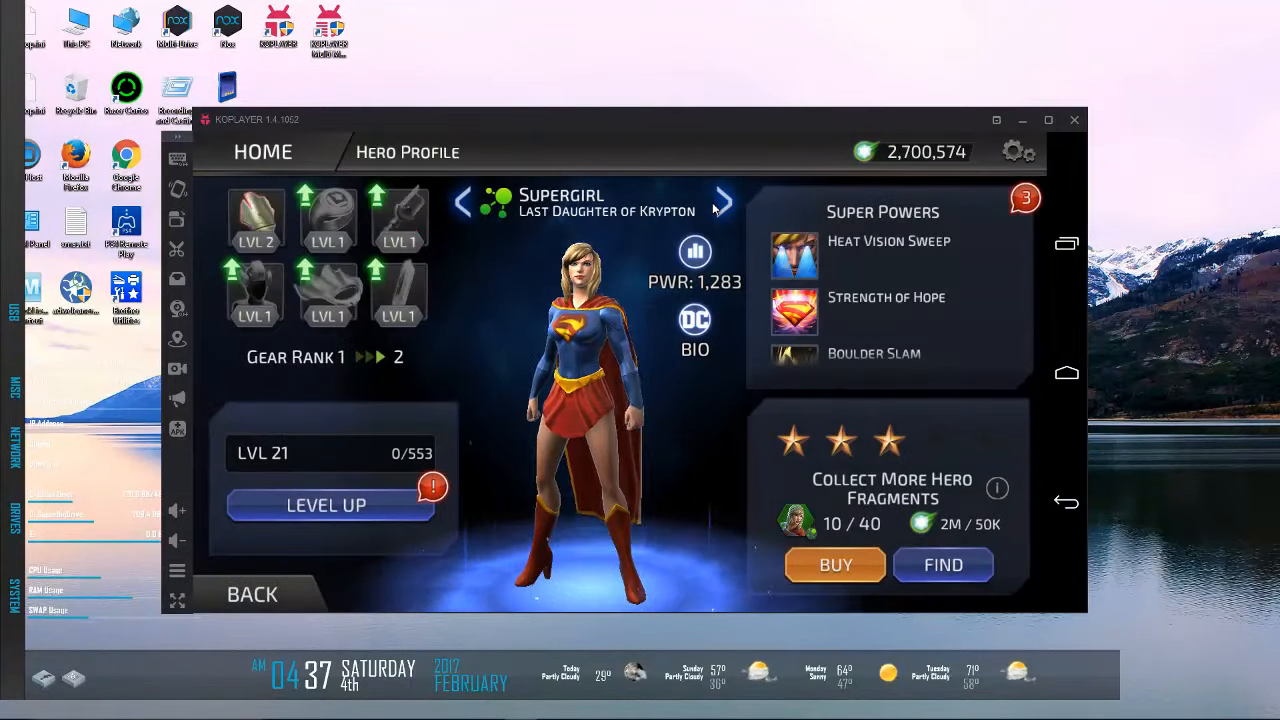
{"action": "left_click", "coordinate": [722, 200]}
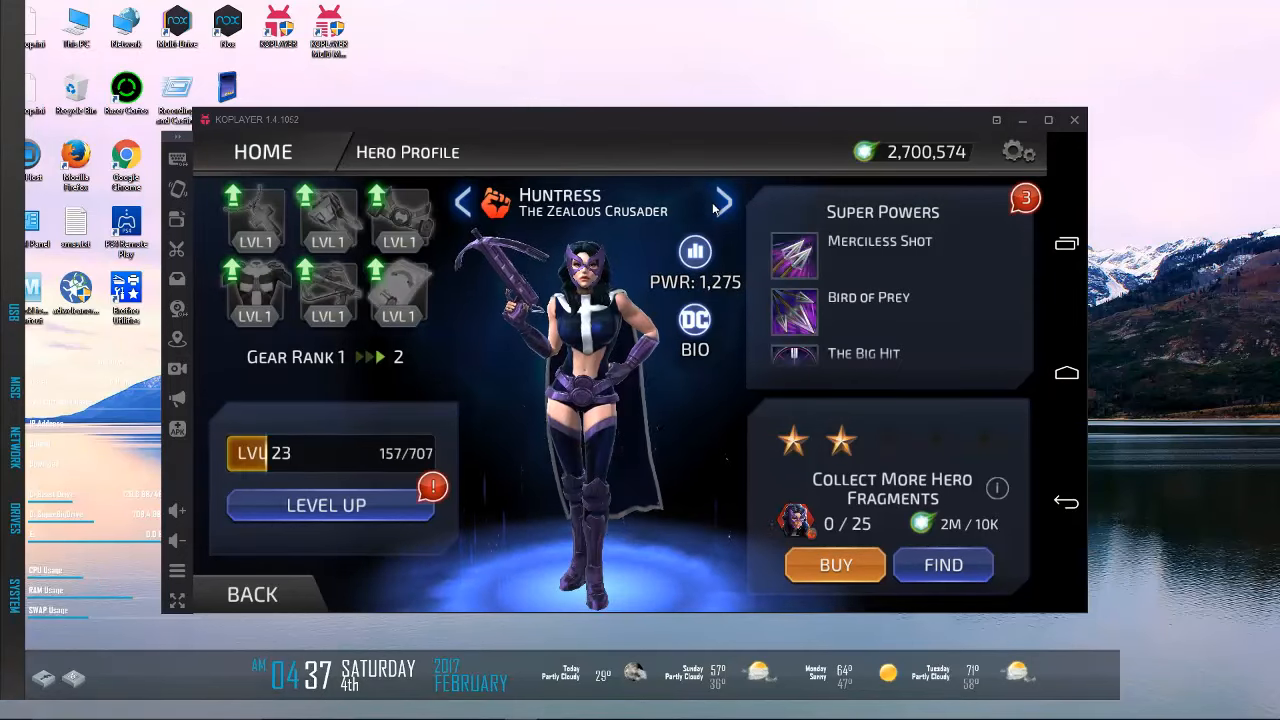
{"action": "left_click", "coordinate": [724, 200]}
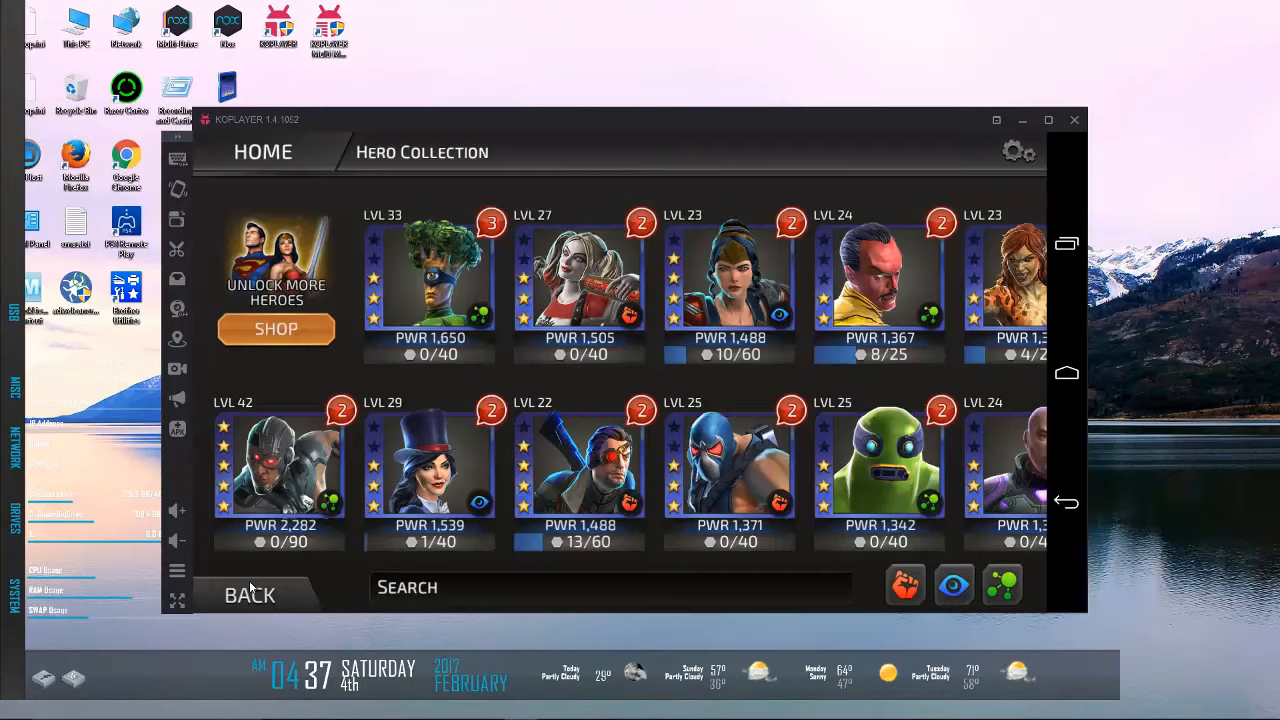
{"action": "mouse_move", "coordinate": [772, 392]}
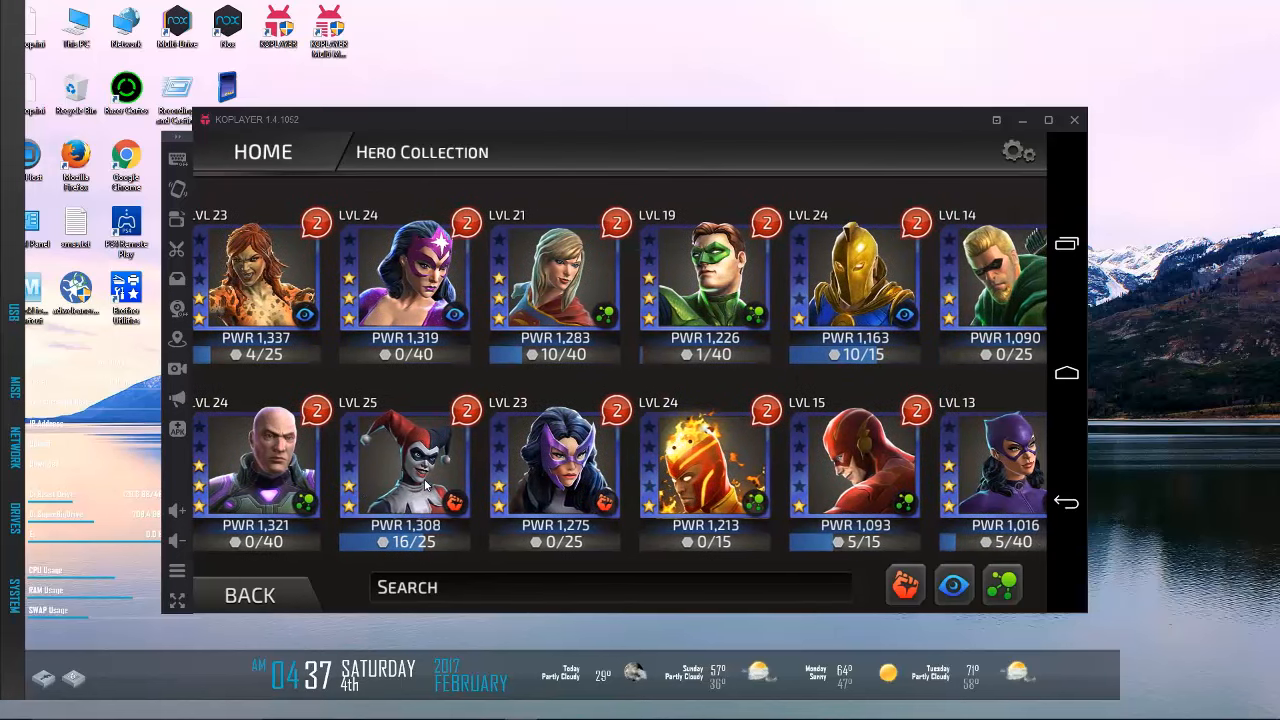
{"action": "mouse_move", "coordinate": [952, 438]}
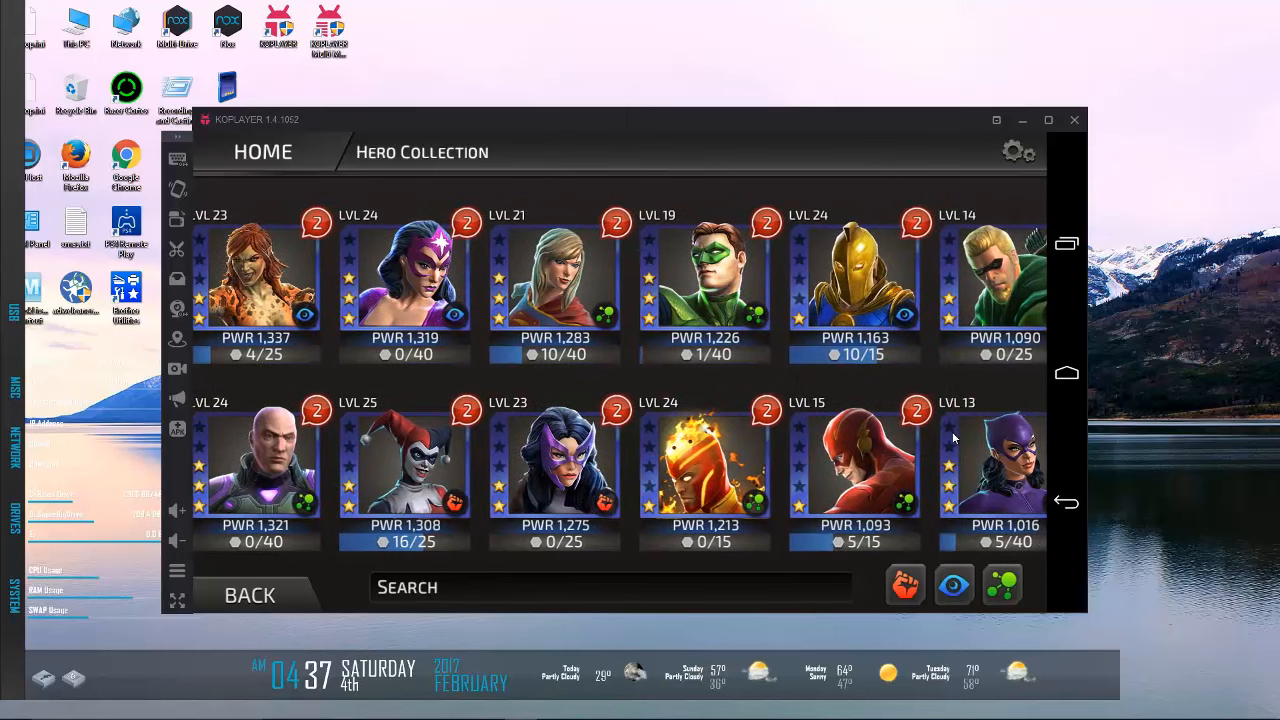
{"action": "scroll", "scroll_direction": "right", "scroll_amount": 3}
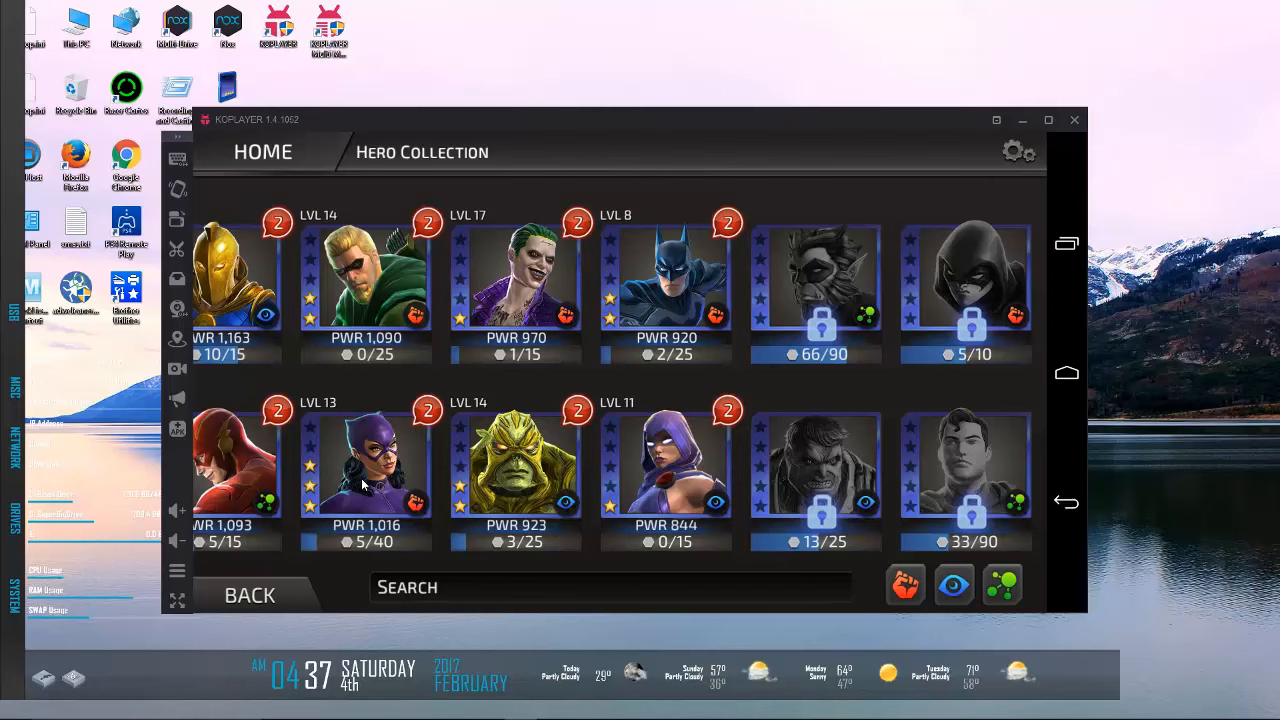
{"action": "mouse_move", "coordinate": [656, 464]}
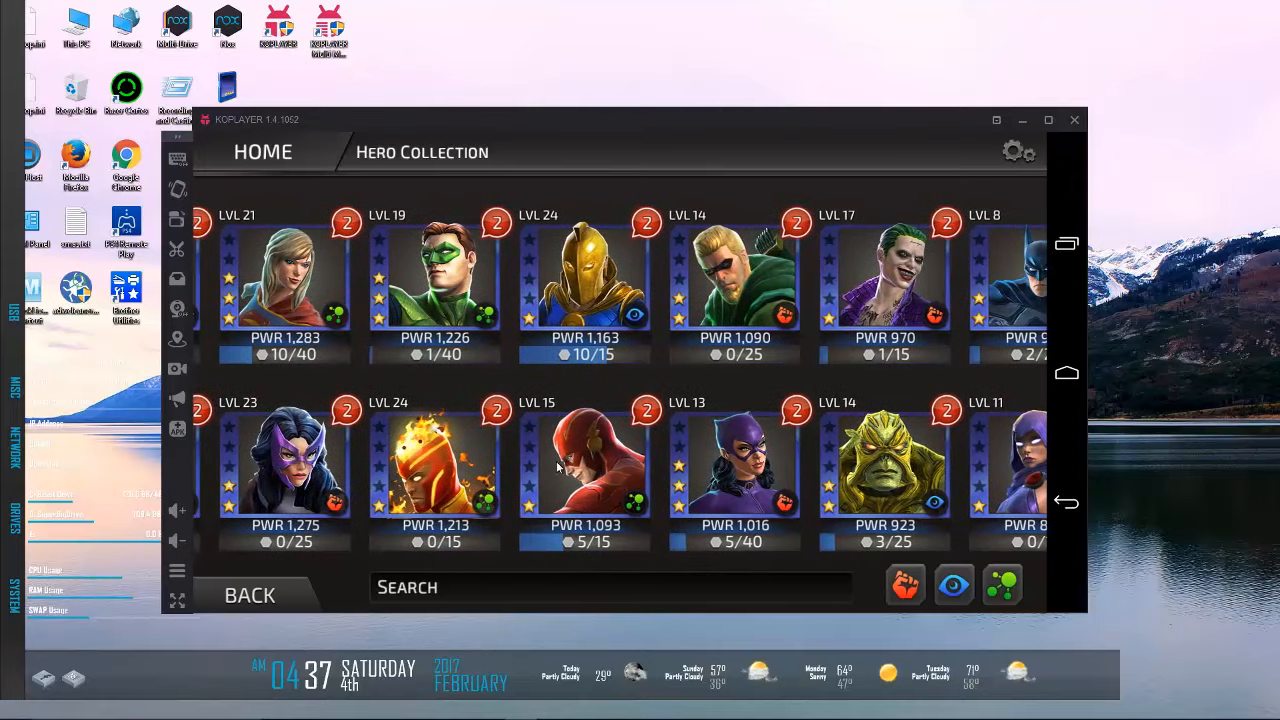
{"action": "mouse_move", "coordinate": [736, 452]}
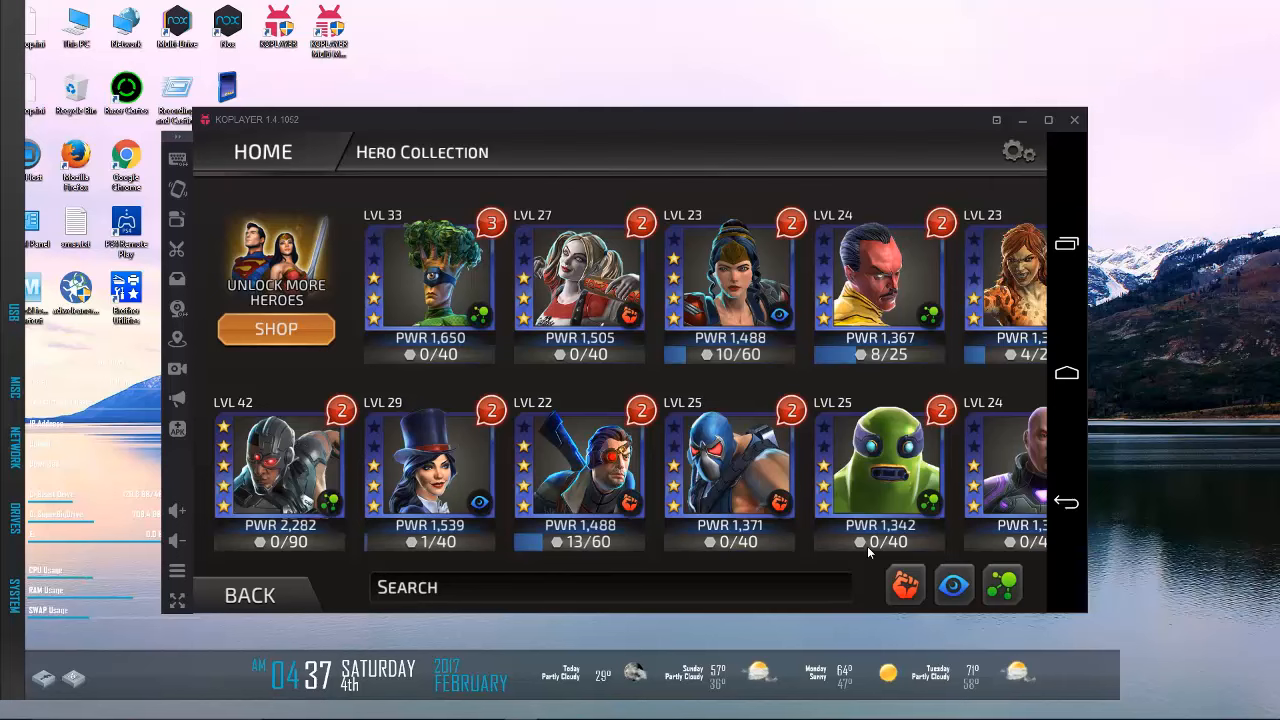
Step: Bring up Harley Quinn from the collection and read her Love/Hate power details
{"action": "left_click", "coordinate": [580, 290]}
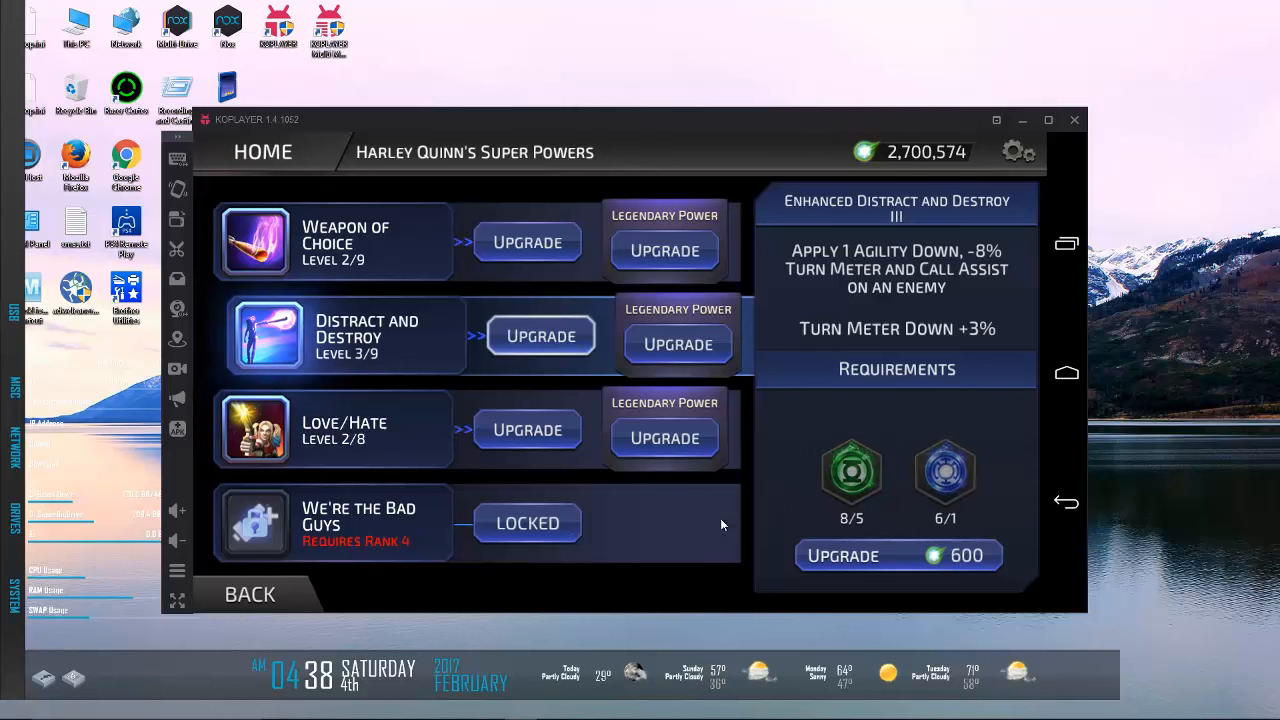
{"action": "left_click", "coordinate": [344, 428]}
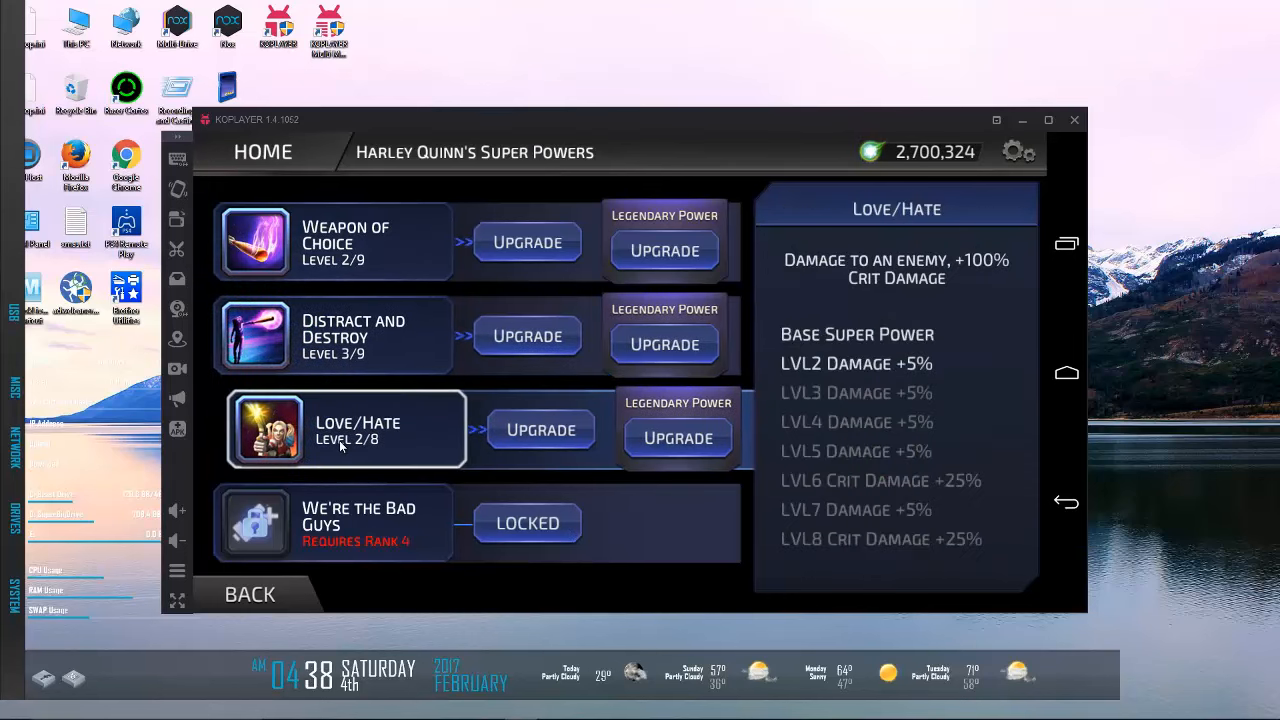
{"action": "mouse_move", "coordinate": [344, 374]}
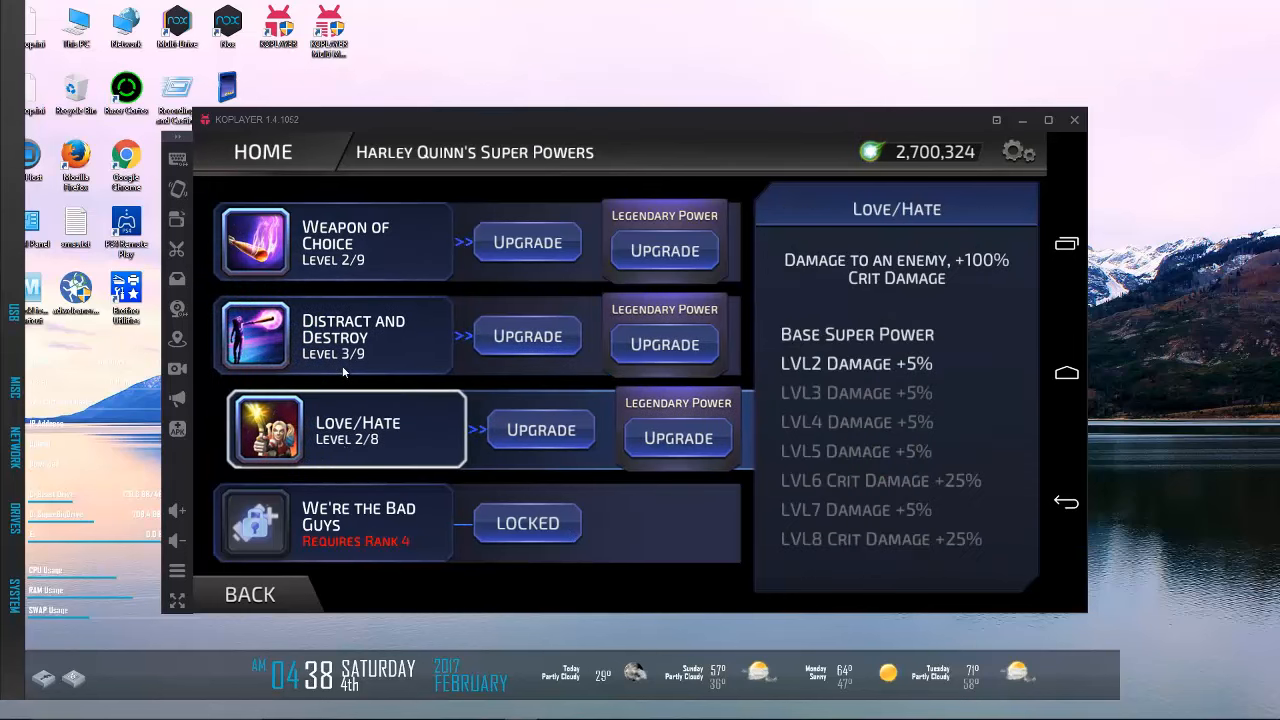
{"action": "left_click", "coordinate": [340, 336]}
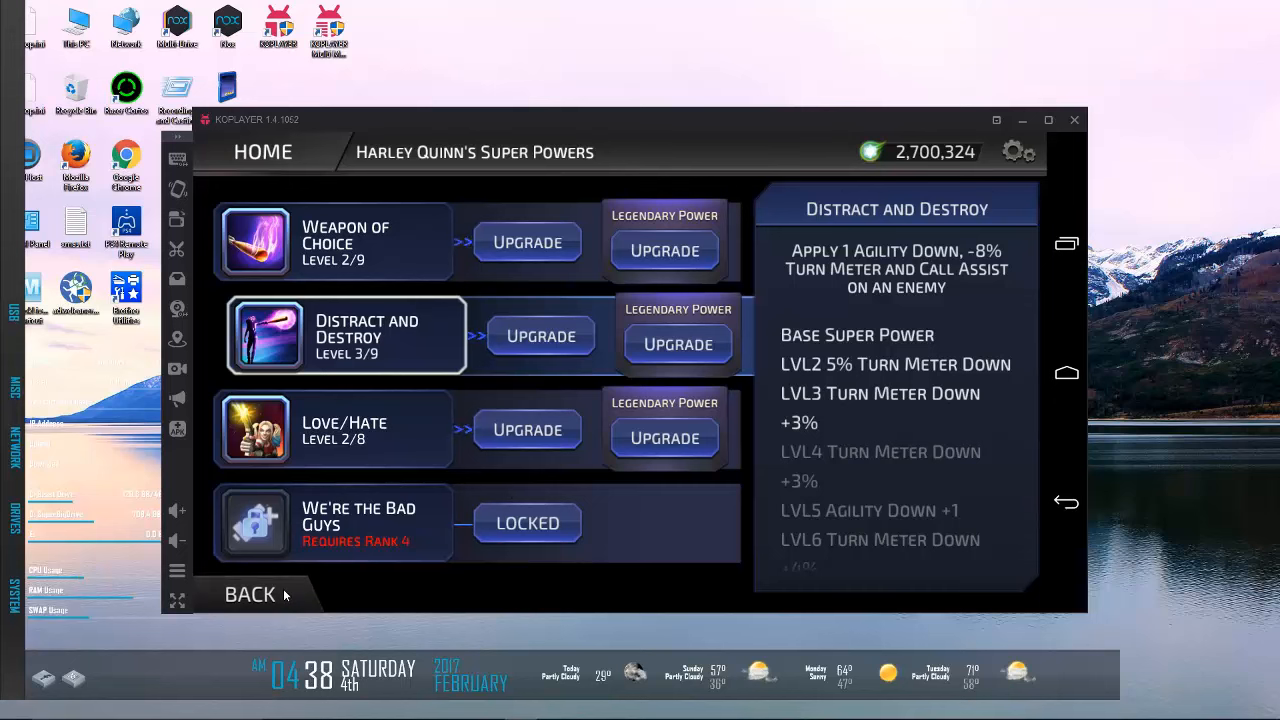
Step: Review Weapon of Choice and Distract and Destroy, then return to the Hero Collection
{"action": "left_click", "coordinate": [250, 594]}
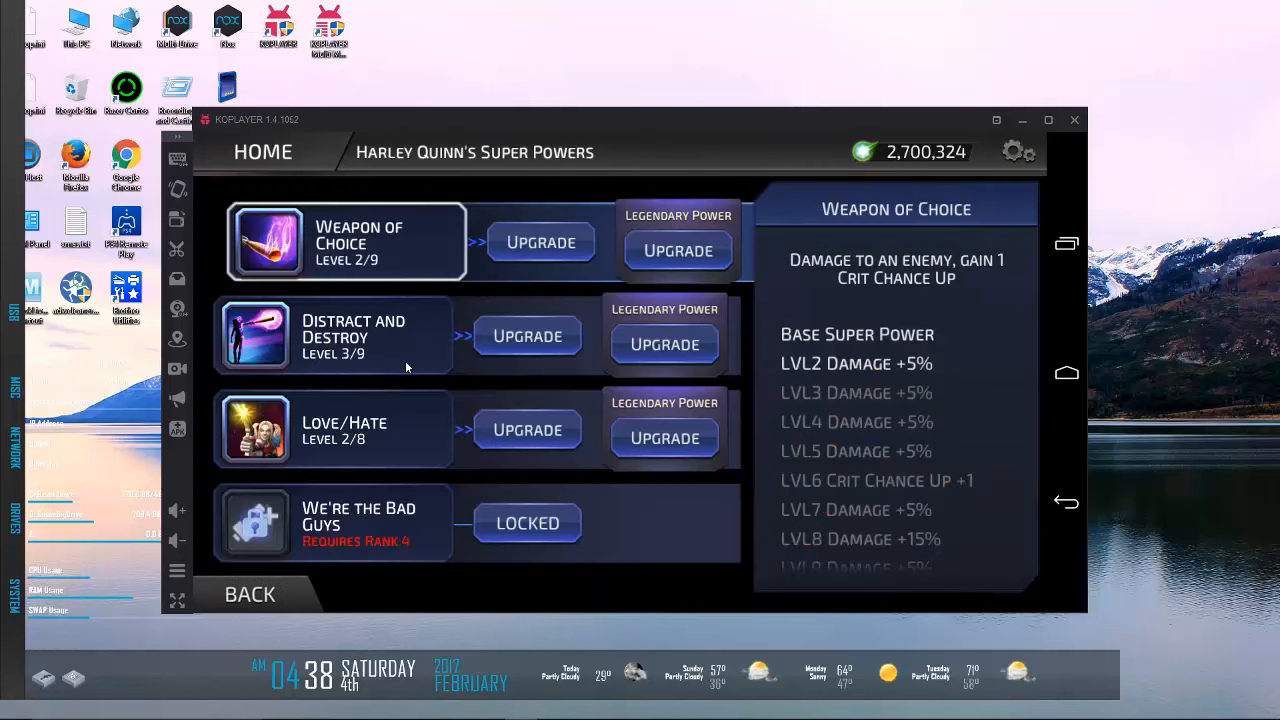
{"action": "left_click", "coordinate": [332, 336]}
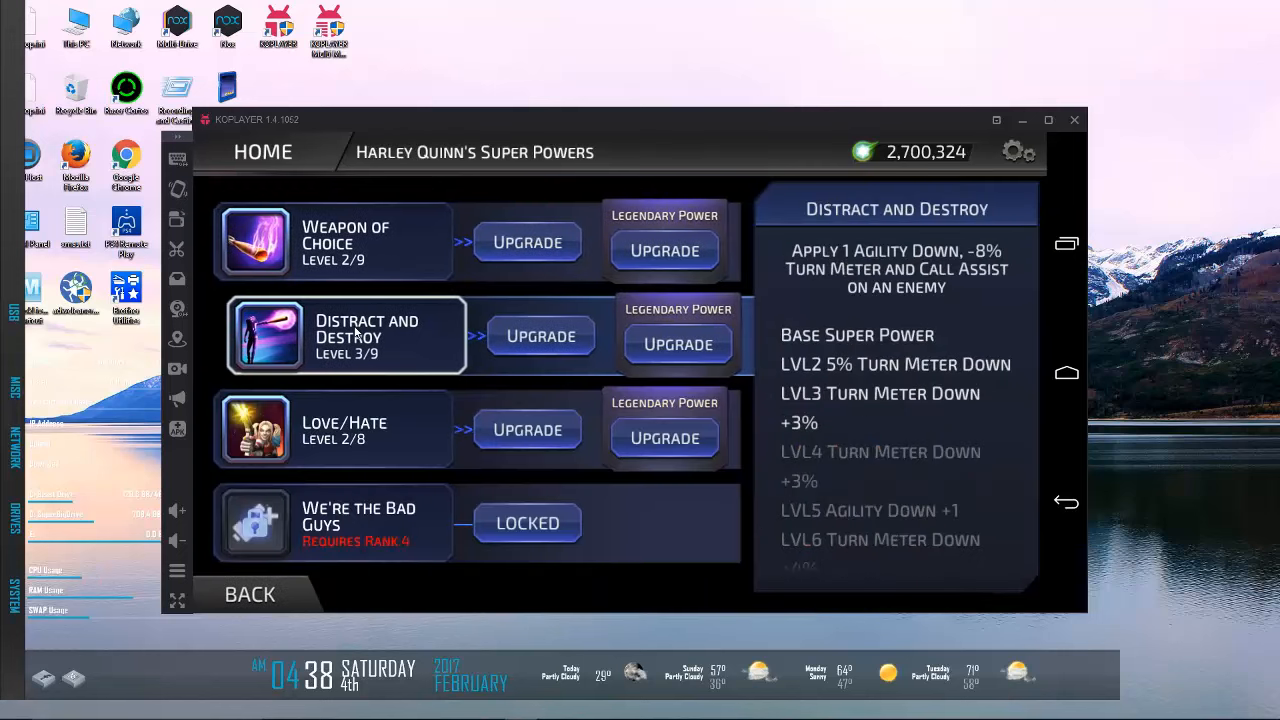
{"action": "mouse_move", "coordinate": [856, 244]}
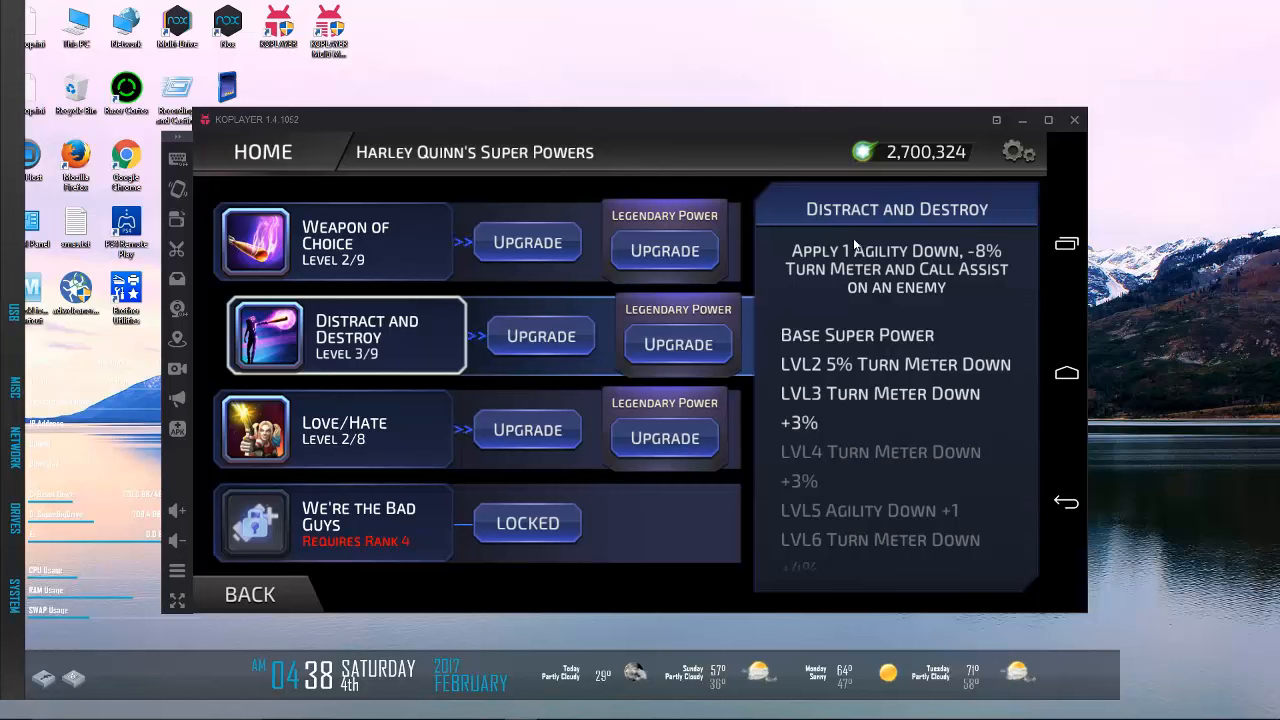
{"action": "left_click", "coordinate": [248, 592]}
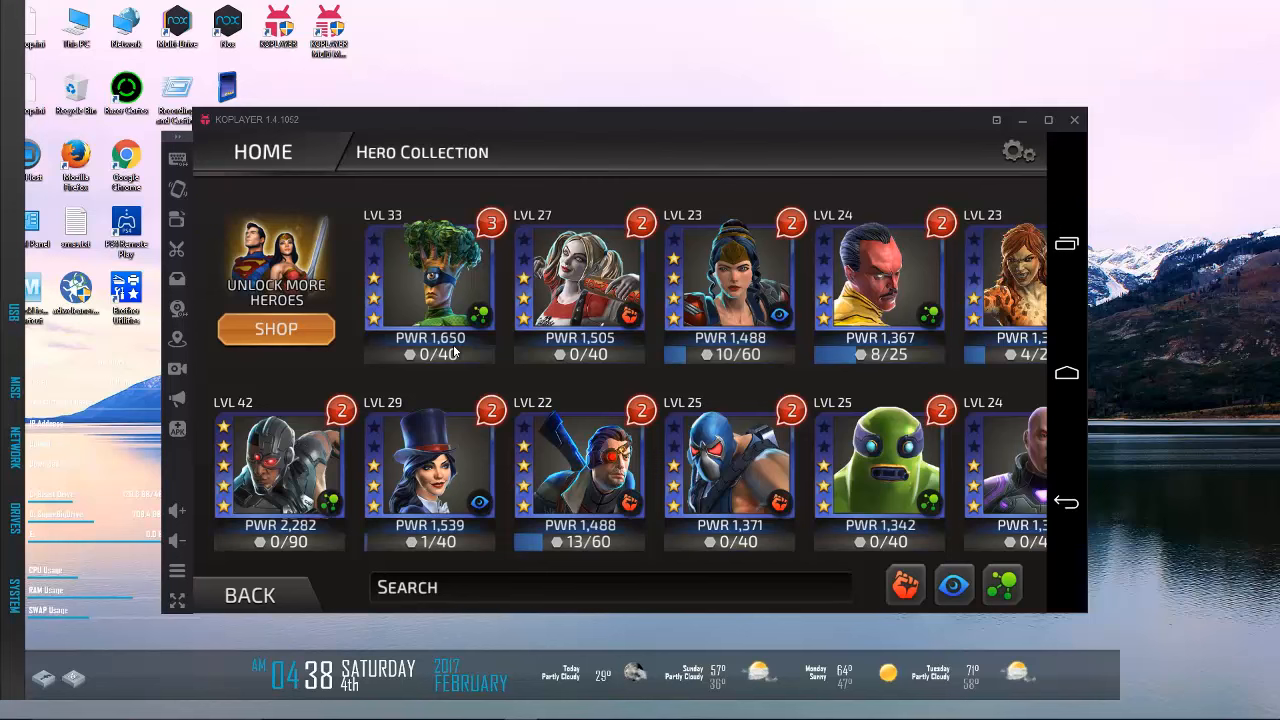
{"action": "mouse_move", "coordinate": [468, 280]}
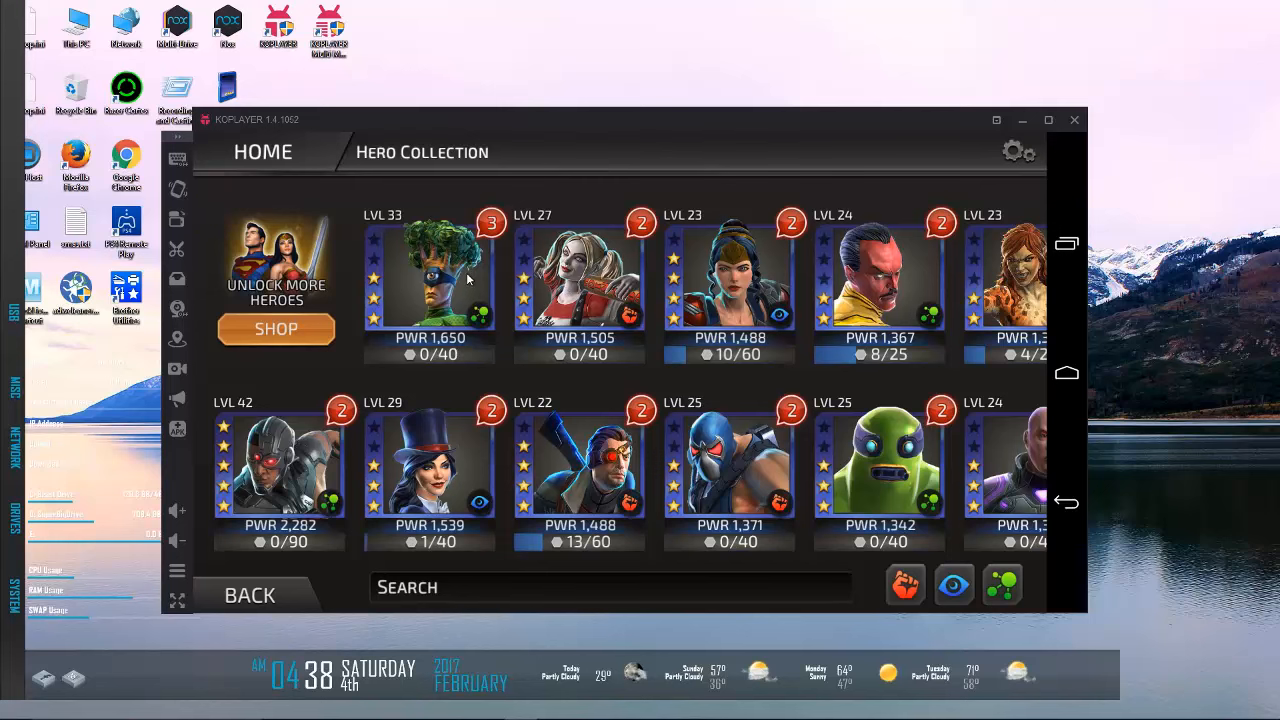
Step: View Medphyll's super powers including Seed Construct, then return to his hero profile
{"action": "left_click", "coordinate": [428, 280]}
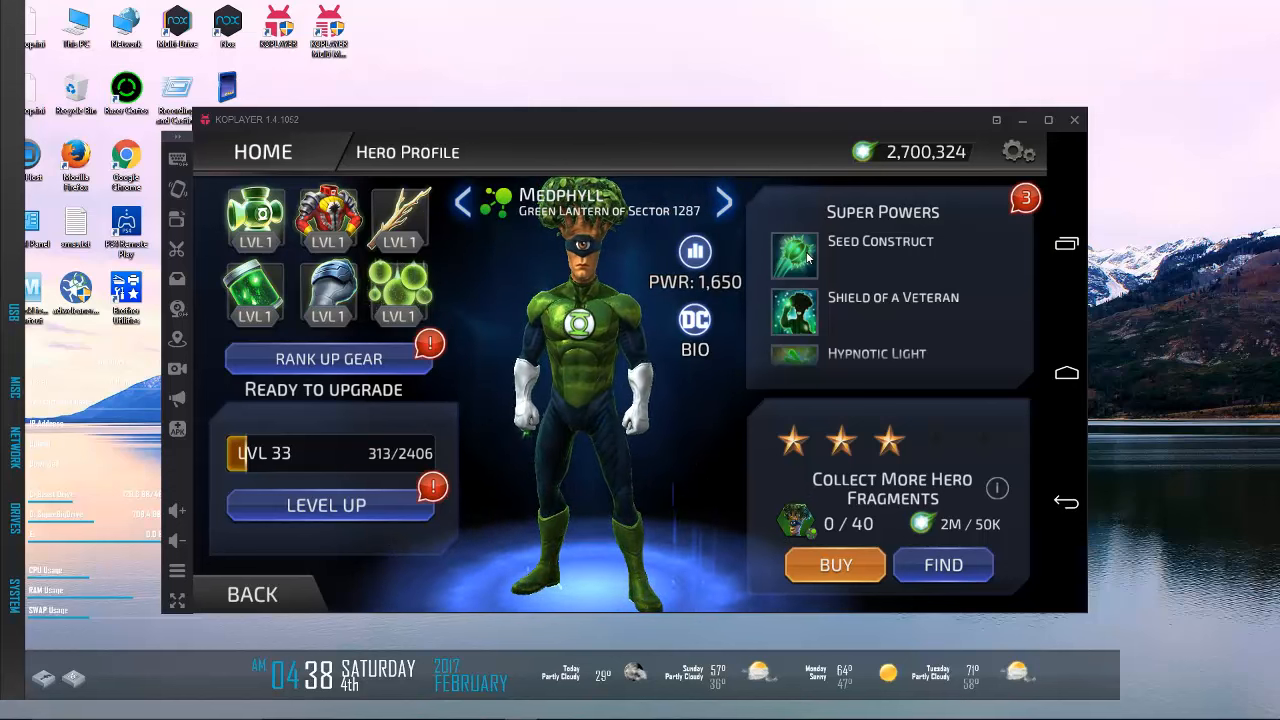
{"action": "left_click", "coordinate": [792, 256]}
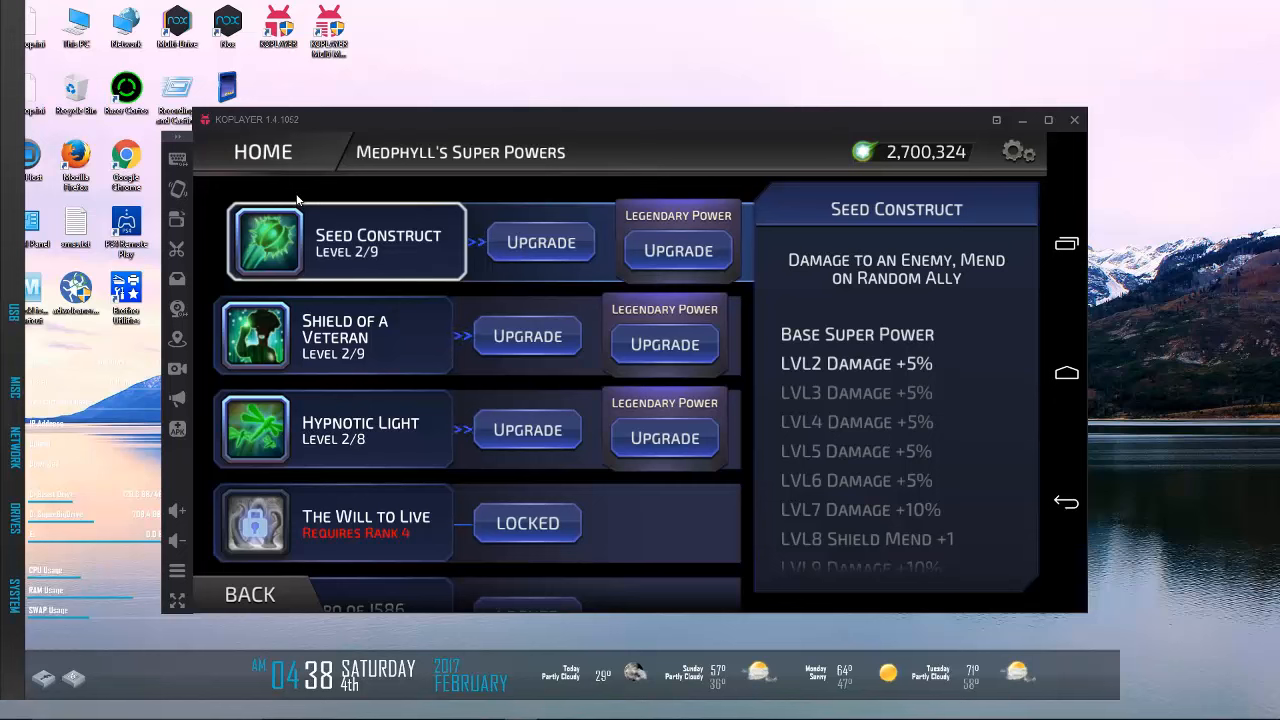
{"action": "mouse_move", "coordinate": [220, 456]}
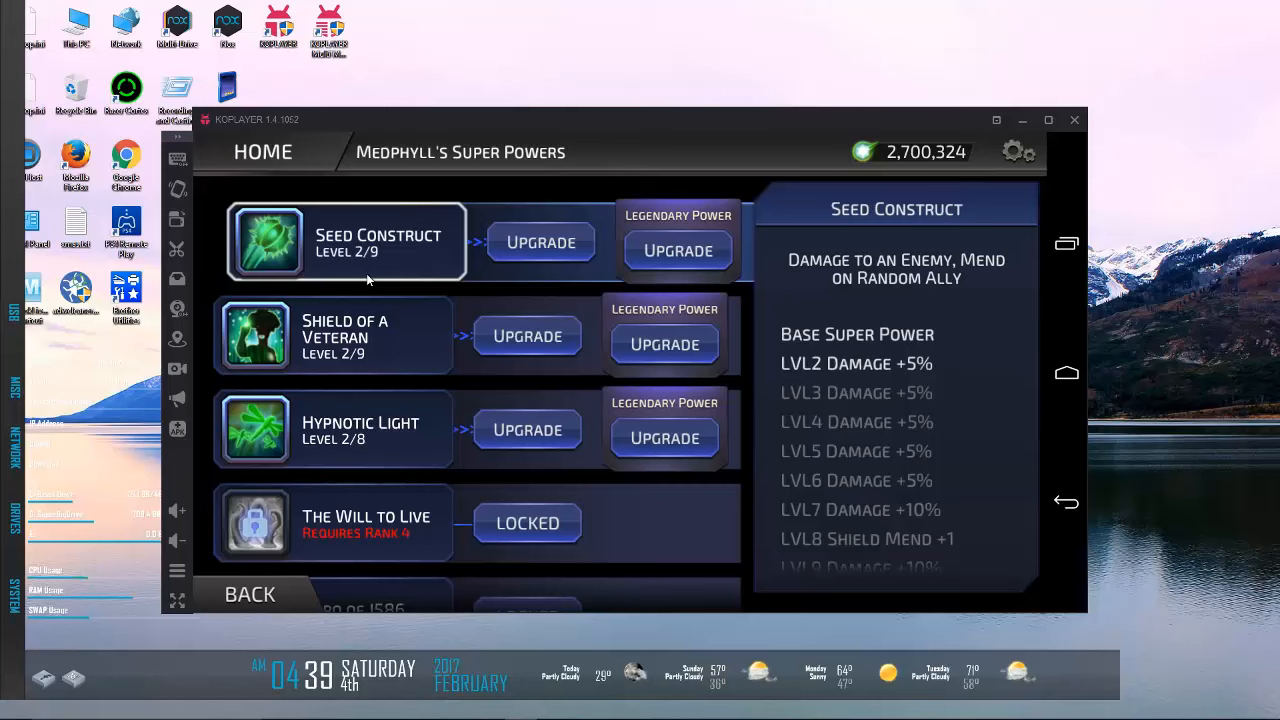
{"action": "mouse_move", "coordinate": [256, 352]}
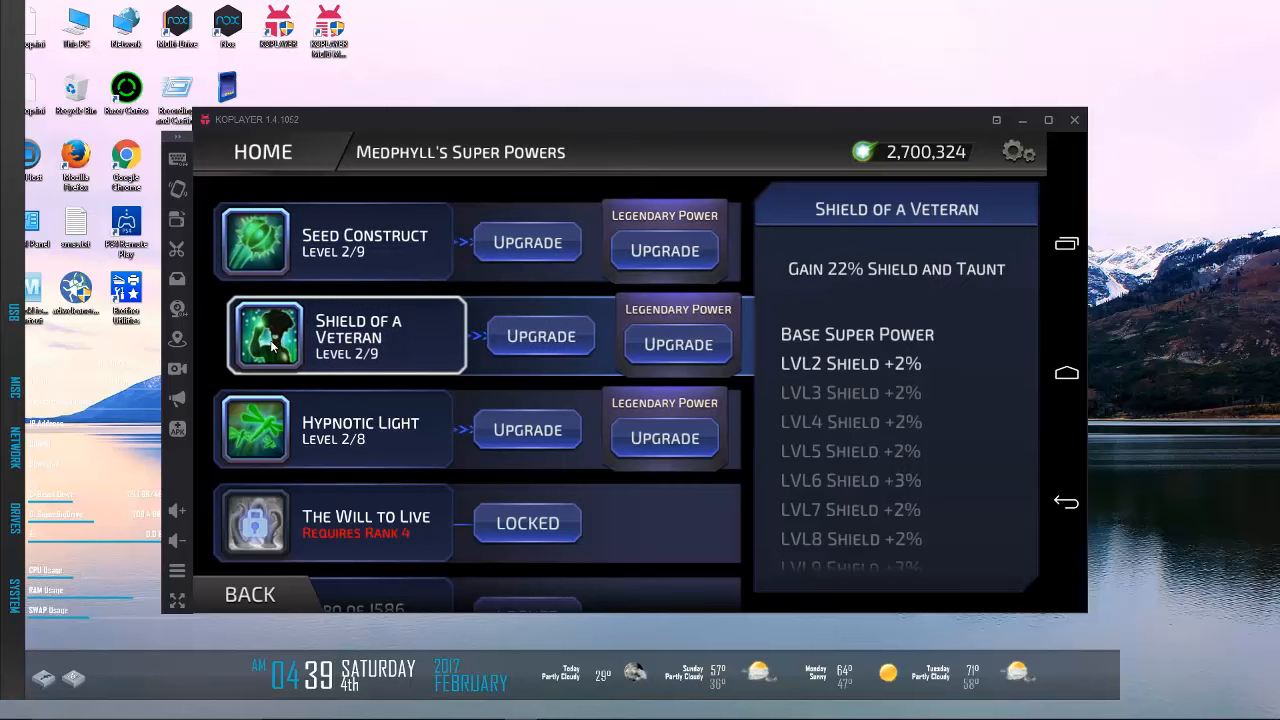
{"action": "left_click", "coordinate": [256, 240]}
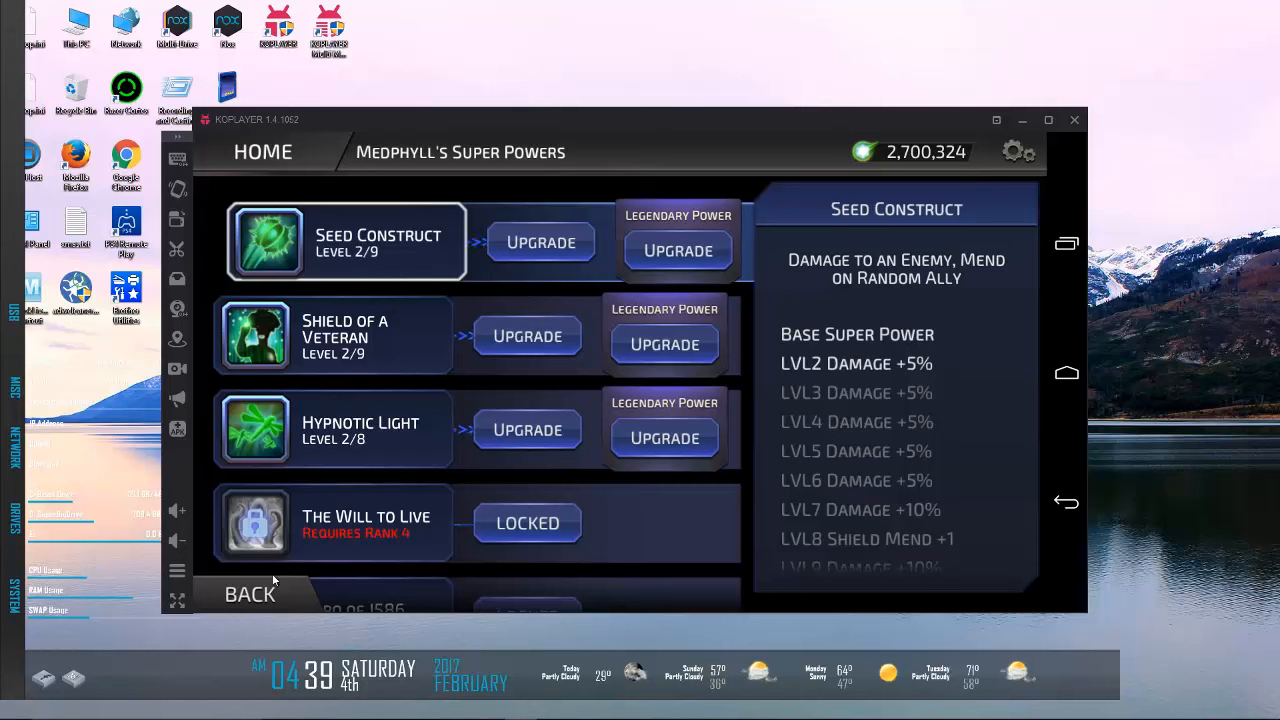
{"action": "left_click", "coordinate": [250, 592]}
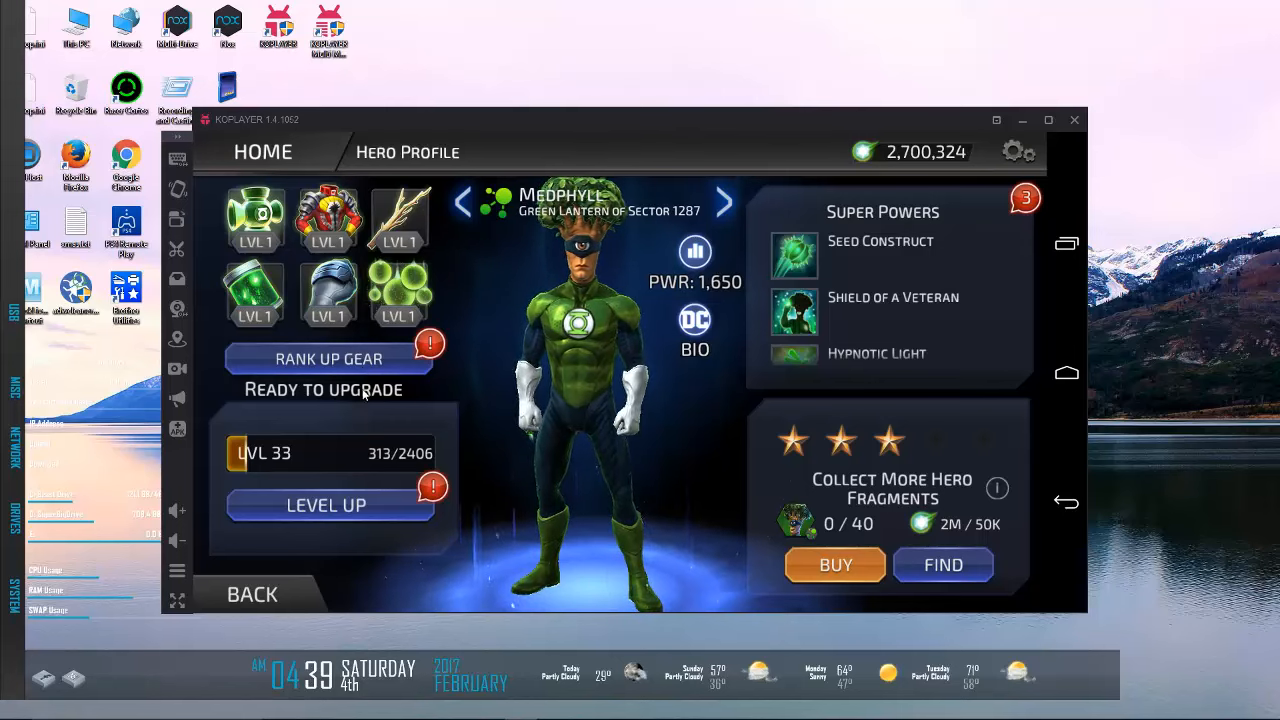
Step: Bring up Cyborg's level 42 hero profile
{"action": "left_click", "coordinate": [328, 358]}
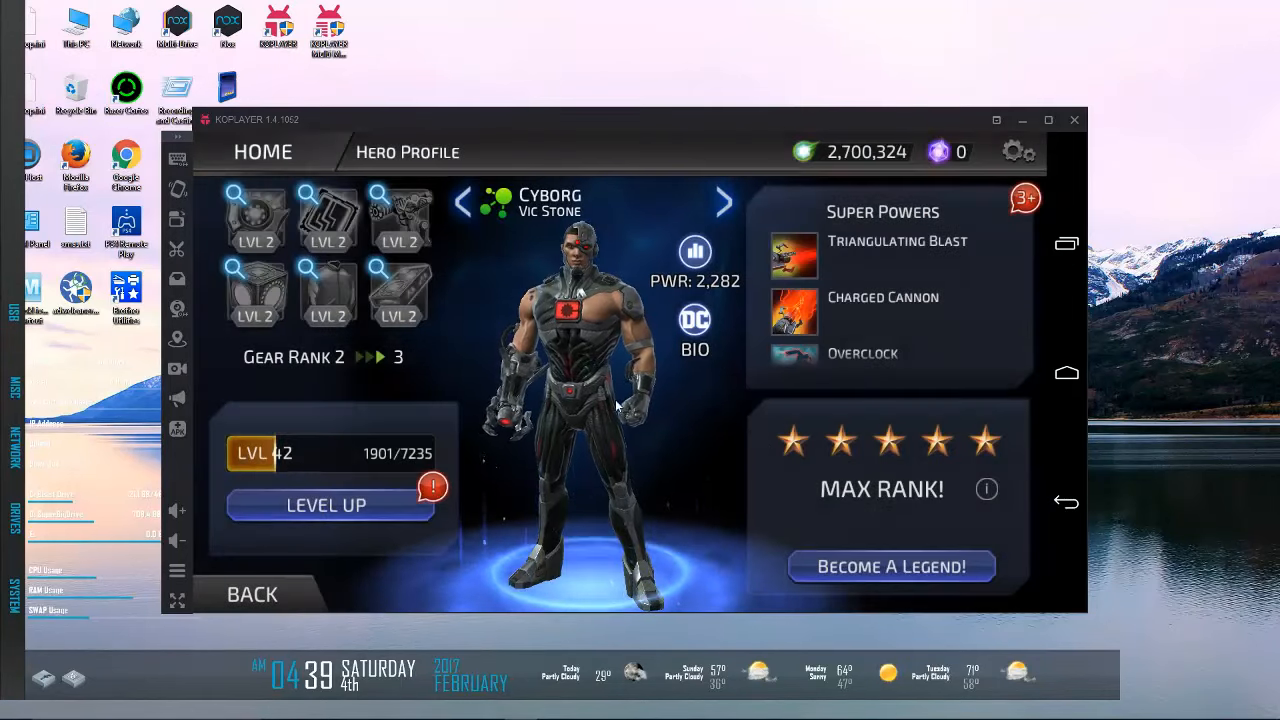
{"action": "left_click", "coordinate": [882, 212]}
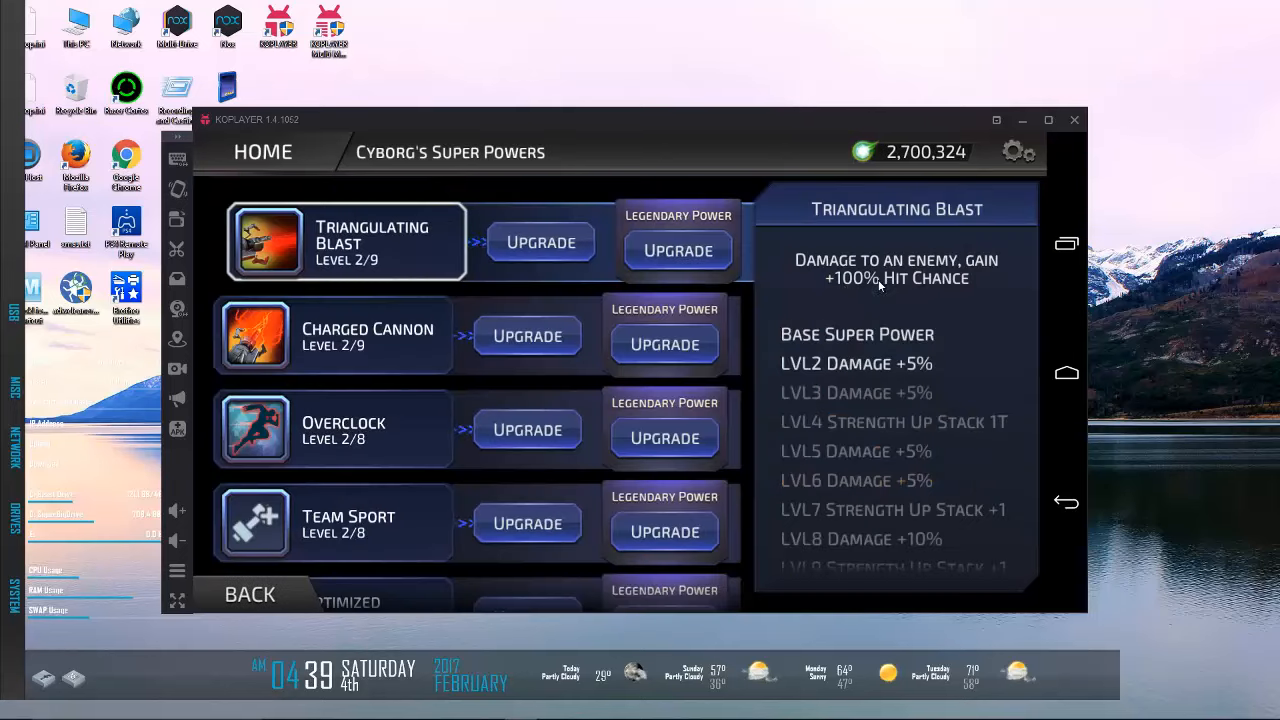
{"action": "left_click", "coordinate": [332, 336]}
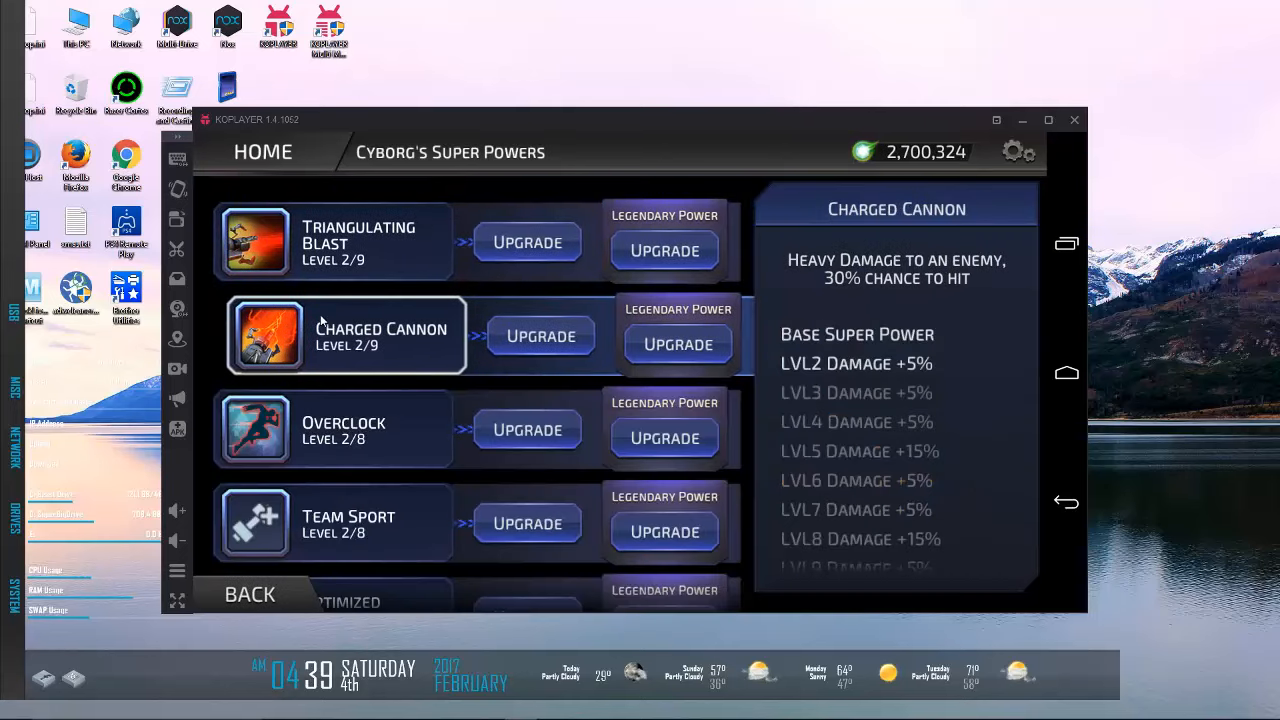
{"action": "left_click", "coordinate": [330, 240]}
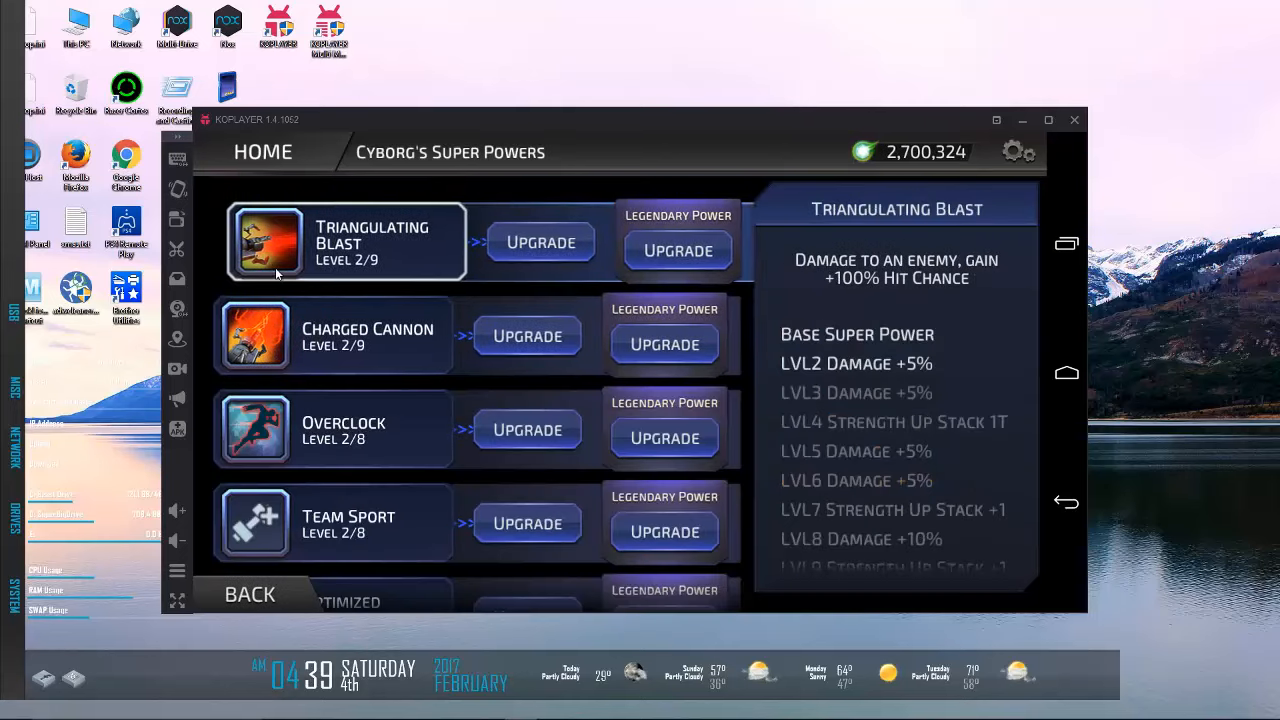
{"action": "mouse_move", "coordinate": [264, 302]}
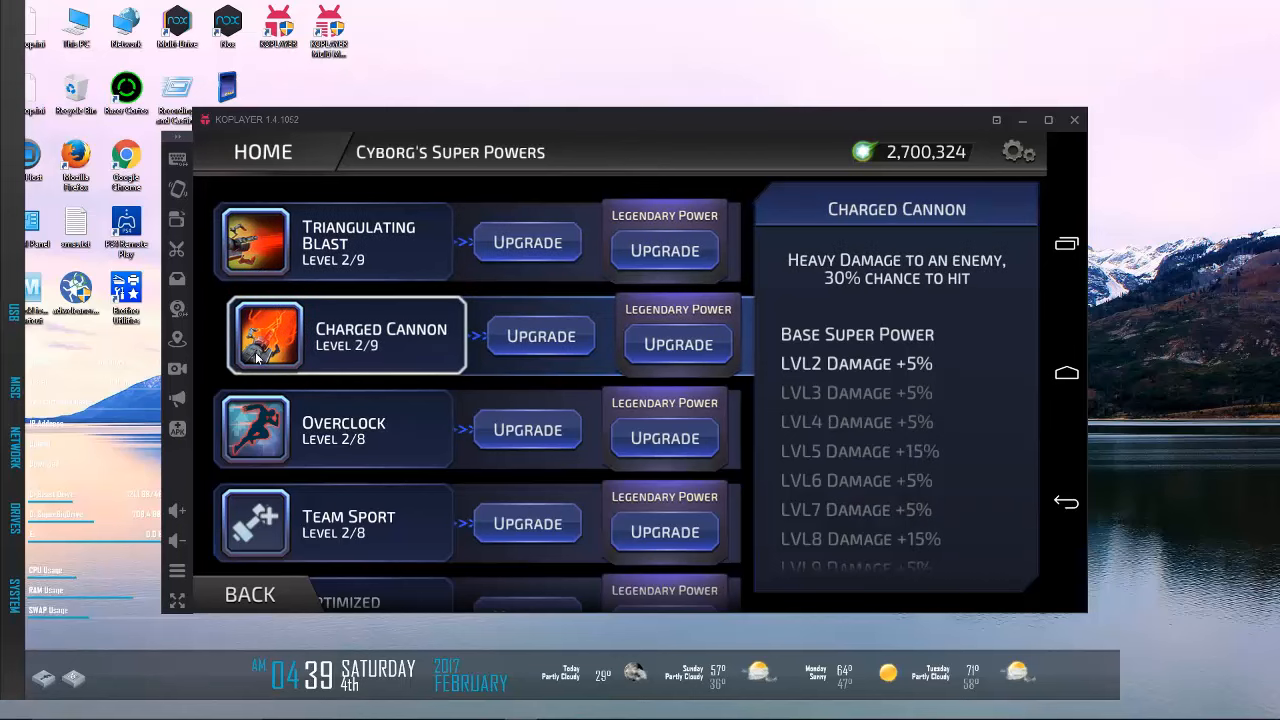
{"action": "mouse_move", "coordinate": [318, 476]}
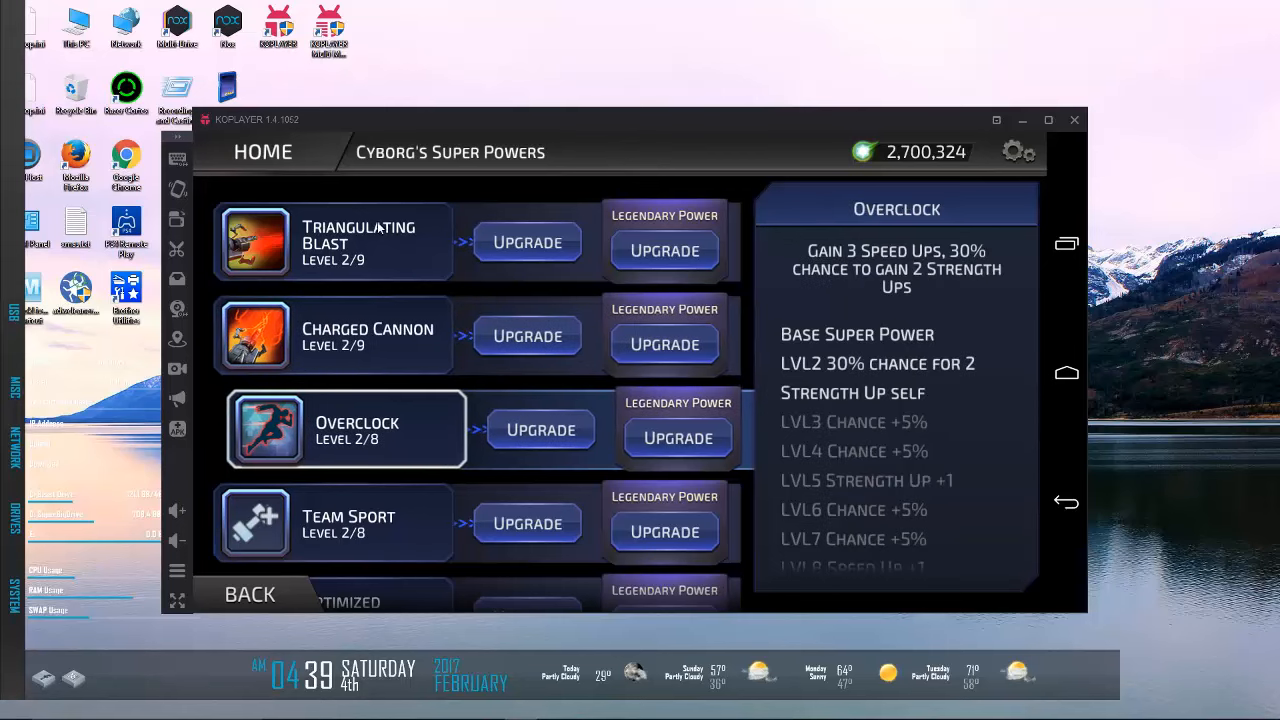
{"action": "left_click", "coordinate": [332, 240]}
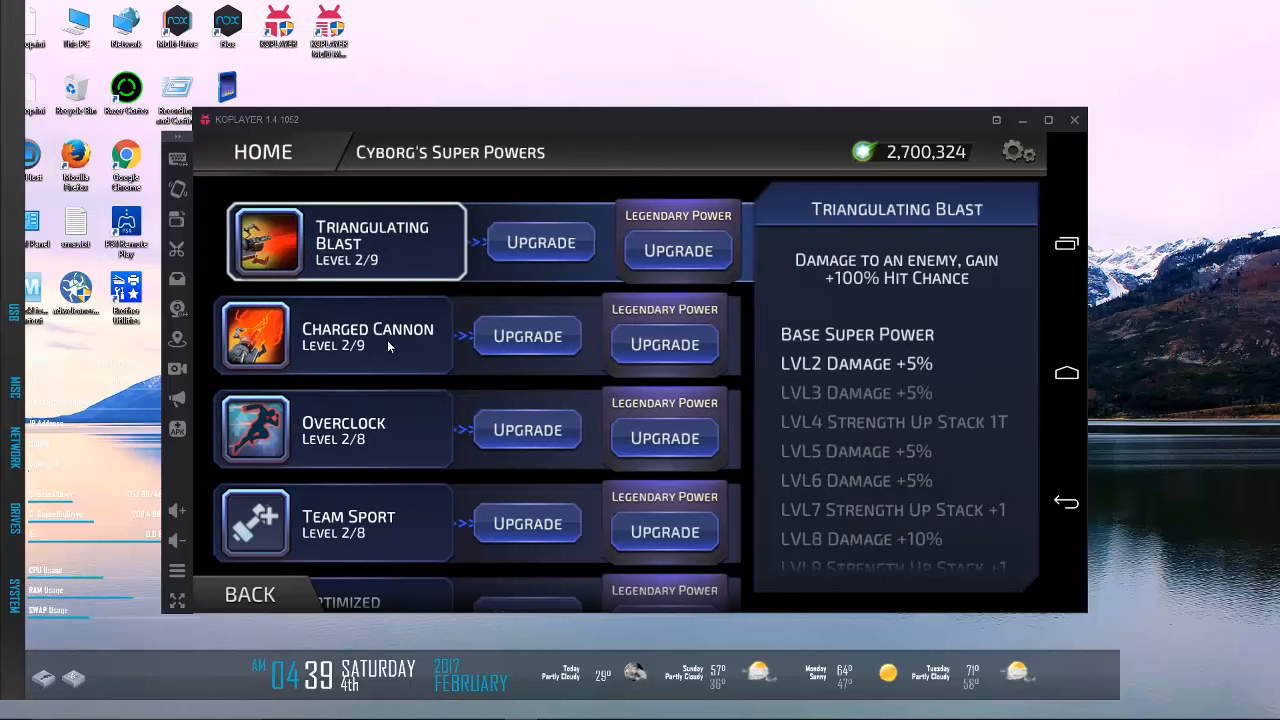
{"action": "scroll", "scroll_direction": "down", "scroll_amount": 3}
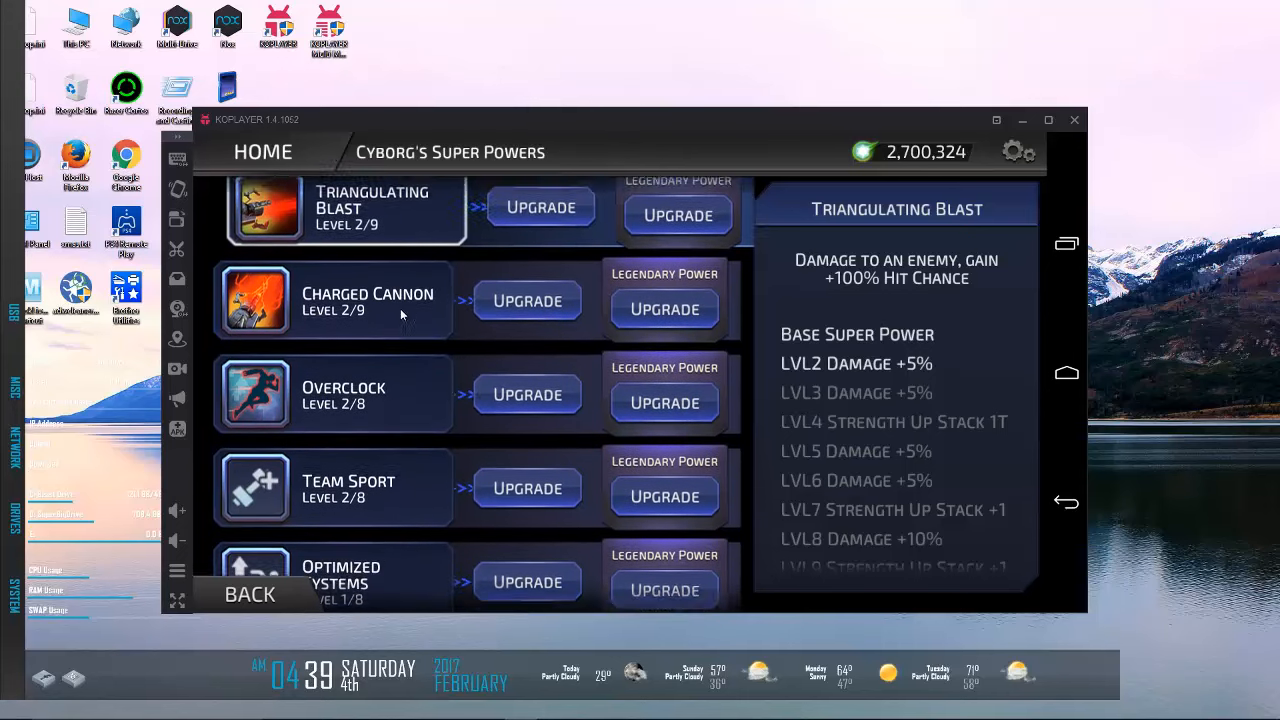
{"action": "left_click", "coordinate": [332, 300]}
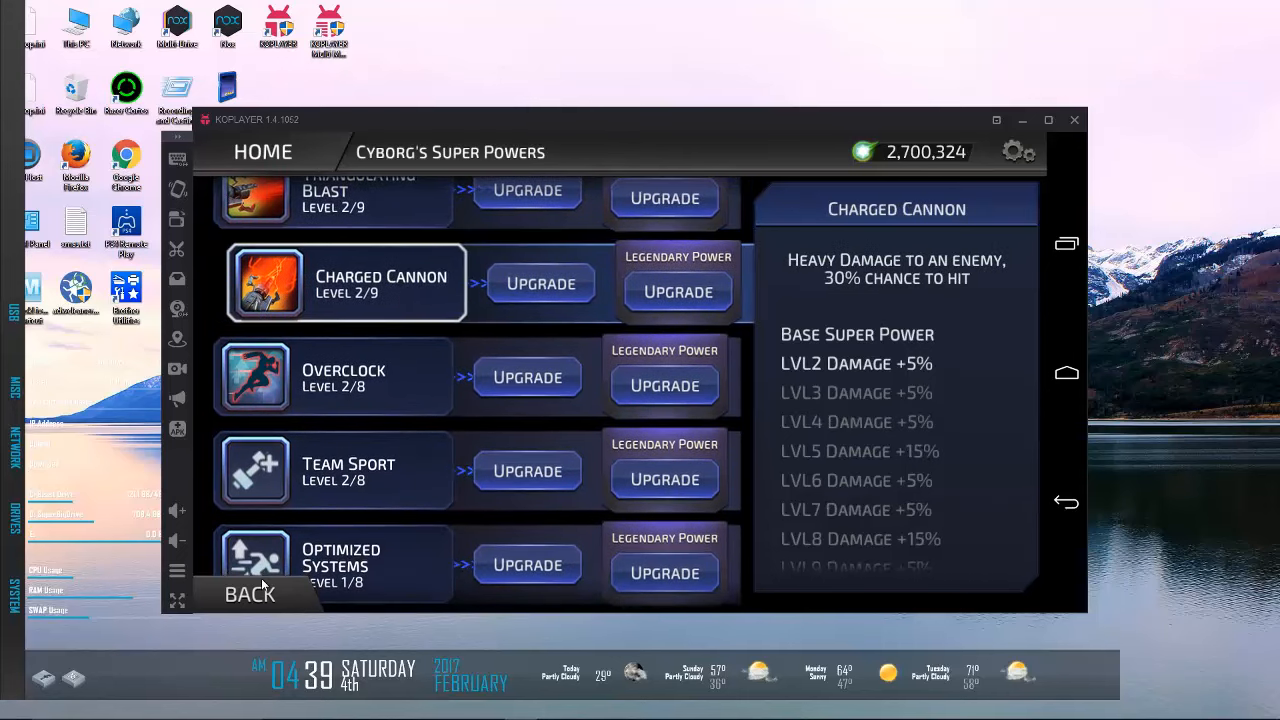
{"action": "left_click", "coordinate": [248, 592]}
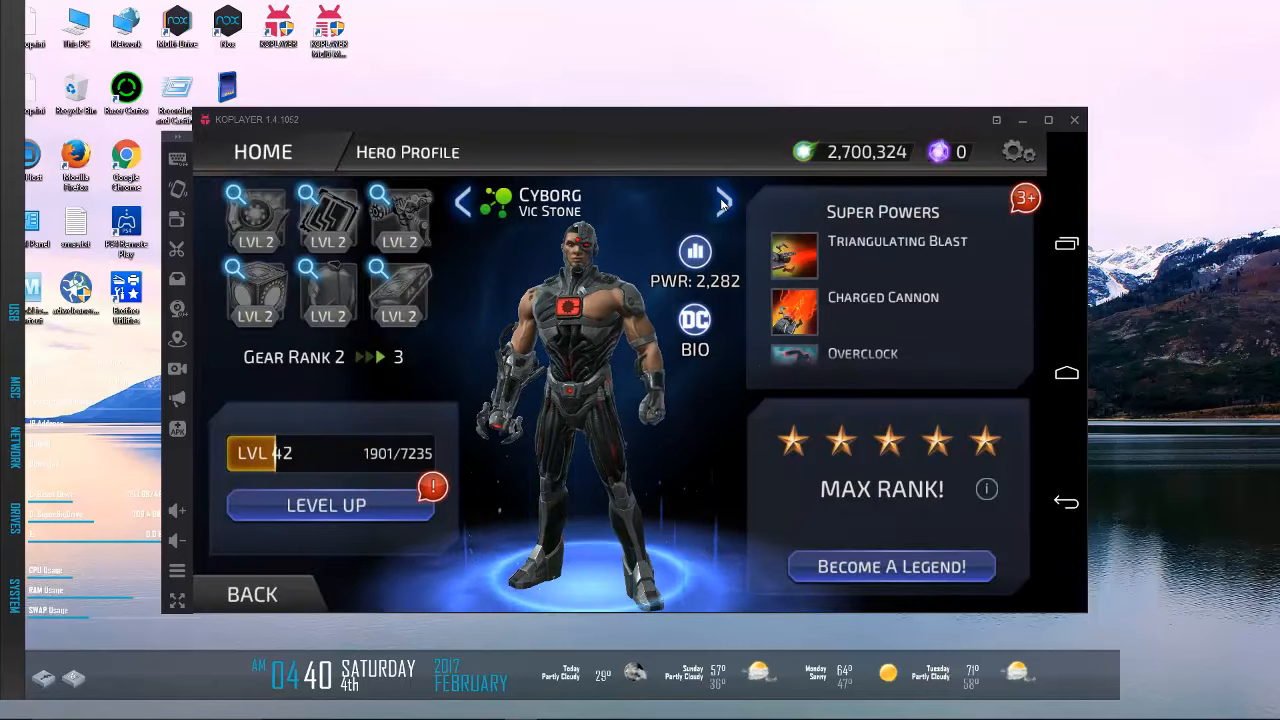
{"action": "mouse_move", "coordinate": [458, 480]}
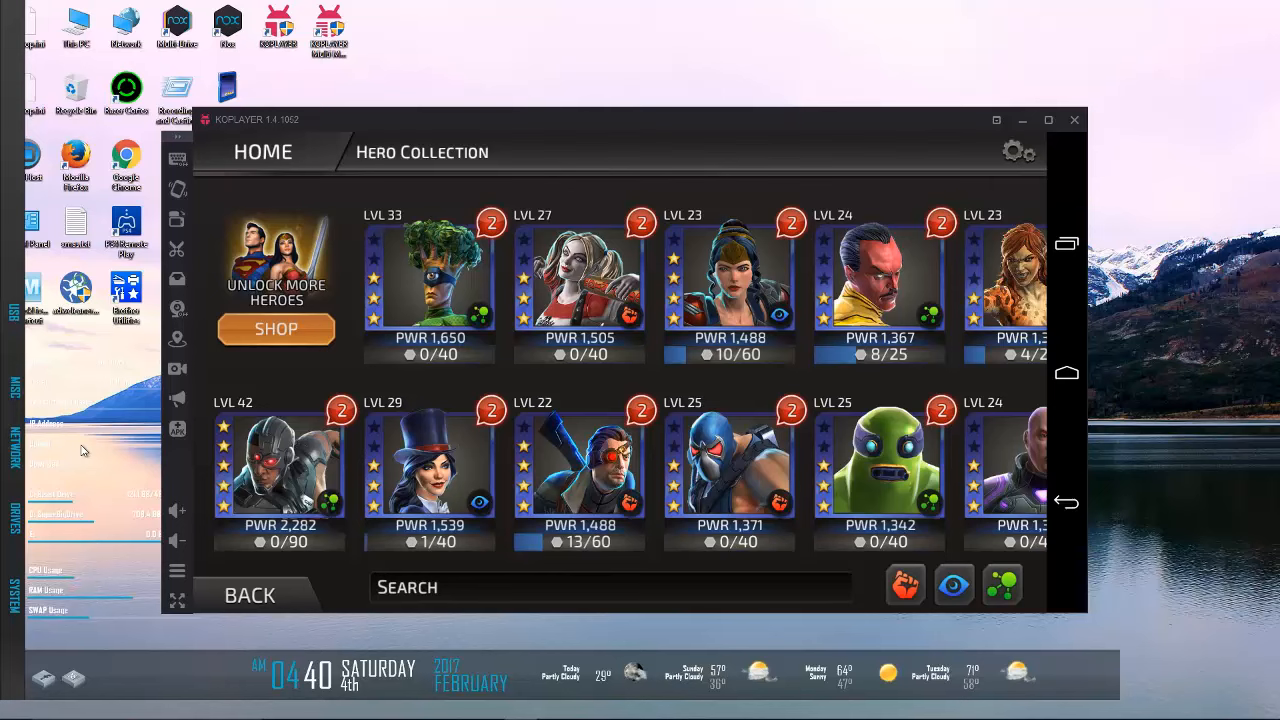
{"action": "mouse_move", "coordinate": [210, 442]}
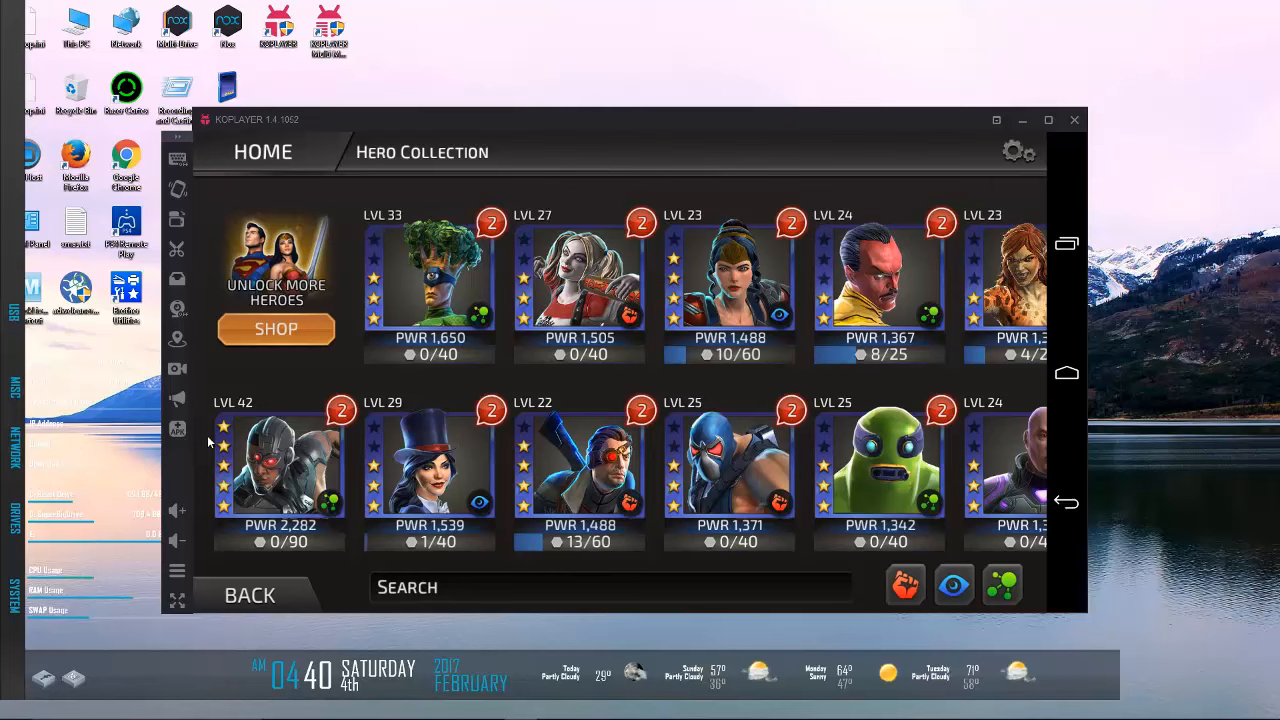
{"action": "mouse_move", "coordinate": [416, 462]}
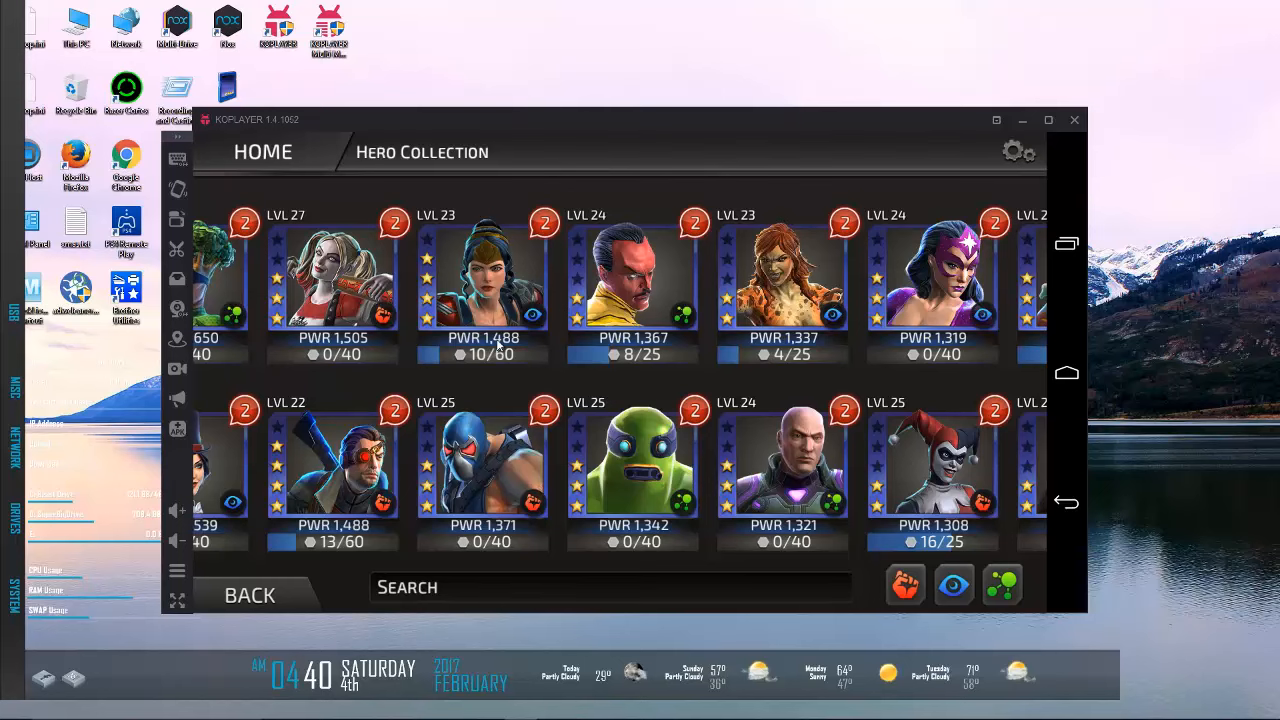
Step: View Bane's Backbreaker and Venom Punch power details, then return to the Hero Collection
{"action": "left_click", "coordinate": [482, 470]}
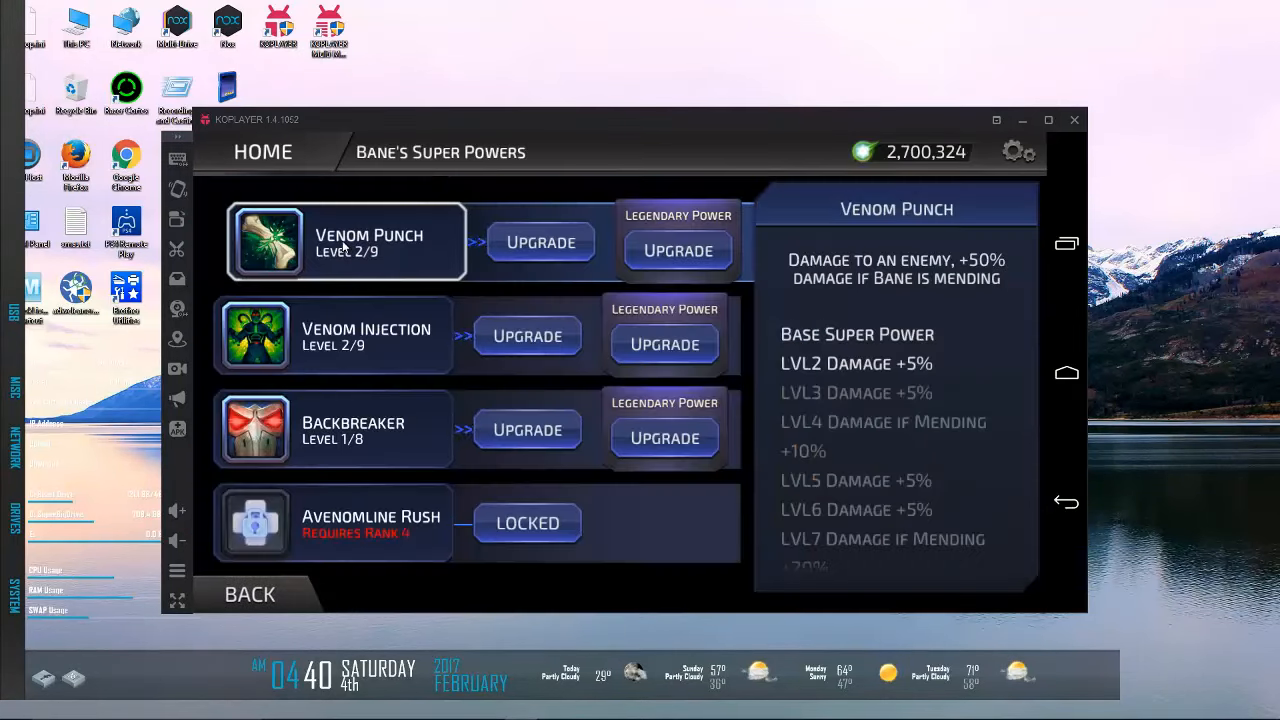
{"action": "mouse_move", "coordinate": [330, 310]}
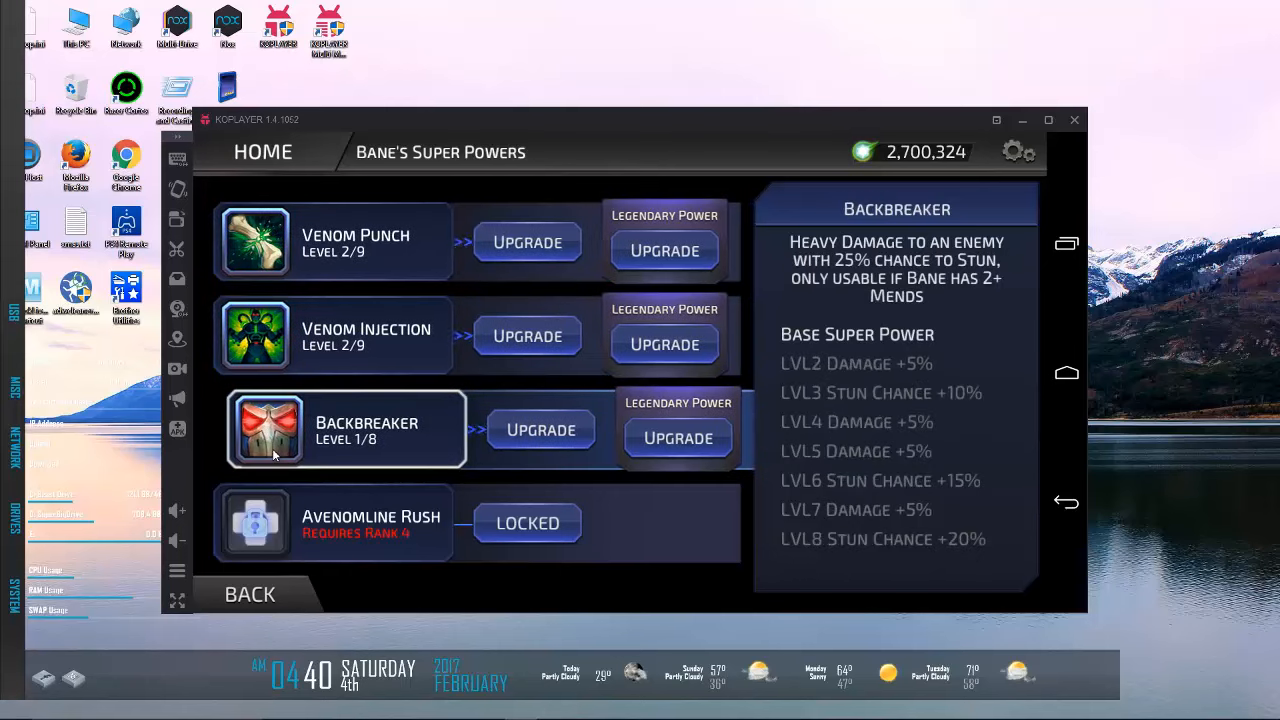
{"action": "left_click", "coordinate": [344, 240]}
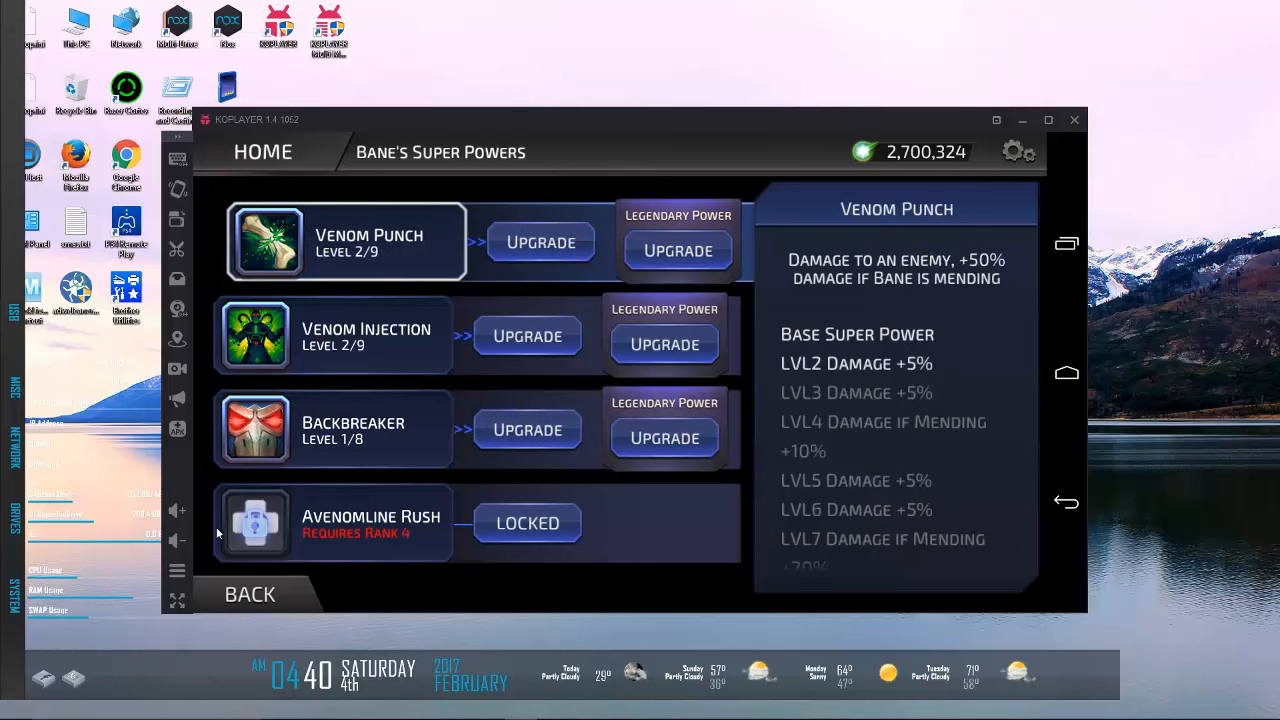
{"action": "left_click", "coordinate": [248, 592]}
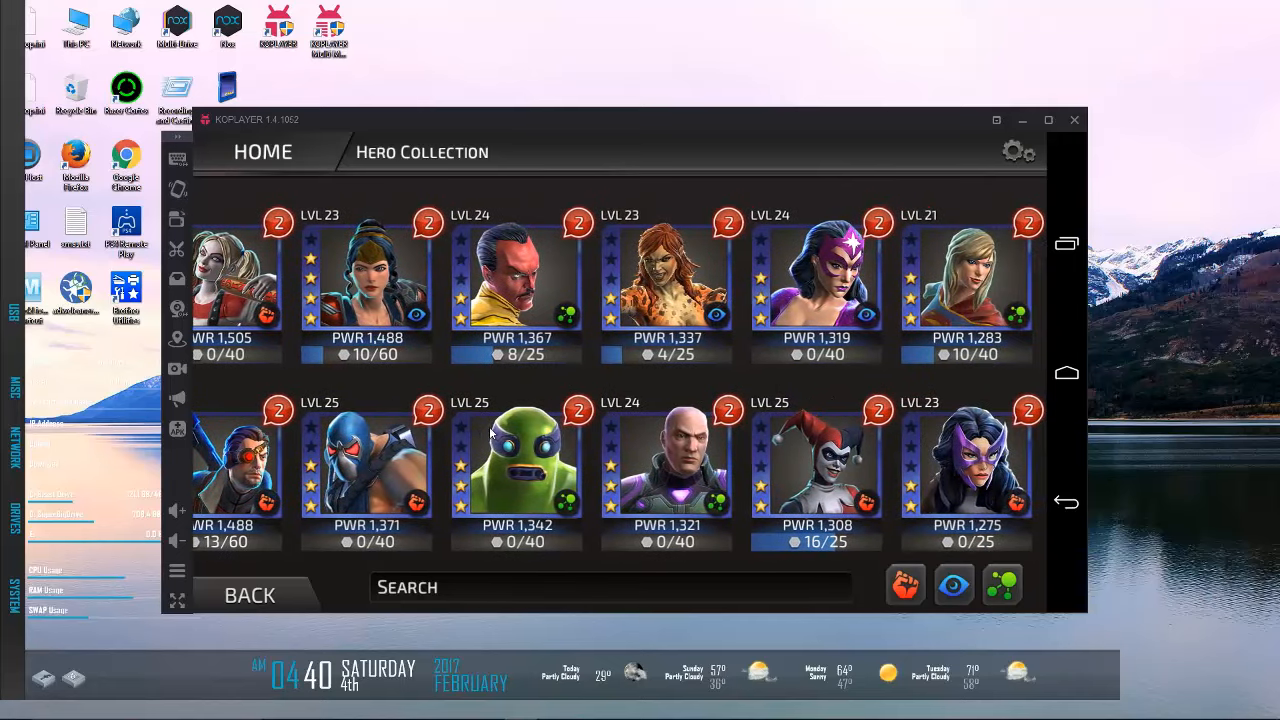
Step: Scroll the roster and bring up Lex Luthor's super powers showing Hands-Free Security
{"action": "scroll", "scroll_direction": "left", "scroll_amount": 3}
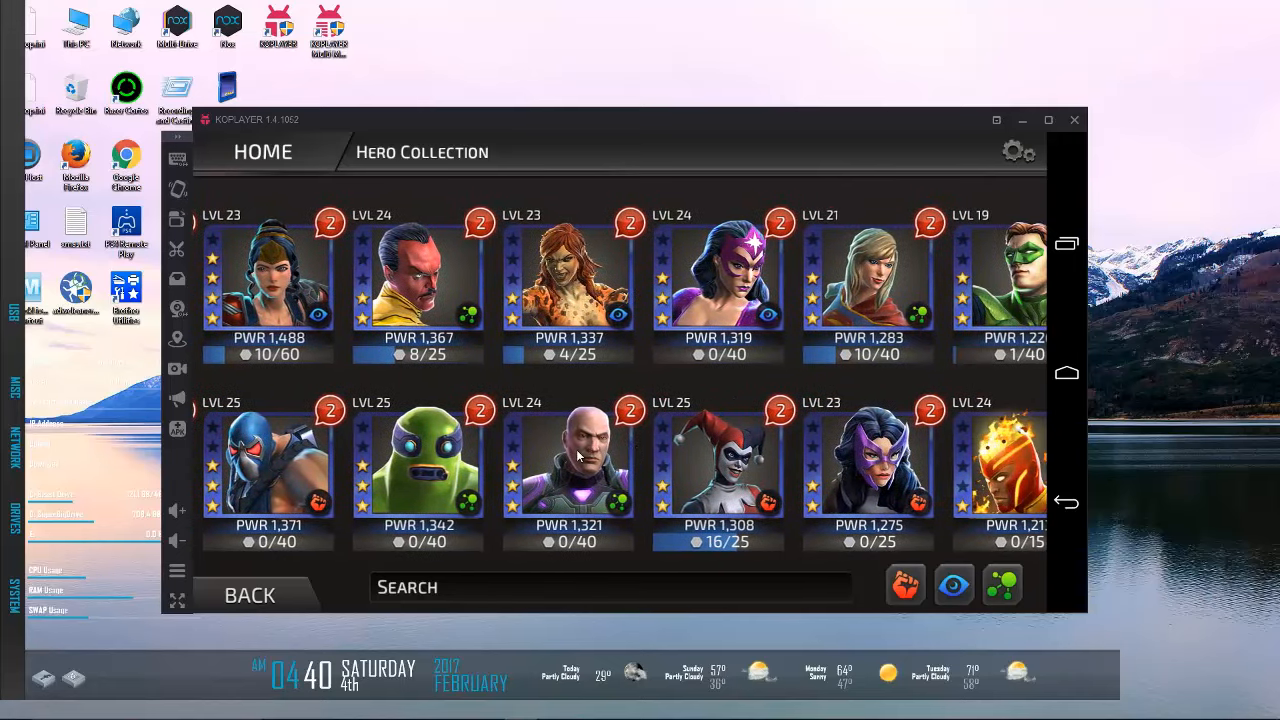
{"action": "left_click", "coordinate": [568, 460]}
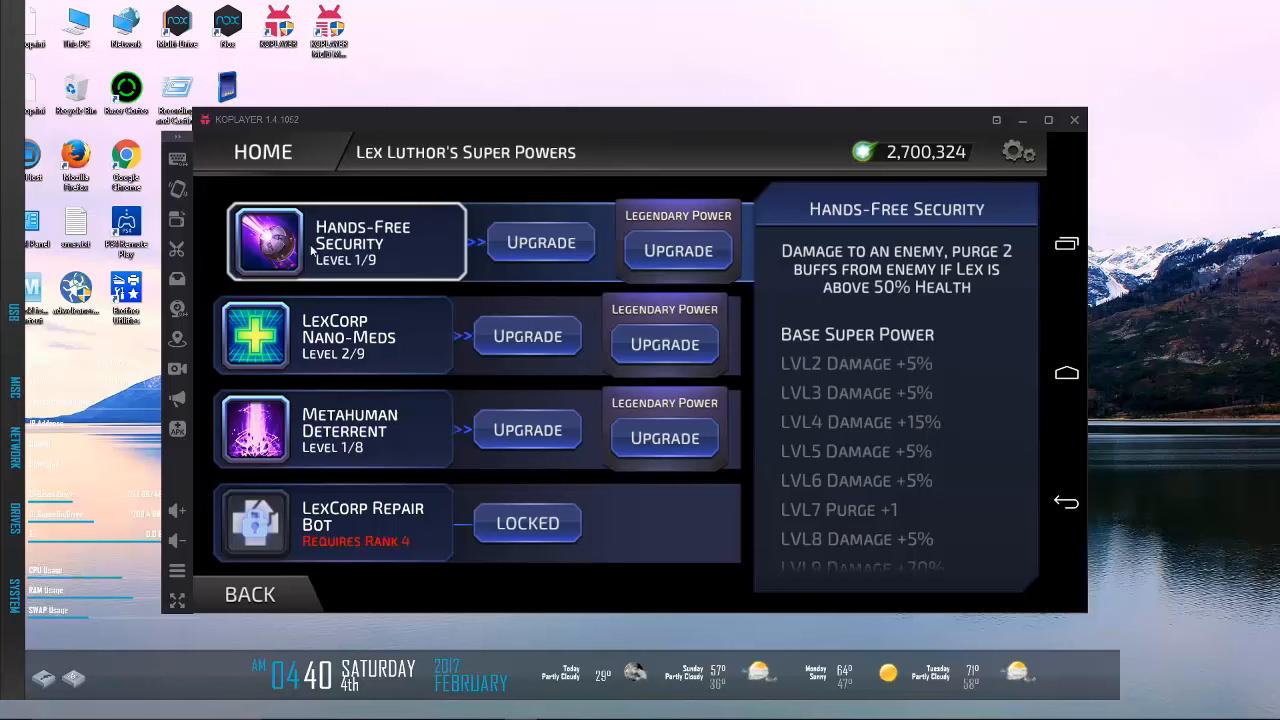
{"action": "mouse_move", "coordinate": [348, 320]}
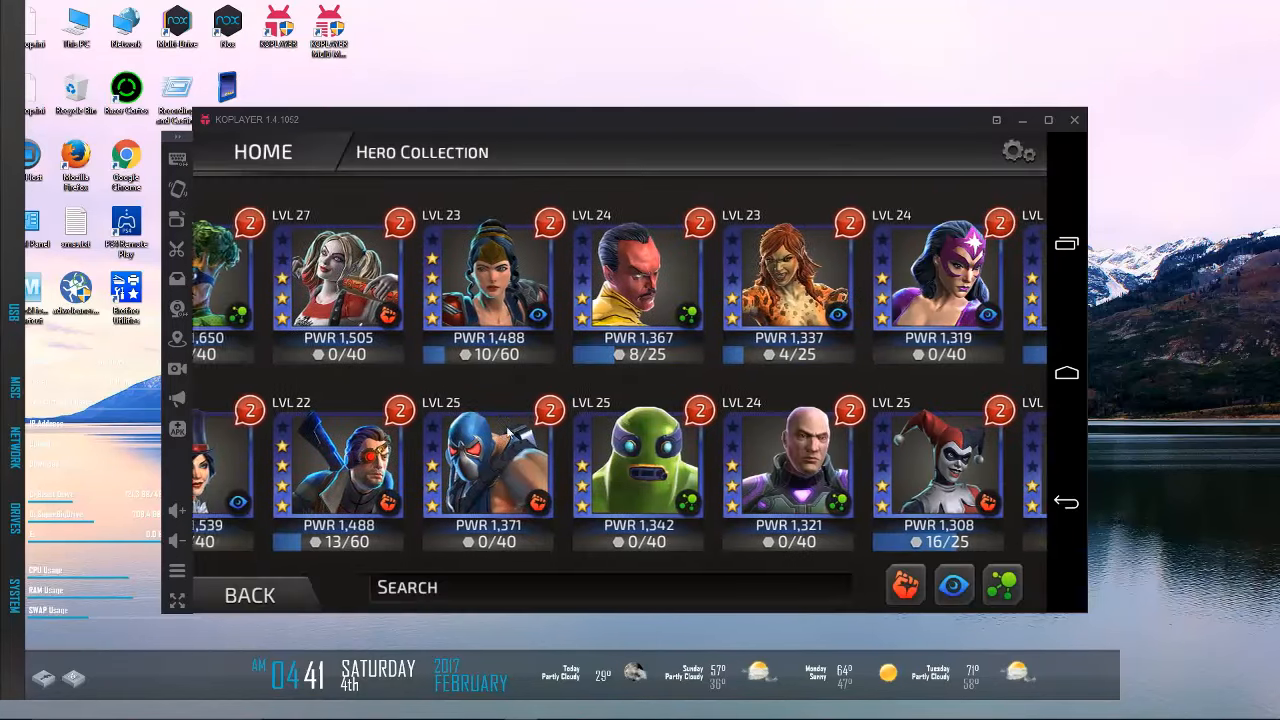
{"action": "scroll", "scroll_direction": "right", "scroll_amount": 3}
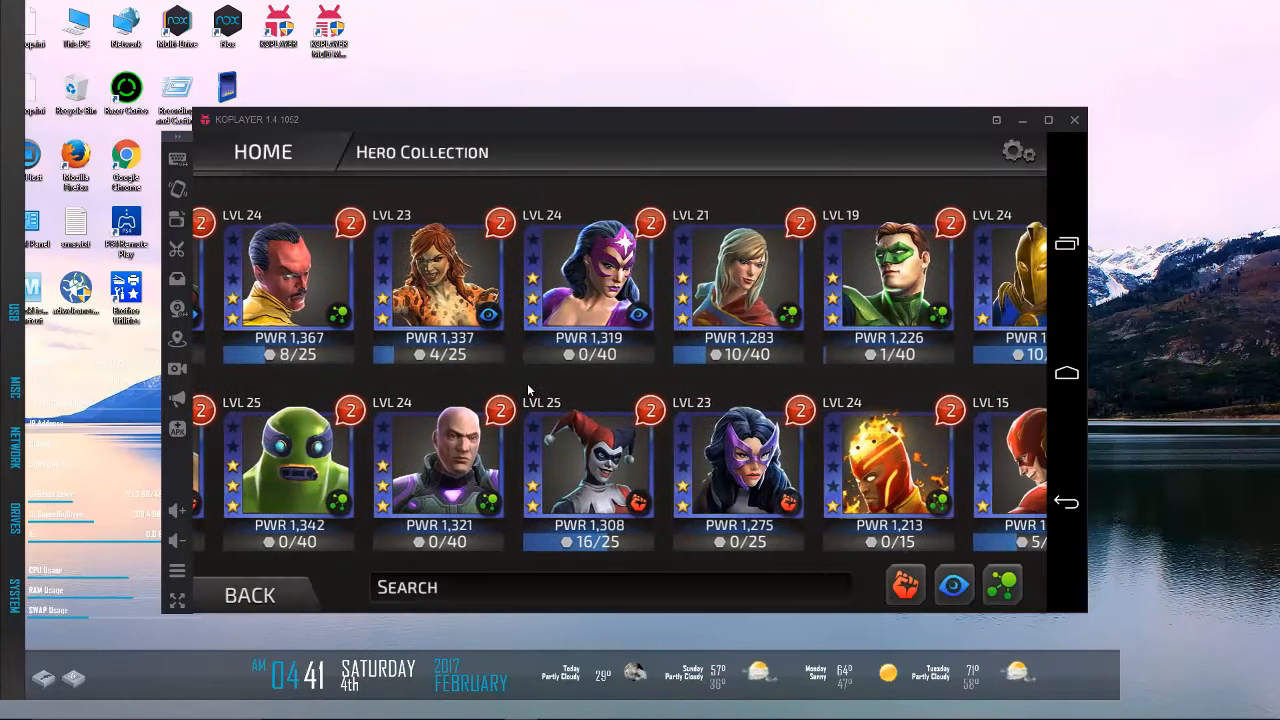
{"action": "left_click", "coordinate": [588, 270]}
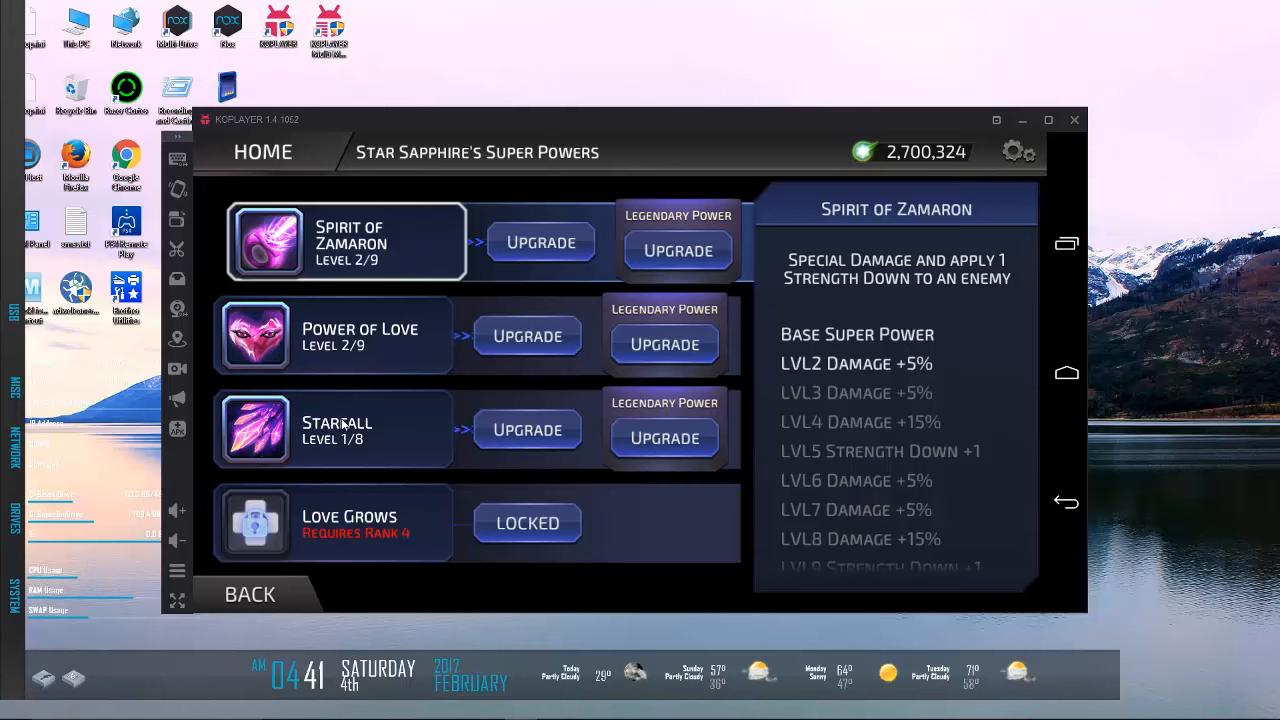
{"action": "mouse_move", "coordinate": [444, 250]}
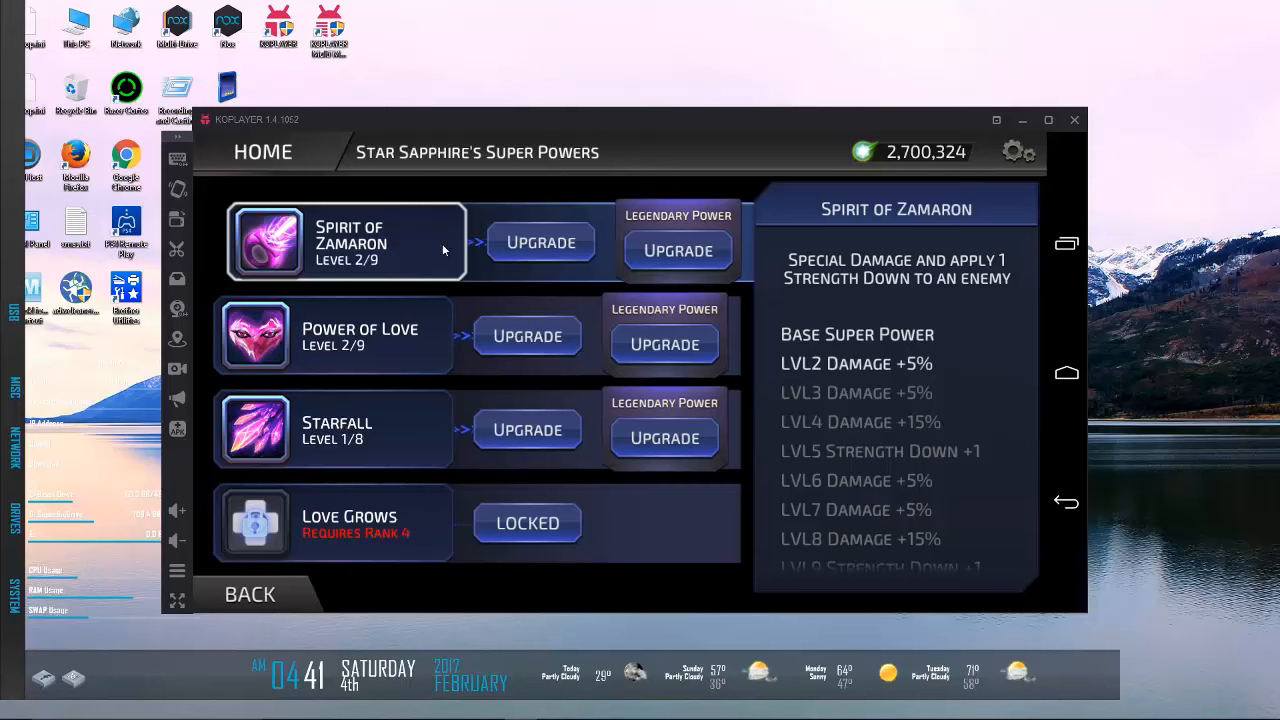
{"action": "mouse_move", "coordinate": [464, 260]}
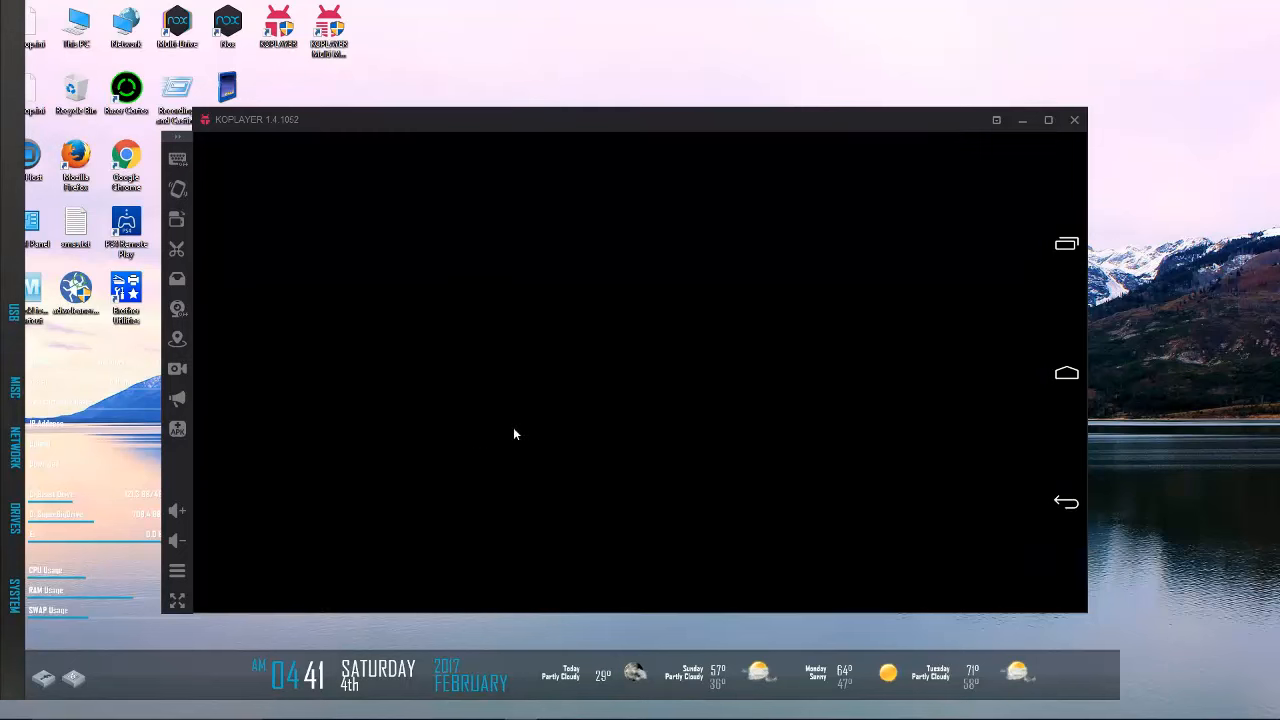
{"action": "mouse_move", "coordinate": [754, 326]}
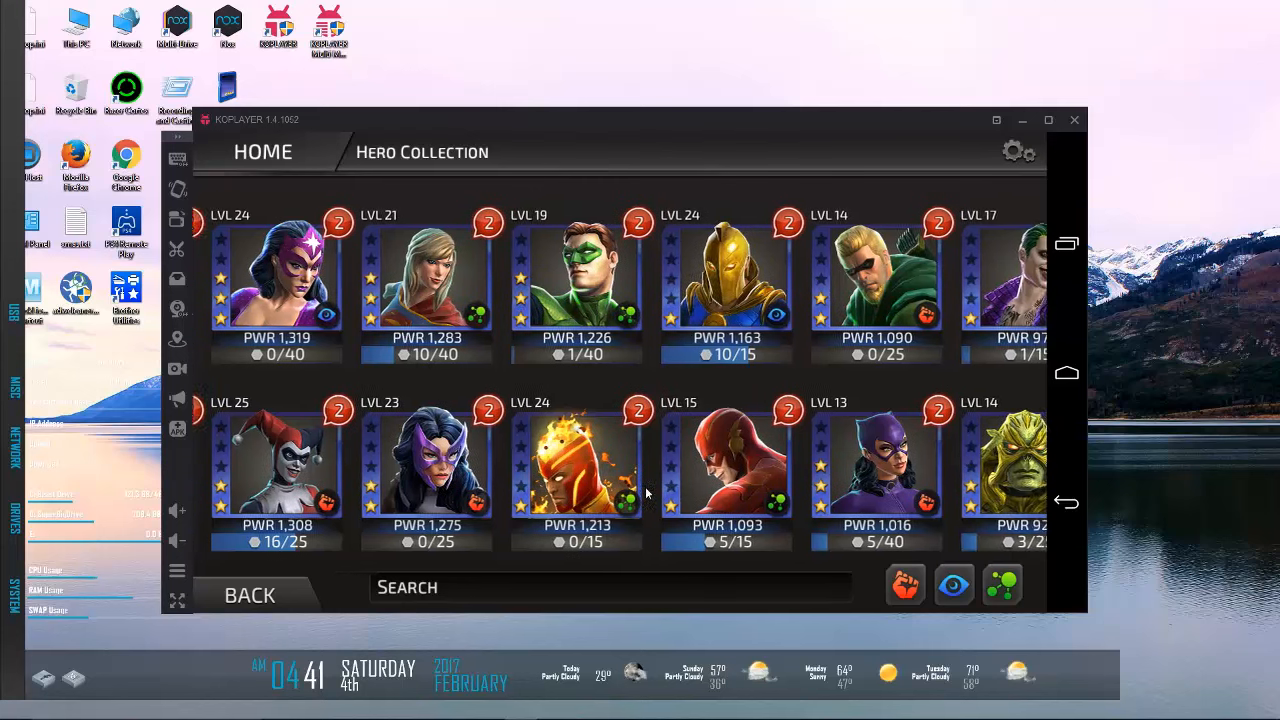
{"action": "left_click", "coordinate": [276, 456]}
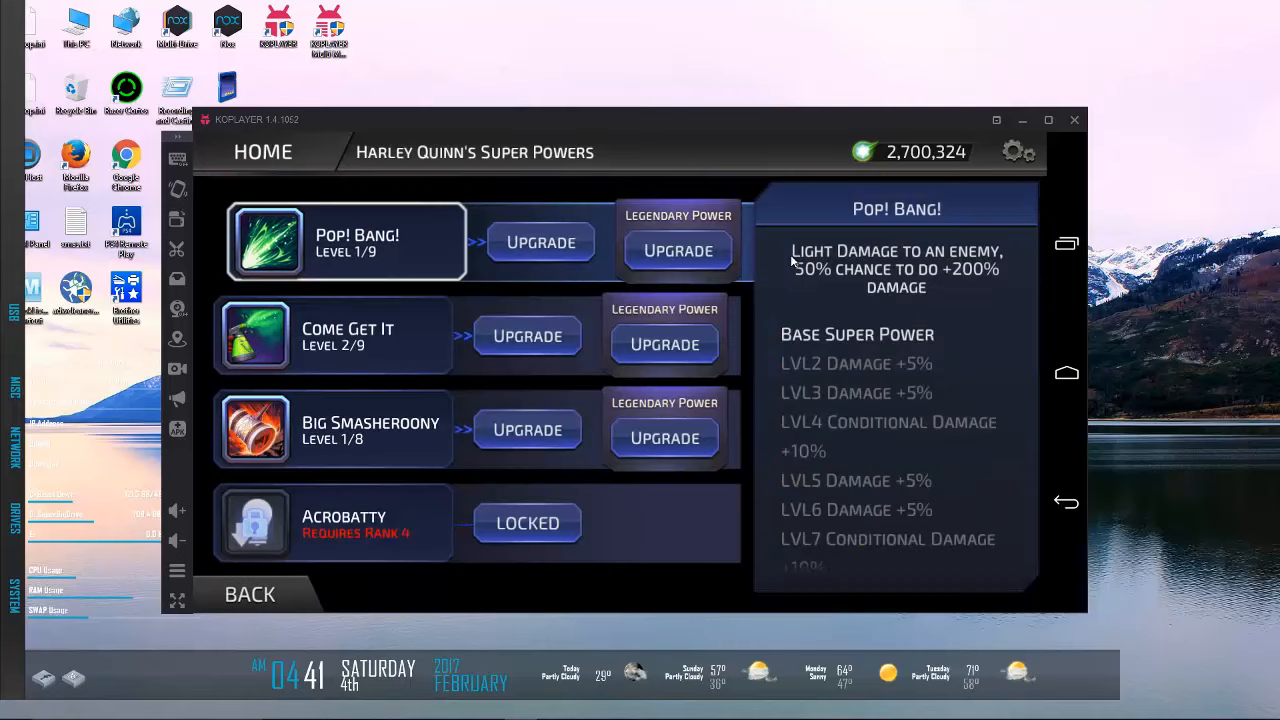
{"action": "mouse_move", "coordinate": [970, 366]}
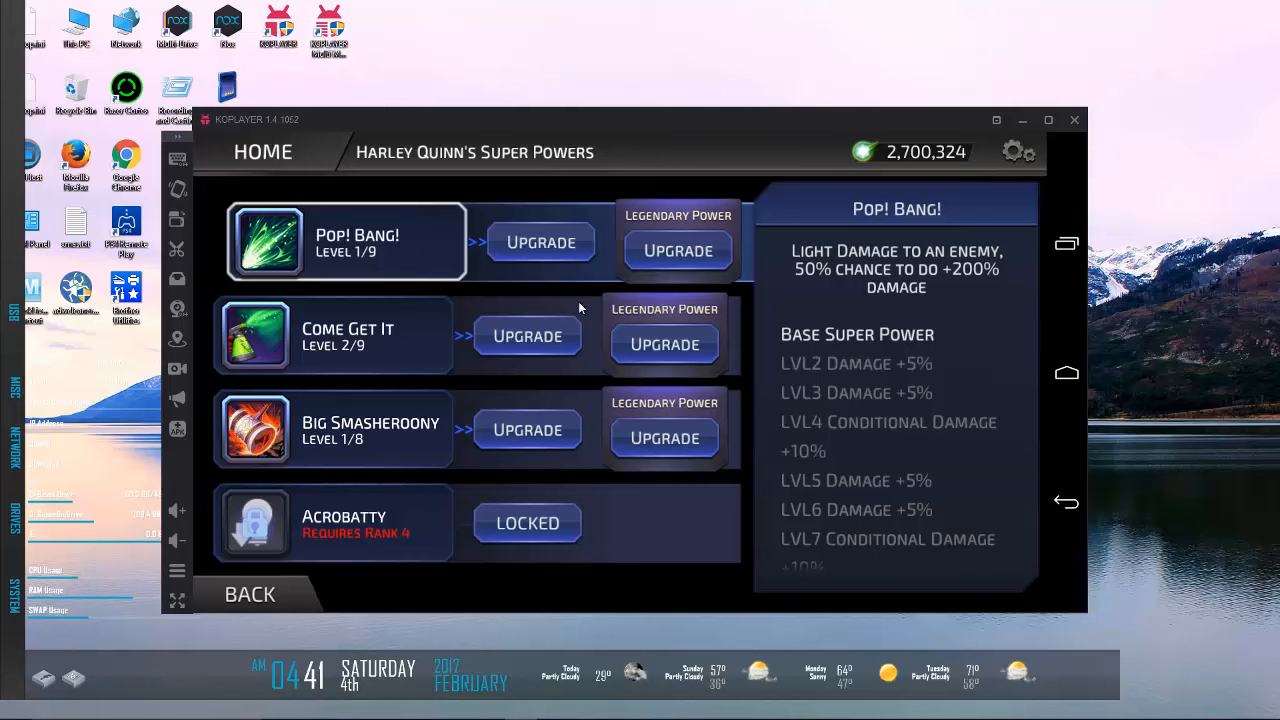
{"action": "mouse_move", "coordinate": [982, 300]}
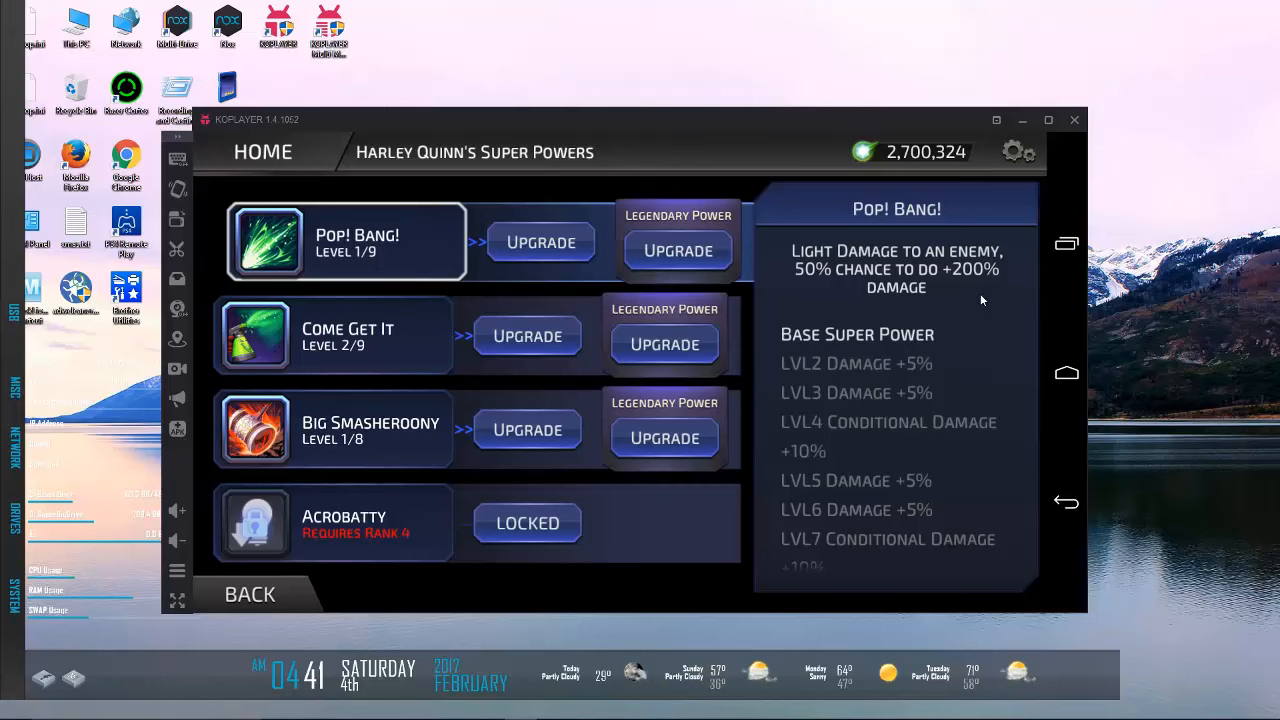
{"action": "mouse_move", "coordinate": [934, 332]}
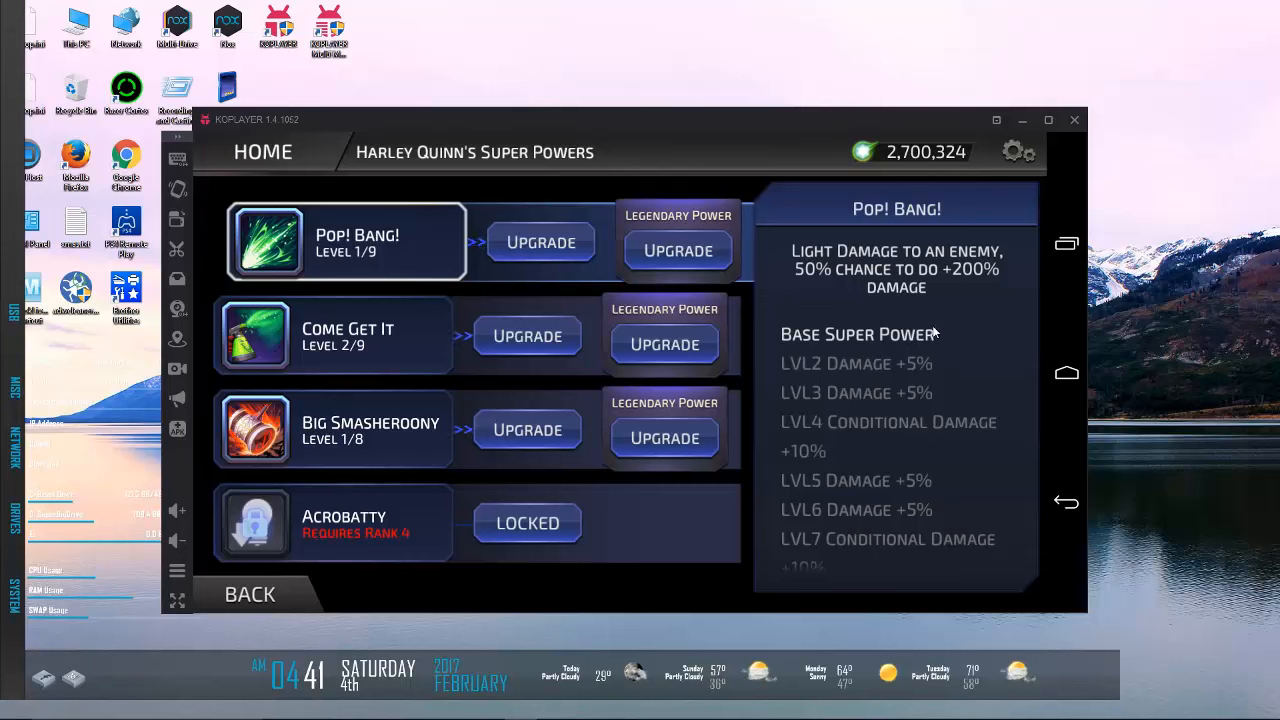
{"action": "left_click", "coordinate": [248, 592]}
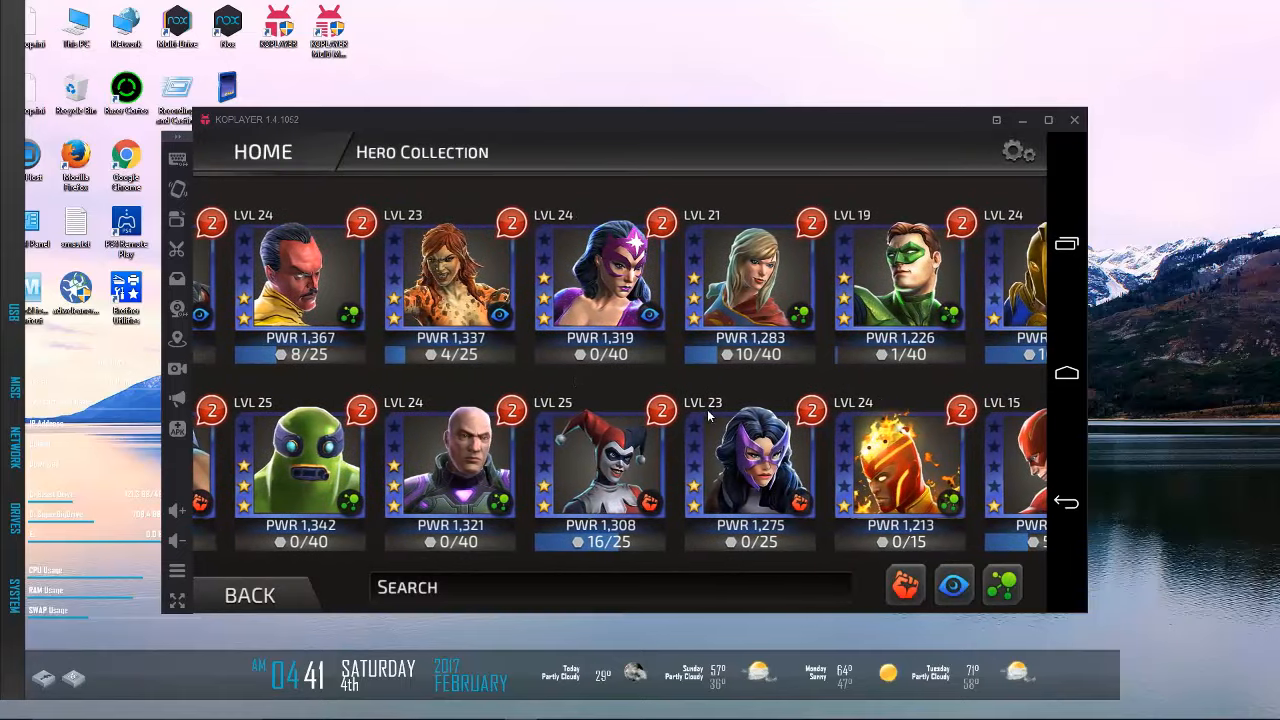
Step: View Firestorm's Nuclear Beam super power details, then go back to his hero profile
{"action": "scroll", "scroll_direction": "right", "scroll_amount": 3}
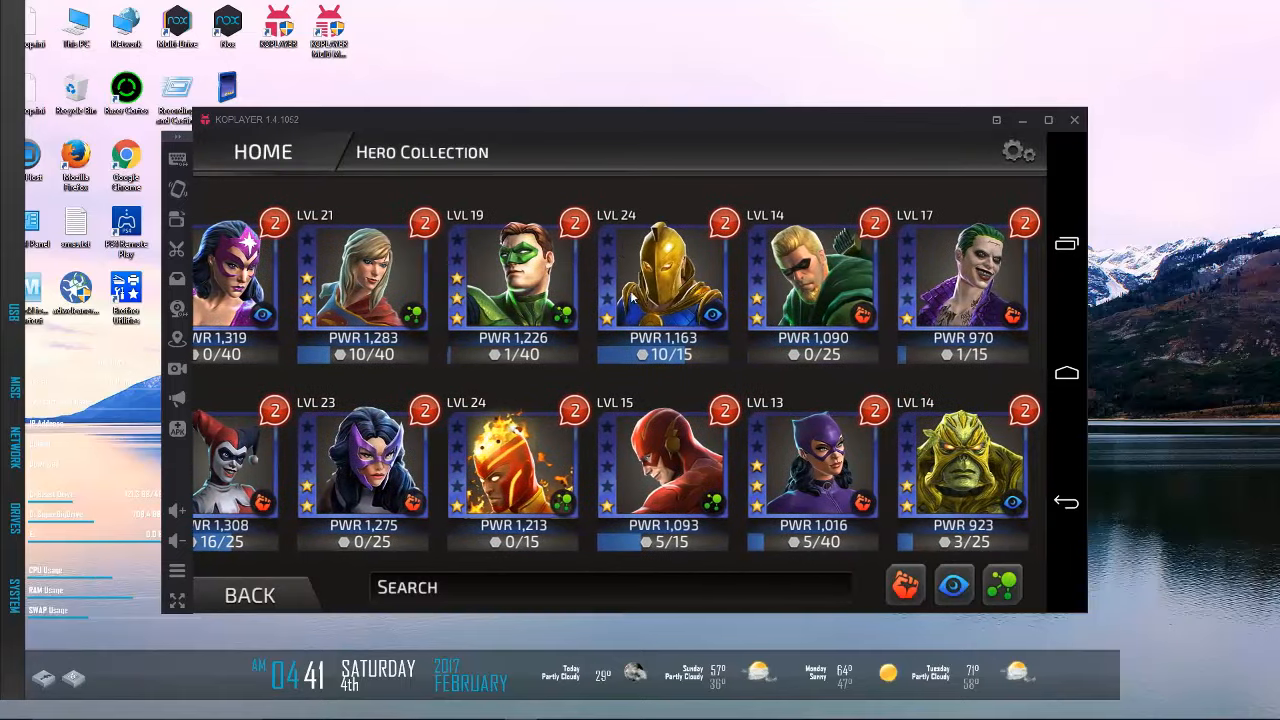
{"action": "mouse_move", "coordinate": [404, 558]}
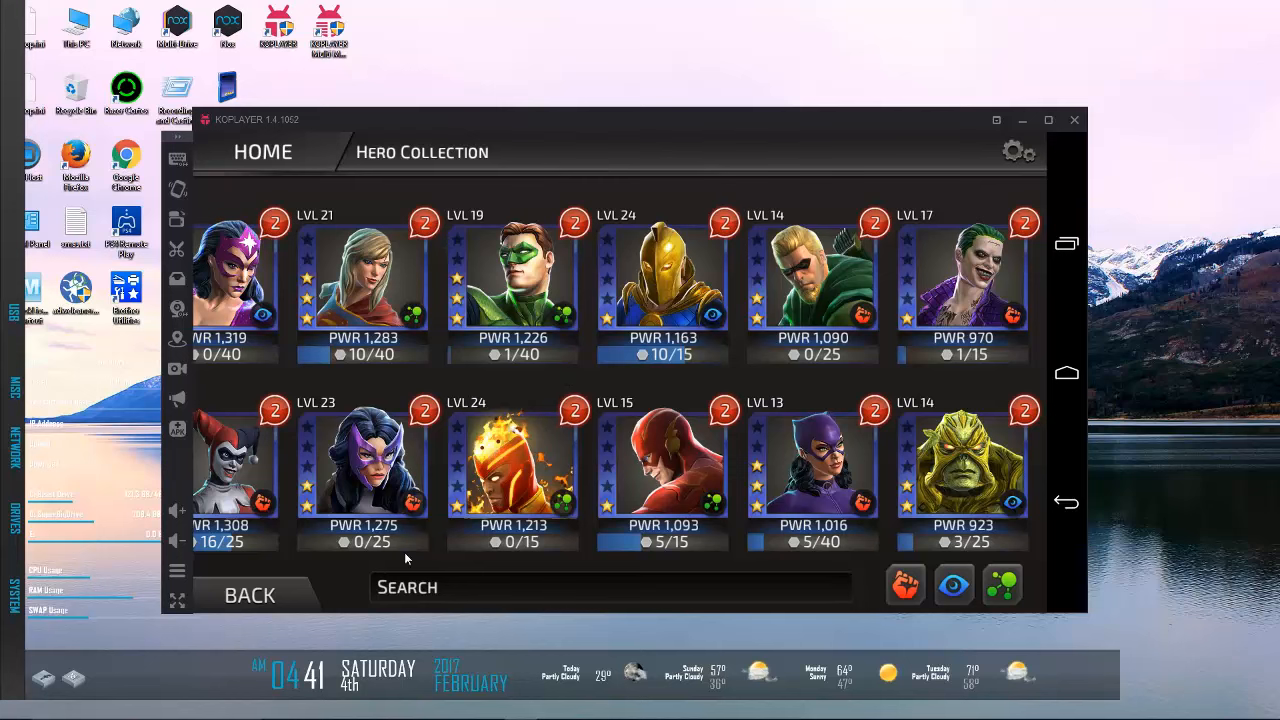
{"action": "mouse_move", "coordinate": [500, 476]}
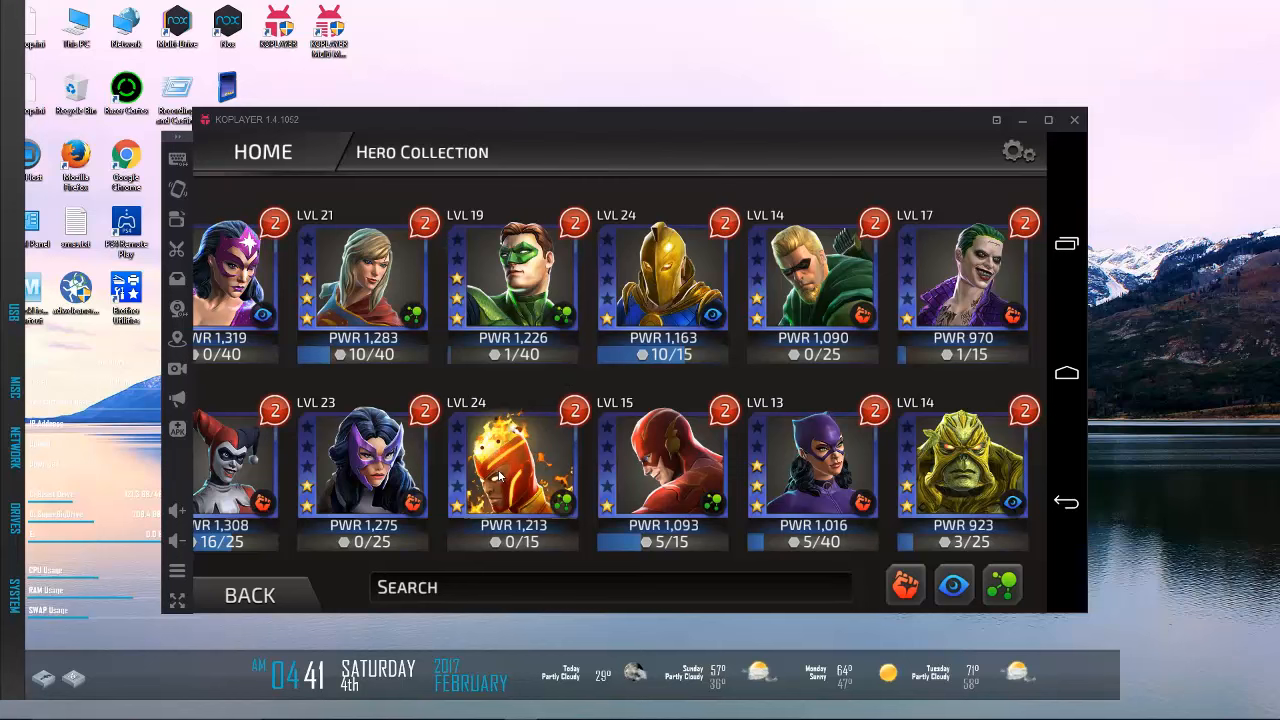
{"action": "left_click", "coordinate": [512, 460]}
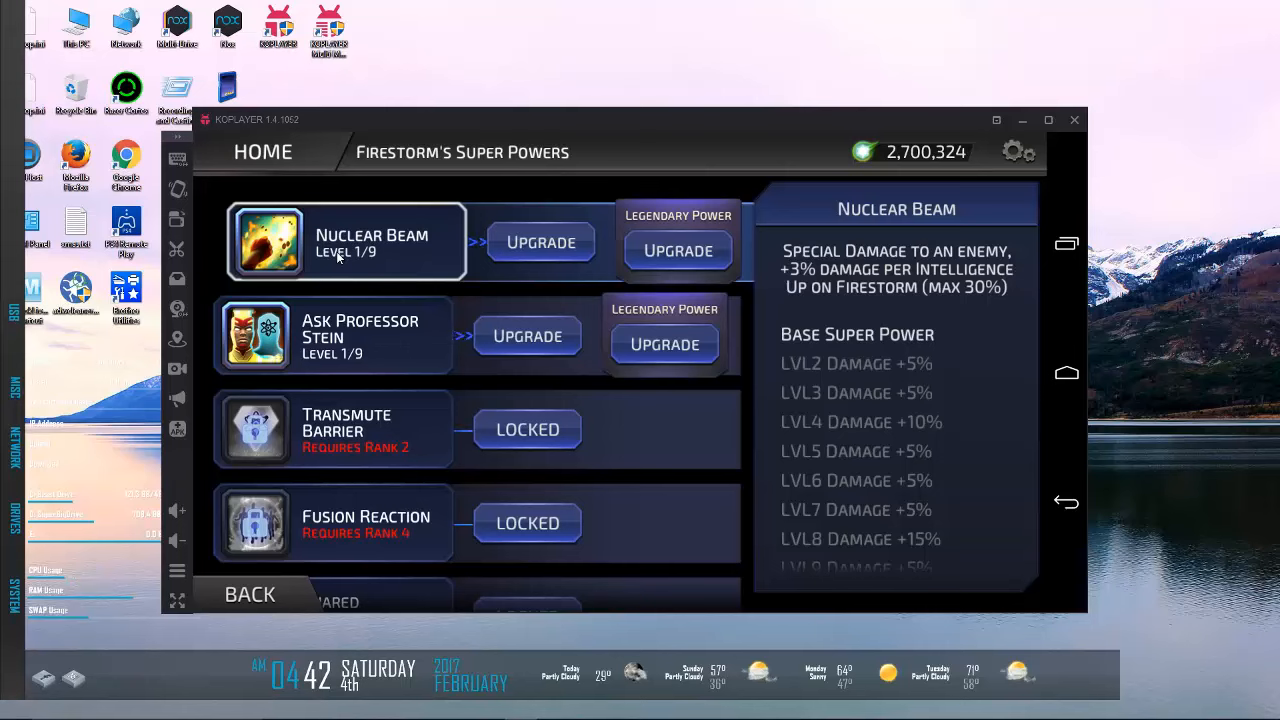
{"action": "mouse_move", "coordinate": [318, 534]}
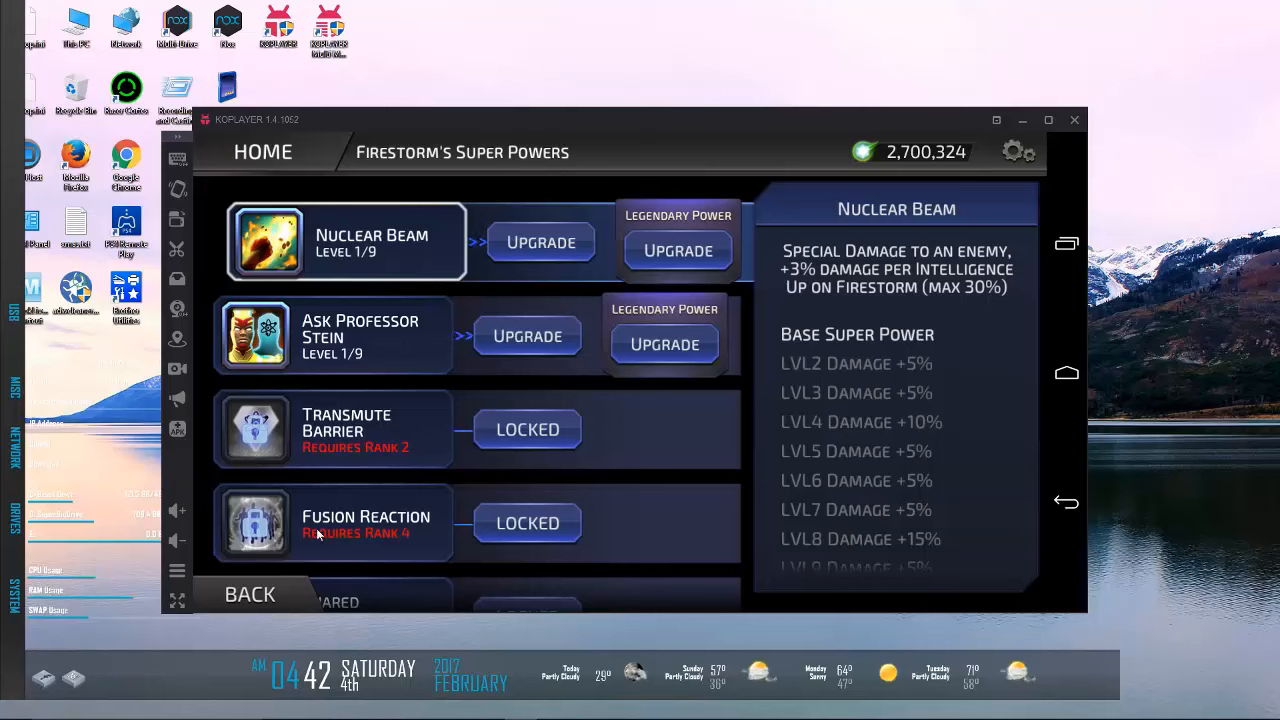
{"action": "left_click", "coordinate": [248, 592]}
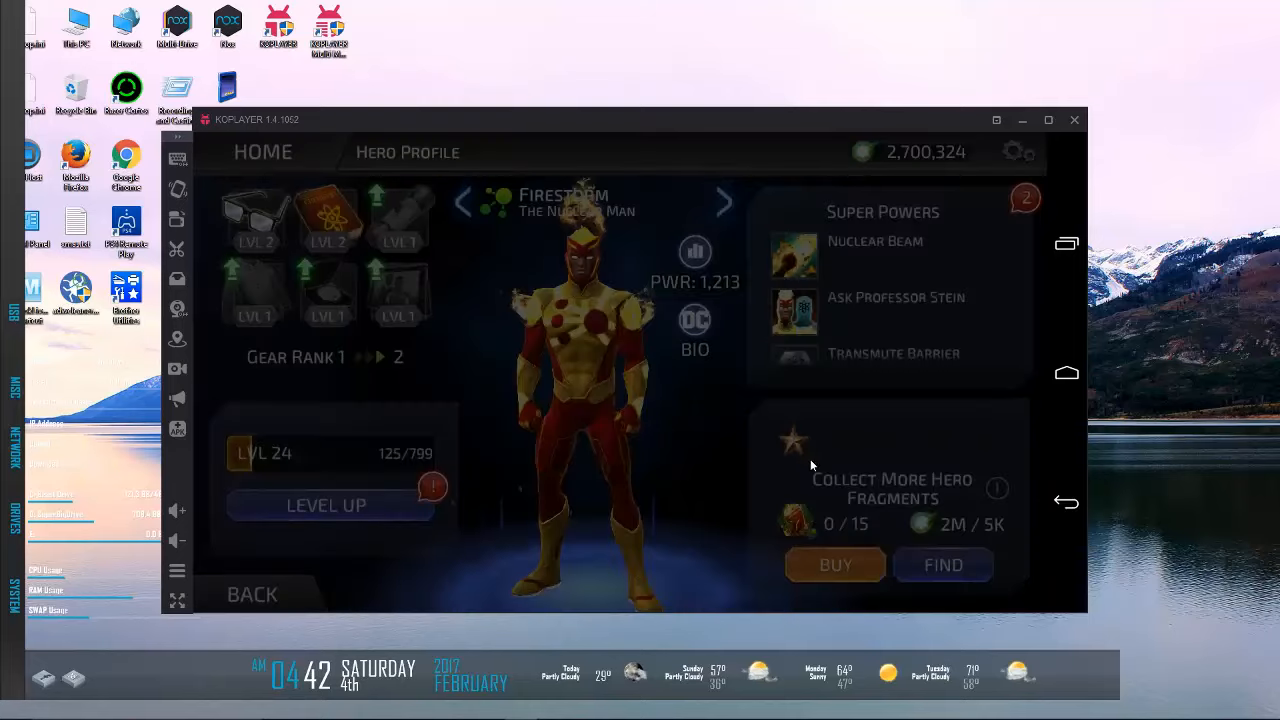
Step: Read Doctor Fate's Blessing of Nabu, Spectacle of Osiris and Incantation of Ra, then return to his profile
{"action": "left_click", "coordinate": [252, 594]}
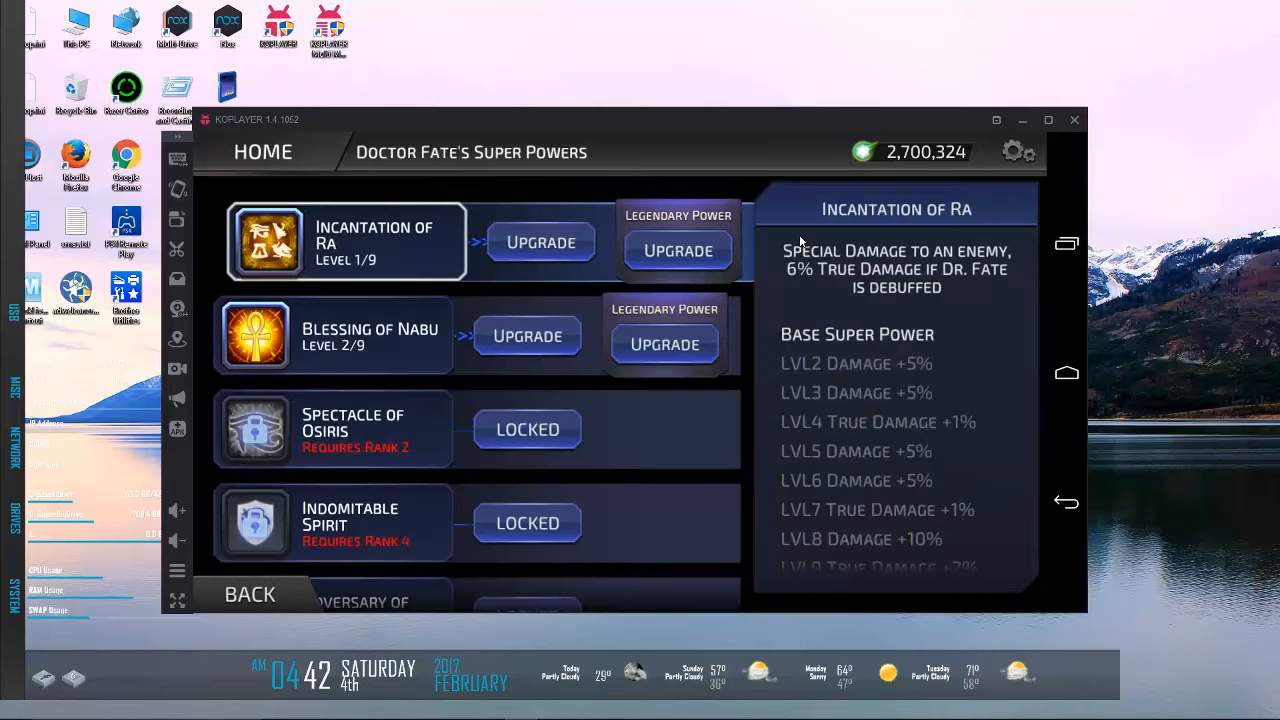
{"action": "left_click", "coordinate": [344, 336]}
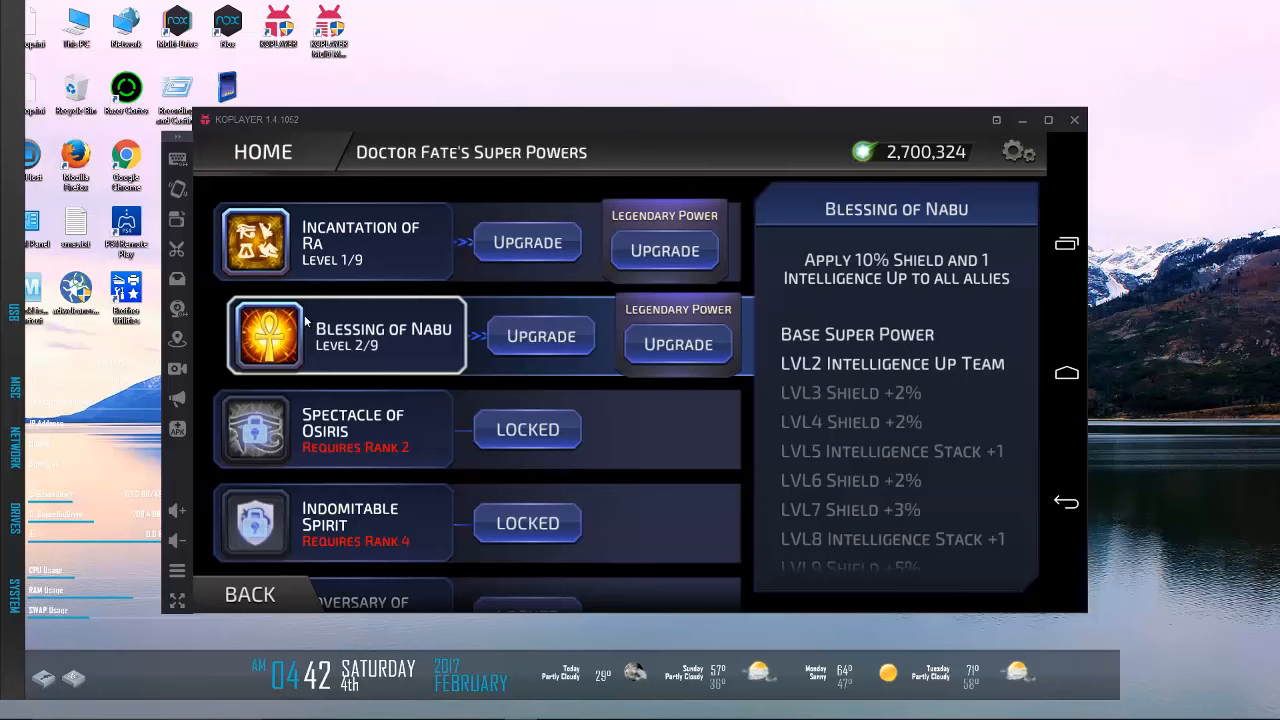
{"action": "left_click", "coordinate": [350, 428]}
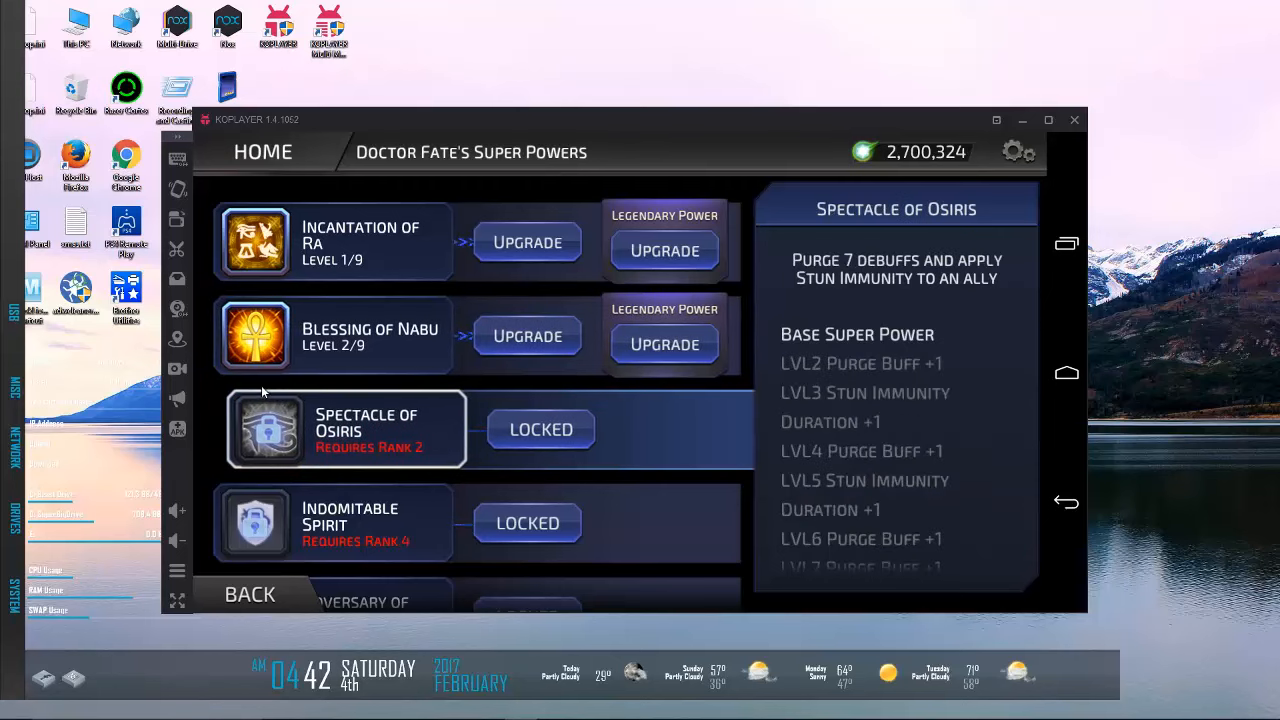
{"action": "mouse_move", "coordinate": [278, 256]}
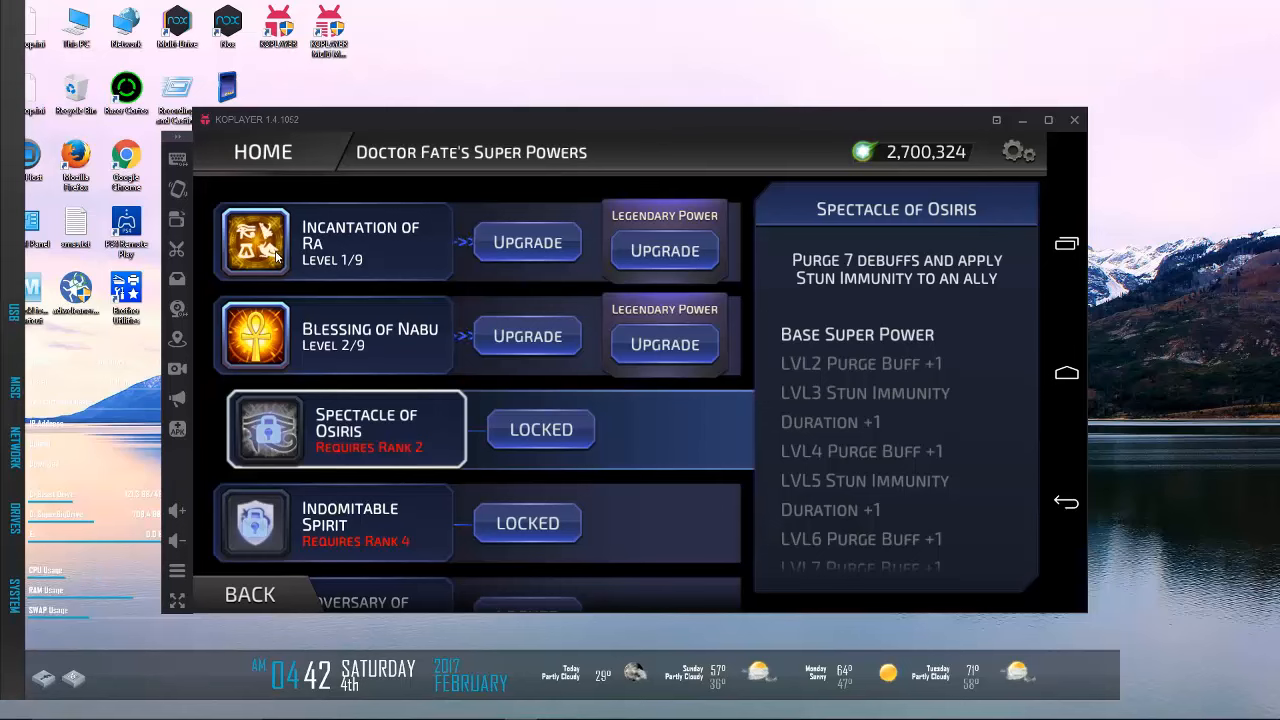
{"action": "left_click", "coordinate": [336, 240]}
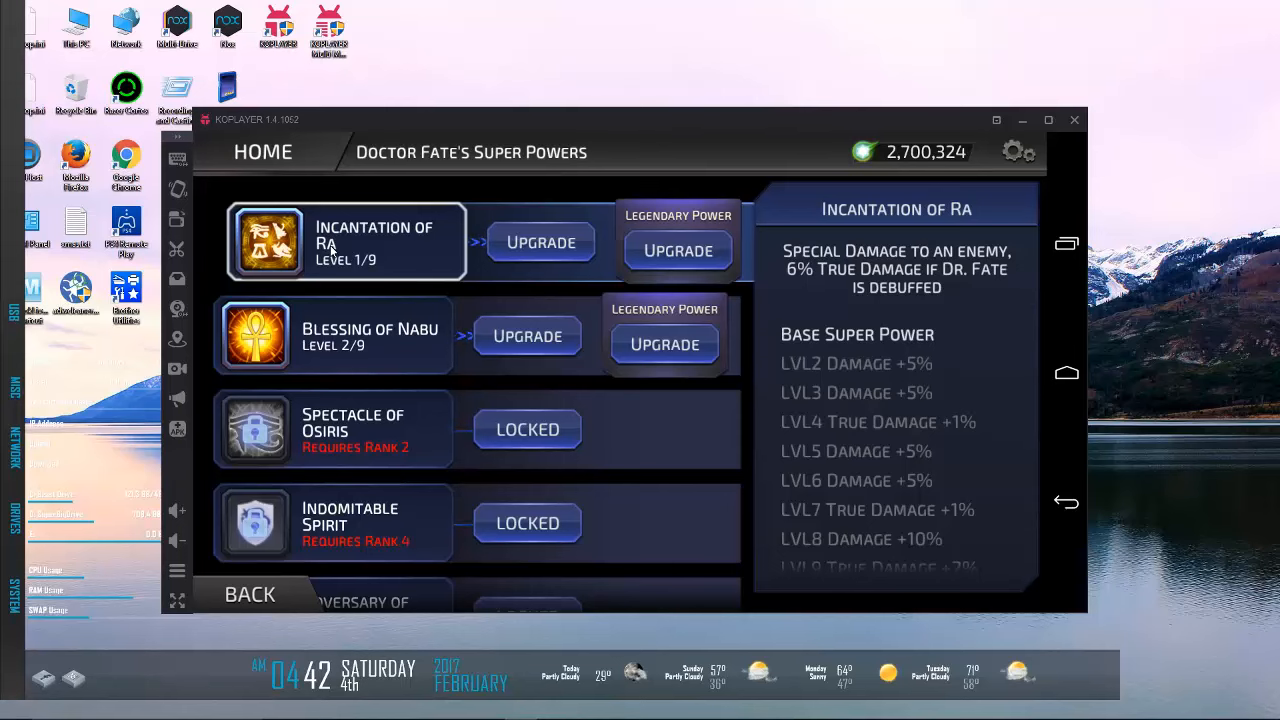
{"action": "mouse_move", "coordinate": [308, 648]}
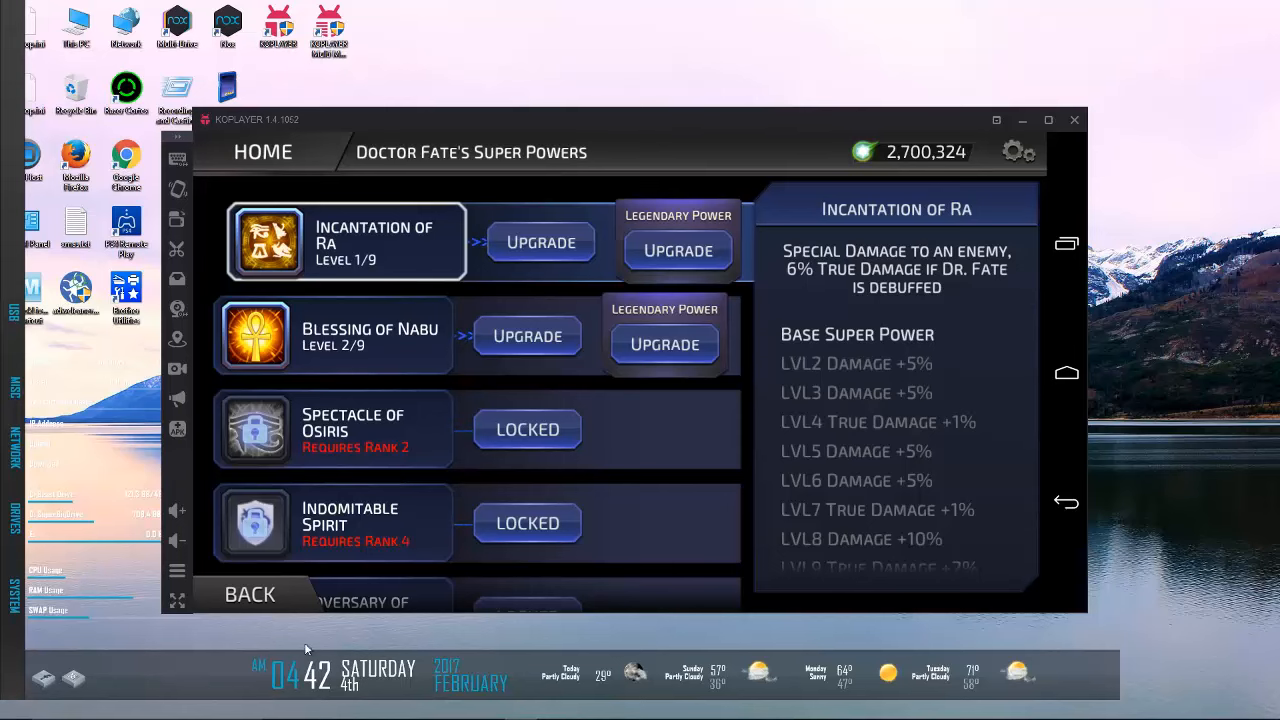
{"action": "left_click", "coordinate": [248, 594]}
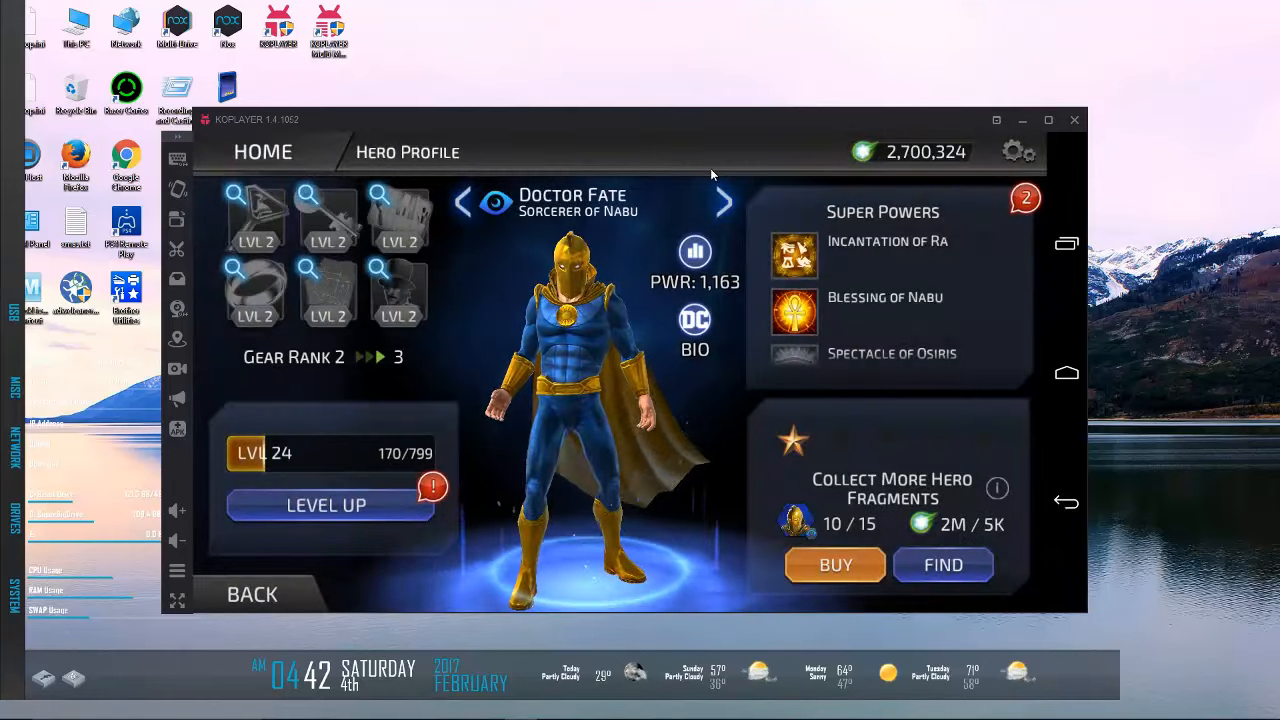
Step: Flip through Flash and Green Arrow to Catwoman and view her super power details
{"action": "left_click", "coordinate": [724, 202]}
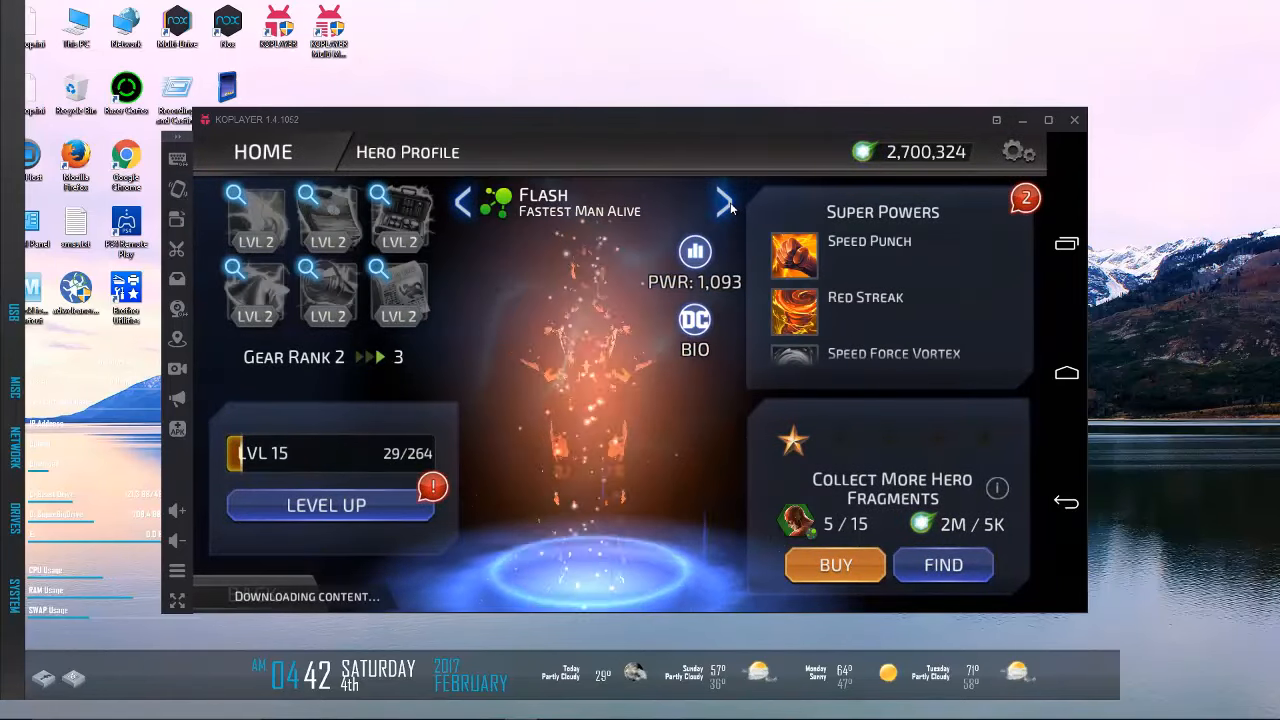
{"action": "left_click", "coordinate": [724, 202]}
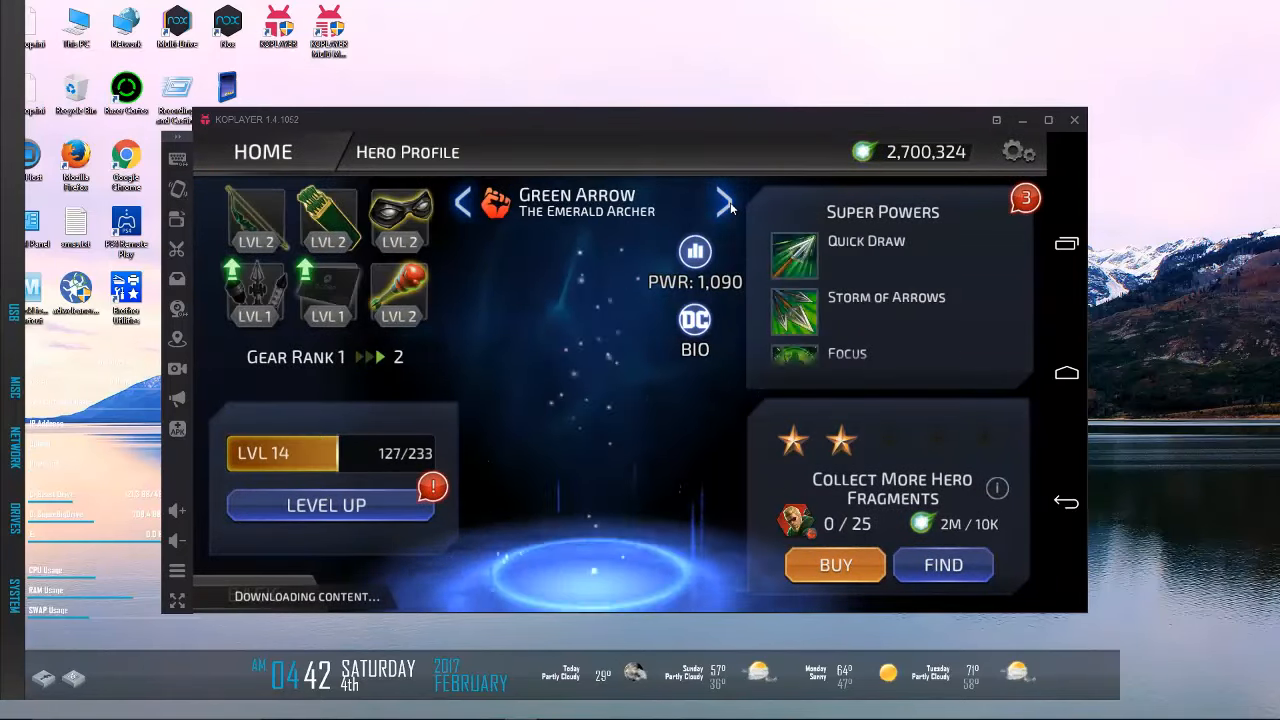
{"action": "left_click", "coordinate": [724, 202]}
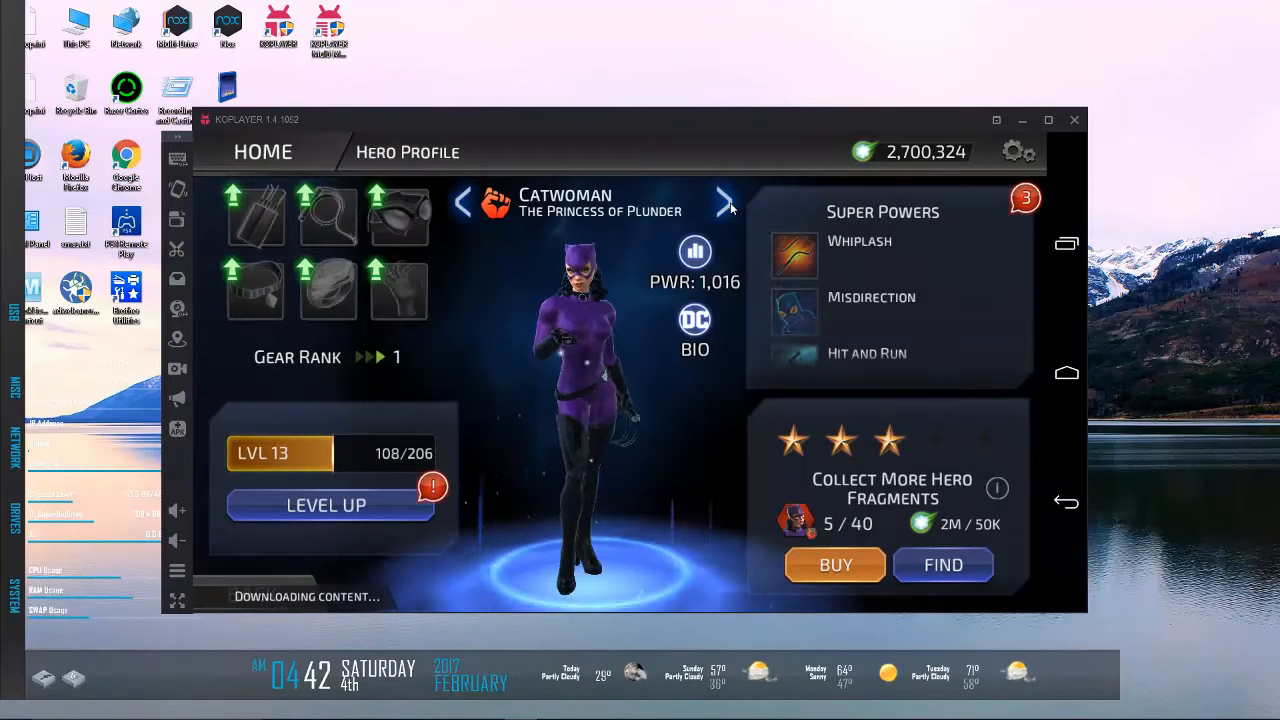
{"action": "left_click", "coordinate": [882, 212]}
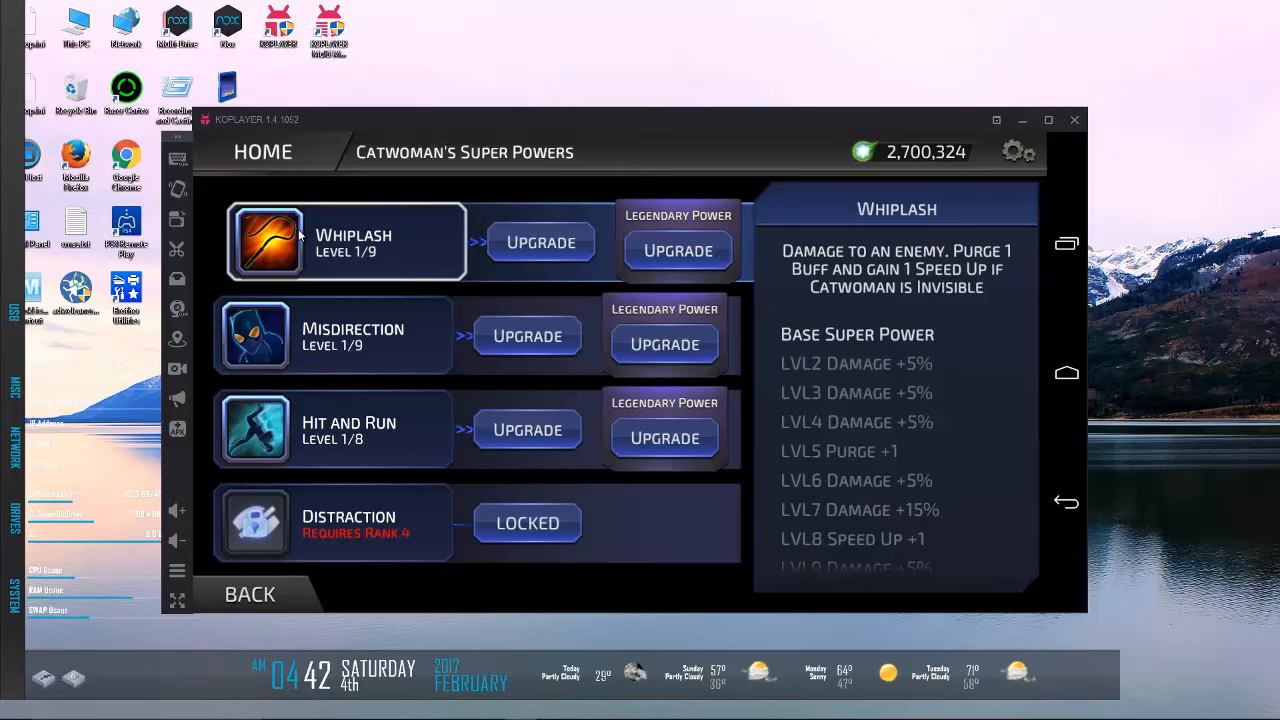
{"action": "mouse_move", "coordinate": [298, 216]}
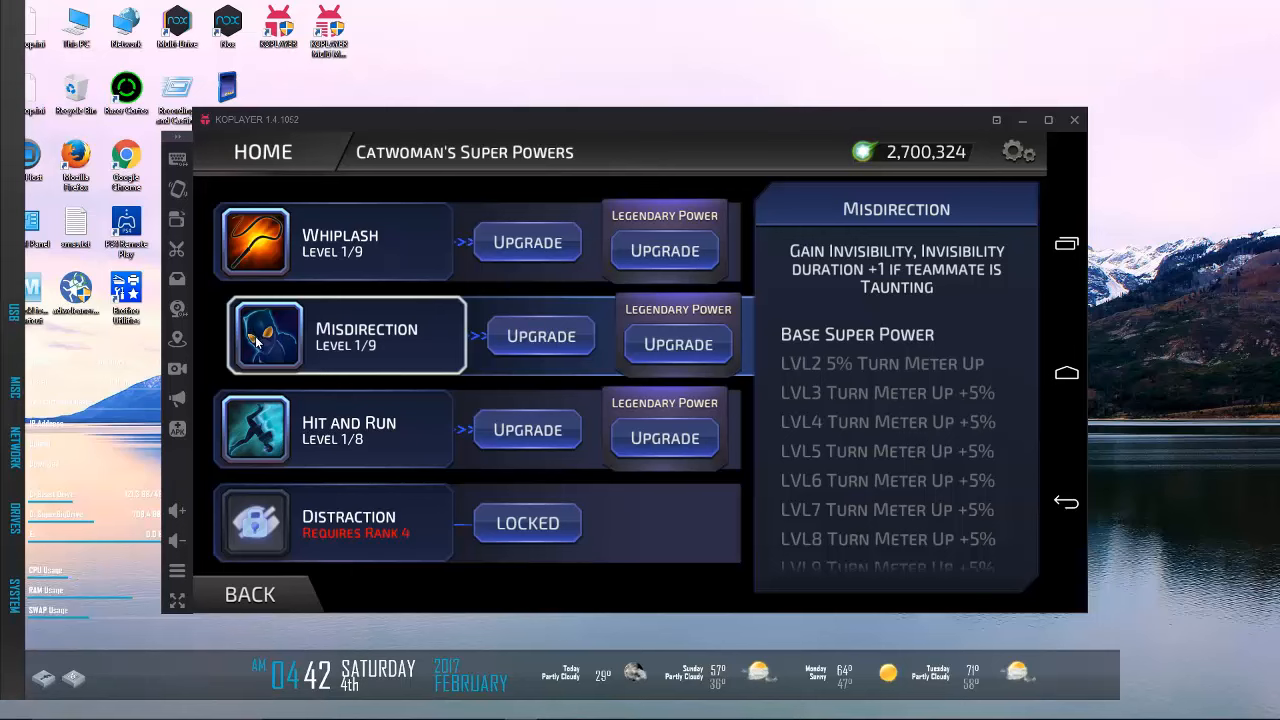
{"action": "left_click", "coordinate": [332, 240]}
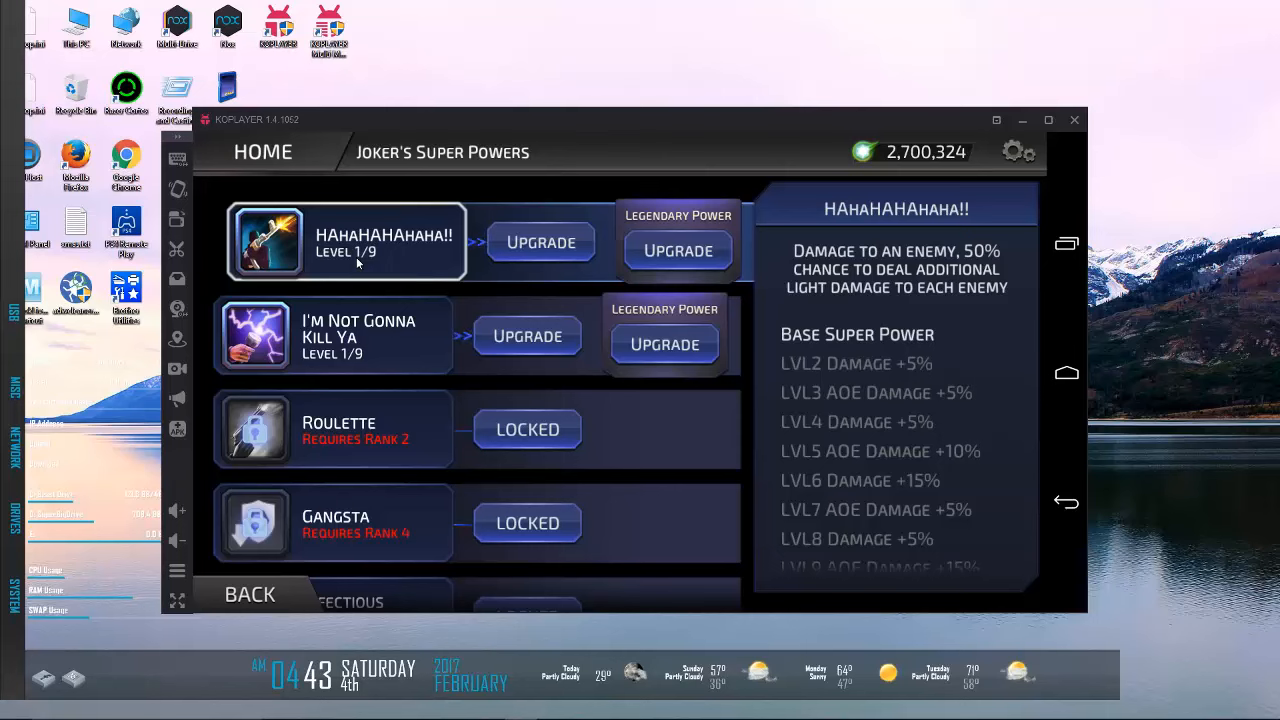
{"action": "mouse_move", "coordinate": [390, 192]}
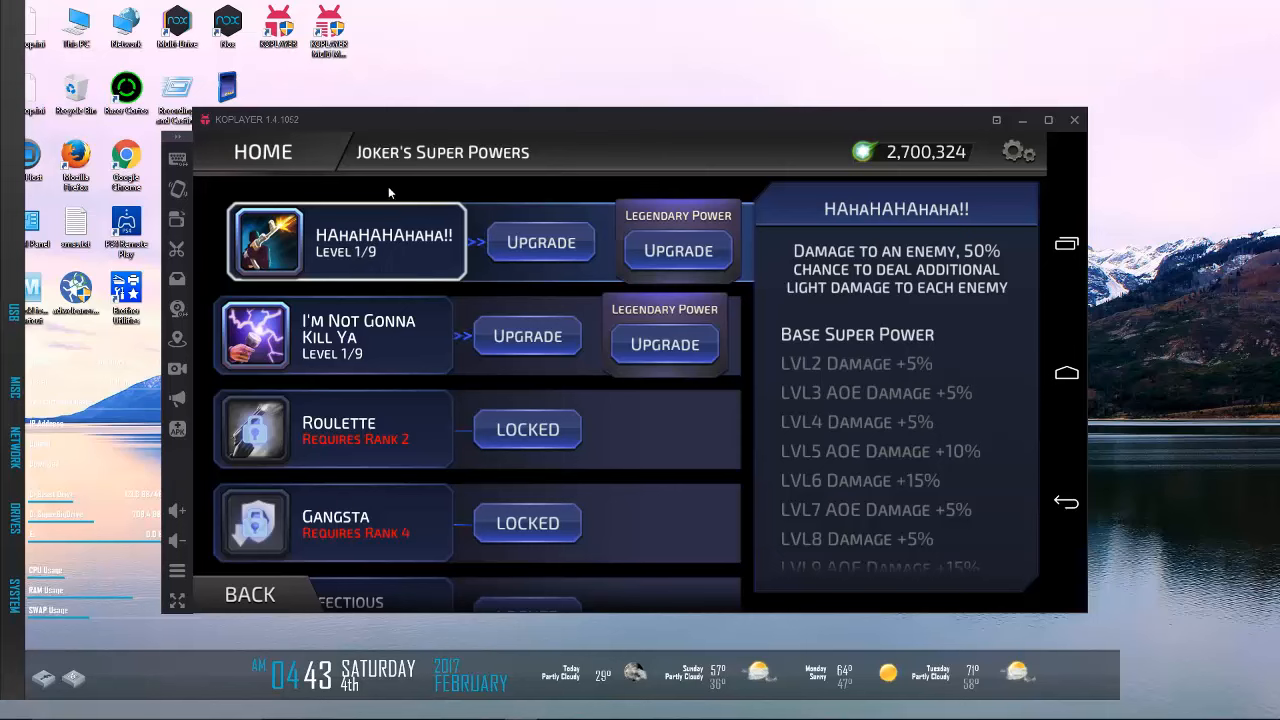
{"action": "mouse_move", "coordinate": [170, 648]}
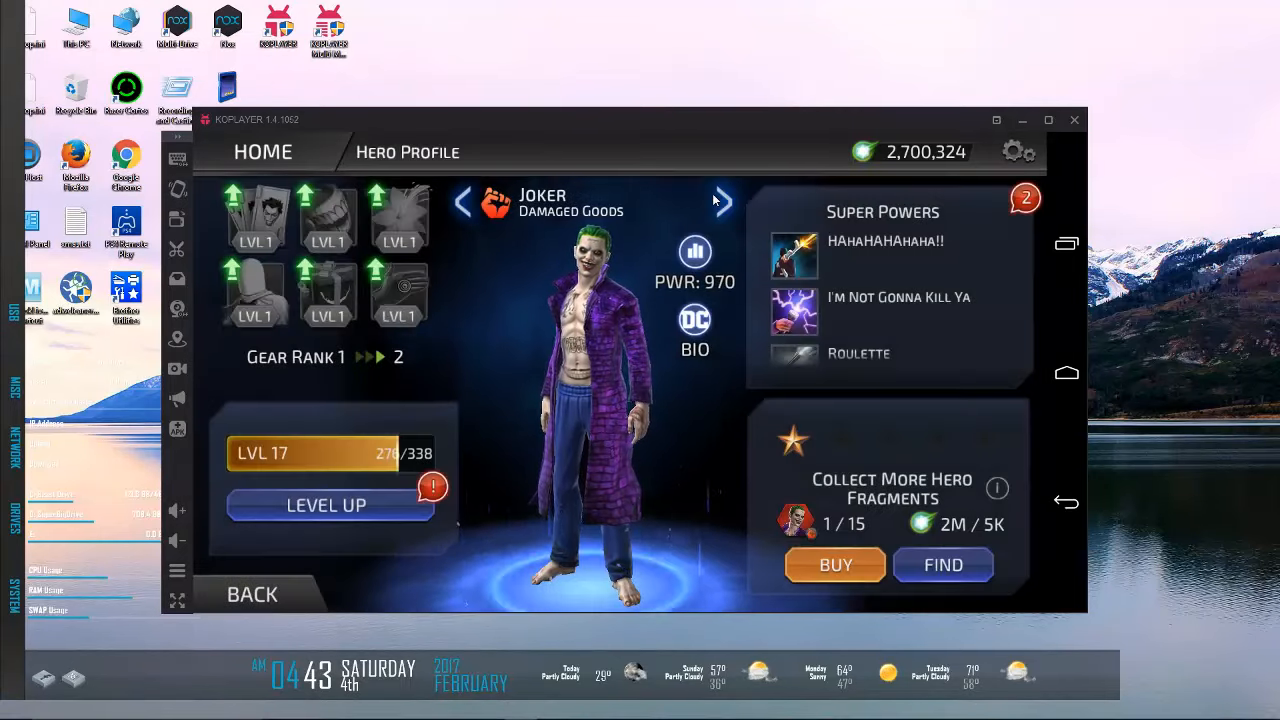
Step: Flip to Swamp Thing's super powers showing Bog Spores level 1 details
{"action": "left_click", "coordinate": [724, 200]}
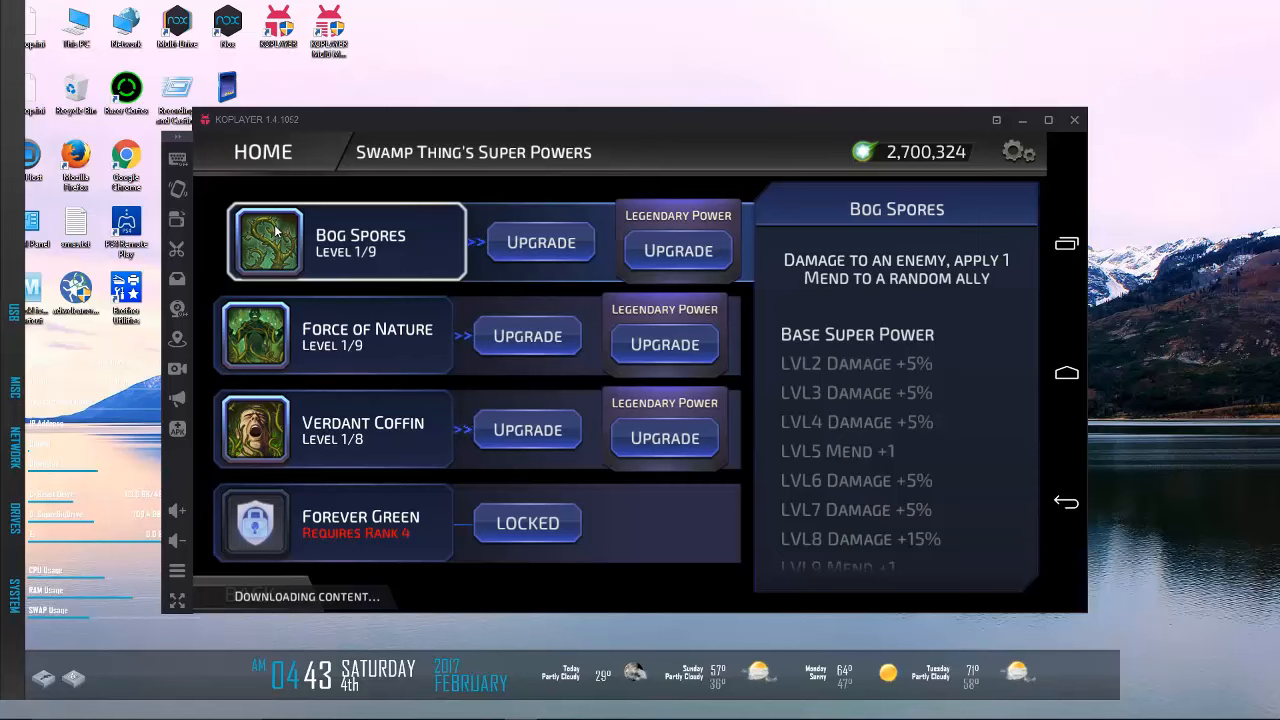
{"action": "mouse_move", "coordinate": [960, 280]}
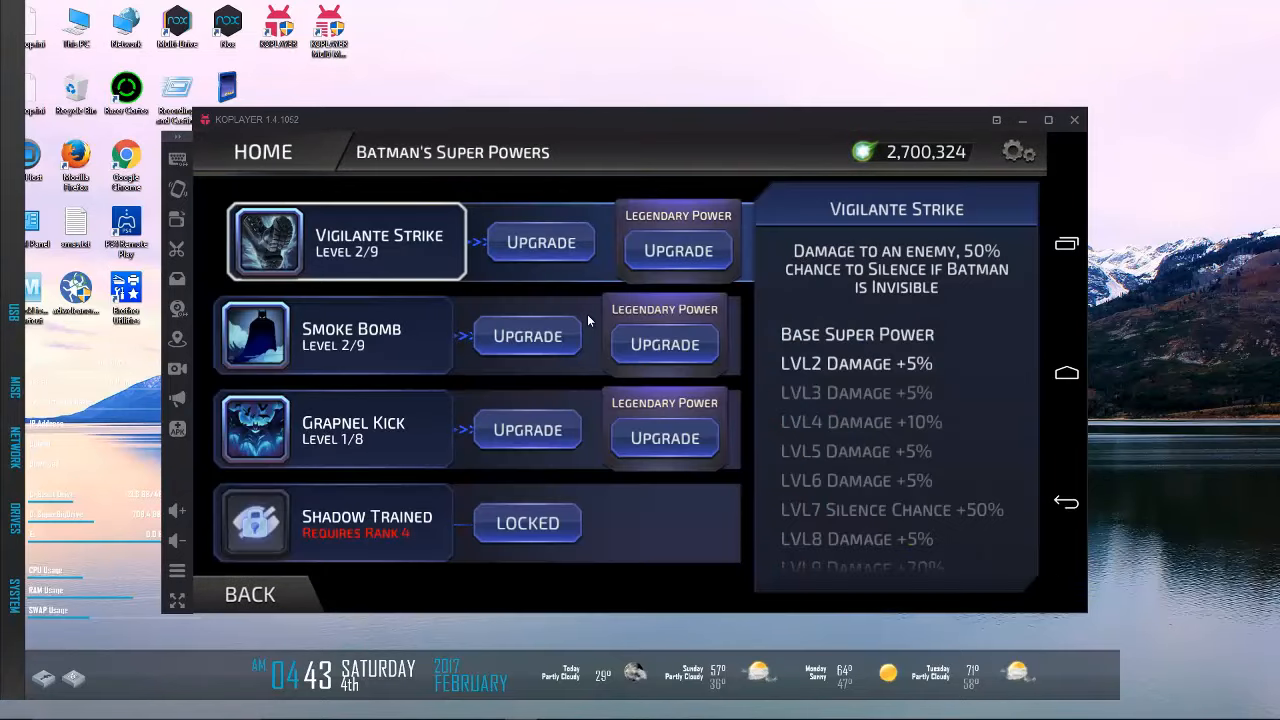
{"action": "mouse_move", "coordinate": [310, 632]}
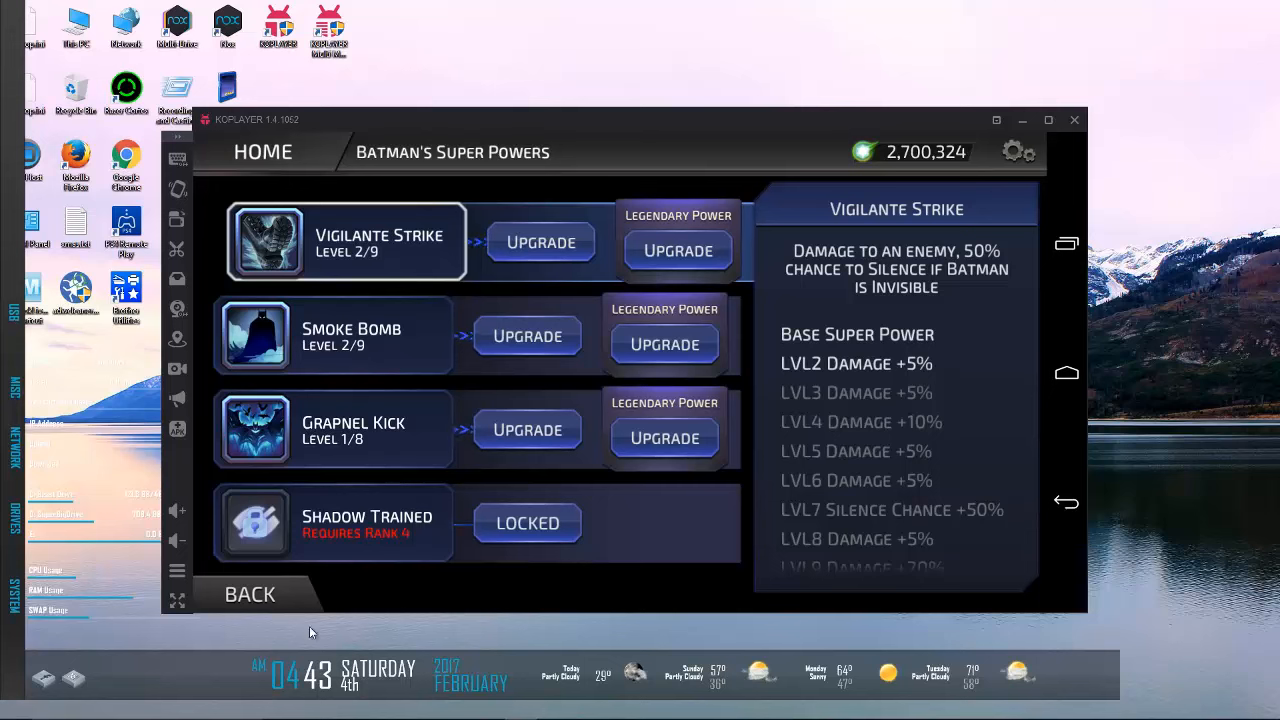
{"action": "mouse_move", "coordinate": [424, 420]}
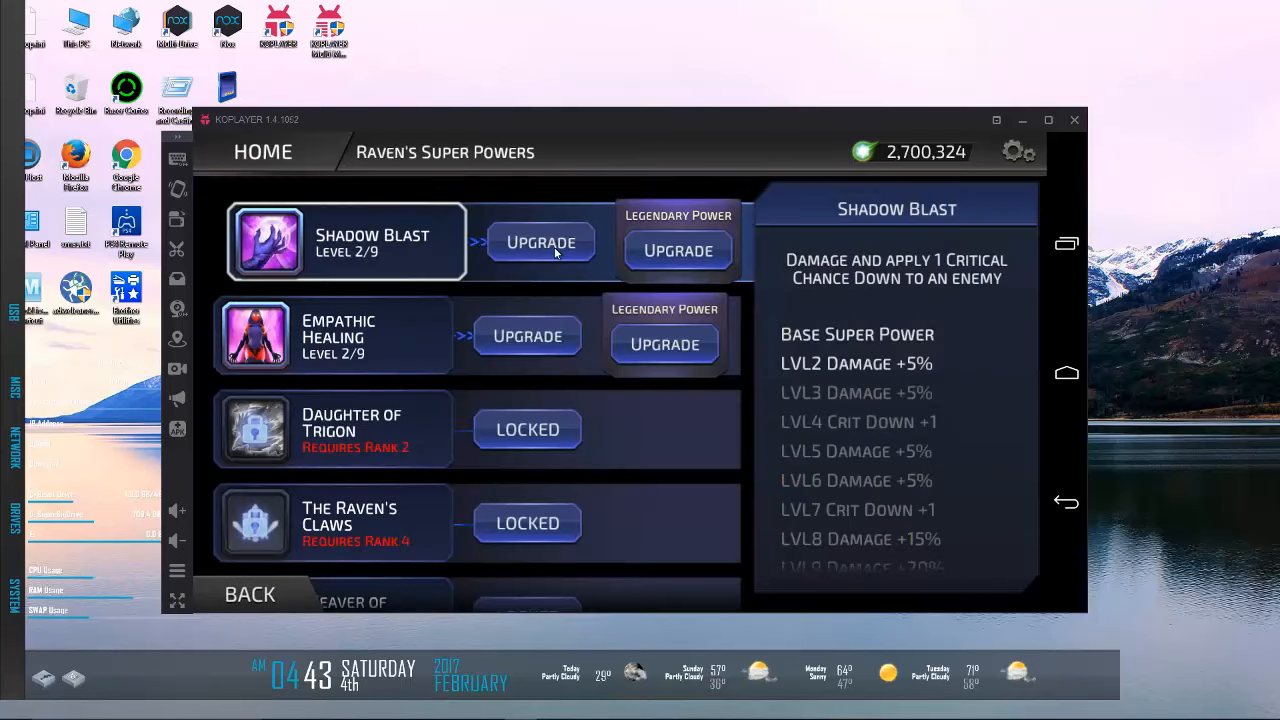
{"action": "mouse_move", "coordinate": [344, 576]}
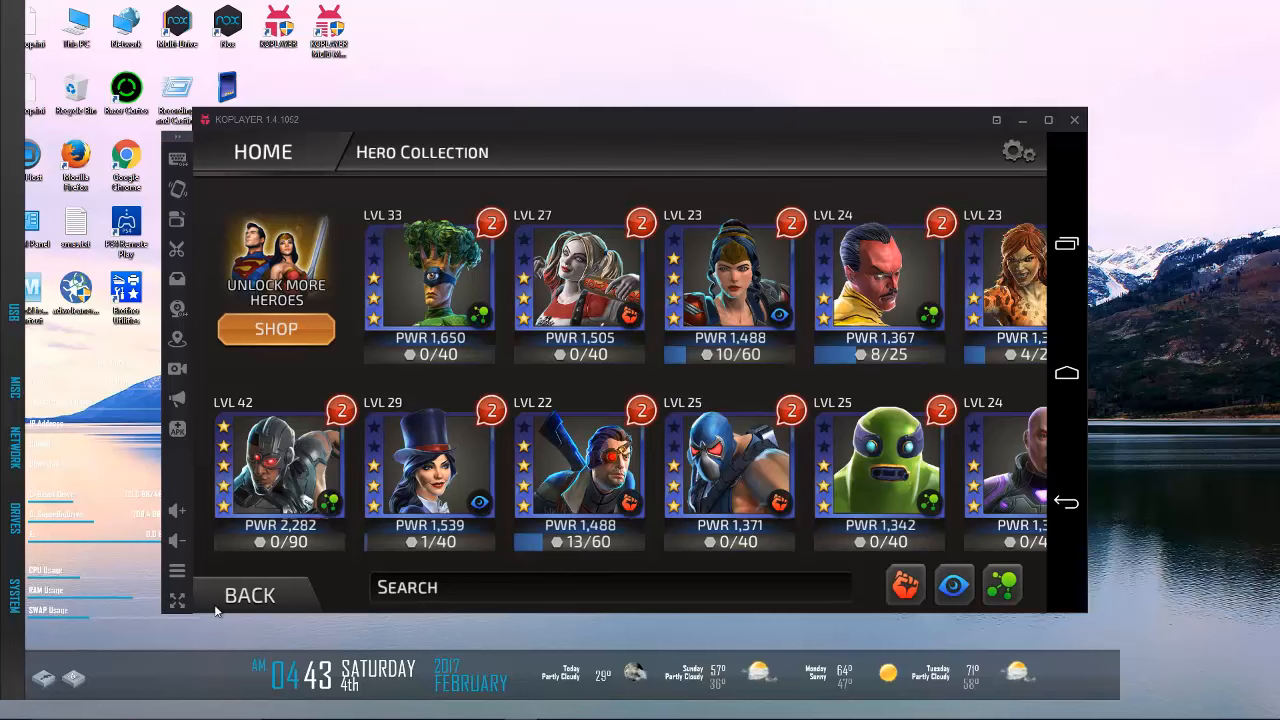
Step: Leave the collection, dismiss the Catwoman unlock offer, and start the Batgirl Challenge setup
{"action": "left_click", "coordinate": [248, 596]}
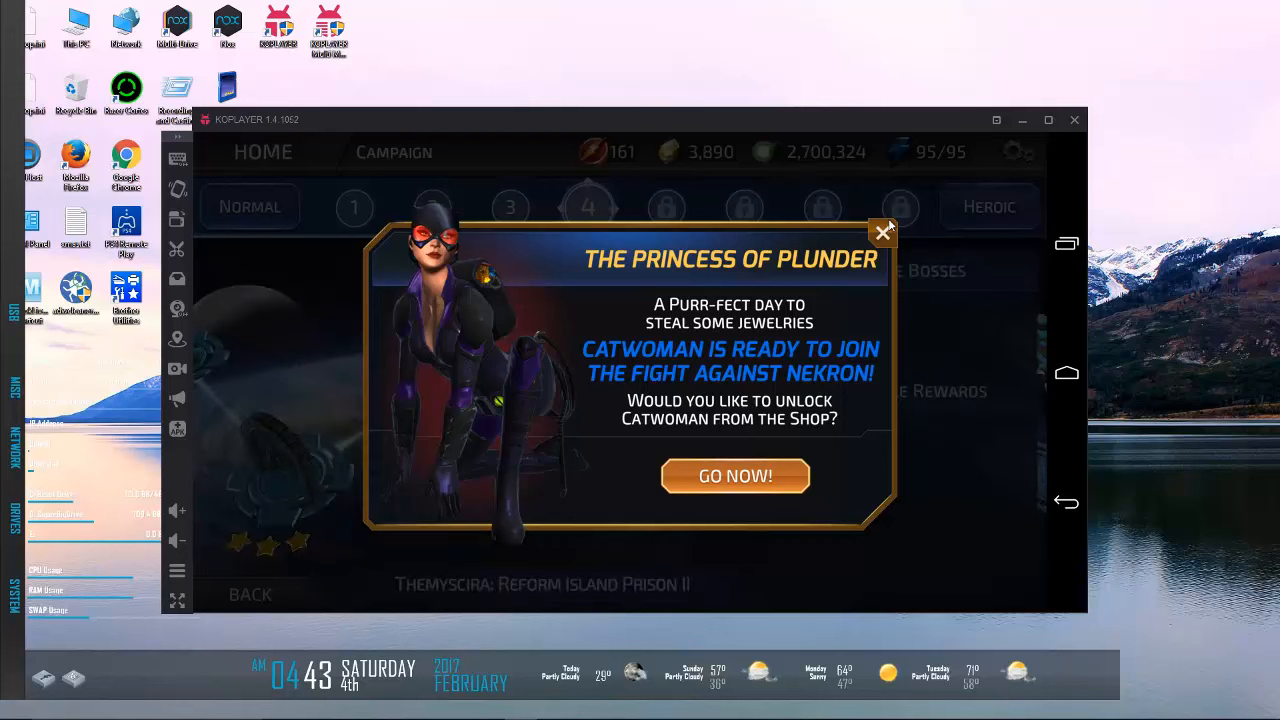
{"action": "left_click", "coordinate": [882, 232]}
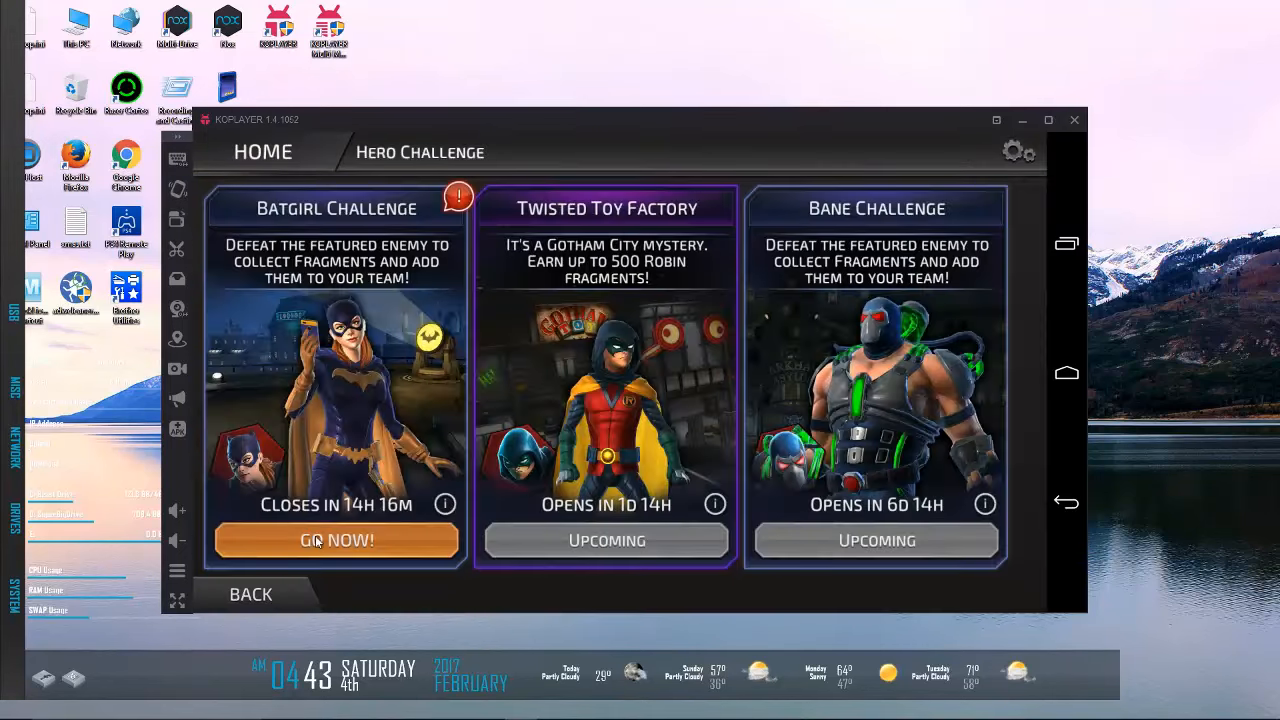
{"action": "left_click", "coordinate": [336, 540]}
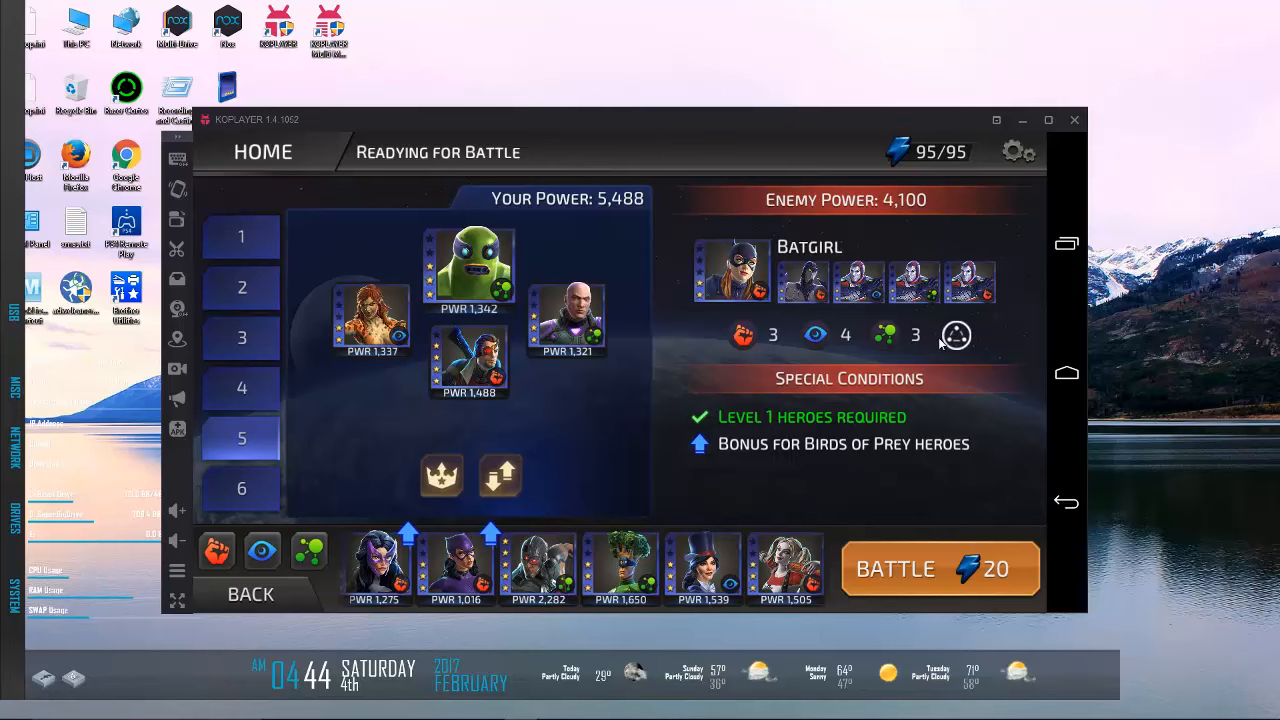
{"action": "left_click", "coordinate": [956, 336]}
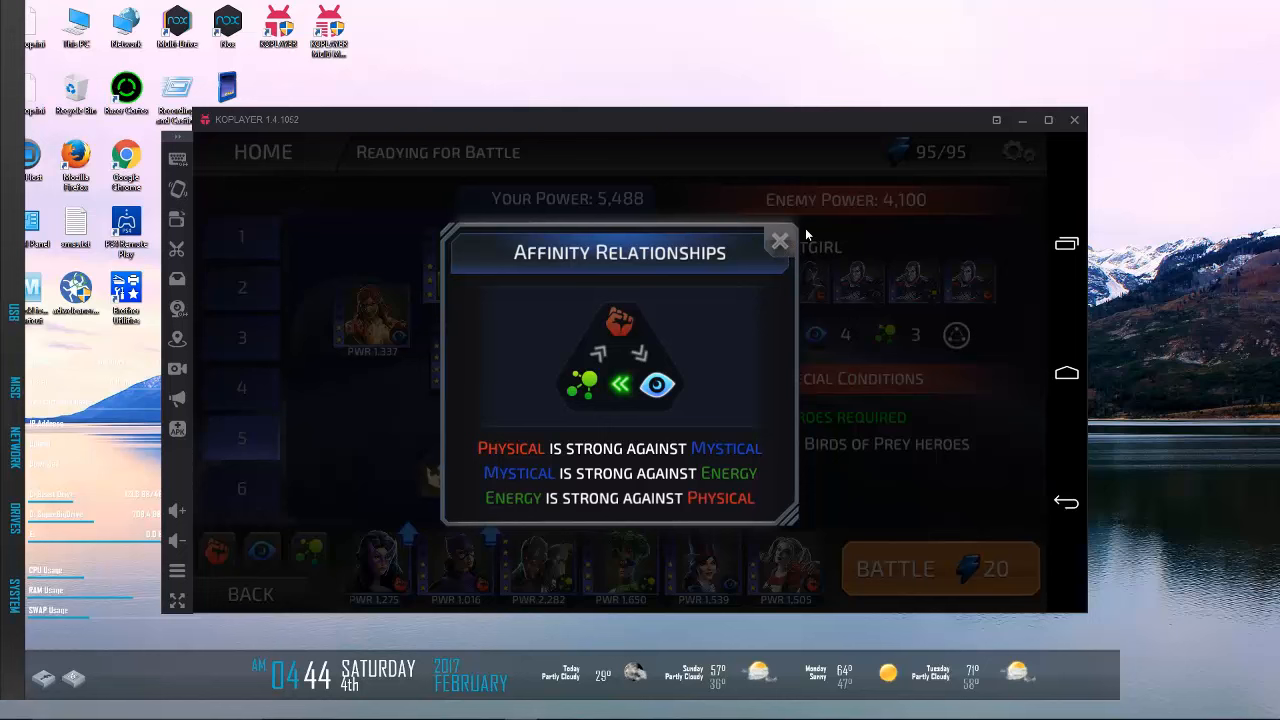
{"action": "left_click", "coordinate": [780, 240]}
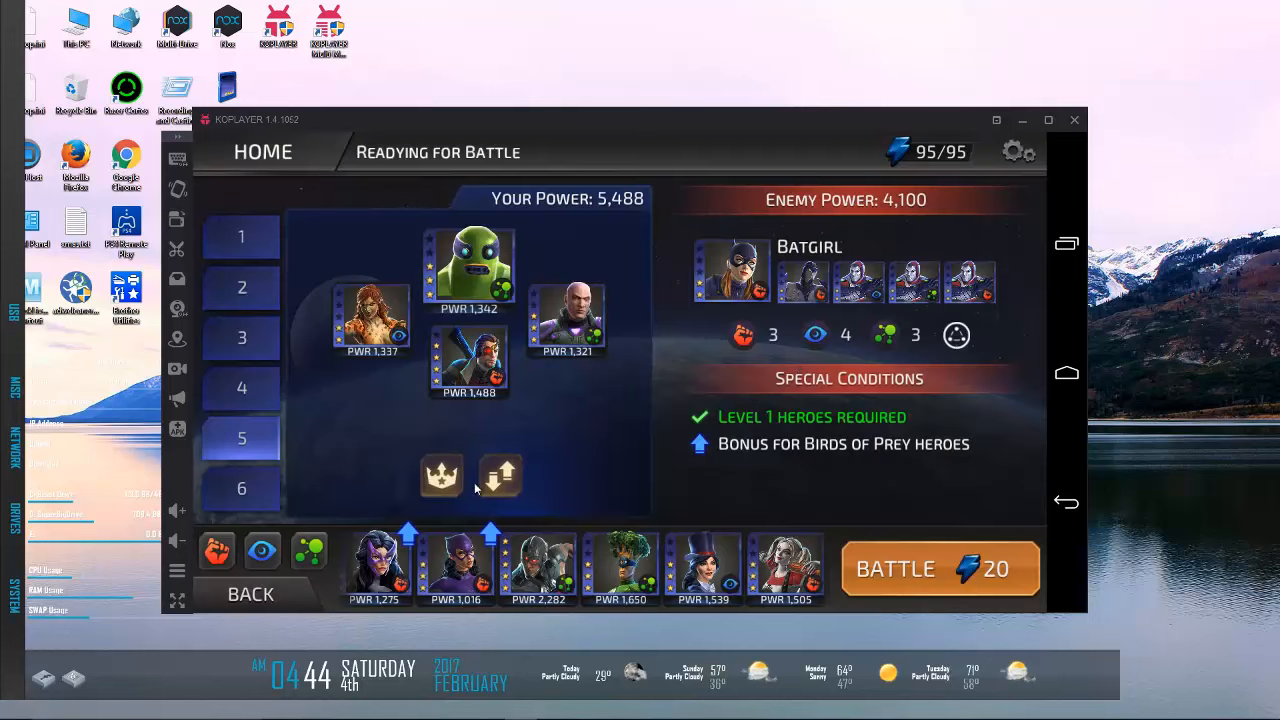
{"action": "left_click", "coordinate": [440, 476]}
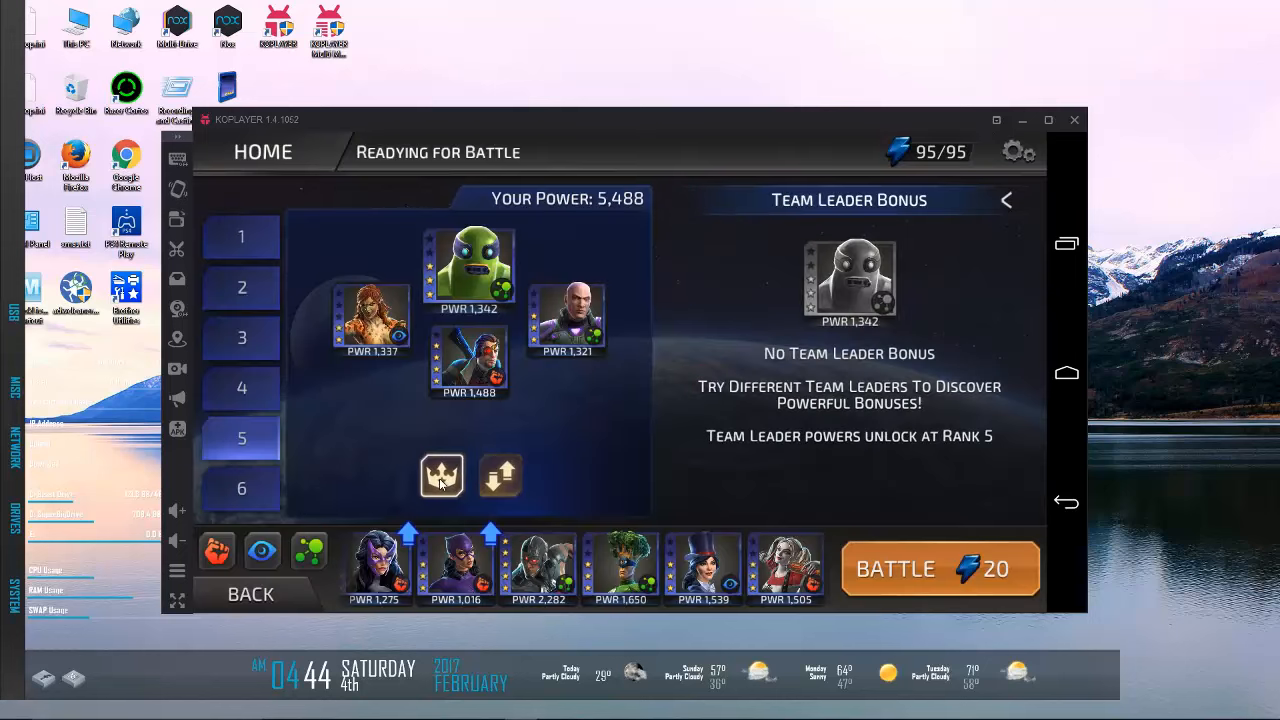
{"action": "left_click", "coordinate": [500, 474]}
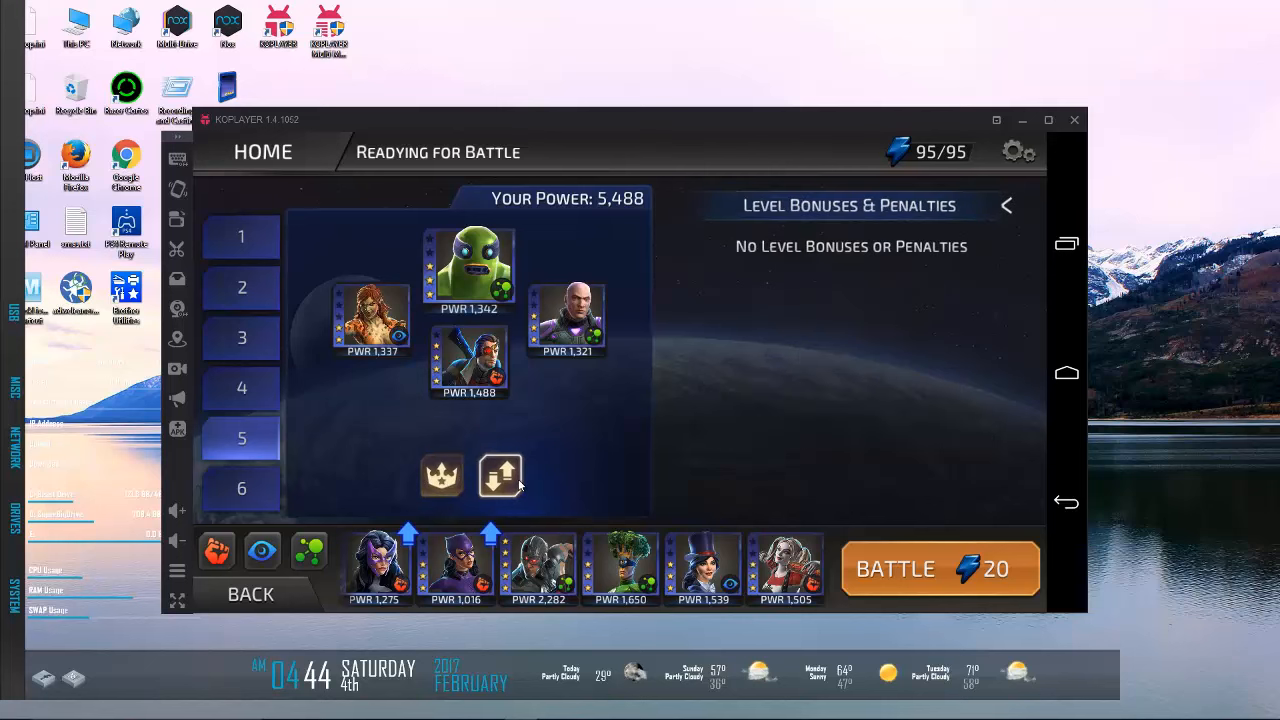
{"action": "left_click", "coordinate": [440, 476]}
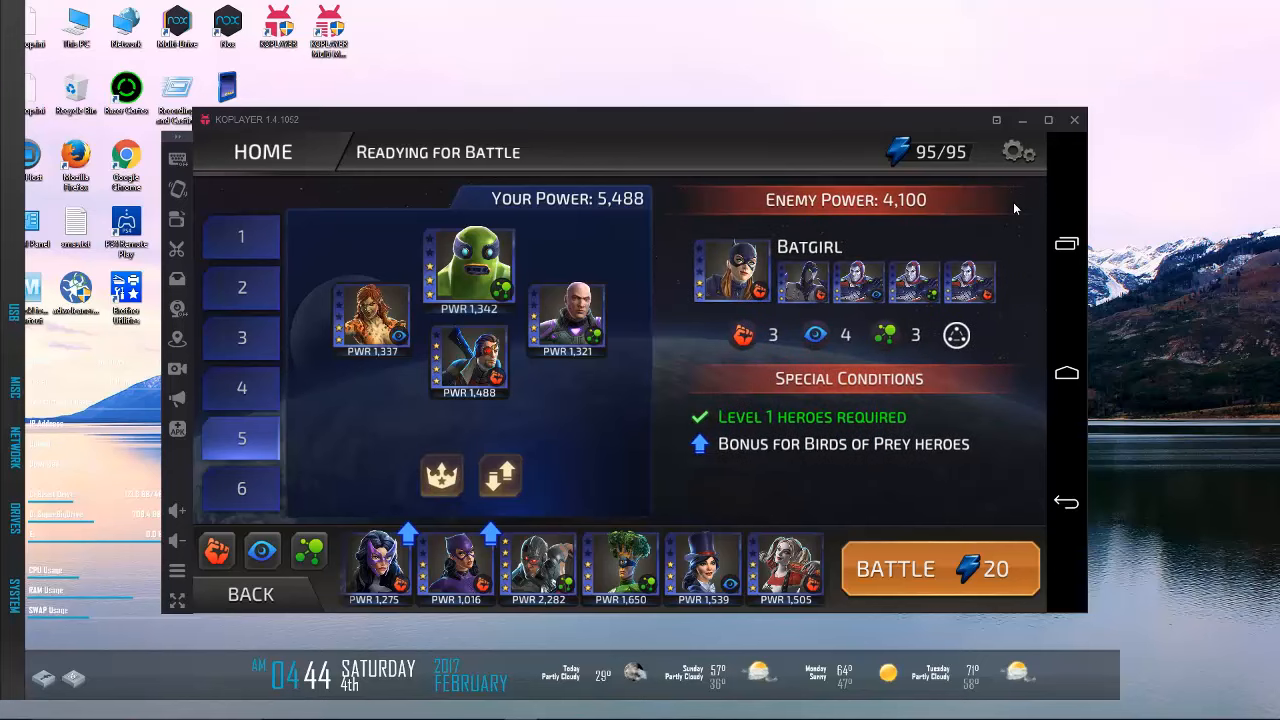
{"action": "mouse_move", "coordinate": [724, 354]}
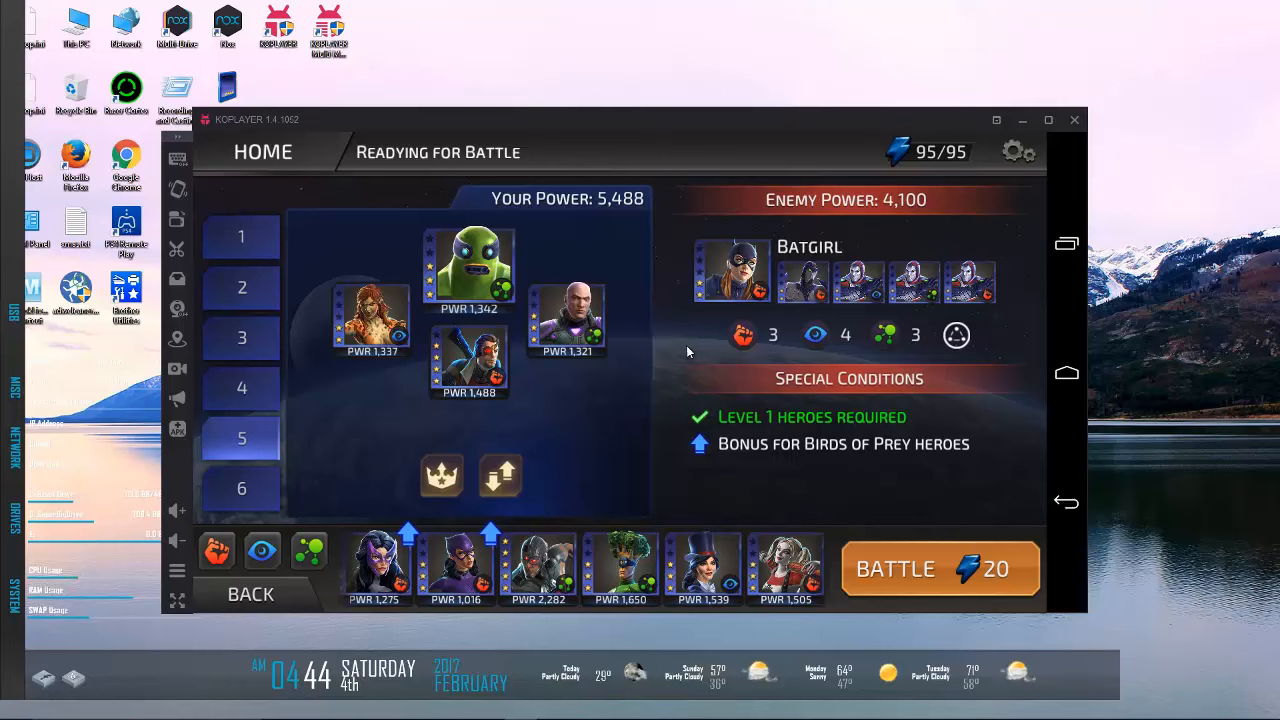
{"action": "mouse_move", "coordinate": [664, 364]}
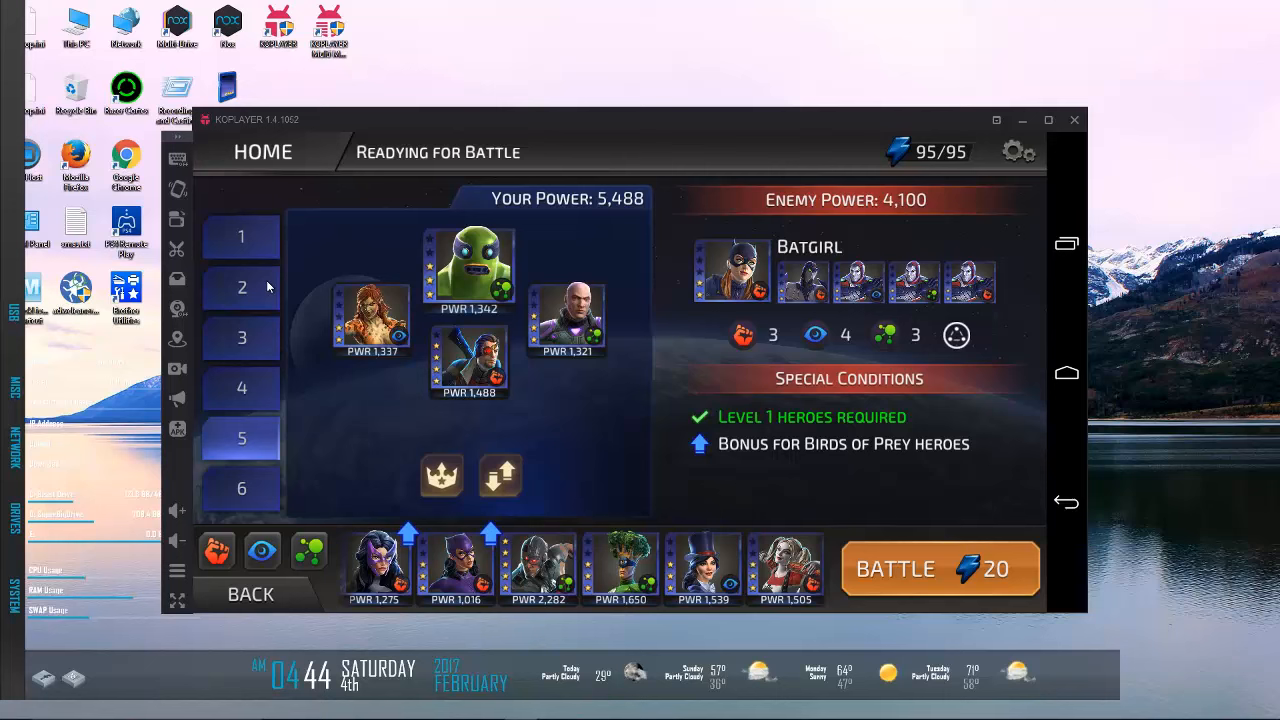
Step: Switch to saved team 3, raising team power to 6,814 against the enemy's 4,100
{"action": "left_click", "coordinate": [240, 288]}
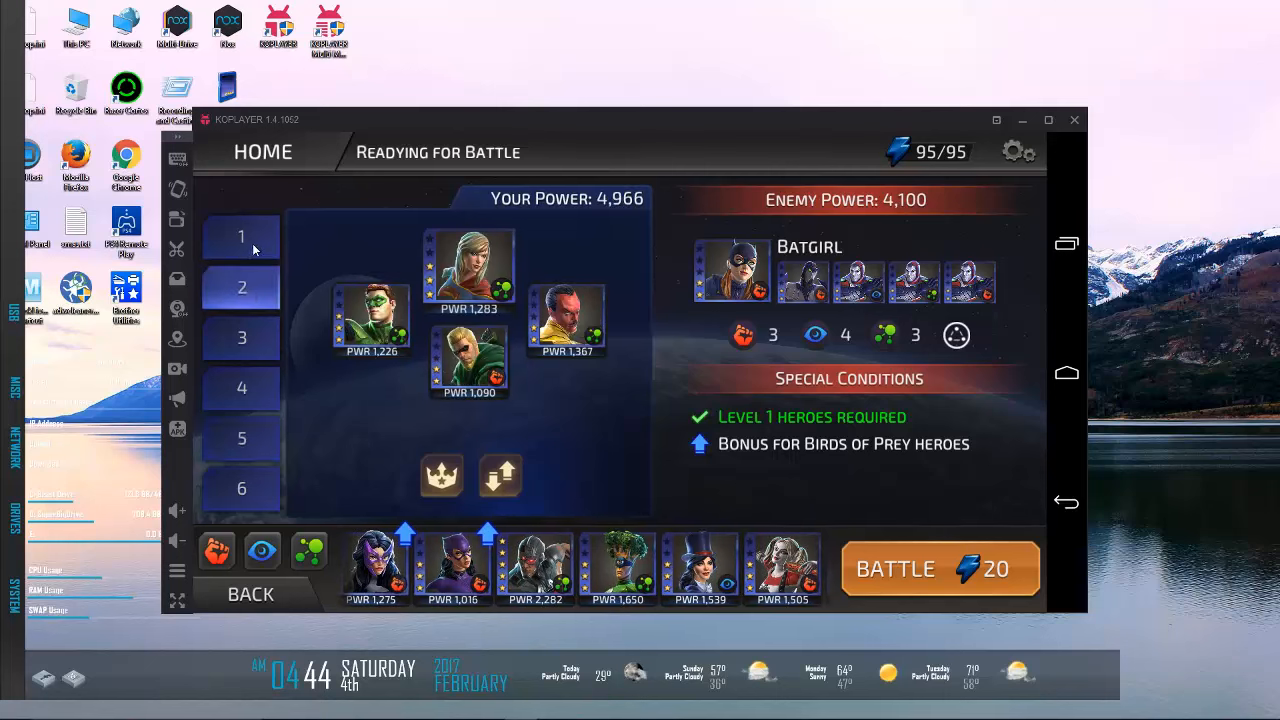
{"action": "left_click", "coordinate": [242, 336]}
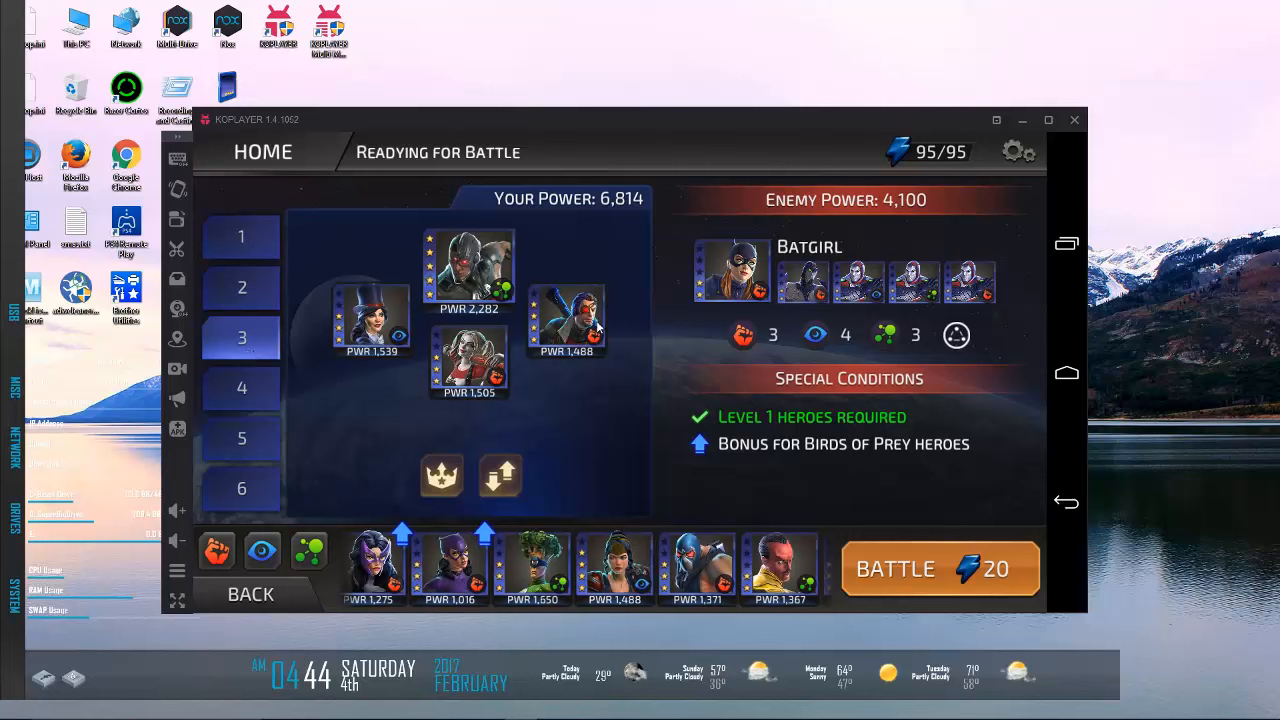
{"action": "mouse_move", "coordinate": [940, 346]}
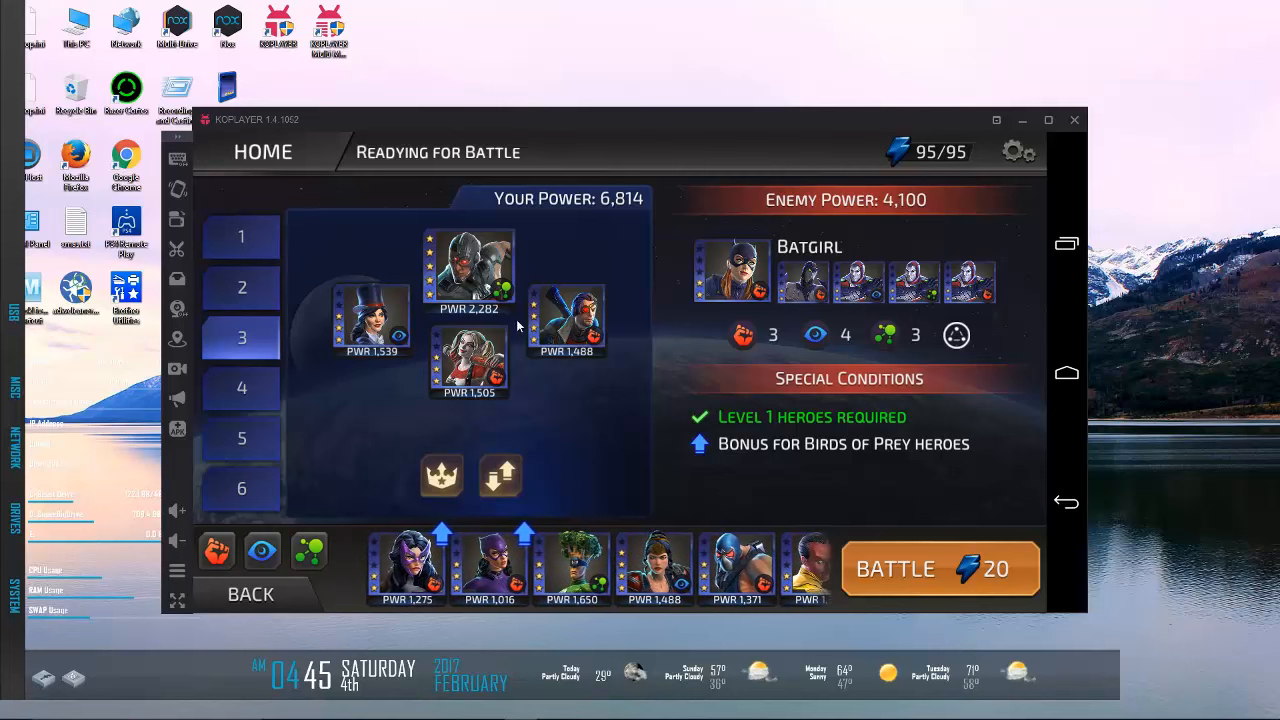
Step: Swap Birds of Prey heroes into team 3's slots and start the Batgirl Challenge battle
{"action": "left_click", "coordinate": [468, 360]}
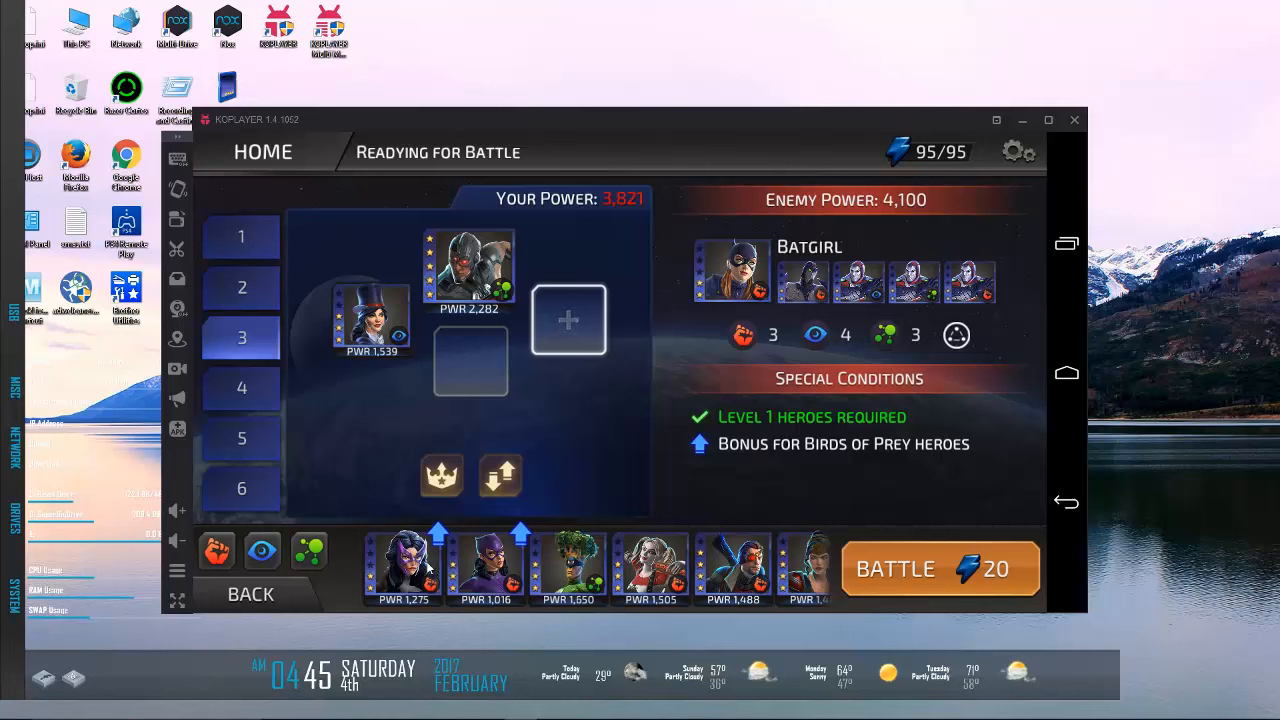
{"action": "left_click", "coordinate": [404, 568]}
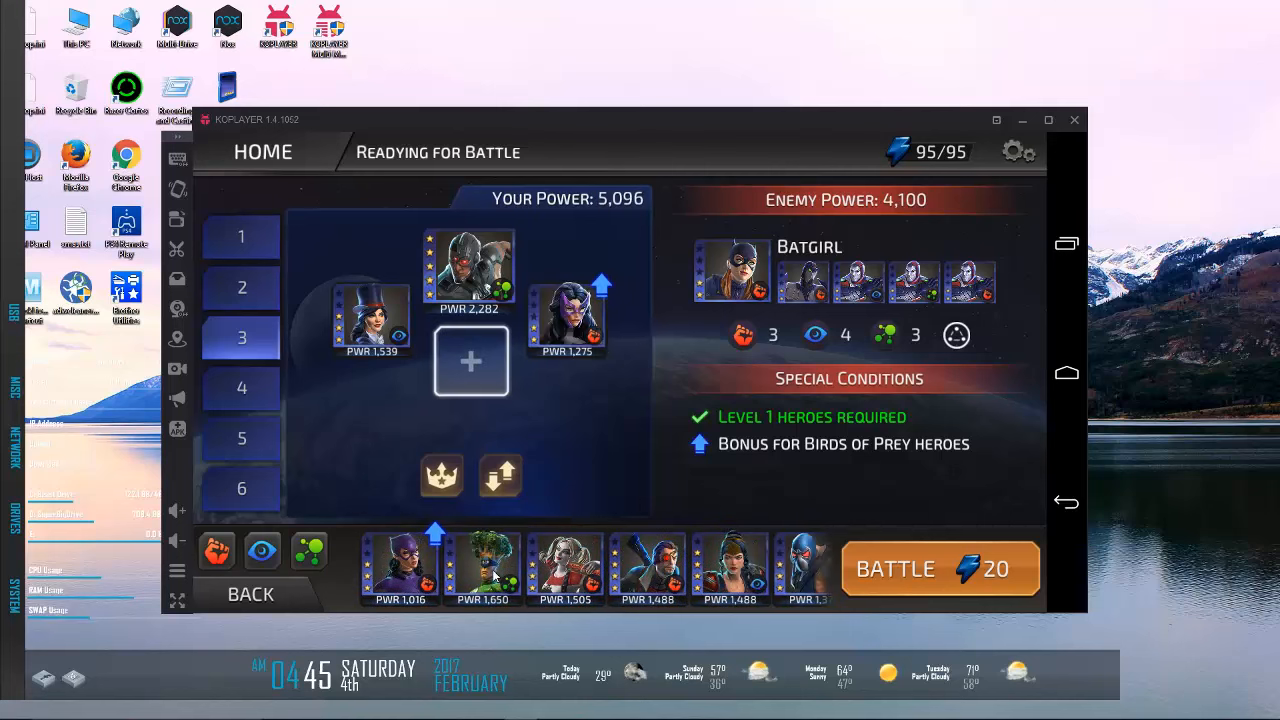
{"action": "left_click", "coordinate": [484, 564]}
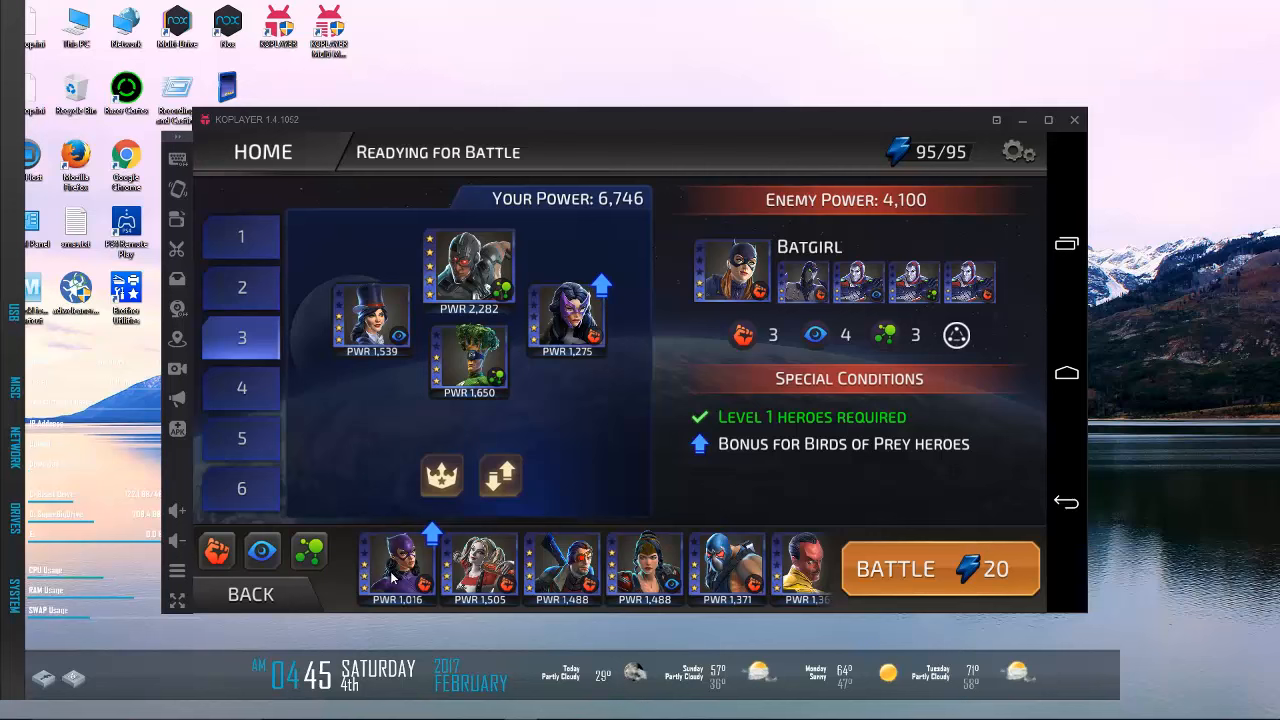
{"action": "left_click", "coordinate": [470, 360]}
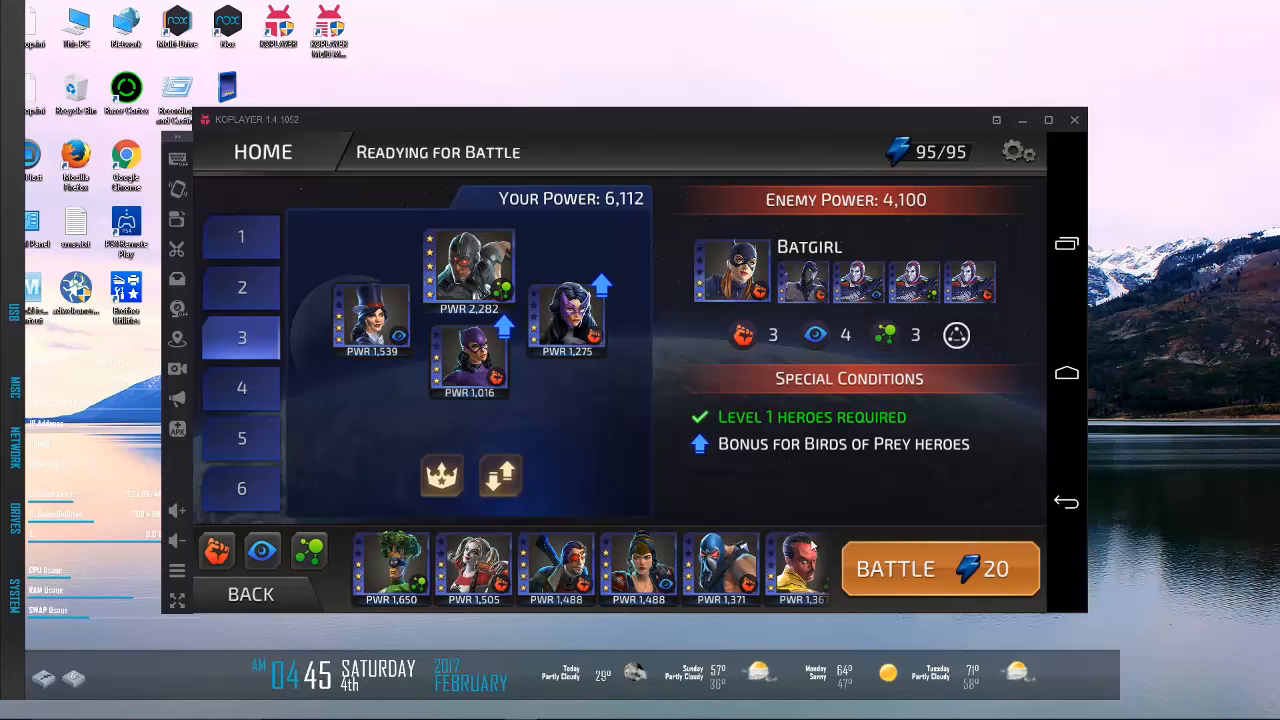
{"action": "left_click", "coordinate": [938, 568]}
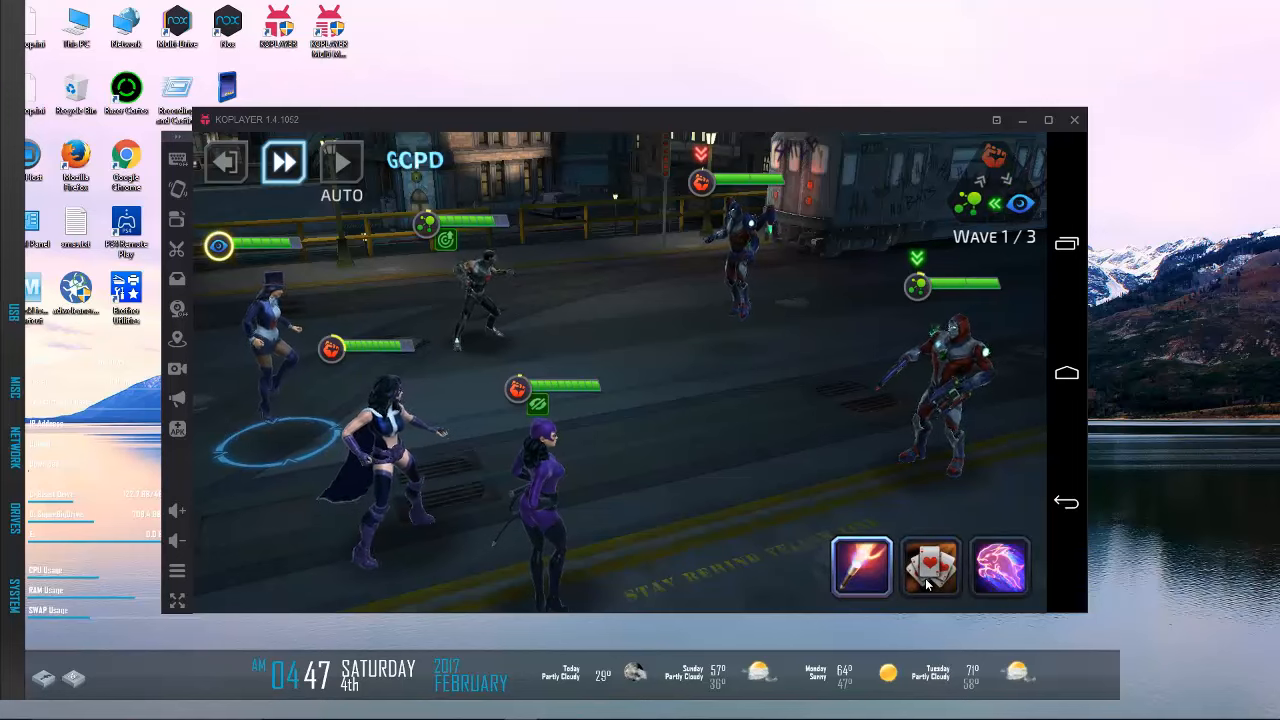
Step: Let the auto battle on the GCPD street play through its opening wave
{"action": "left_click", "coordinate": [930, 568]}
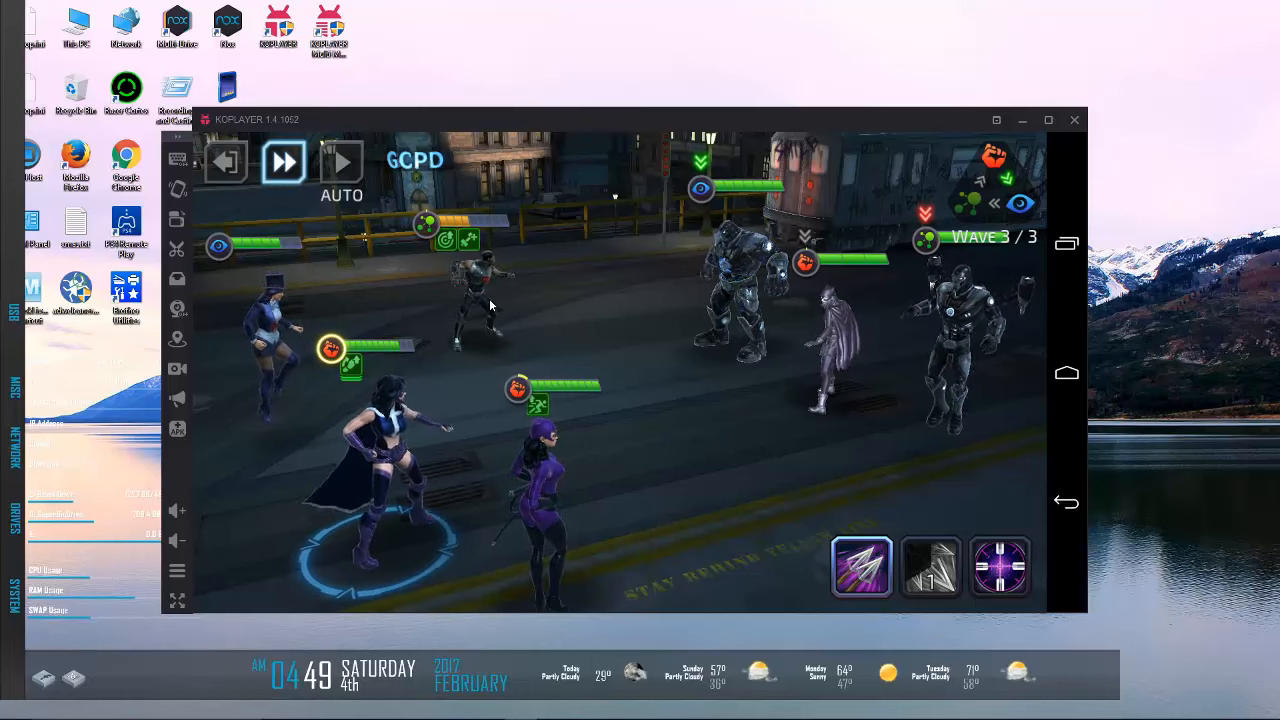
{"action": "mouse_move", "coordinate": [1000, 568]}
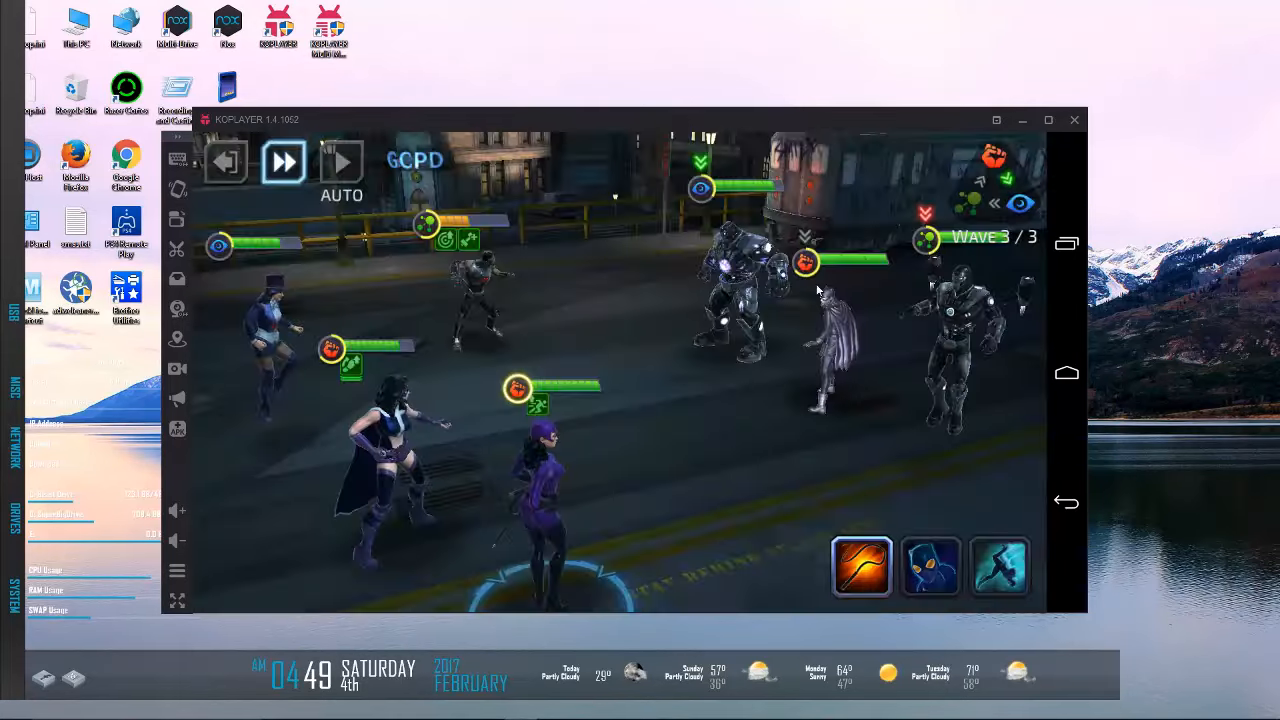
{"action": "mouse_move", "coordinate": [1000, 568]}
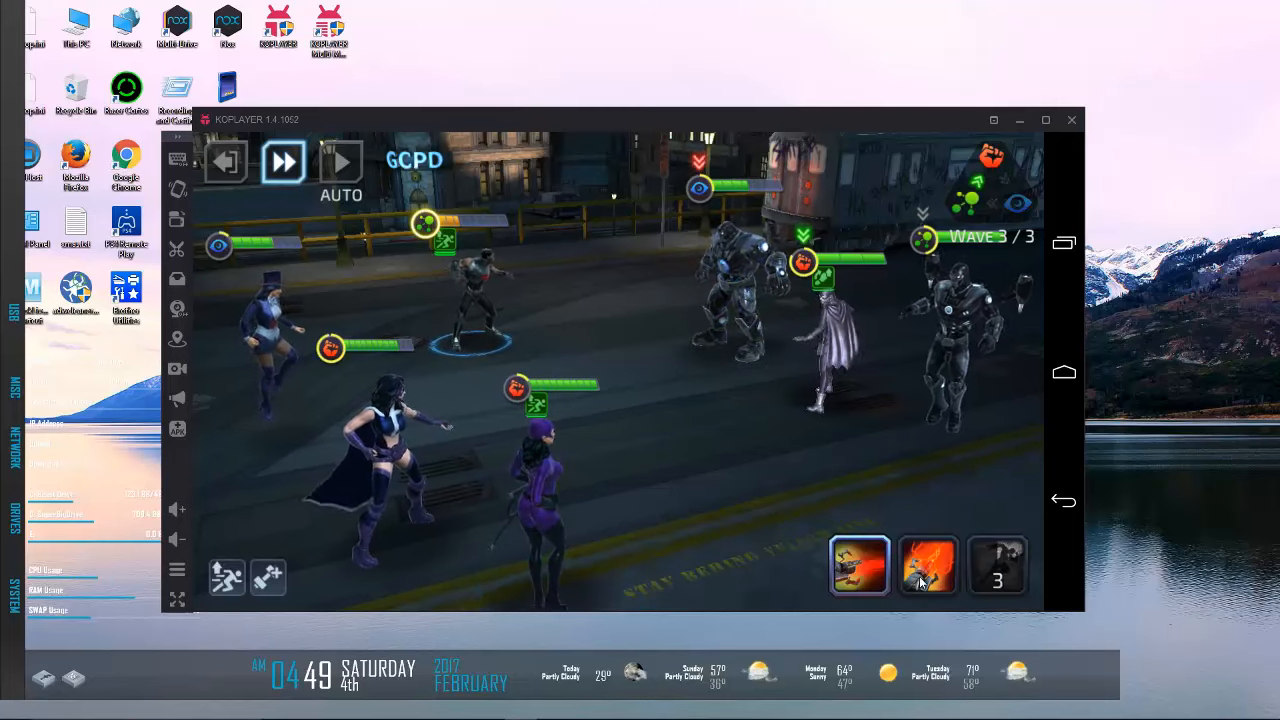
Step: Check the enemy Cyborg's Speed Up effect, finish wave 3/3 and return to the Live Event screen
{"action": "left_click", "coordinate": [928, 568]}
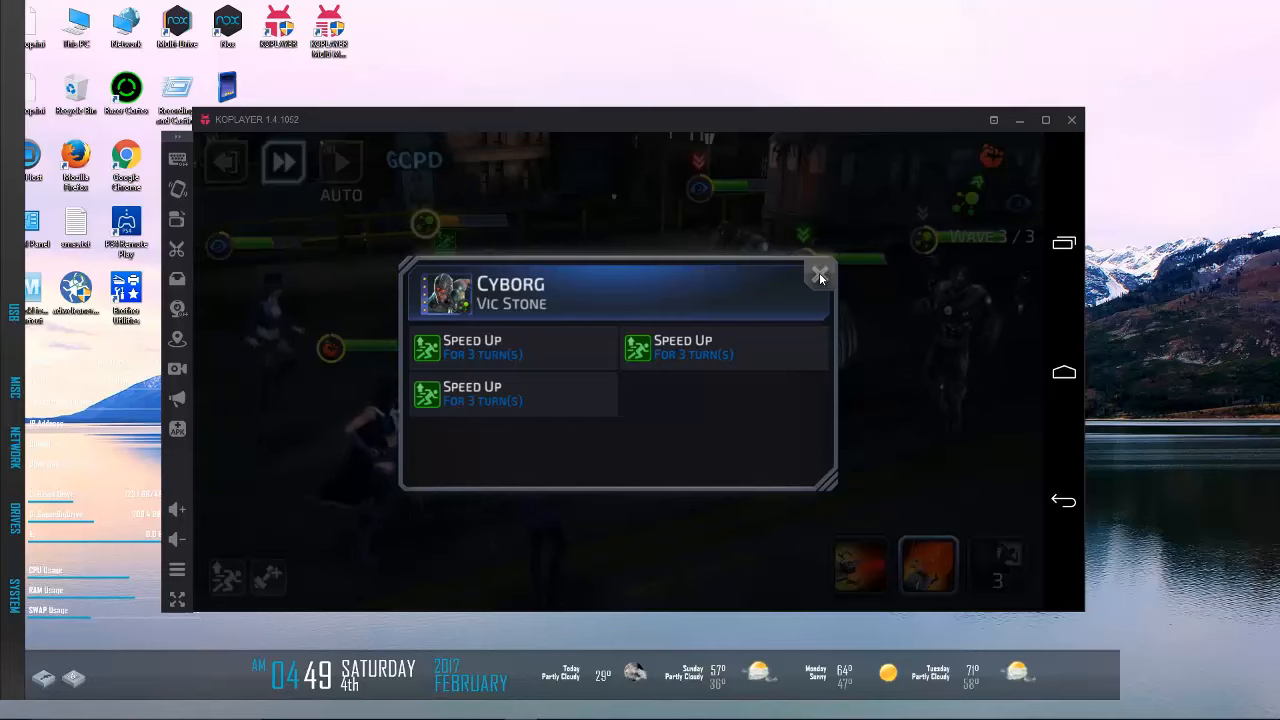
{"action": "left_click", "coordinate": [820, 272]}
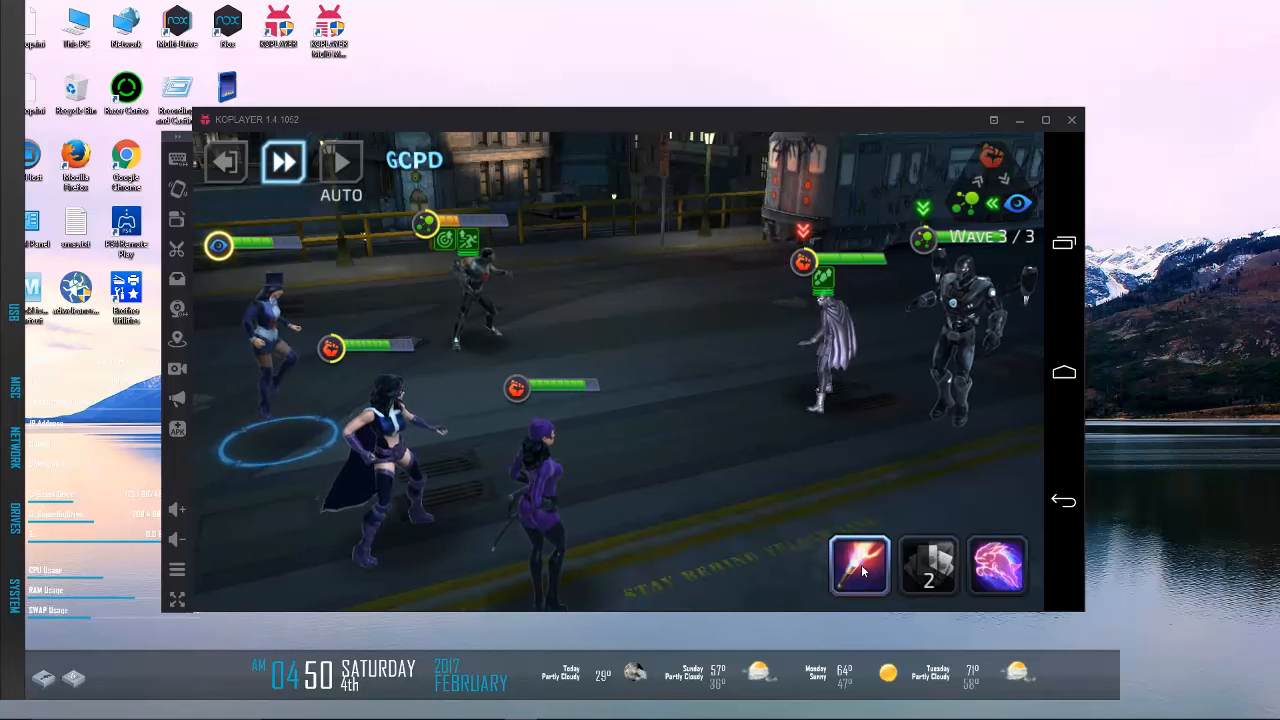
{"action": "left_click", "coordinate": [860, 564]}
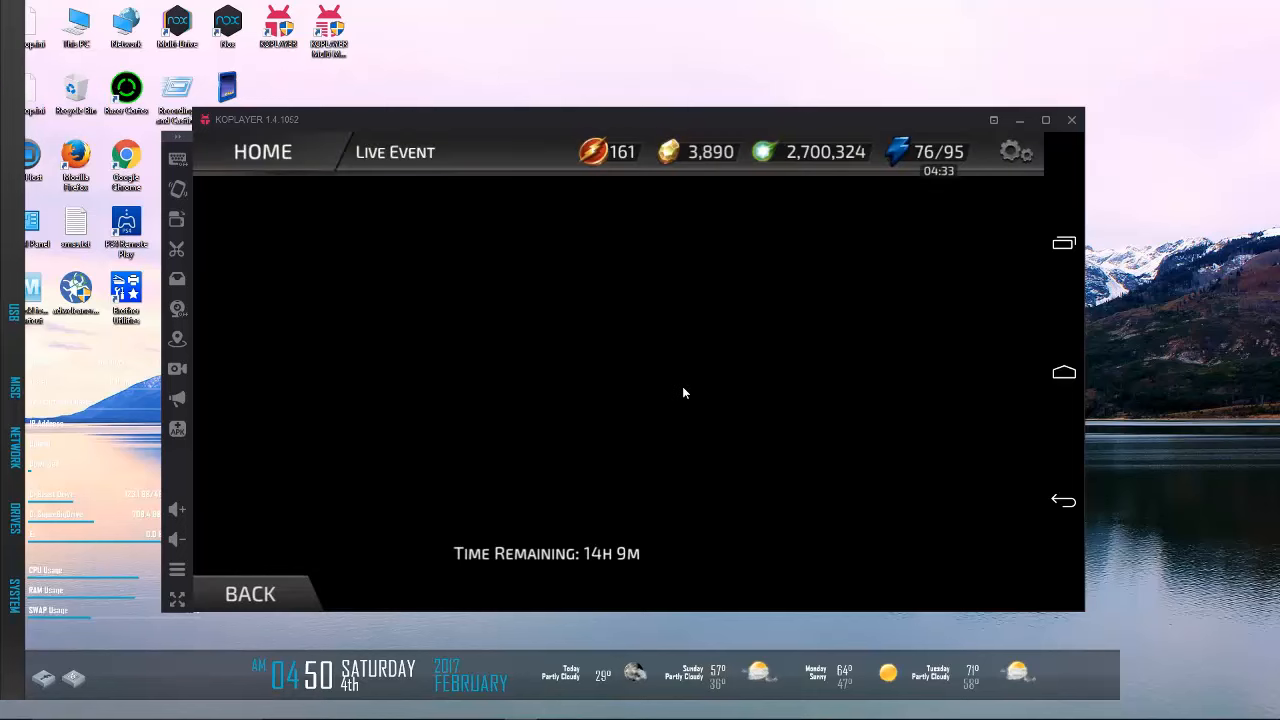
{"action": "mouse_move", "coordinate": [460, 558]}
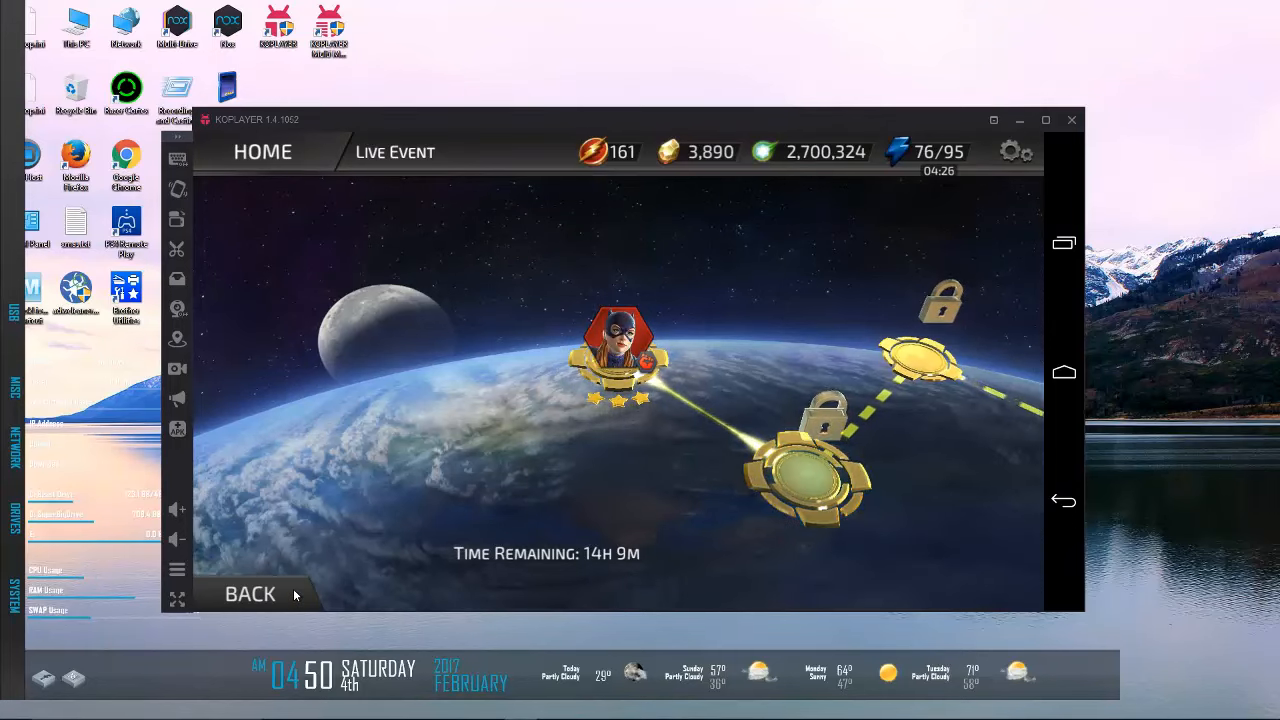
Step: View the Batgirl Challenge II stage, return to the Hero Challenge list, then the hero collection
{"action": "left_click", "coordinate": [810, 464]}
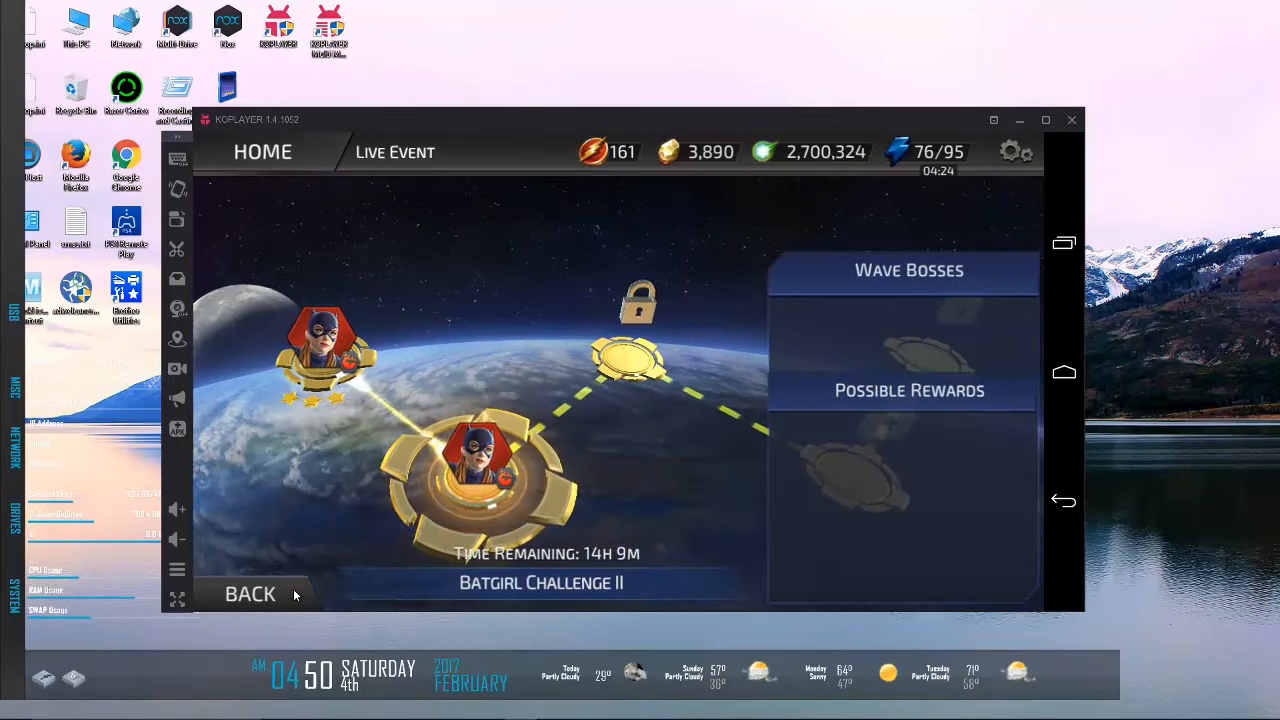
{"action": "left_click", "coordinate": [250, 592]}
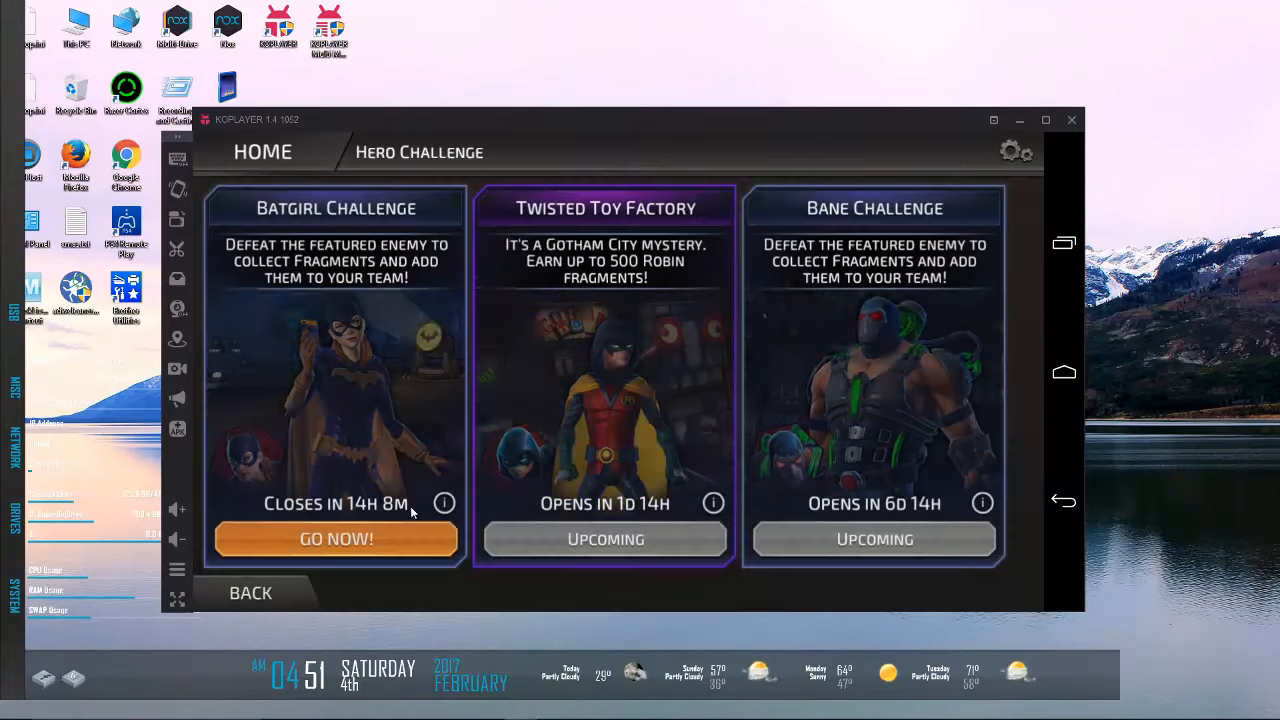
{"action": "left_click", "coordinate": [250, 592]}
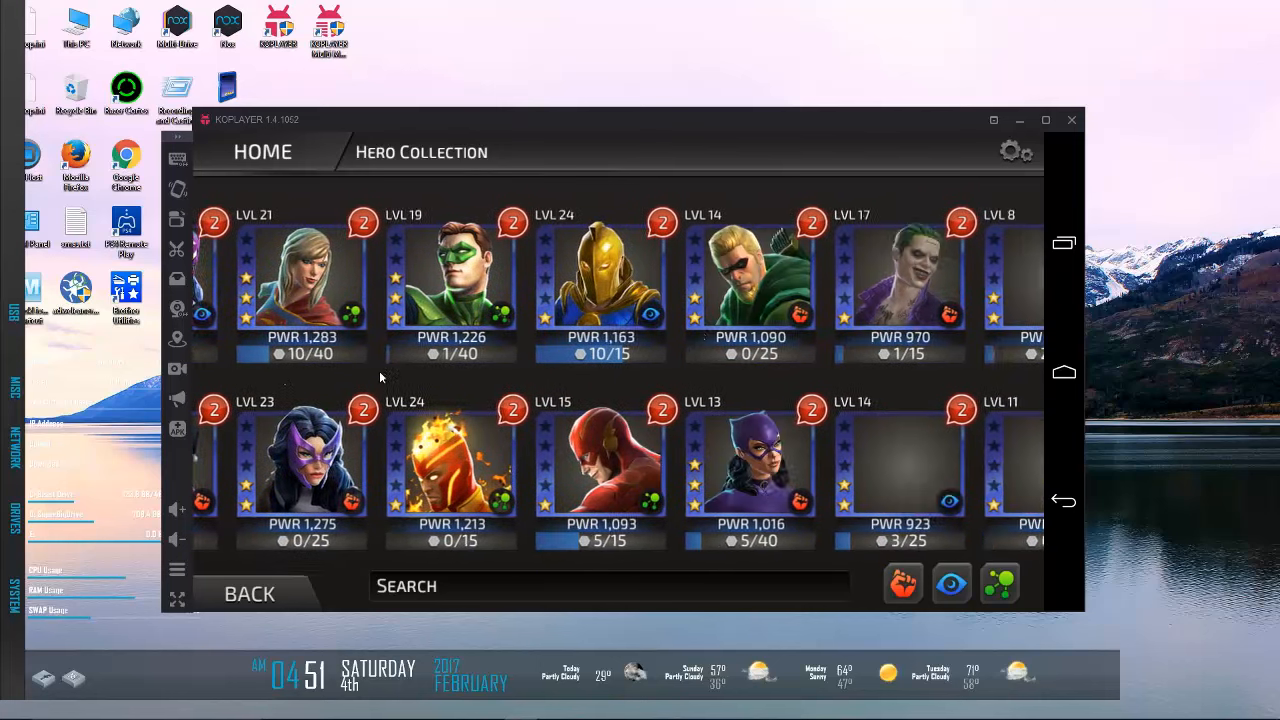
Step: Scroll to the locked heroes and bring up Batgirl's Find Fragments screen (5/50 fragments)
{"action": "scroll", "scroll_direction": "right", "scroll_amount": 3}
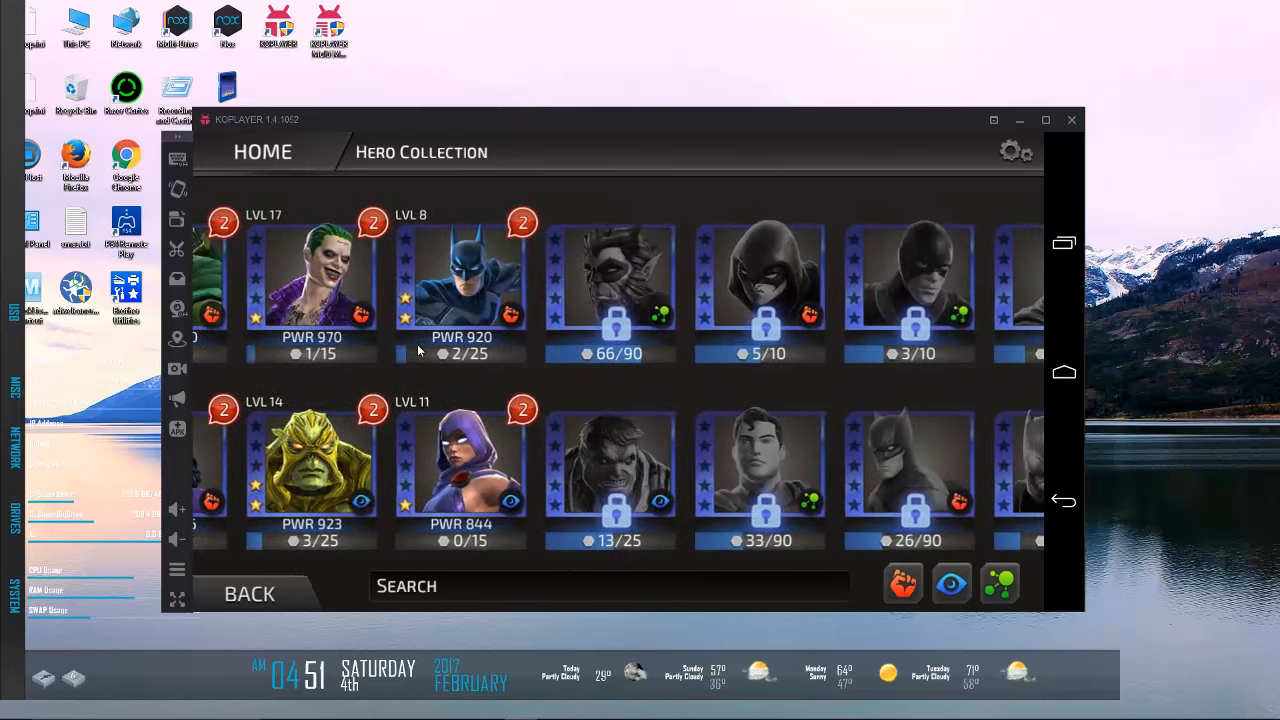
{"action": "scroll", "scroll_direction": "right", "scroll_amount": 3}
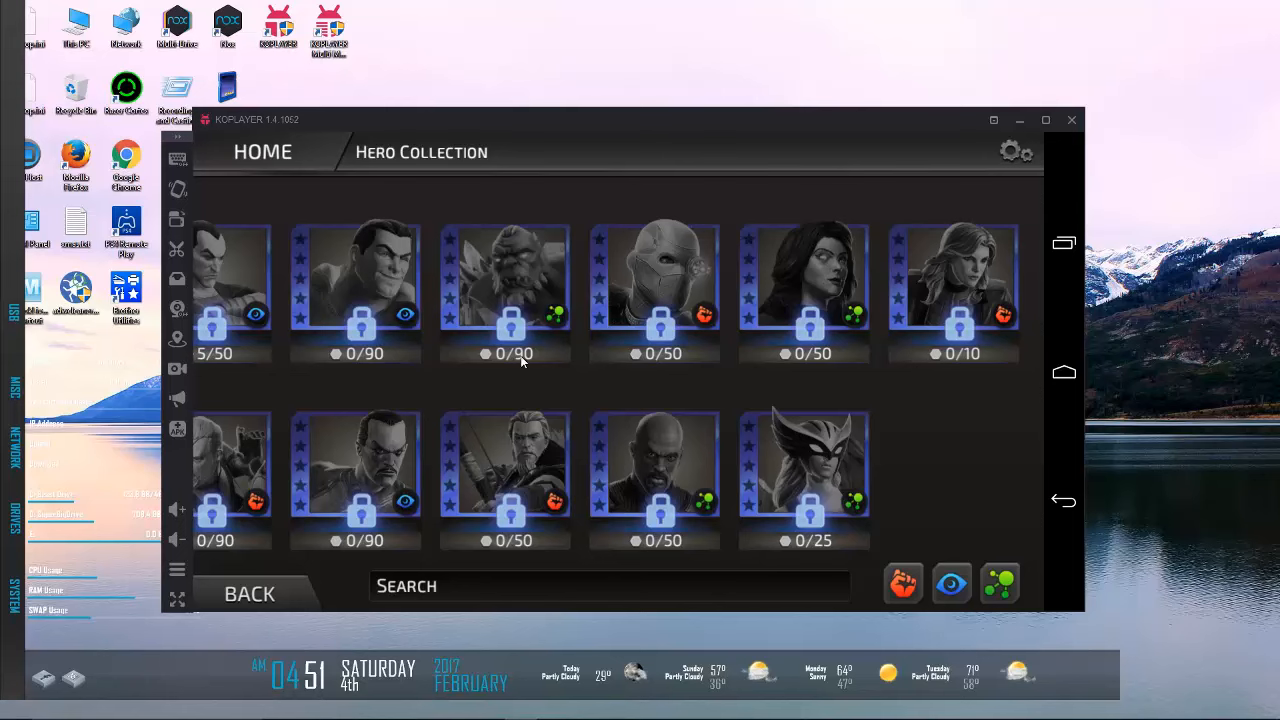
{"action": "scroll", "scroll_direction": "left", "scroll_amount": 3}
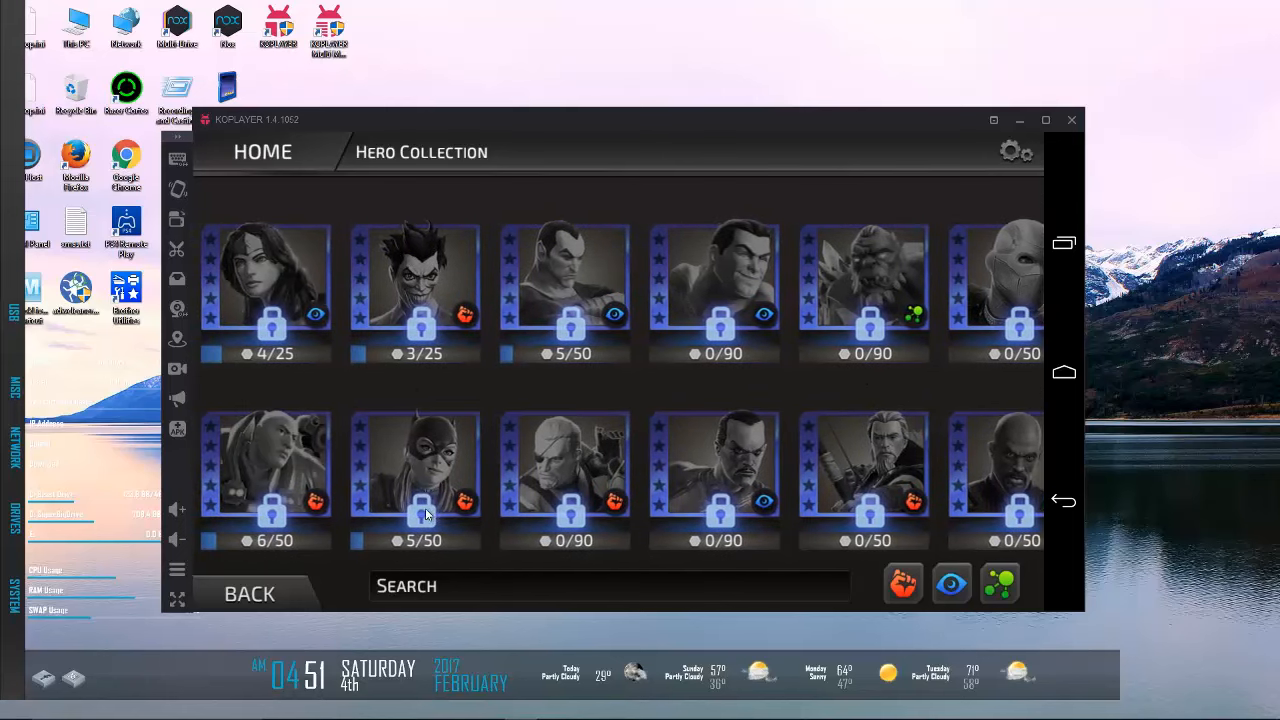
{"action": "left_click", "coordinate": [414, 480]}
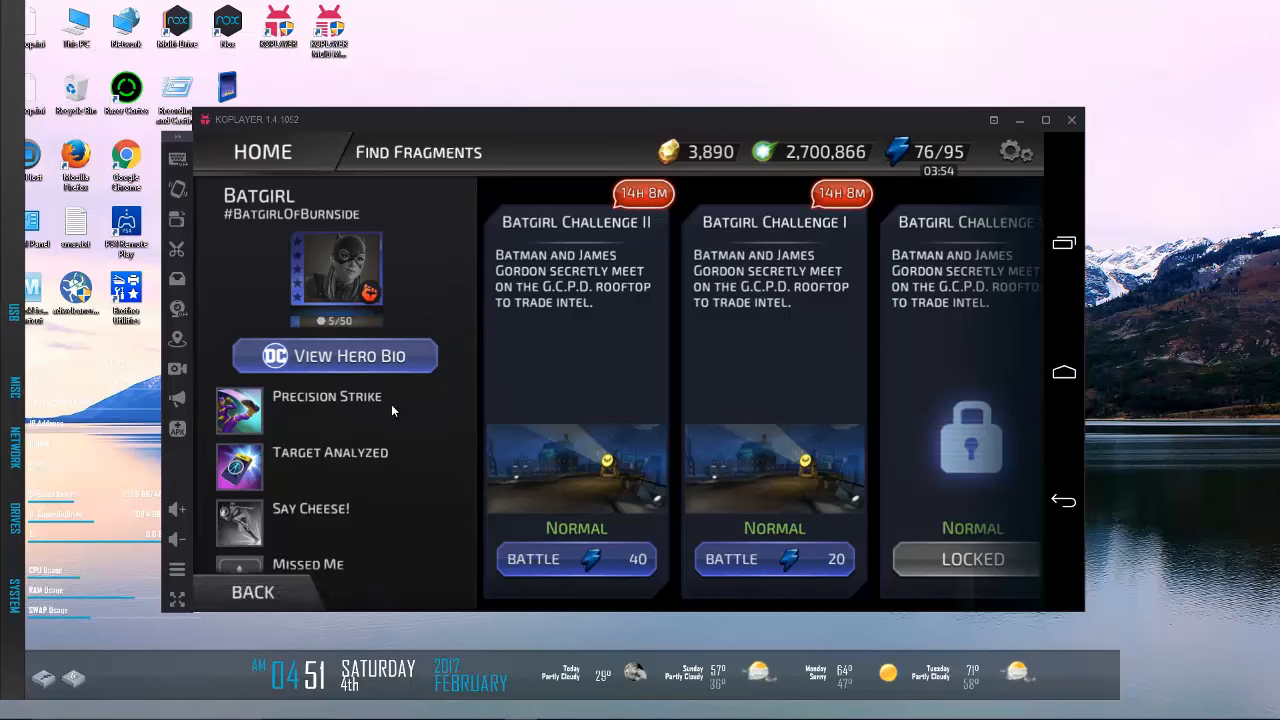
Step: Look over Batgirl's abilities and Challenge I/II fragment stages, then go back to the roster
{"action": "scroll", "scroll_direction": "down", "scroll_amount": 3}
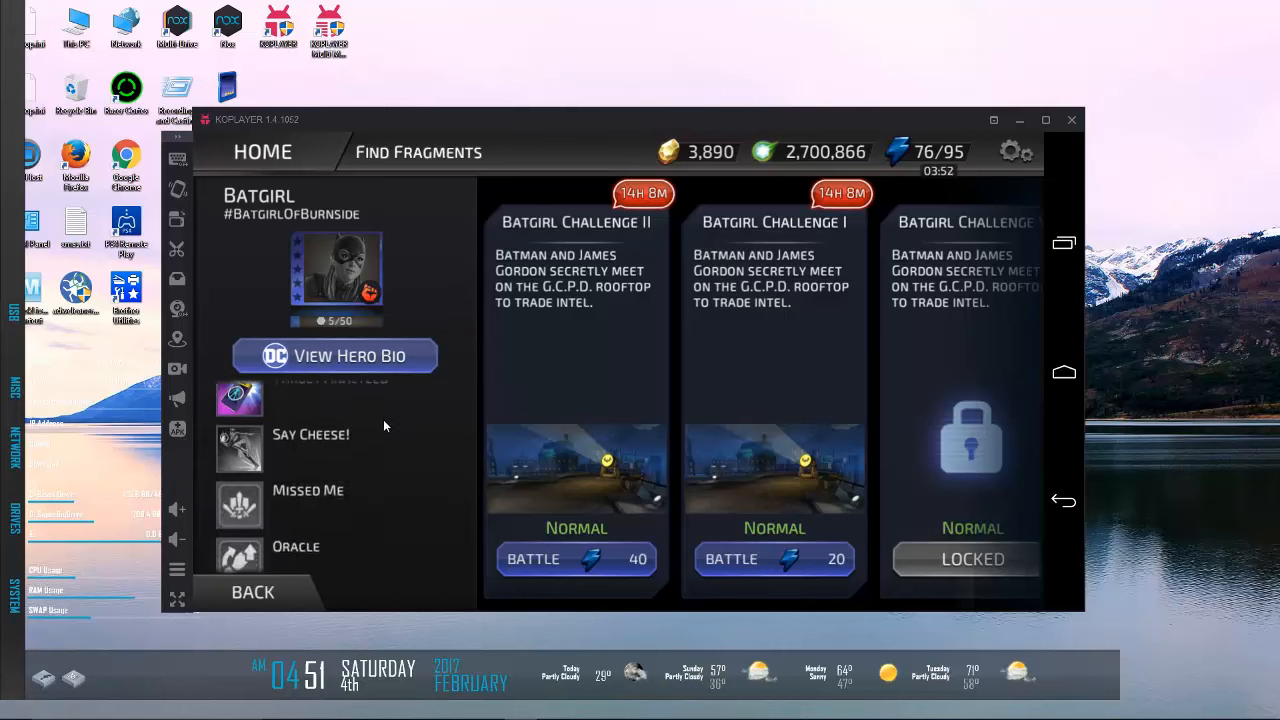
{"action": "scroll", "scroll_direction": "up", "scroll_amount": 3}
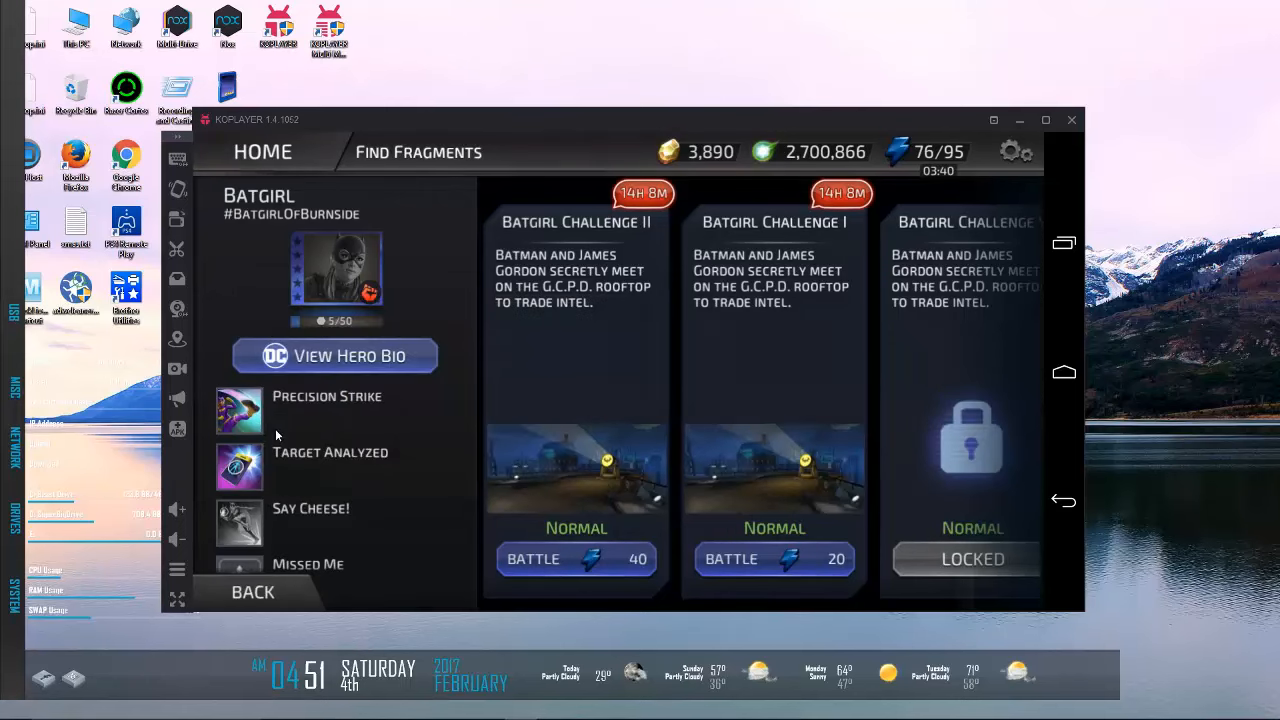
{"action": "mouse_move", "coordinate": [250, 476]}
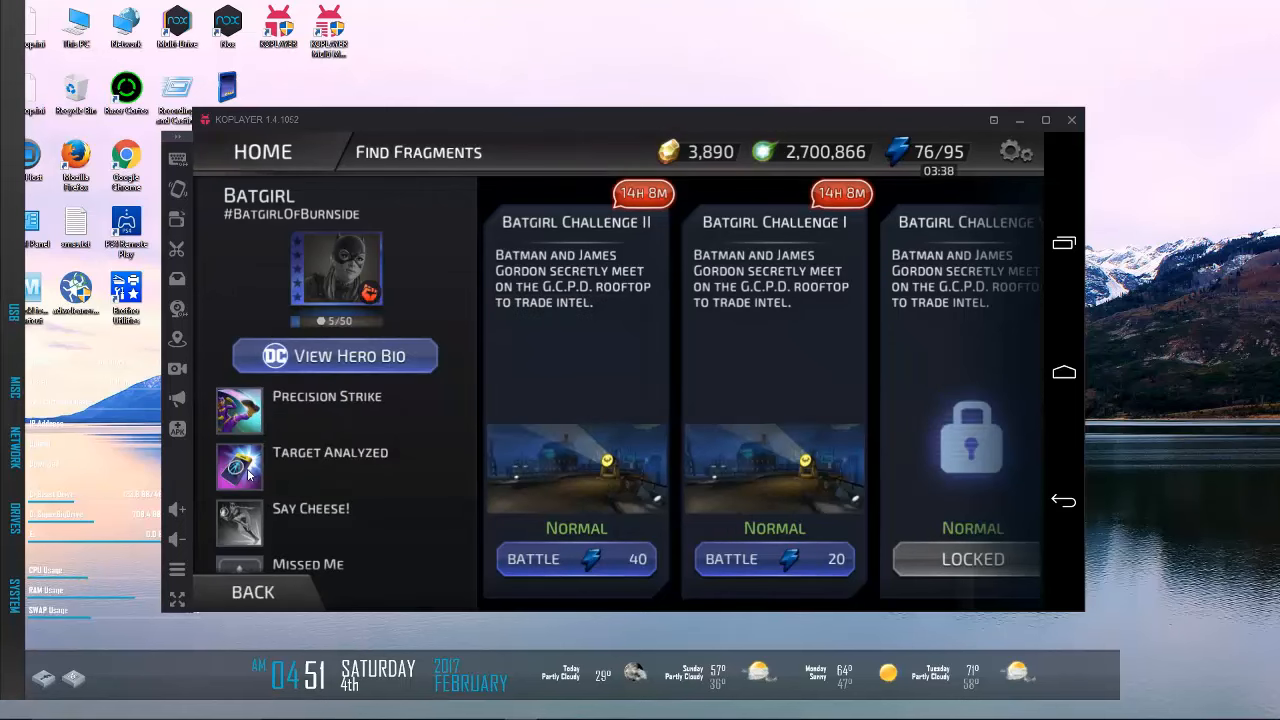
{"action": "left_click", "coordinate": [240, 466]}
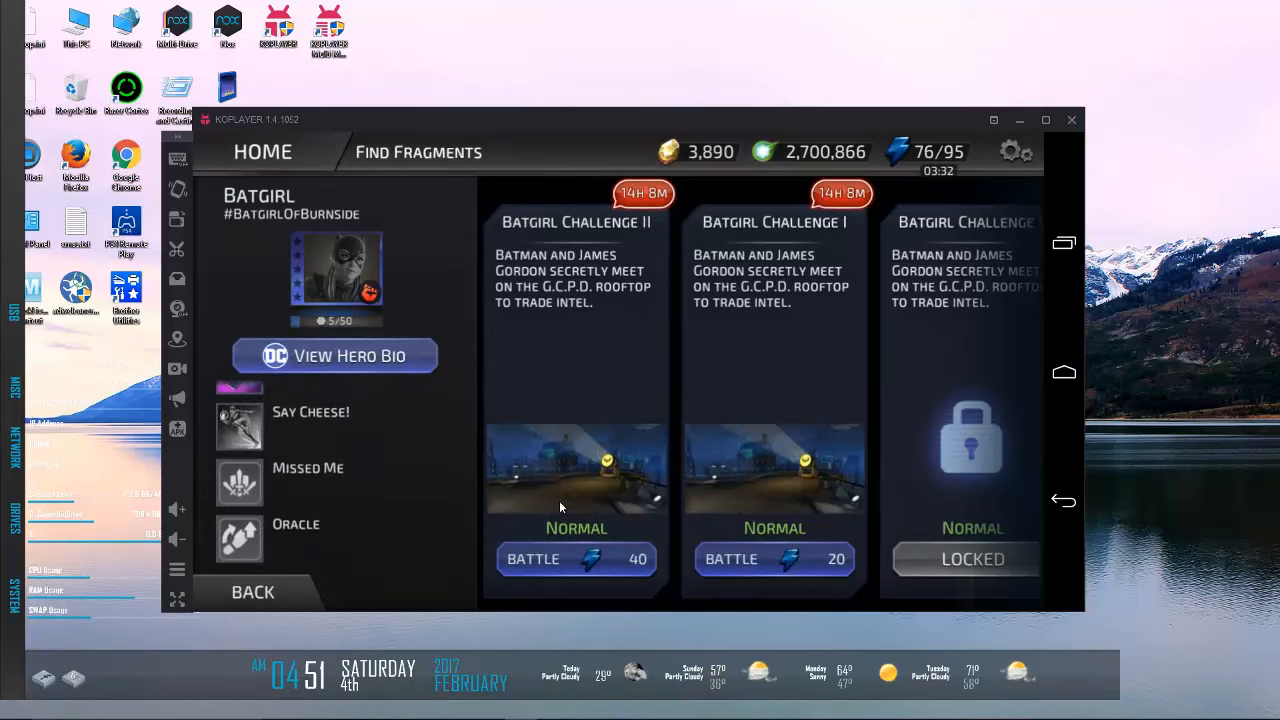
{"action": "left_click", "coordinate": [240, 428]}
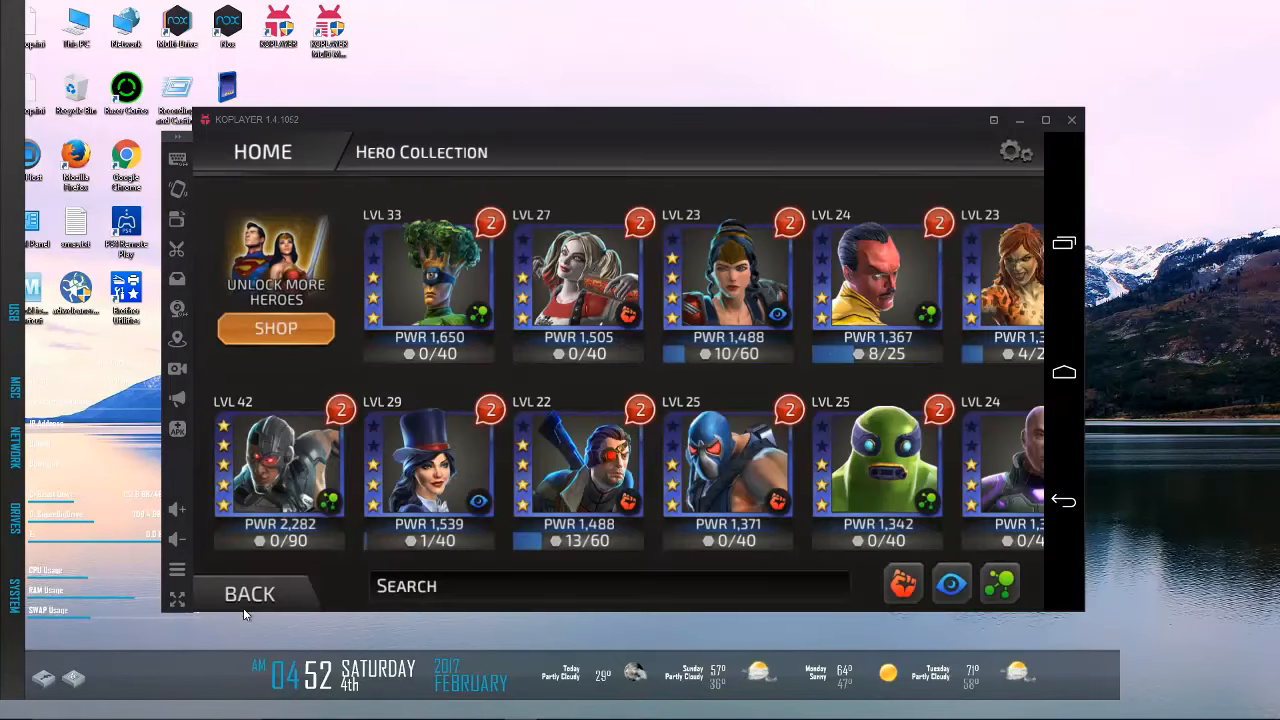
{"action": "scroll", "scroll_direction": "right", "scroll_amount": 3}
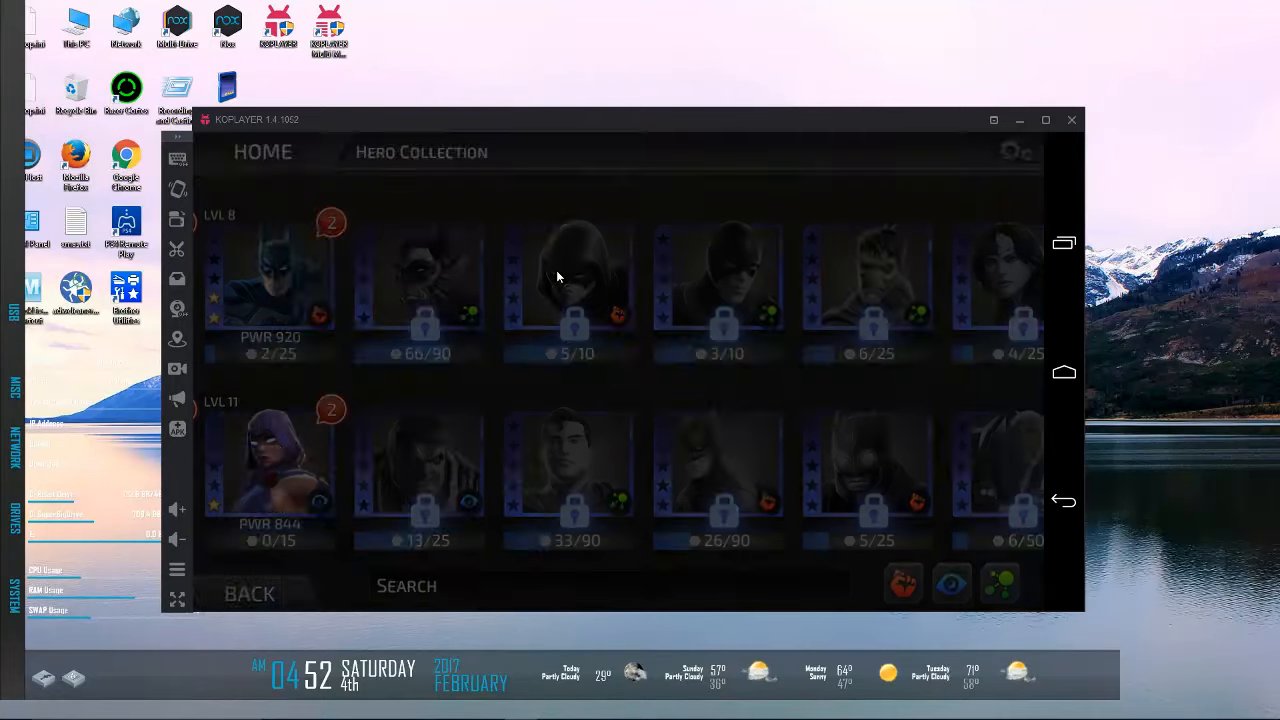
{"action": "left_click", "coordinate": [572, 280]}
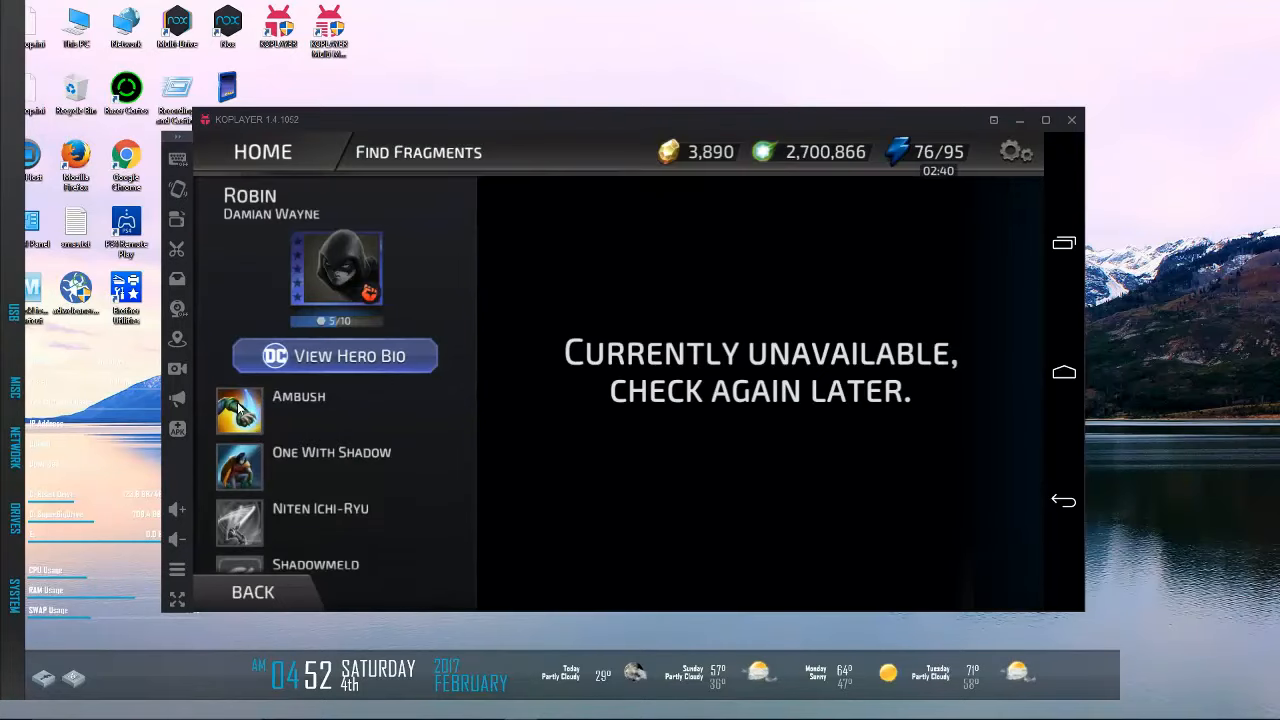
{"action": "left_click", "coordinate": [240, 412]}
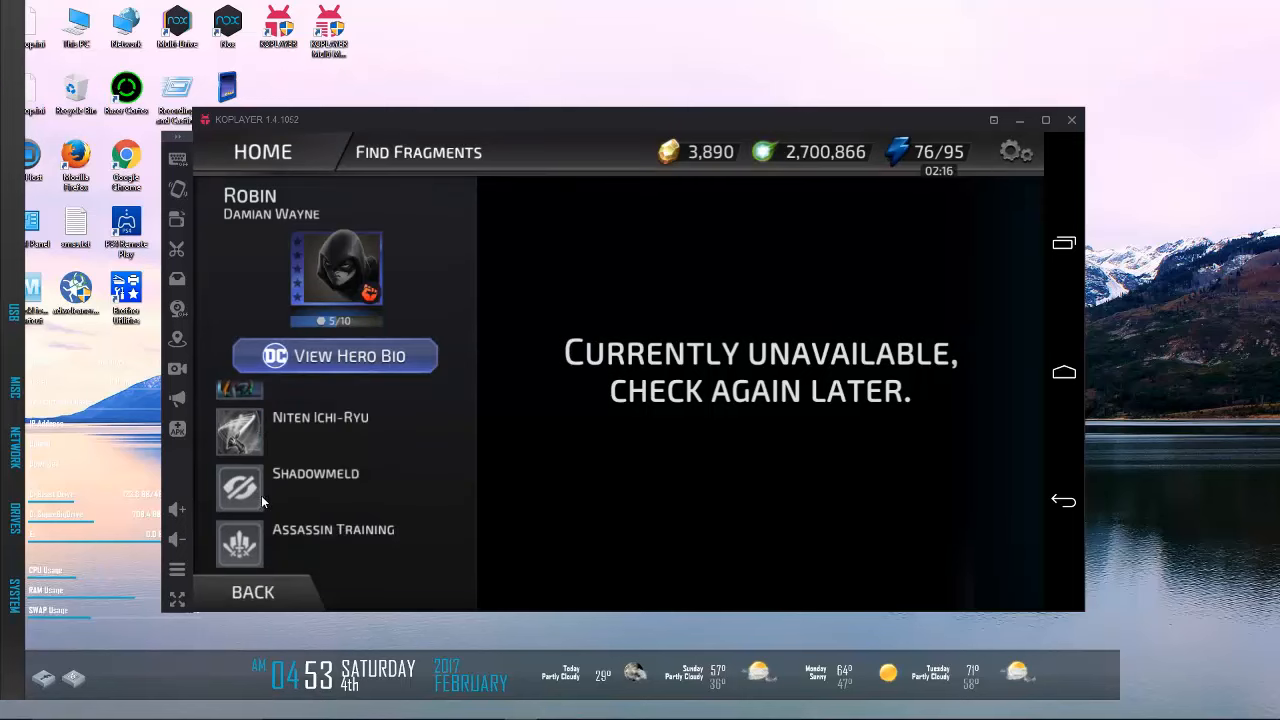
{"action": "left_click", "coordinate": [240, 488]}
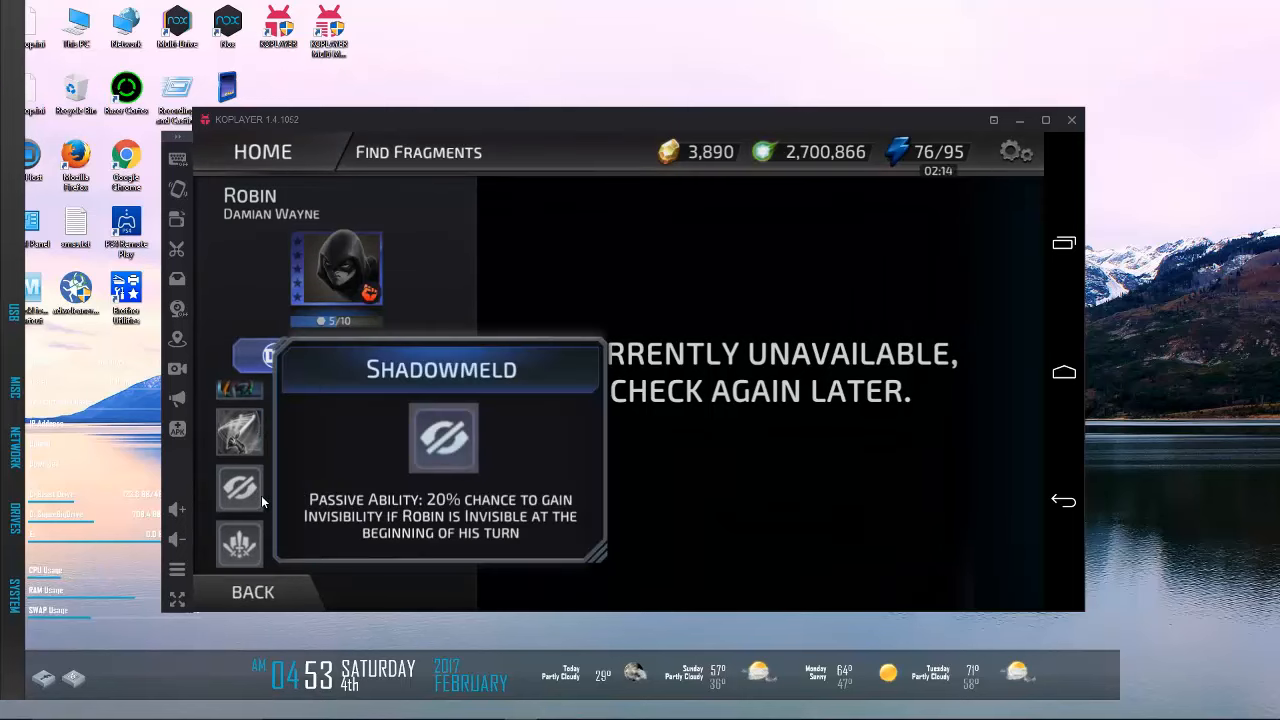
{"action": "left_click", "coordinate": [240, 544]}
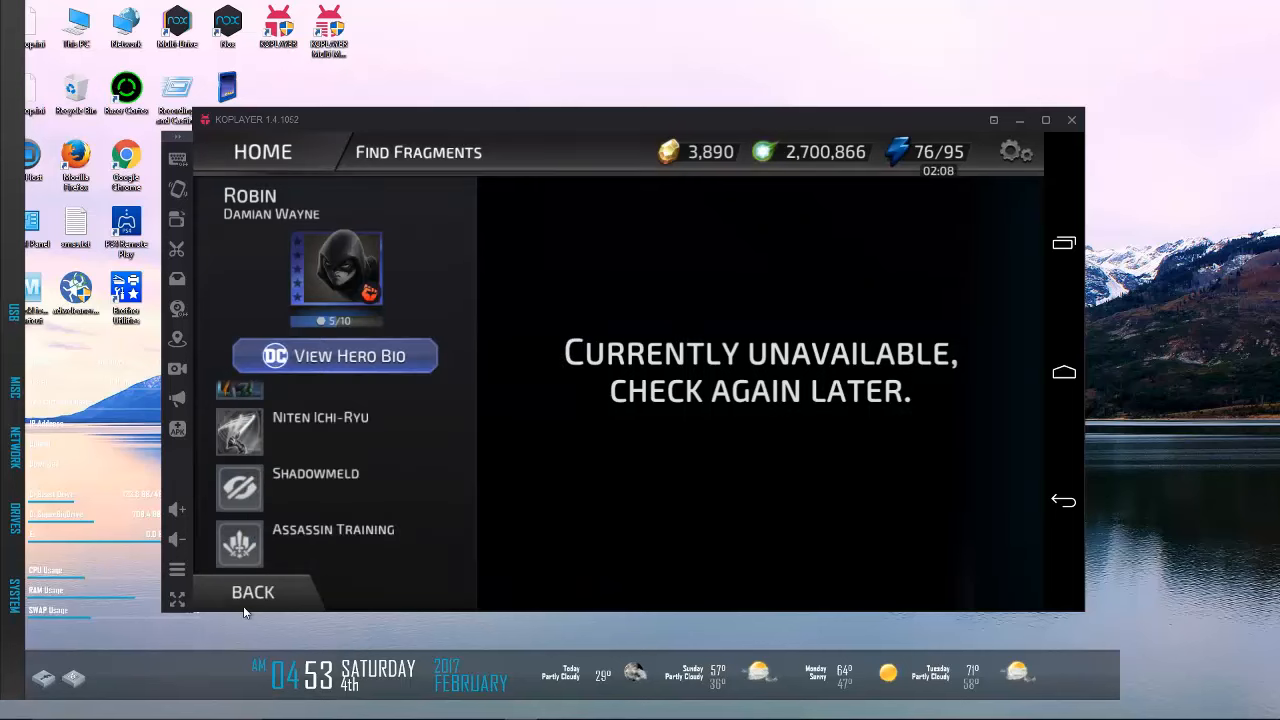
{"action": "left_click", "coordinate": [252, 592]}
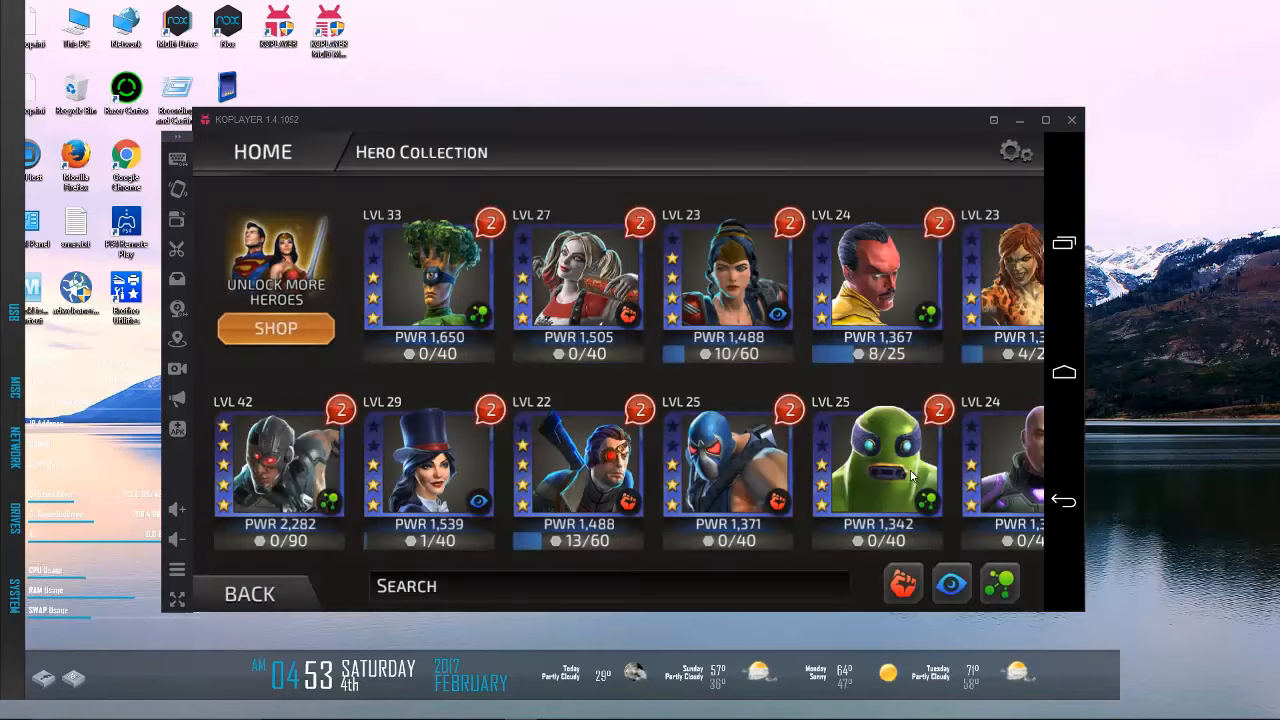
{"action": "scroll", "scroll_direction": "right", "scroll_amount": 3}
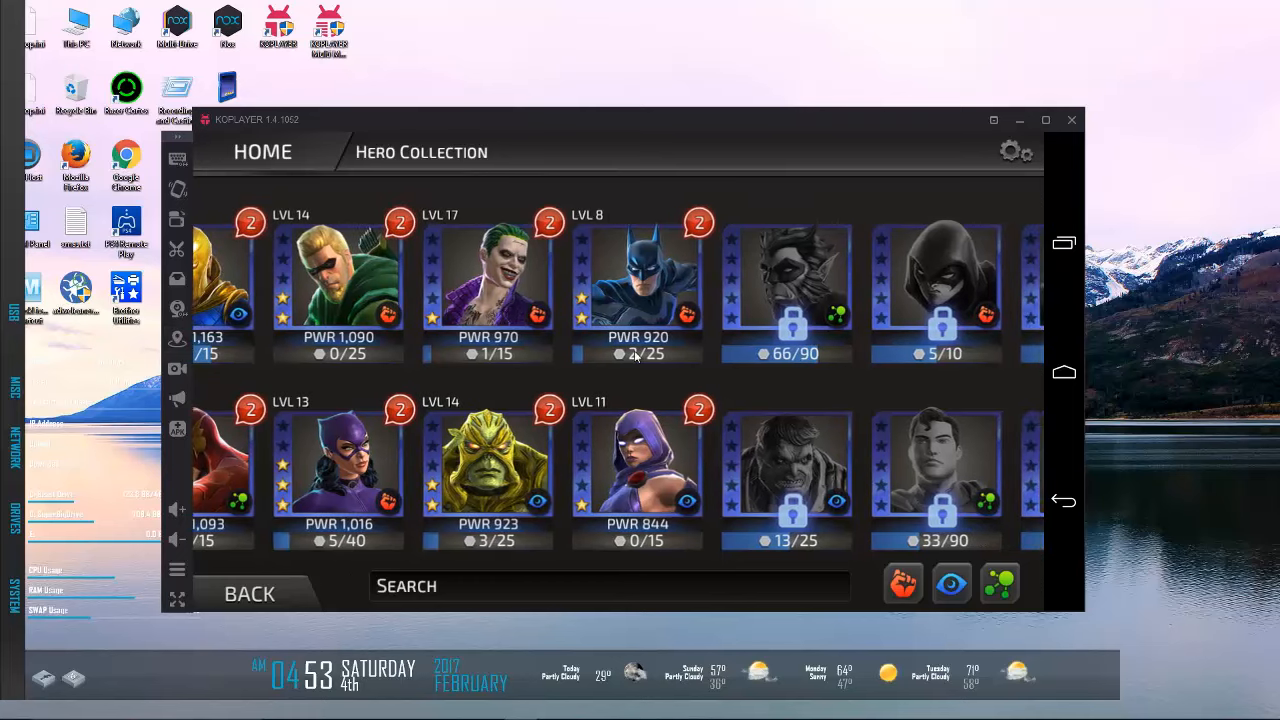
{"action": "scroll", "scroll_direction": "left", "scroll_amount": 3}
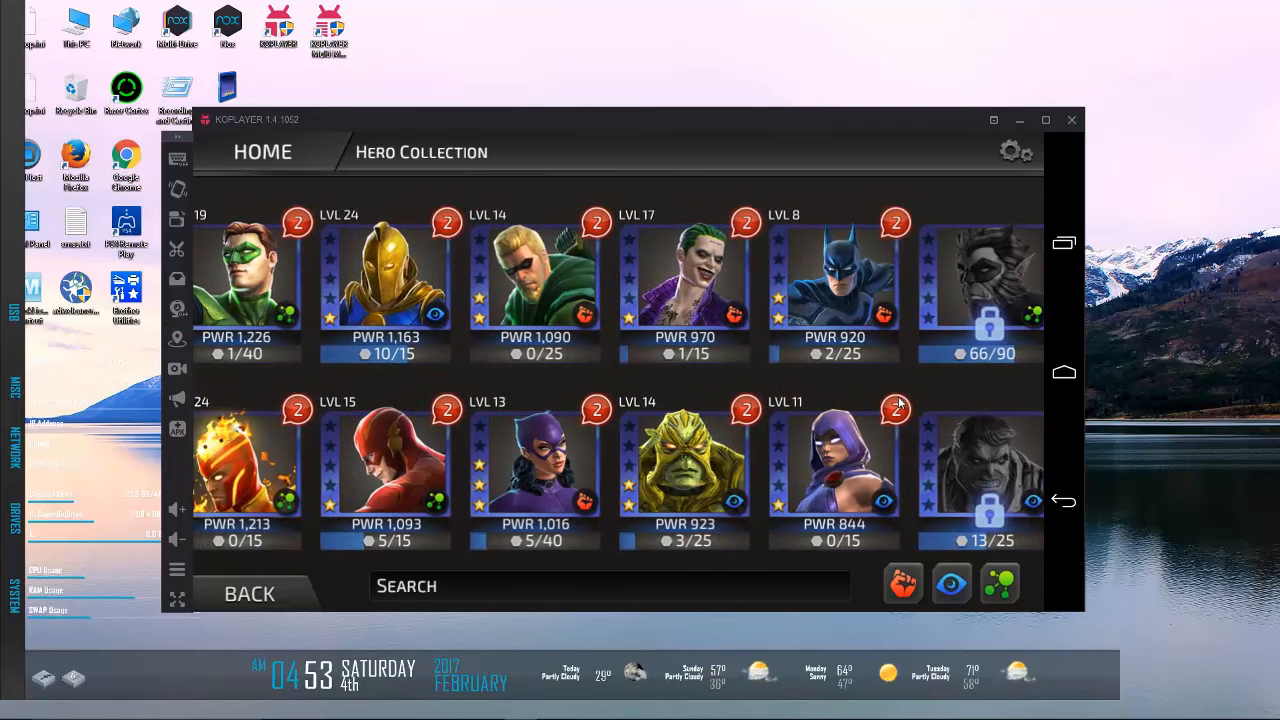
Step: Browse Heroic chapters 1–3 on the campaign map and select Themyscira: Sphere of Truth V
{"action": "left_click", "coordinate": [248, 592]}
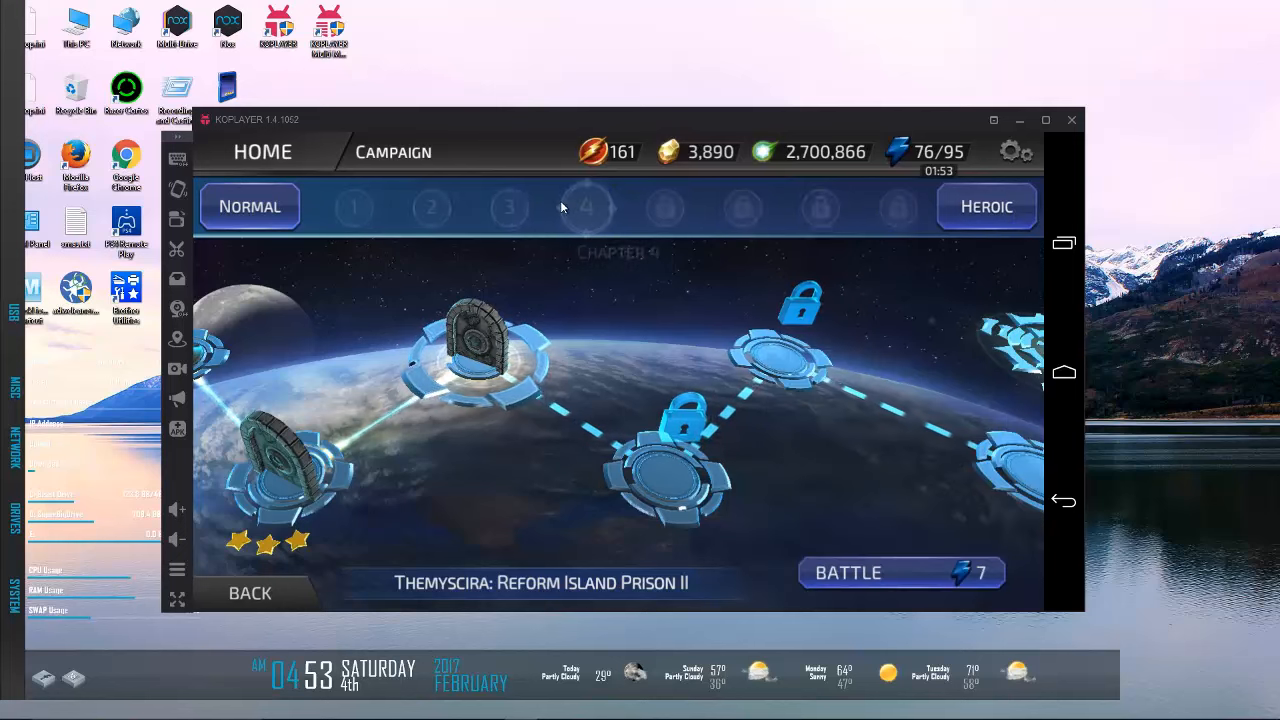
{"action": "left_click", "coordinate": [508, 206]}
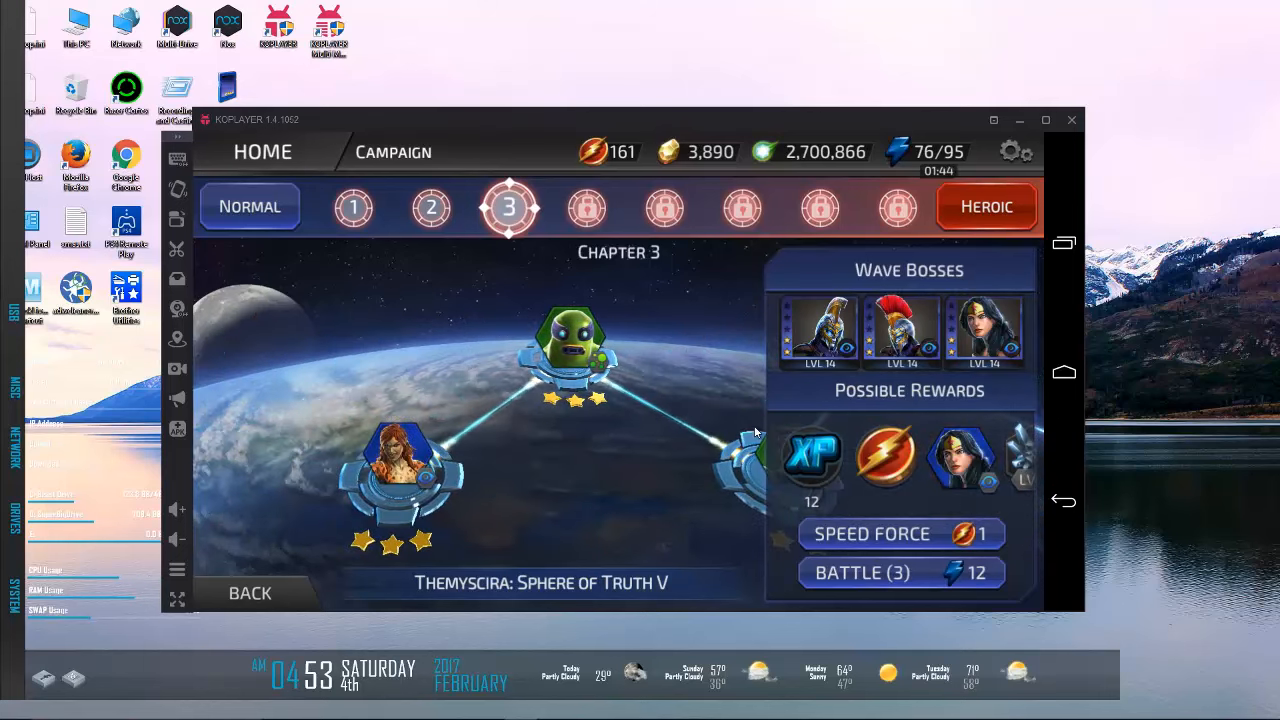
{"action": "left_click", "coordinate": [352, 206]}
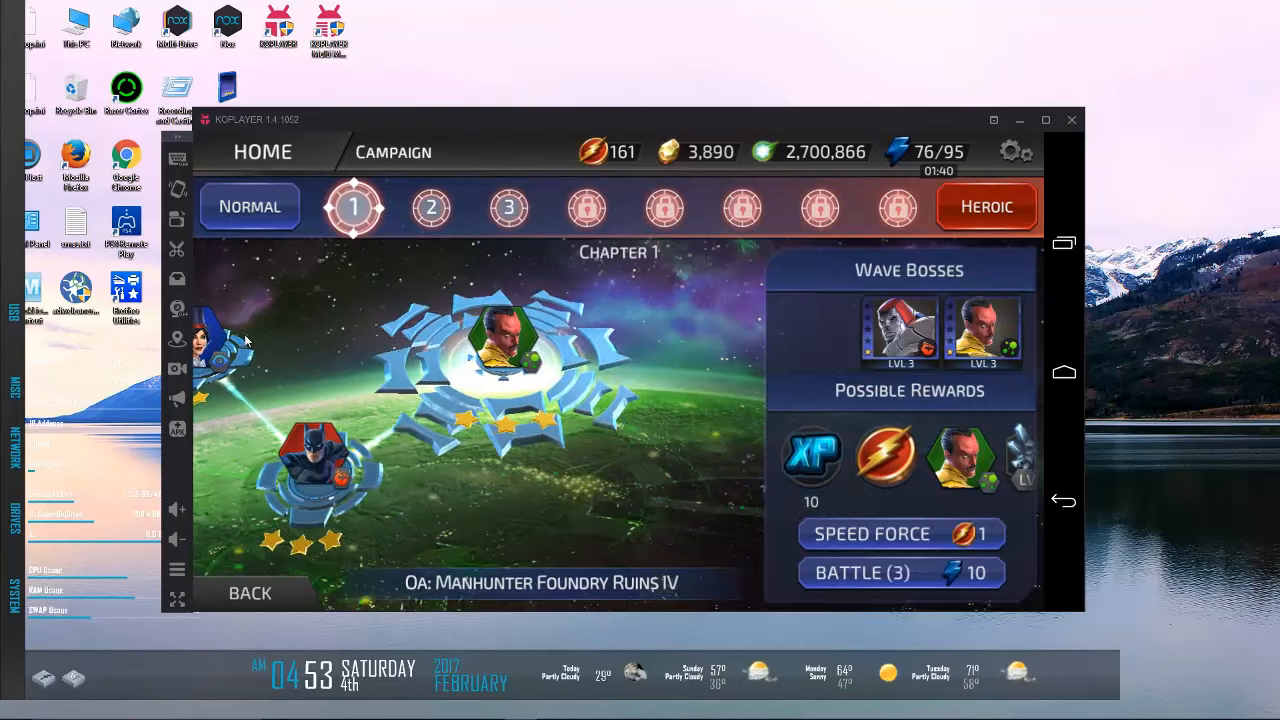
{"action": "left_click", "coordinate": [432, 206]}
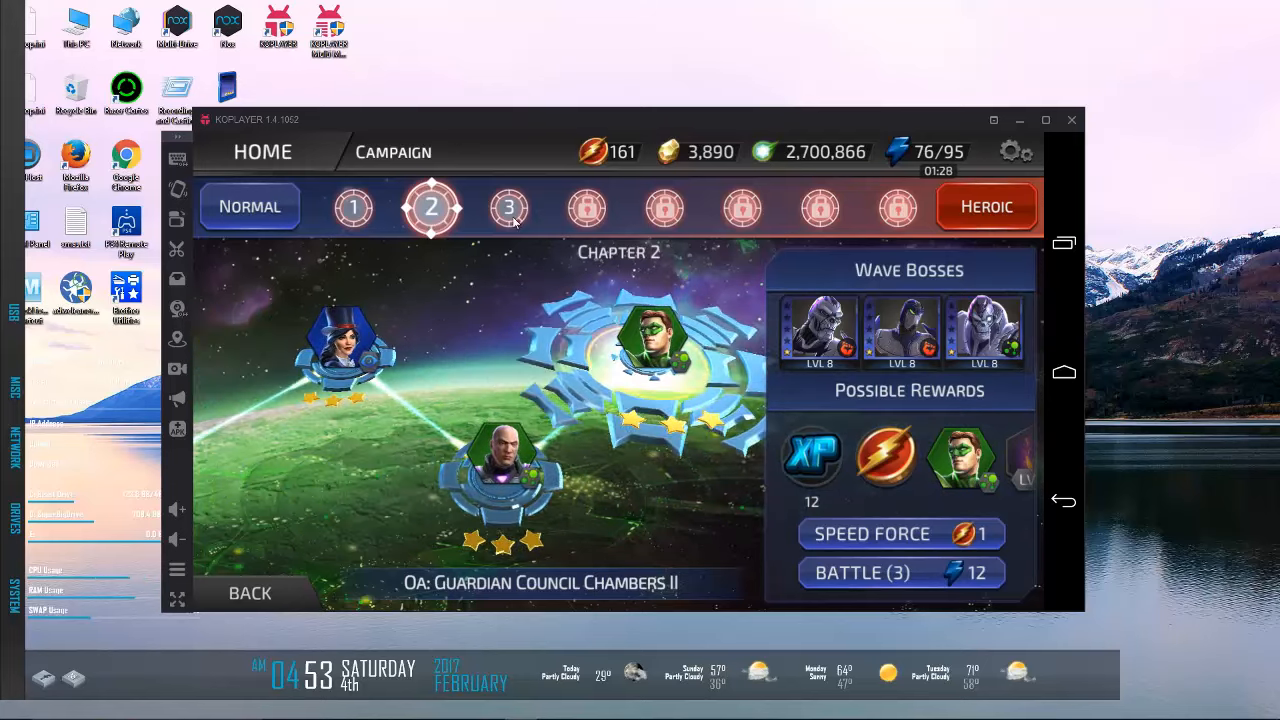
{"action": "left_click", "coordinate": [508, 206]}
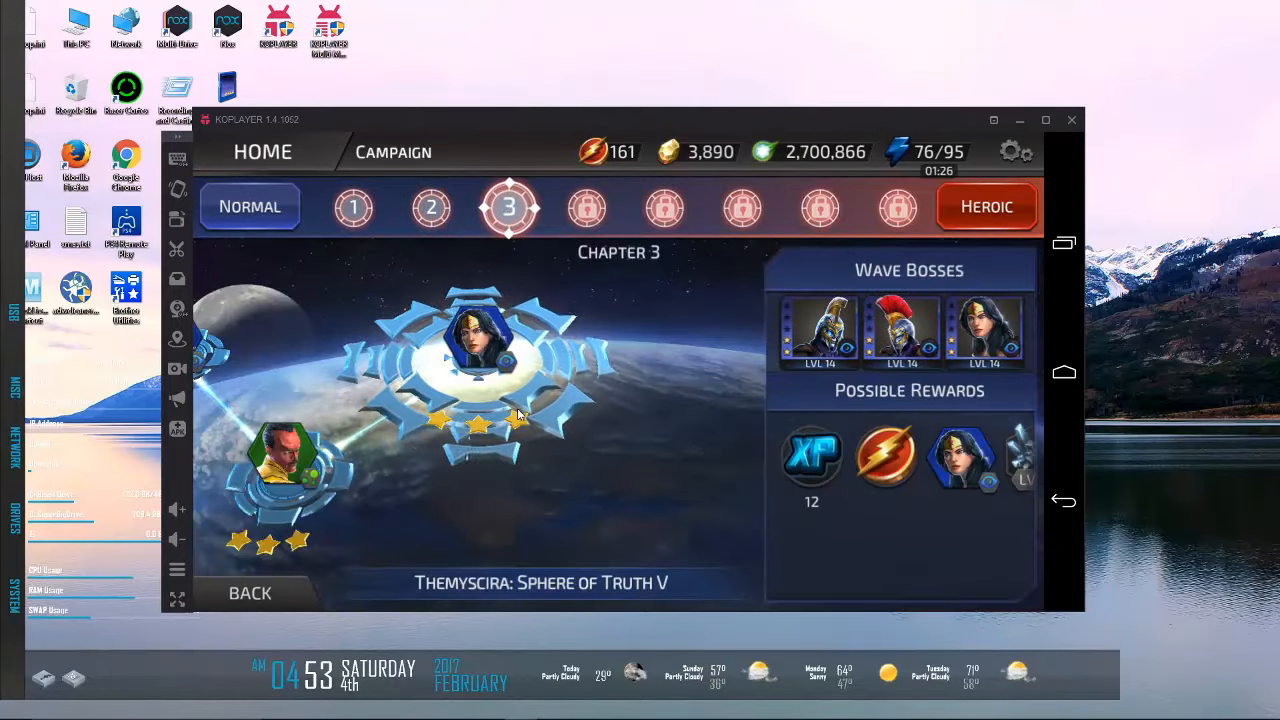
{"action": "left_click", "coordinate": [478, 344]}
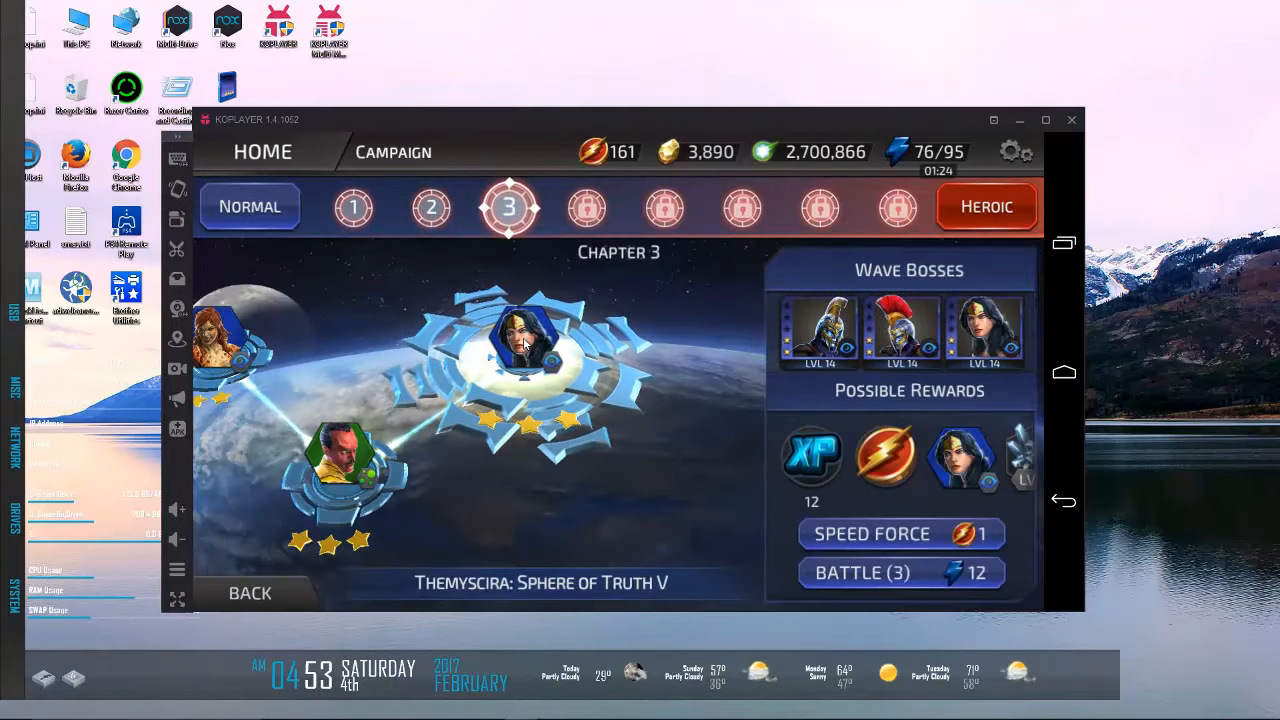
{"action": "left_click", "coordinate": [960, 458]}
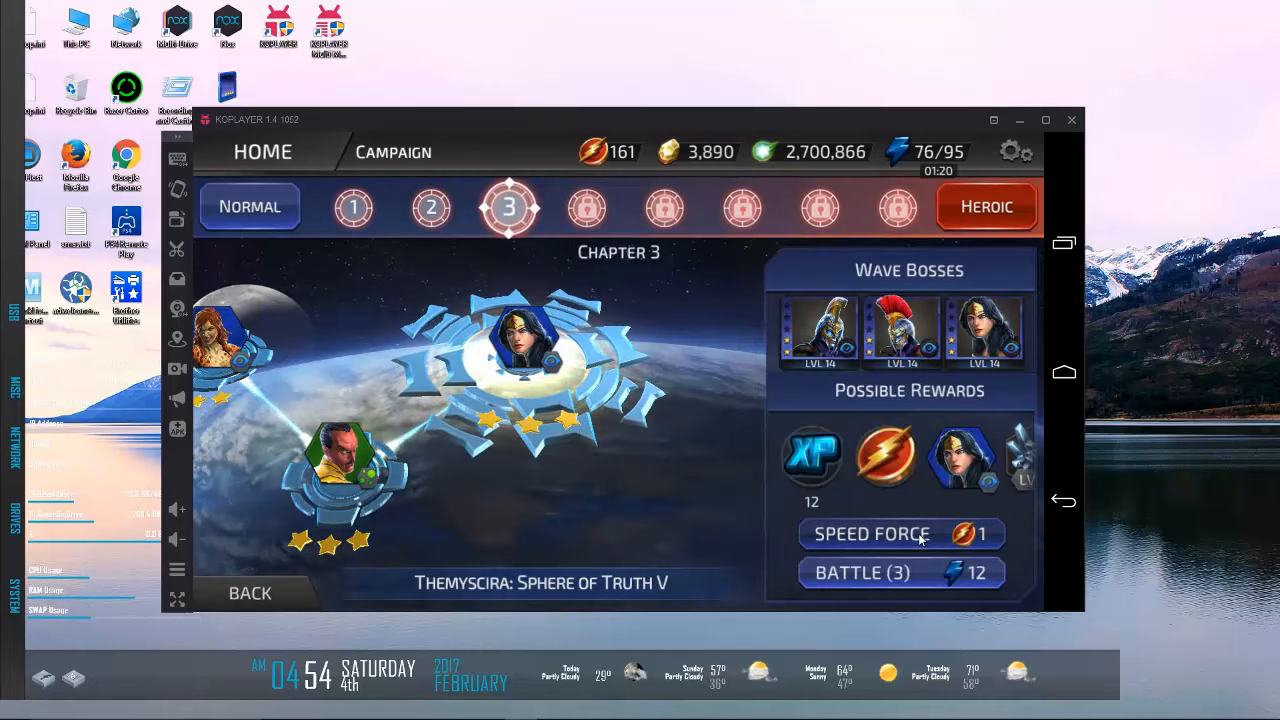
Step: Collect the speed force rewards, speed-force Sphere of Truth V again and collect the Wonder Woman fragments
{"action": "left_click", "coordinate": [900, 532]}
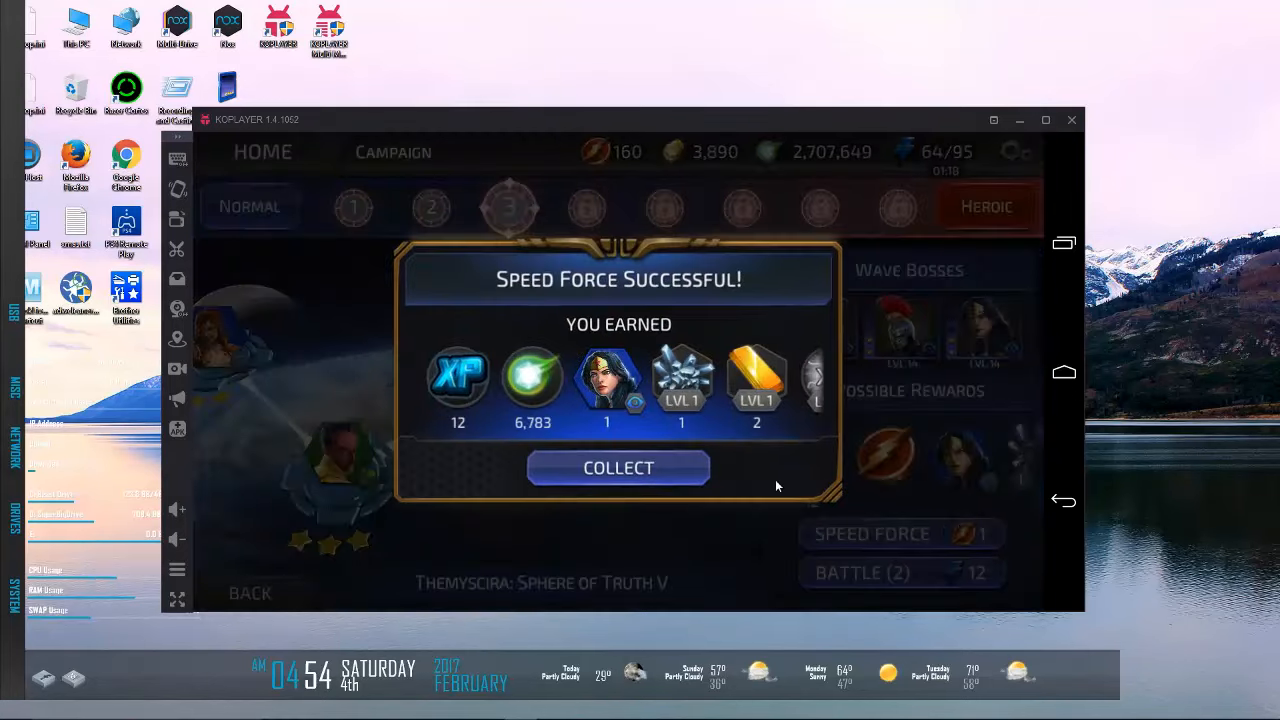
{"action": "left_click", "coordinate": [618, 468]}
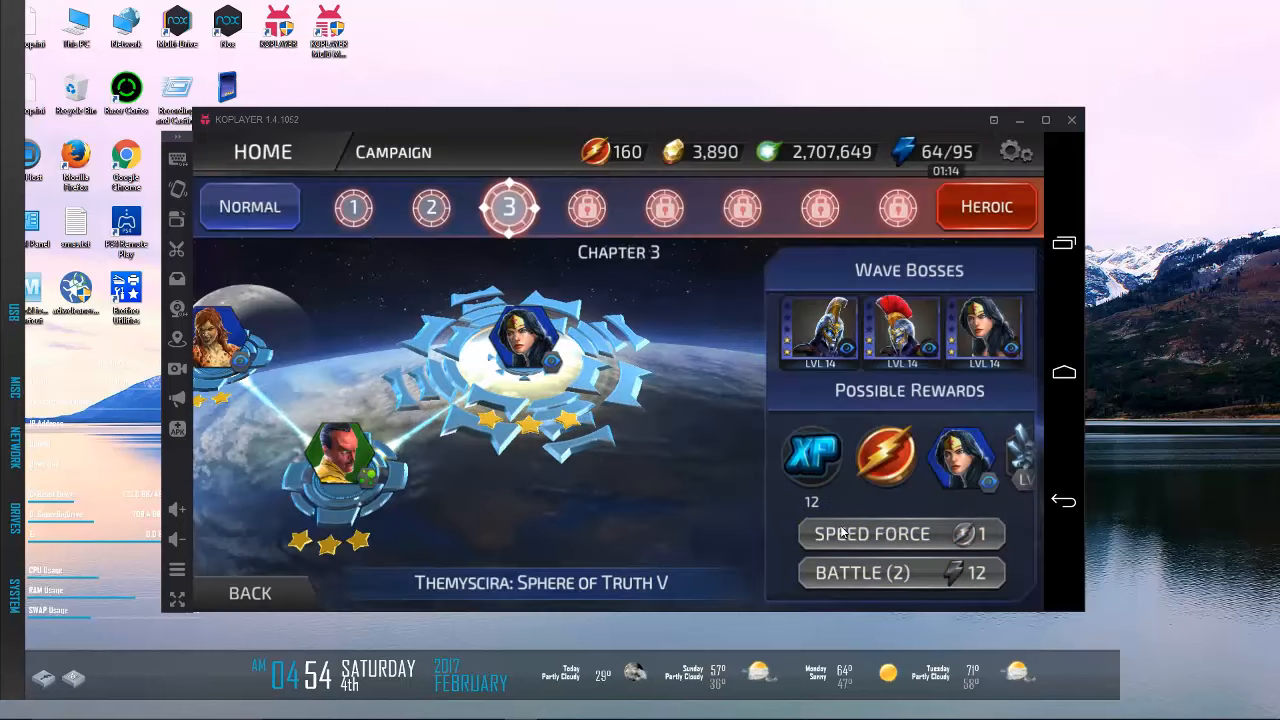
{"action": "left_click", "coordinate": [900, 572]}
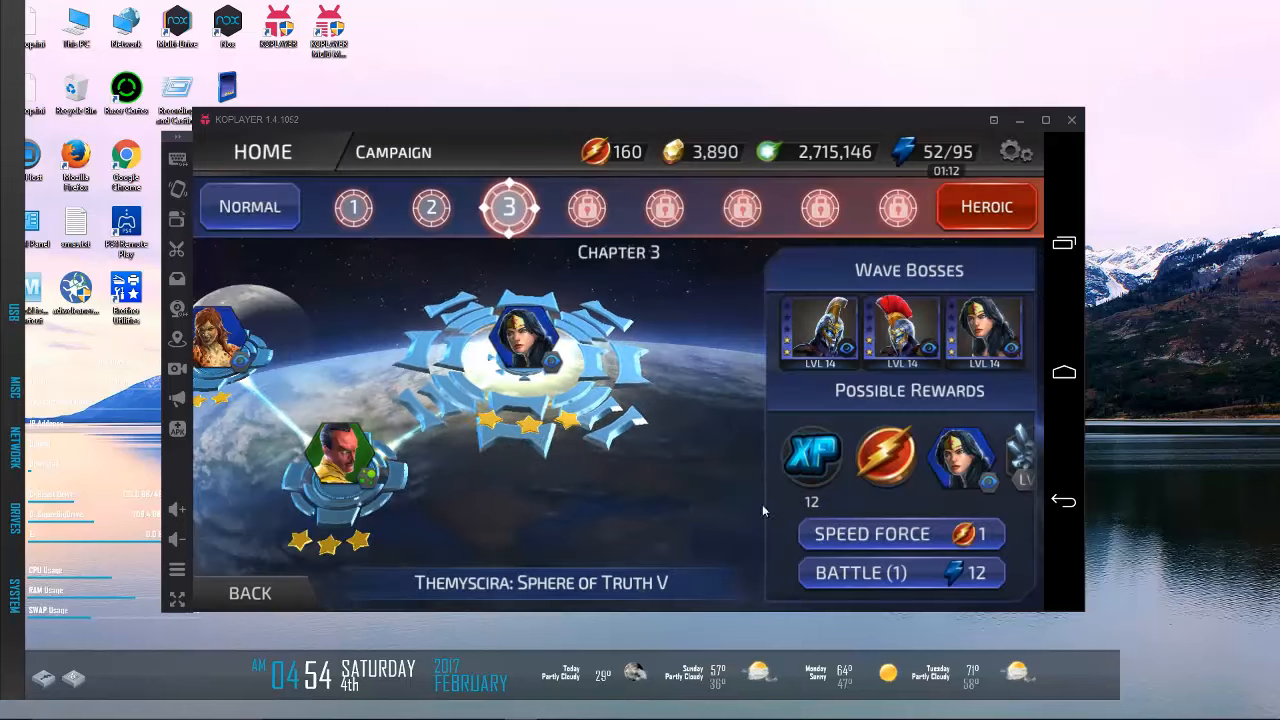
{"action": "left_click", "coordinate": [872, 532]}
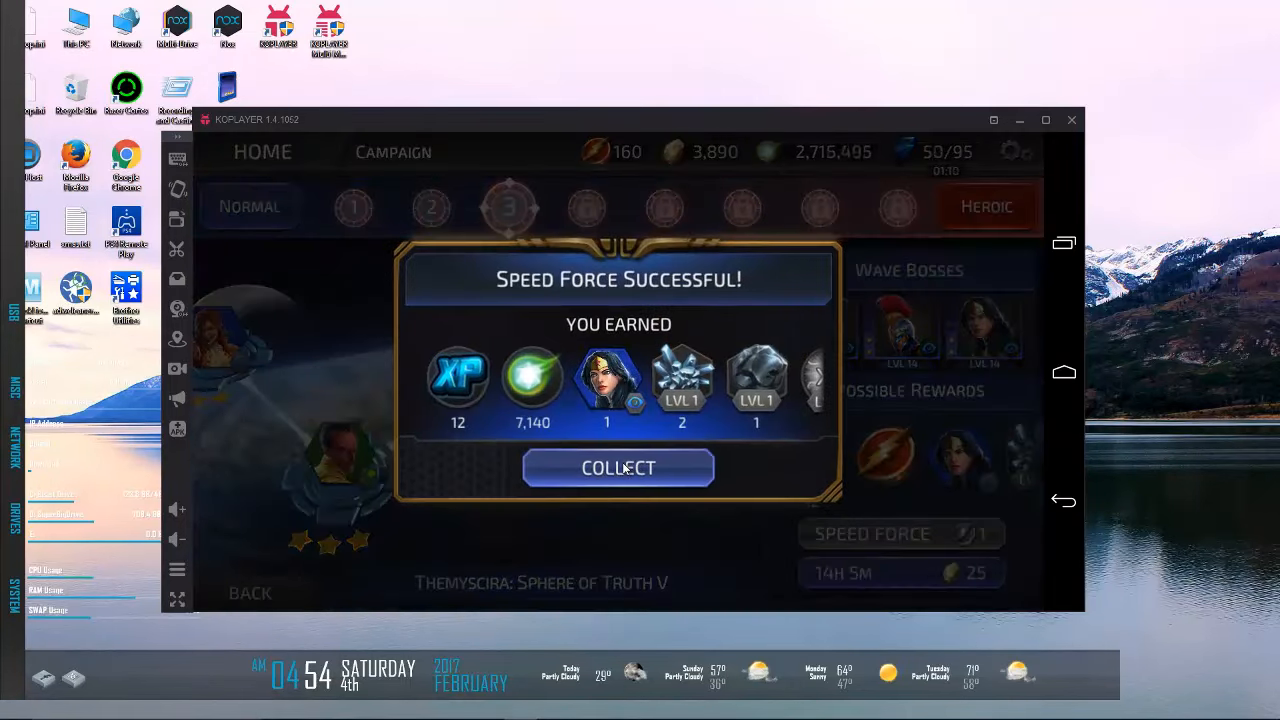
{"action": "left_click", "coordinate": [616, 468]}
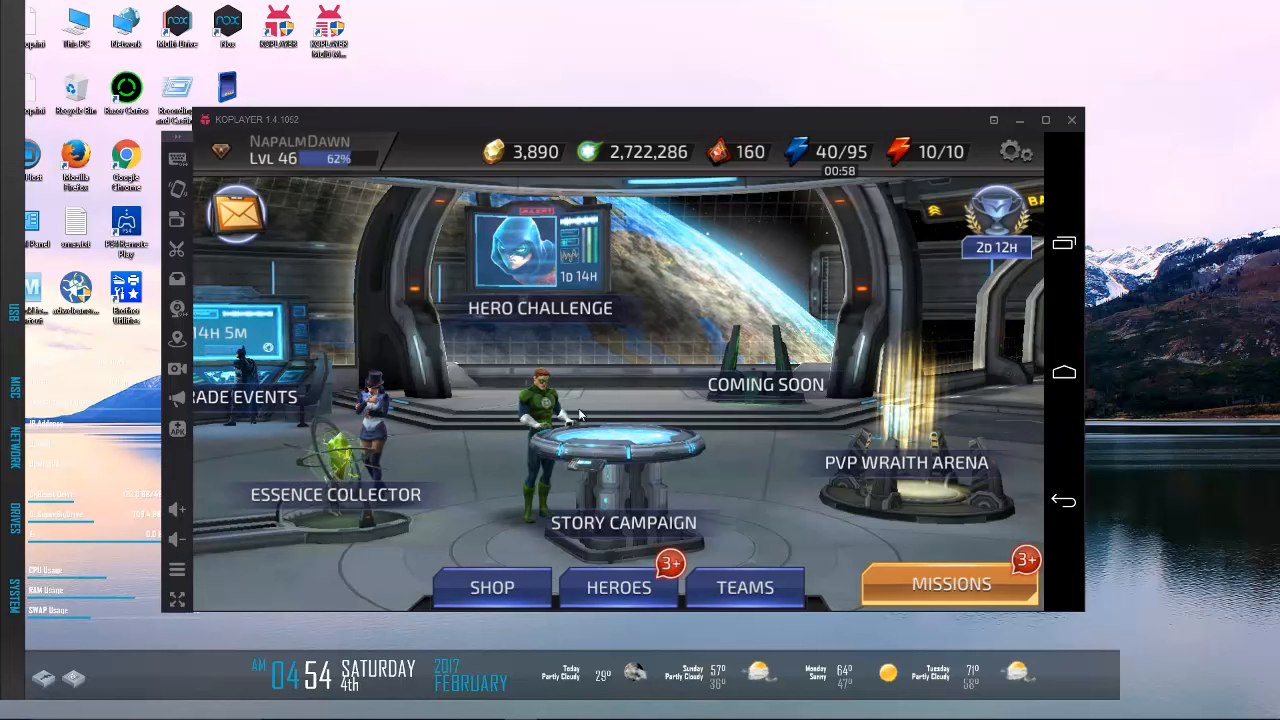
Step: Swipe through the Hero Collection grid from the owned heroes to the locked ones
{"action": "left_click", "coordinate": [618, 588]}
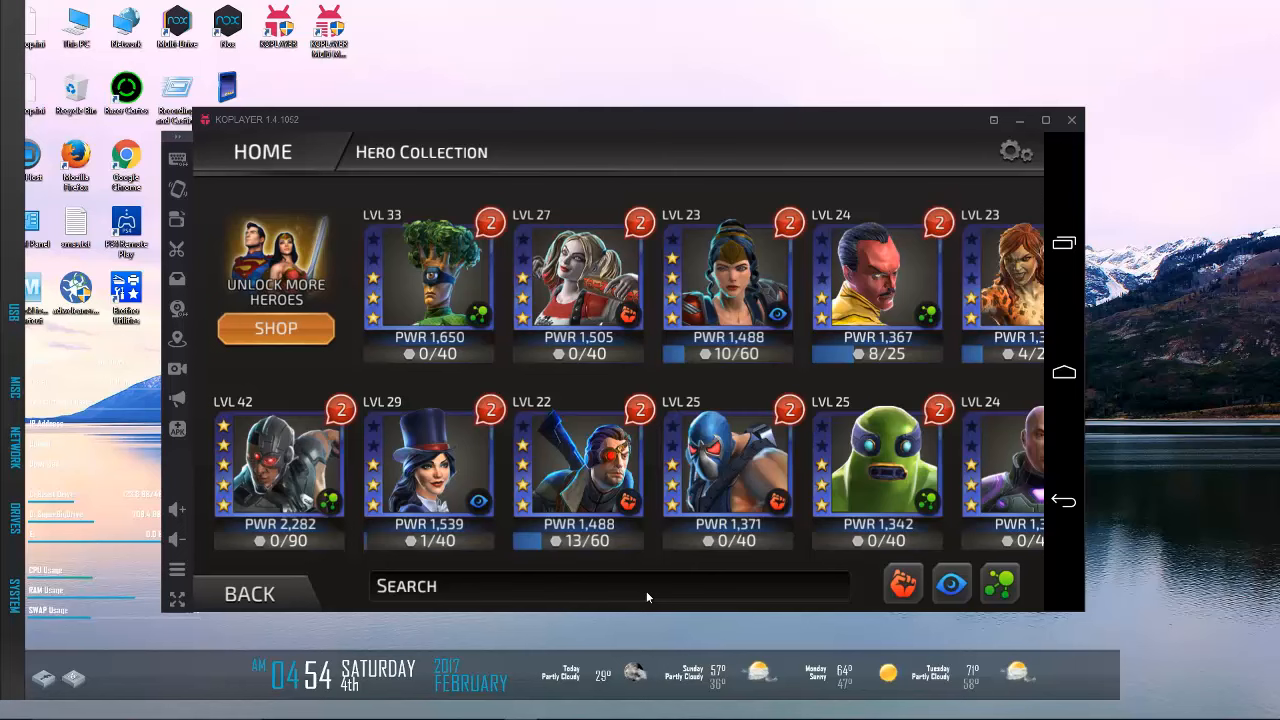
{"action": "scroll", "scroll_direction": "left", "scroll_amount": 3}
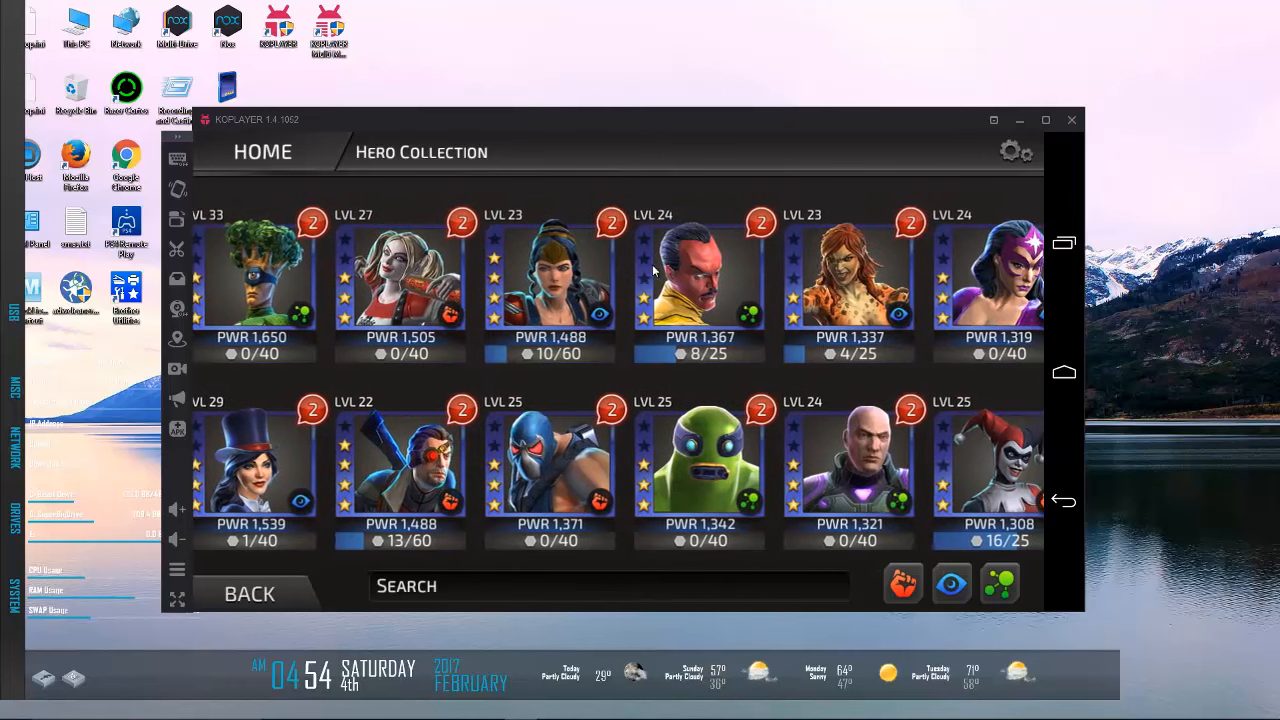
{"action": "left_click", "coordinate": [700, 276]}
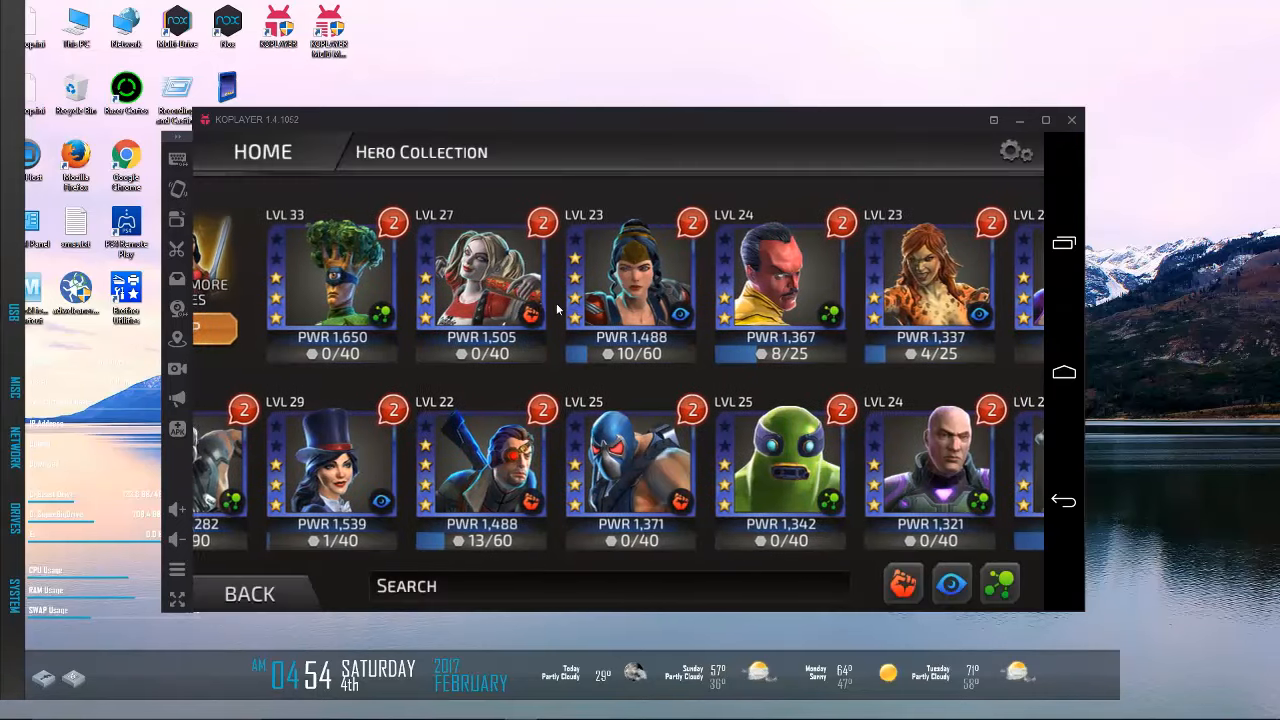
{"action": "scroll", "scroll_direction": "right", "scroll_amount": 3}
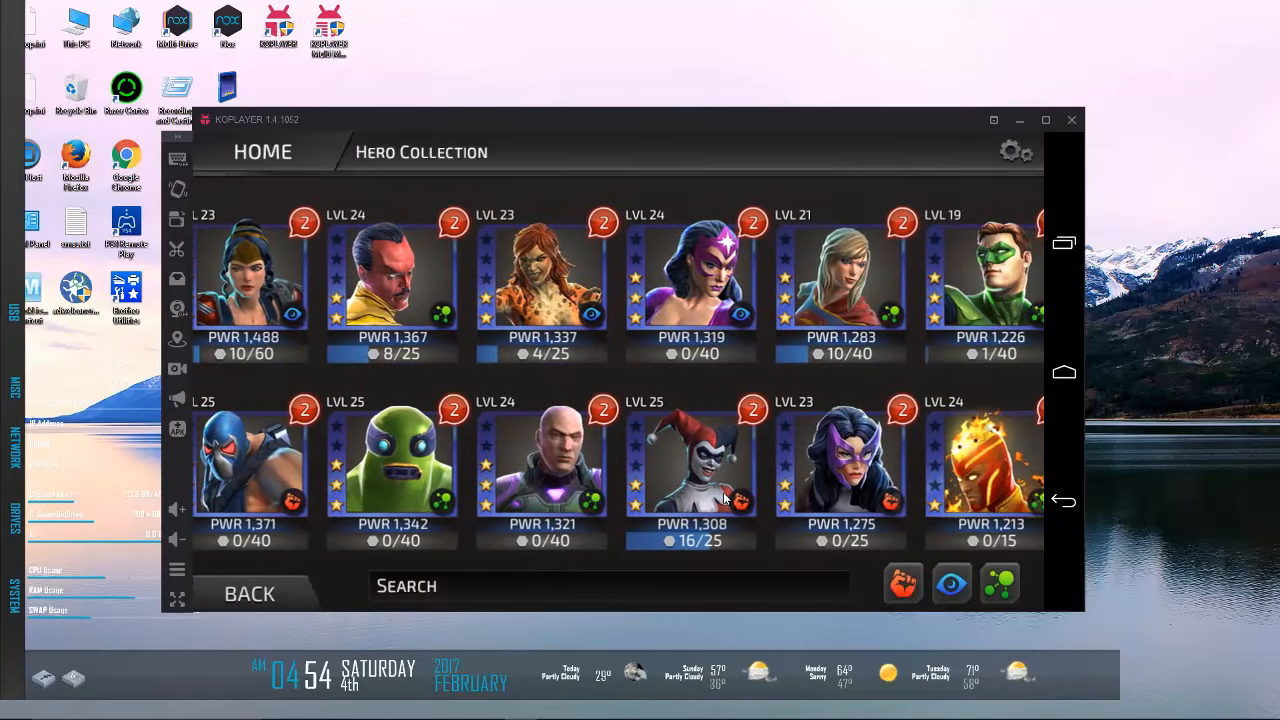
{"action": "scroll", "scroll_direction": "right", "scroll_amount": 3}
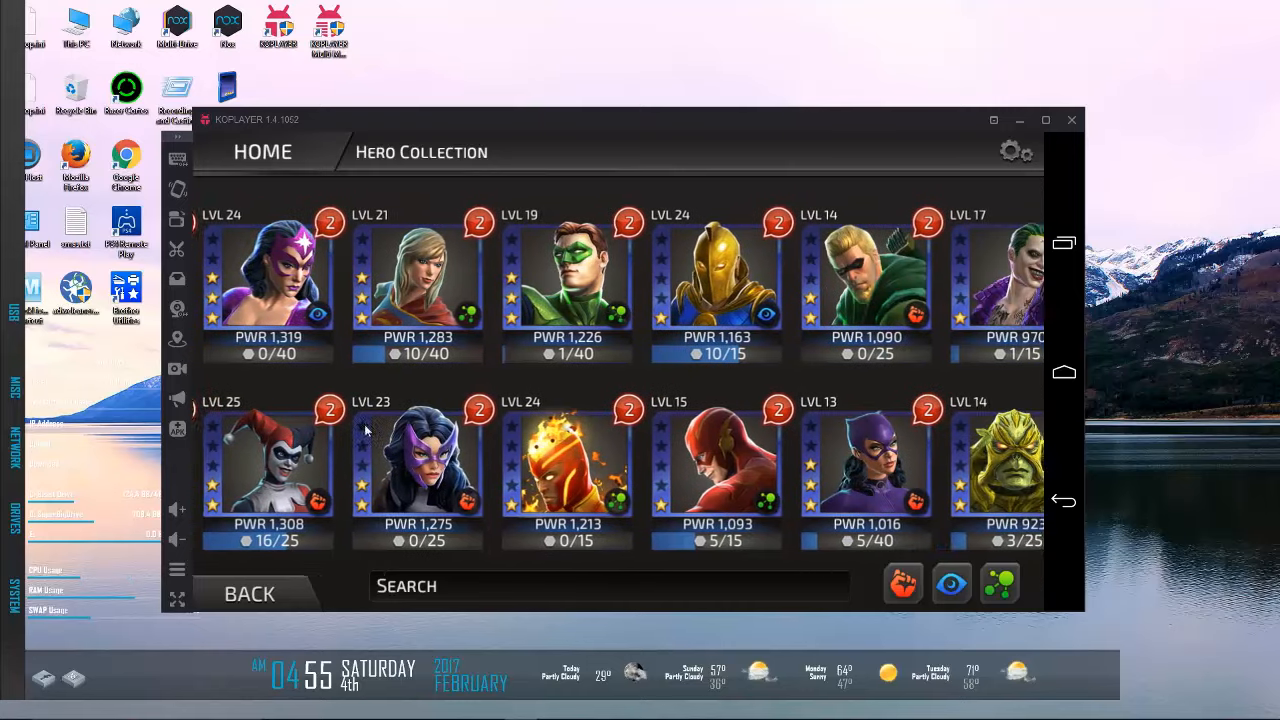
{"action": "scroll", "scroll_direction": "right", "scroll_amount": 3}
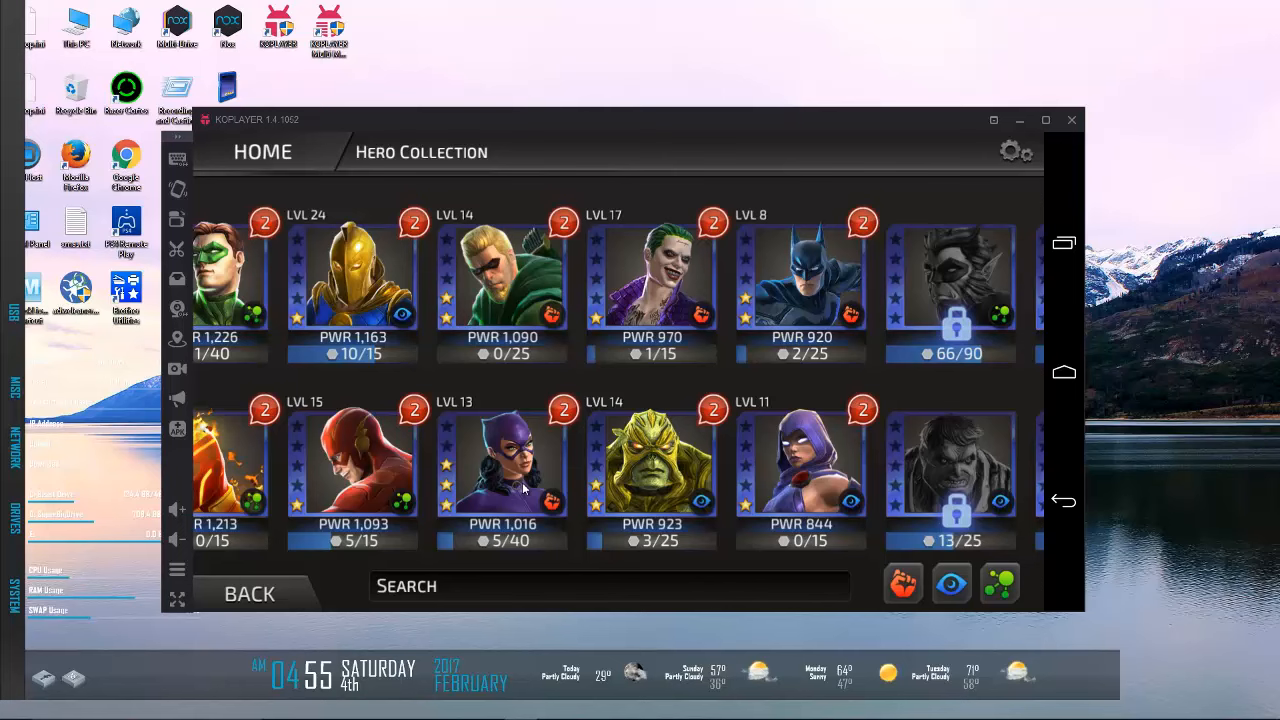
{"action": "mouse_move", "coordinate": [344, 592]}
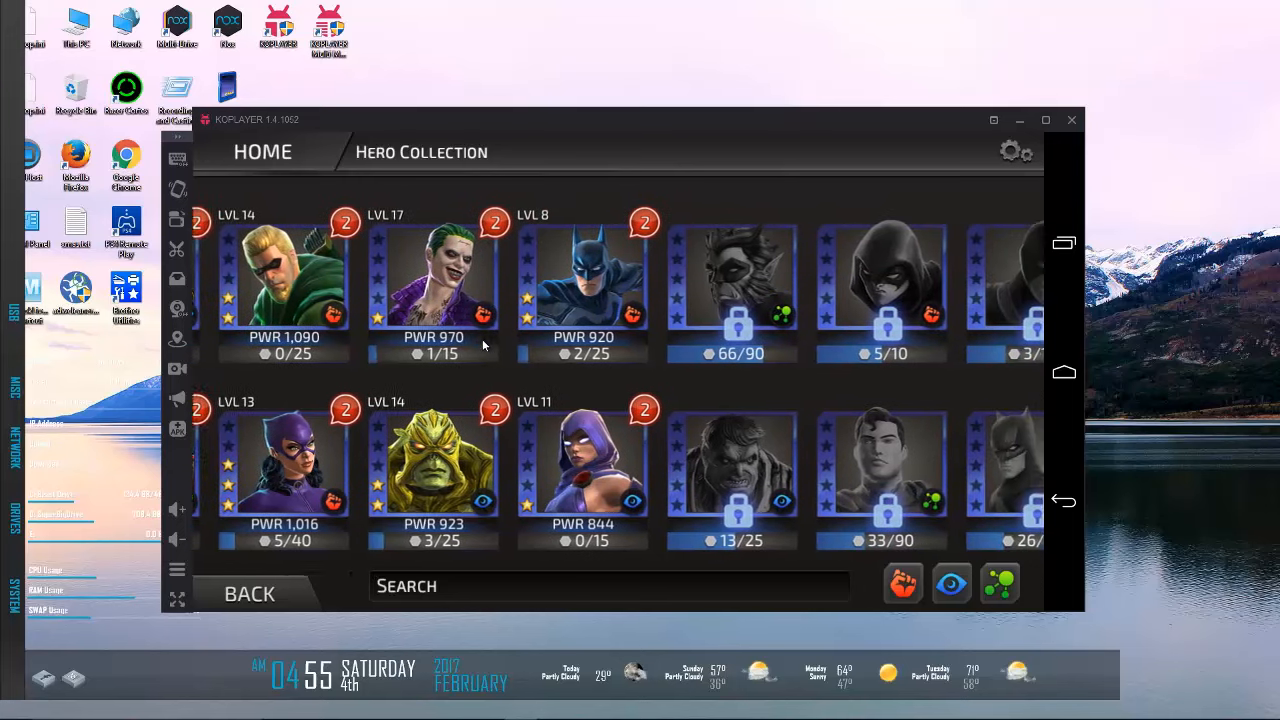
{"action": "scroll", "scroll_direction": "right", "scroll_amount": 3}
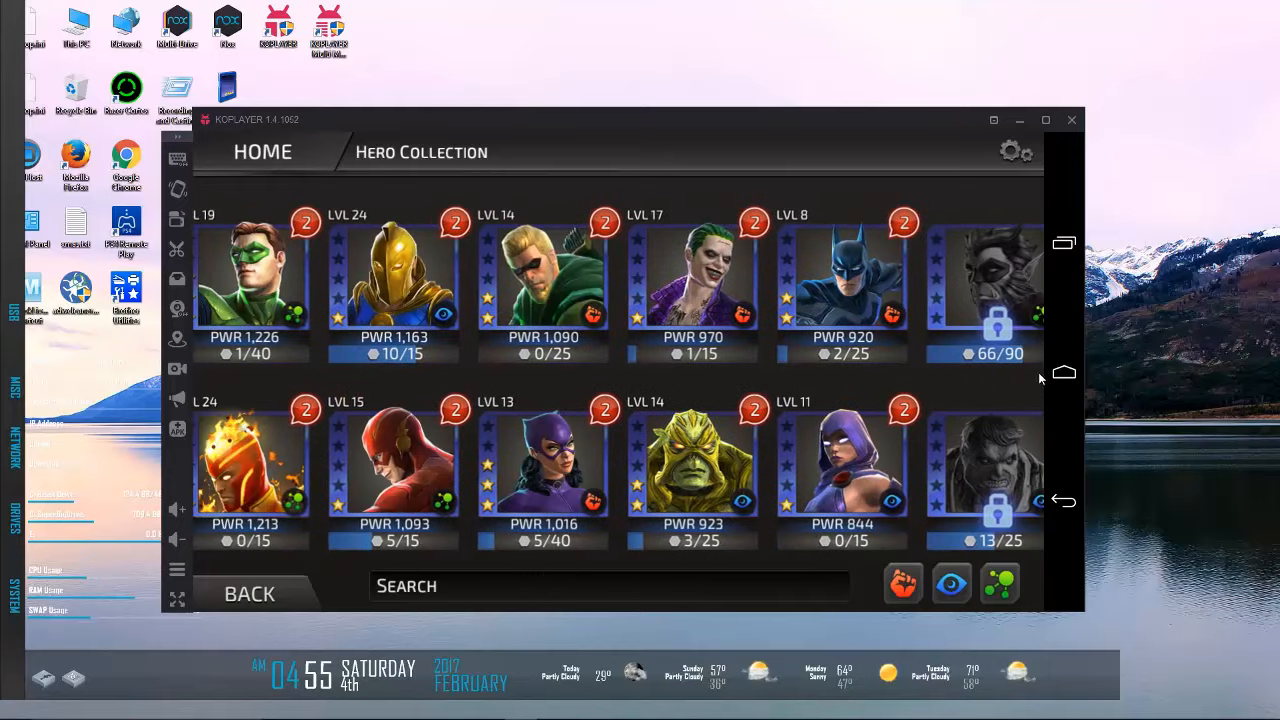
{"action": "scroll", "scroll_direction": "left", "scroll_amount": 3}
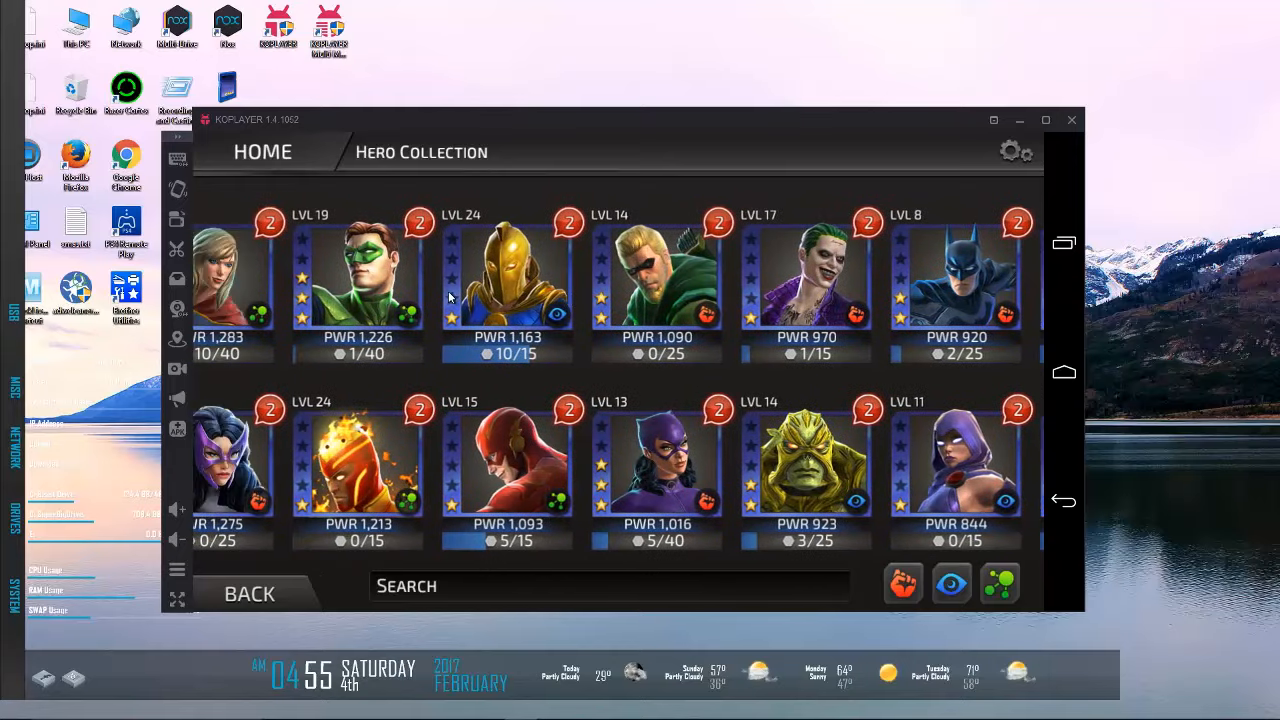
{"action": "mouse_move", "coordinate": [550, 336]}
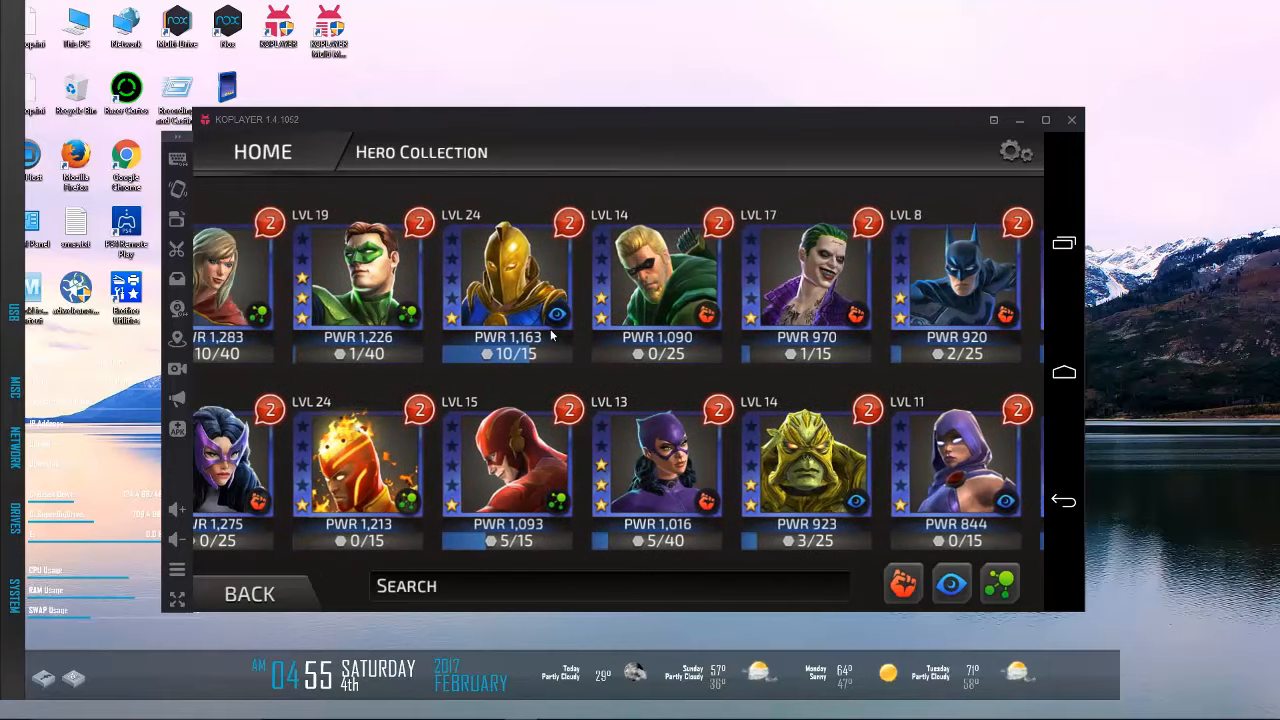
{"action": "left_click", "coordinate": [508, 460]}
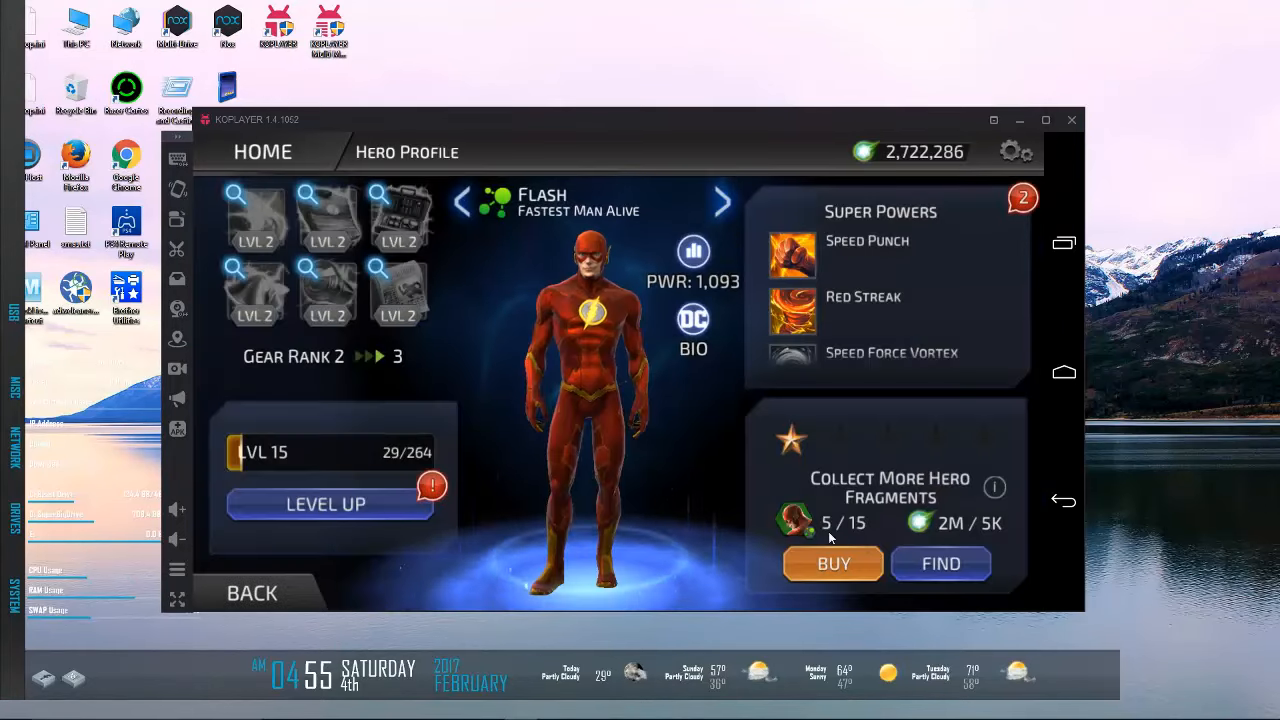
{"action": "left_click", "coordinate": [940, 564]}
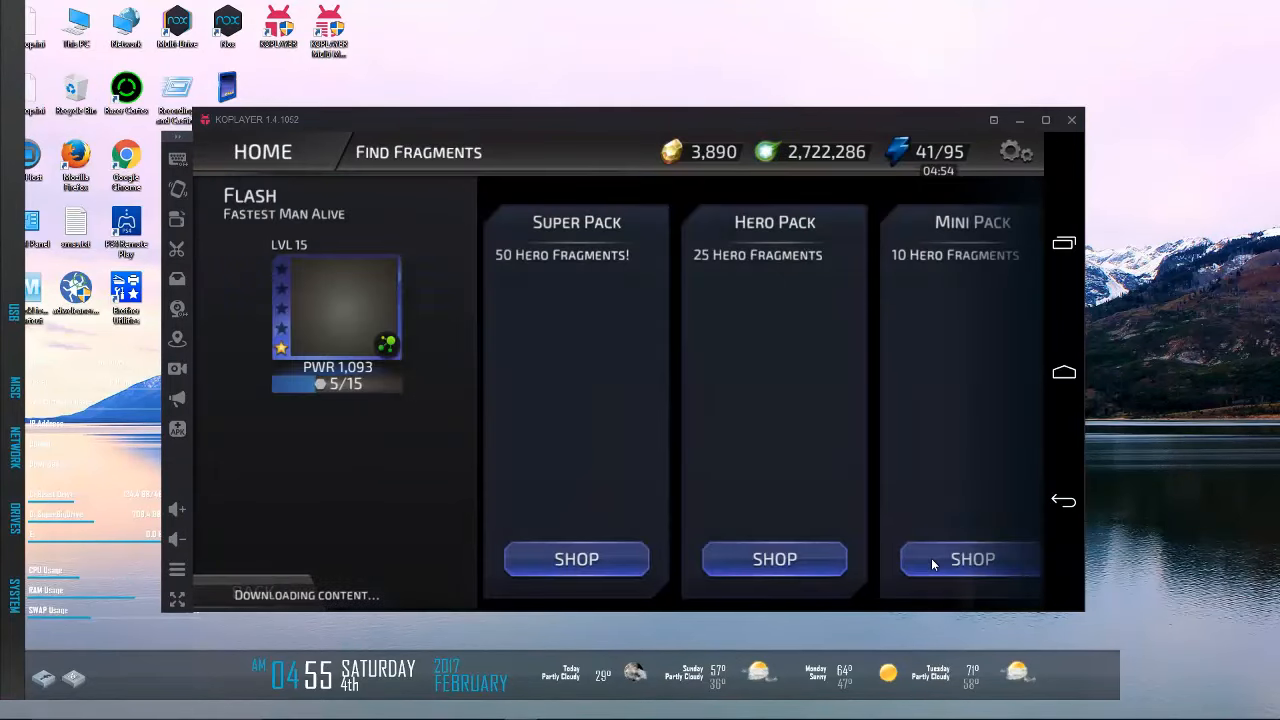
{"action": "scroll", "scroll_direction": "right", "scroll_amount": 3}
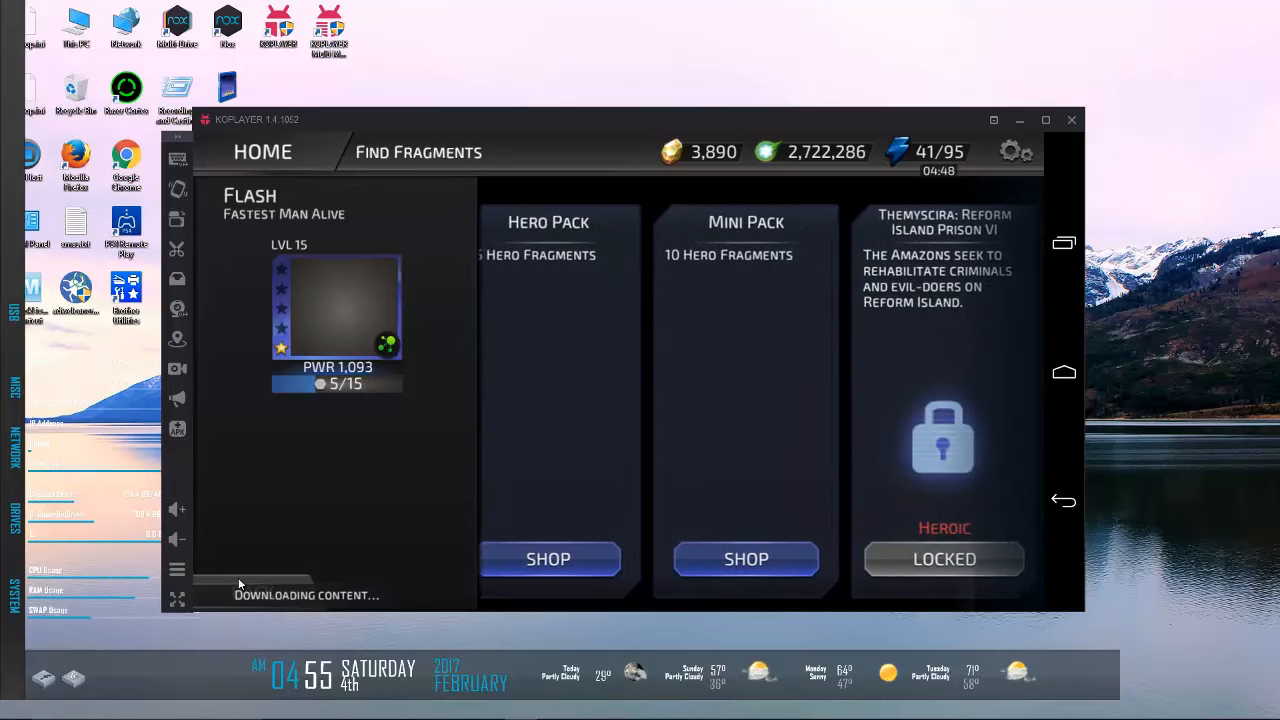
{"action": "left_click", "coordinate": [336, 308]}
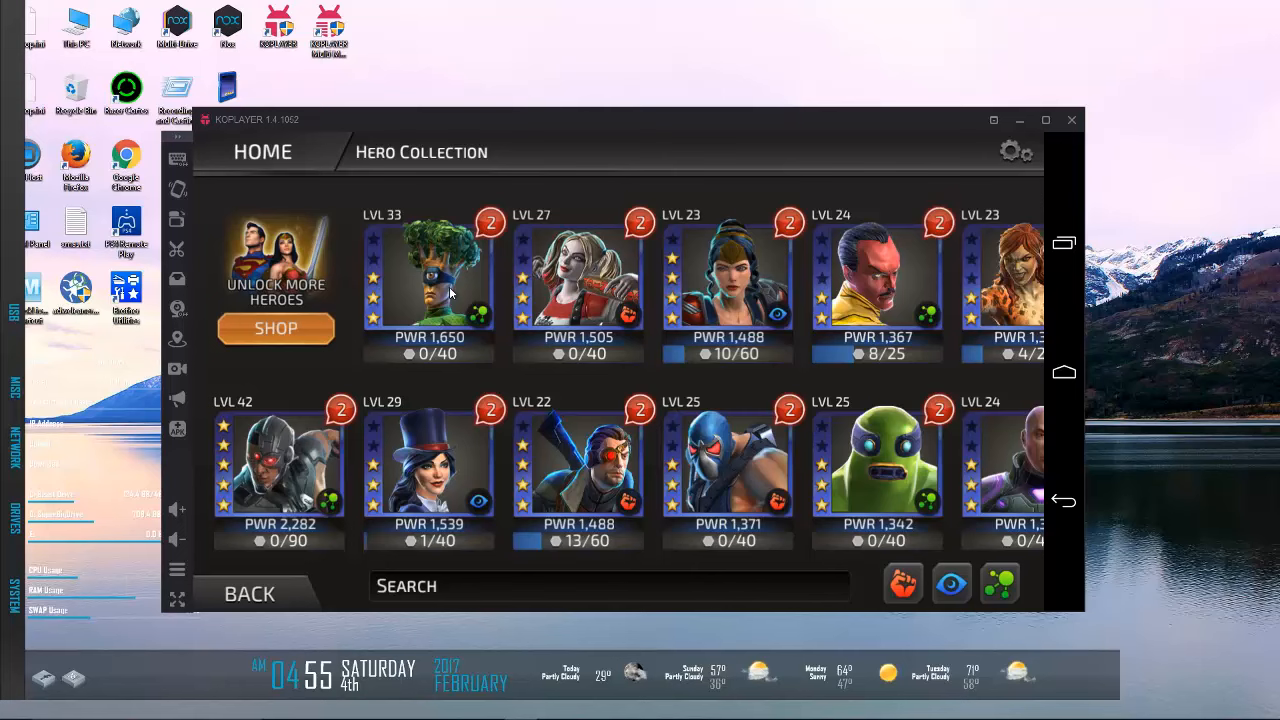
{"action": "mouse_move", "coordinate": [440, 318]}
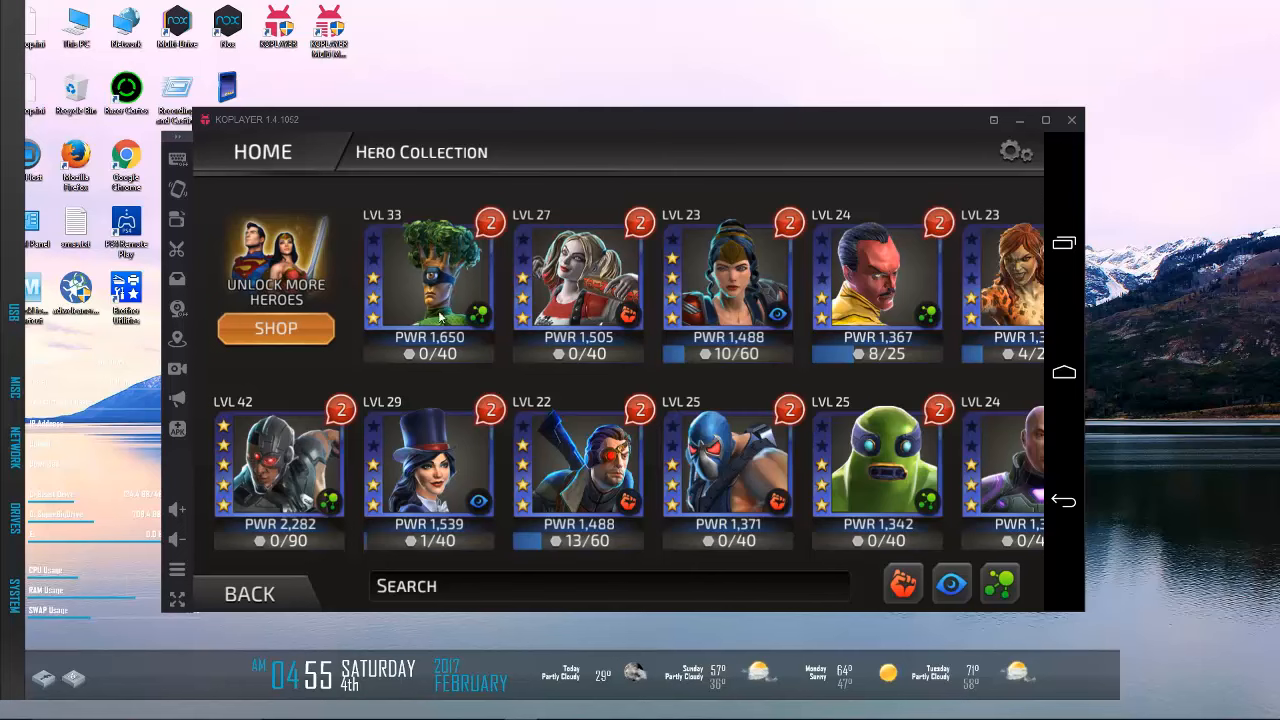
{"action": "mouse_move", "coordinate": [576, 312]}
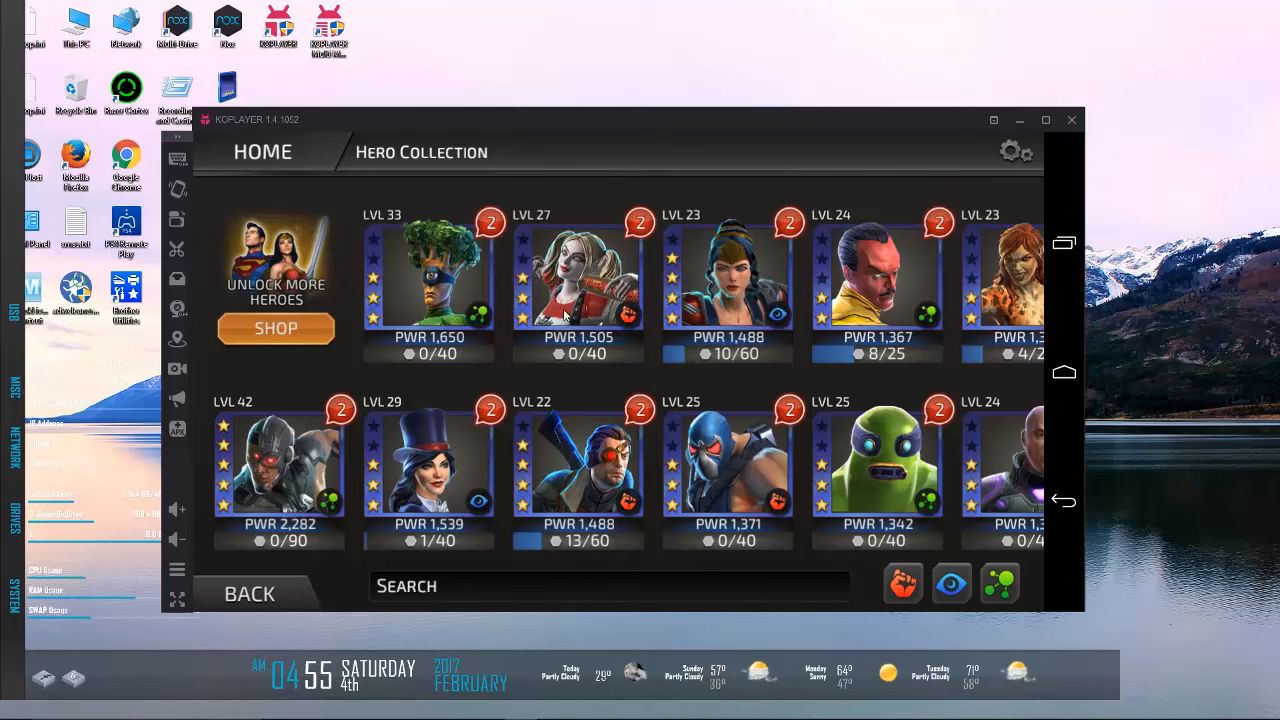
{"action": "mouse_move", "coordinate": [462, 516]}
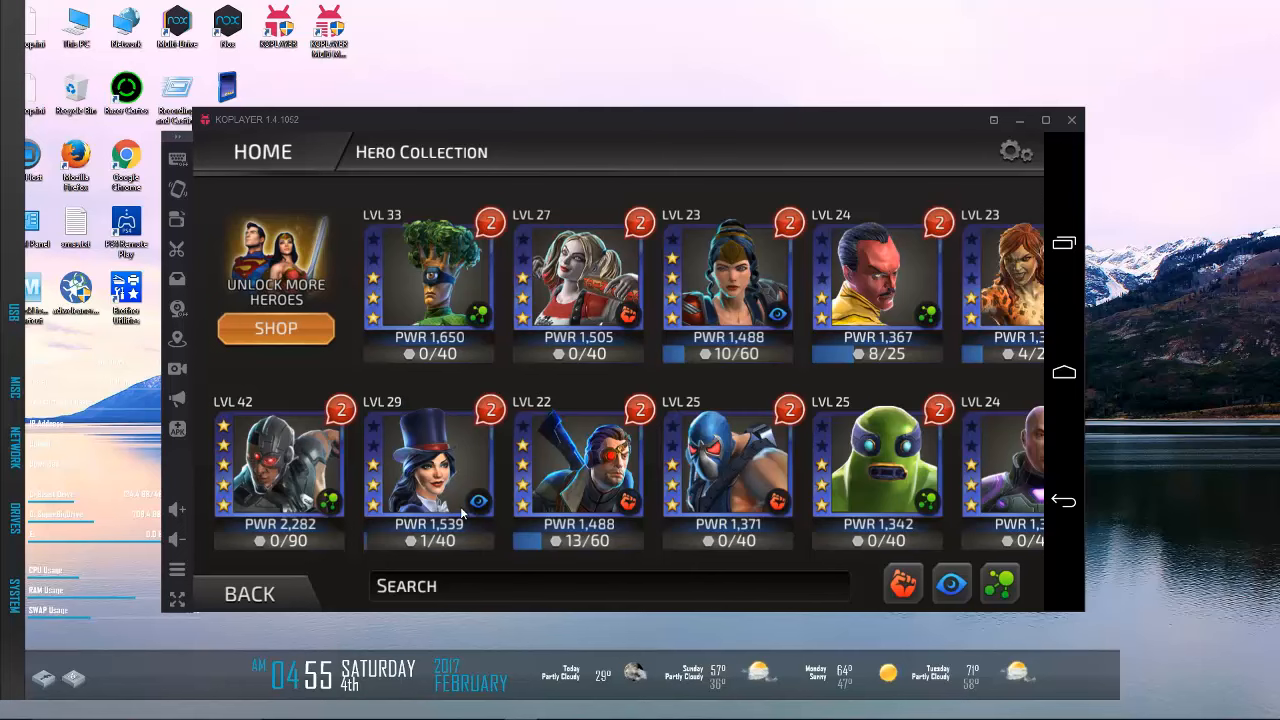
Step: Swipe once more through the Hero Collection and return to the home base
{"action": "scroll", "scroll_direction": "right", "scroll_amount": 3}
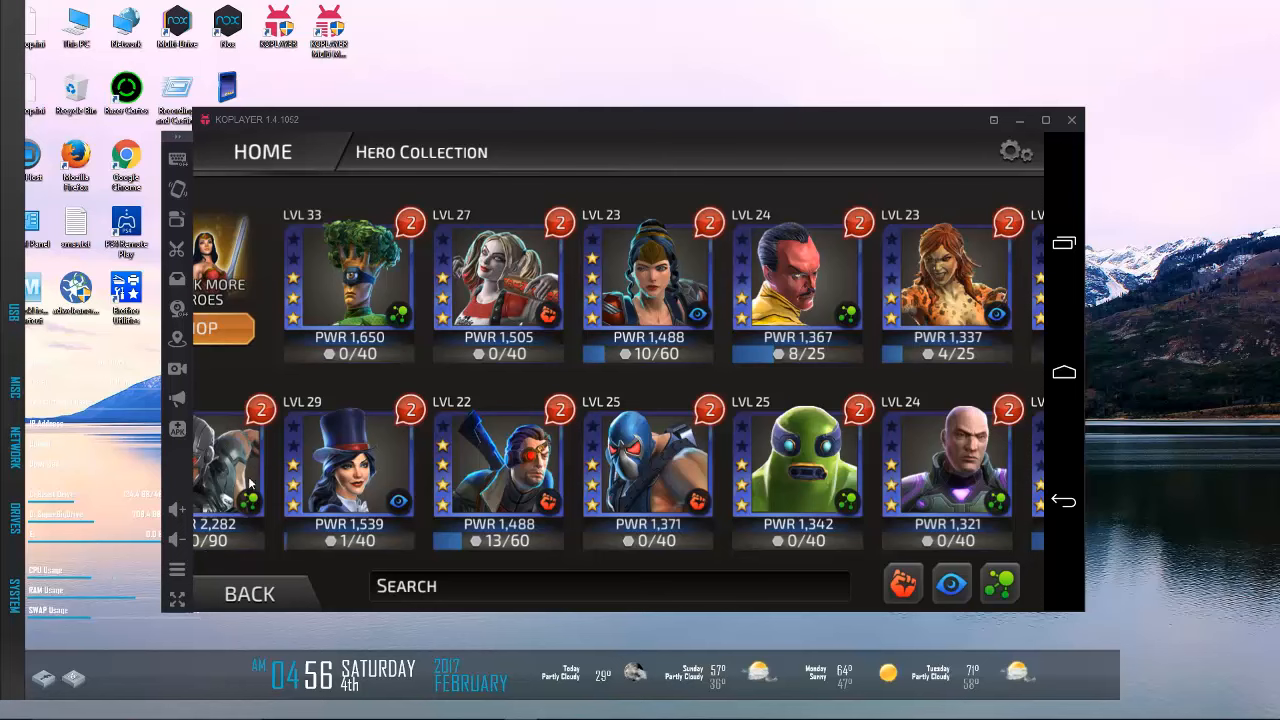
{"action": "mouse_move", "coordinate": [500, 472]}
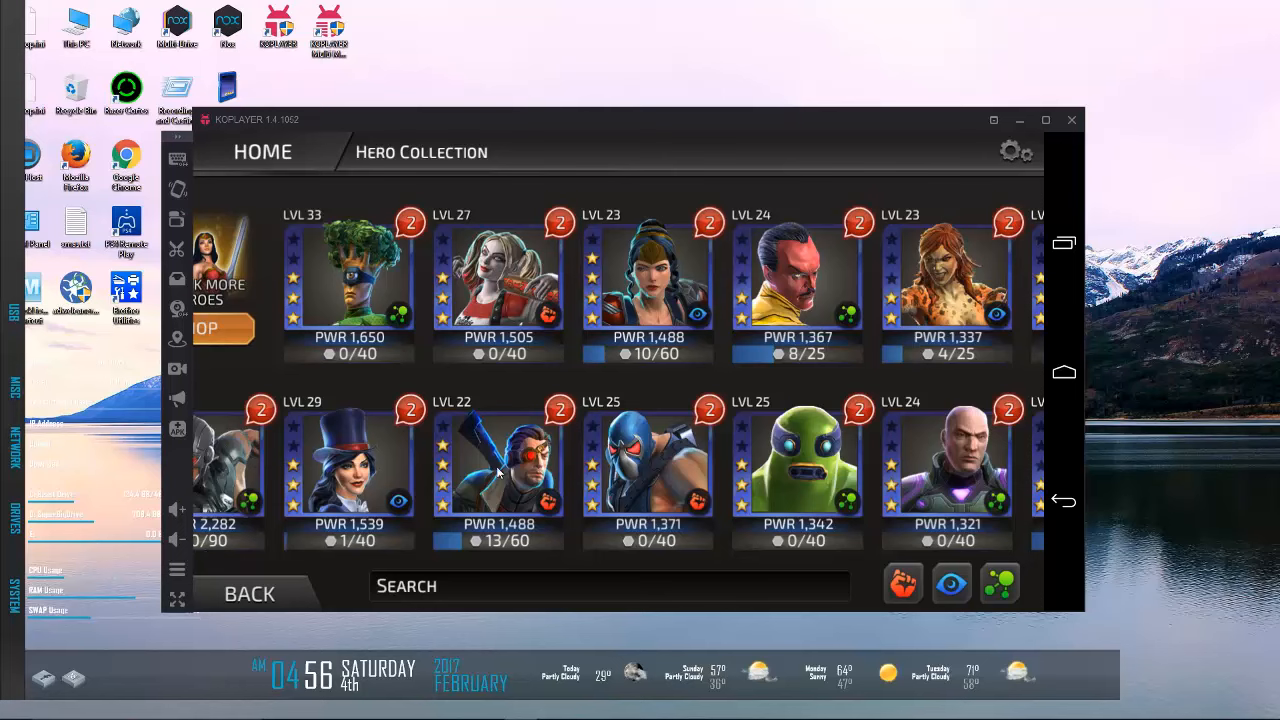
{"action": "mouse_move", "coordinate": [700, 440]}
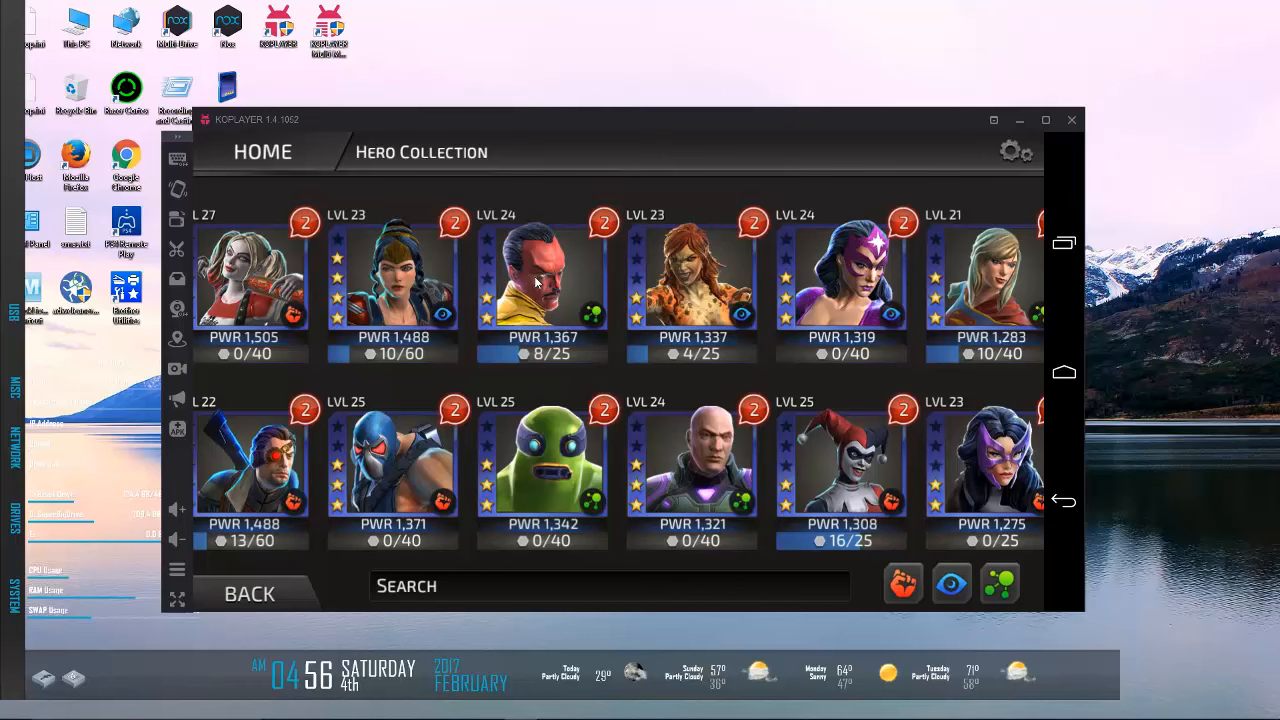
{"action": "mouse_move", "coordinate": [232, 624]}
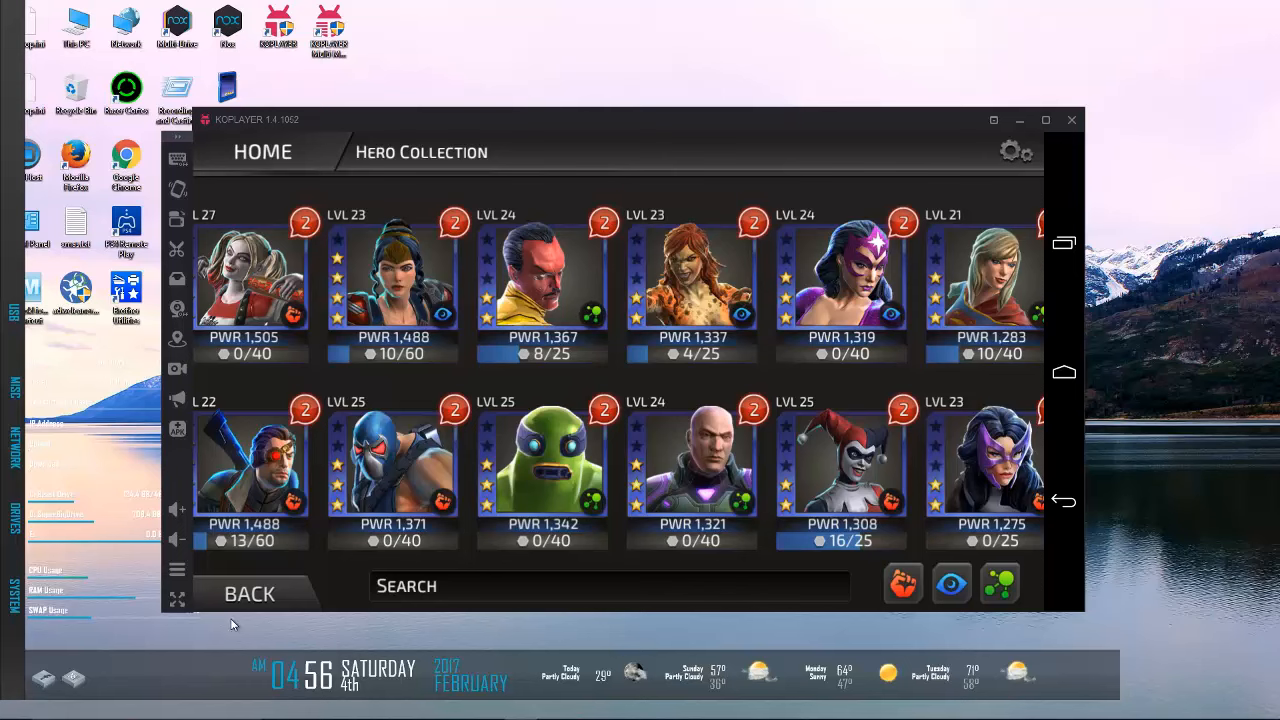
{"action": "left_click", "coordinate": [248, 592]}
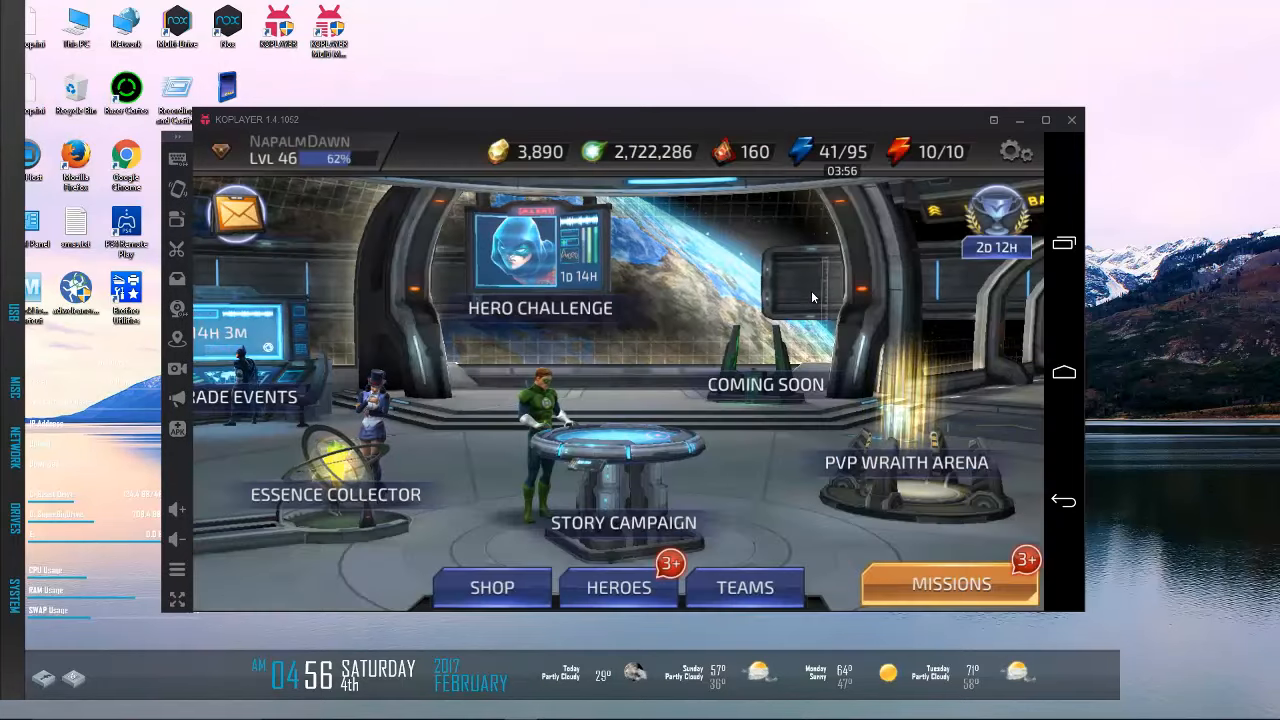